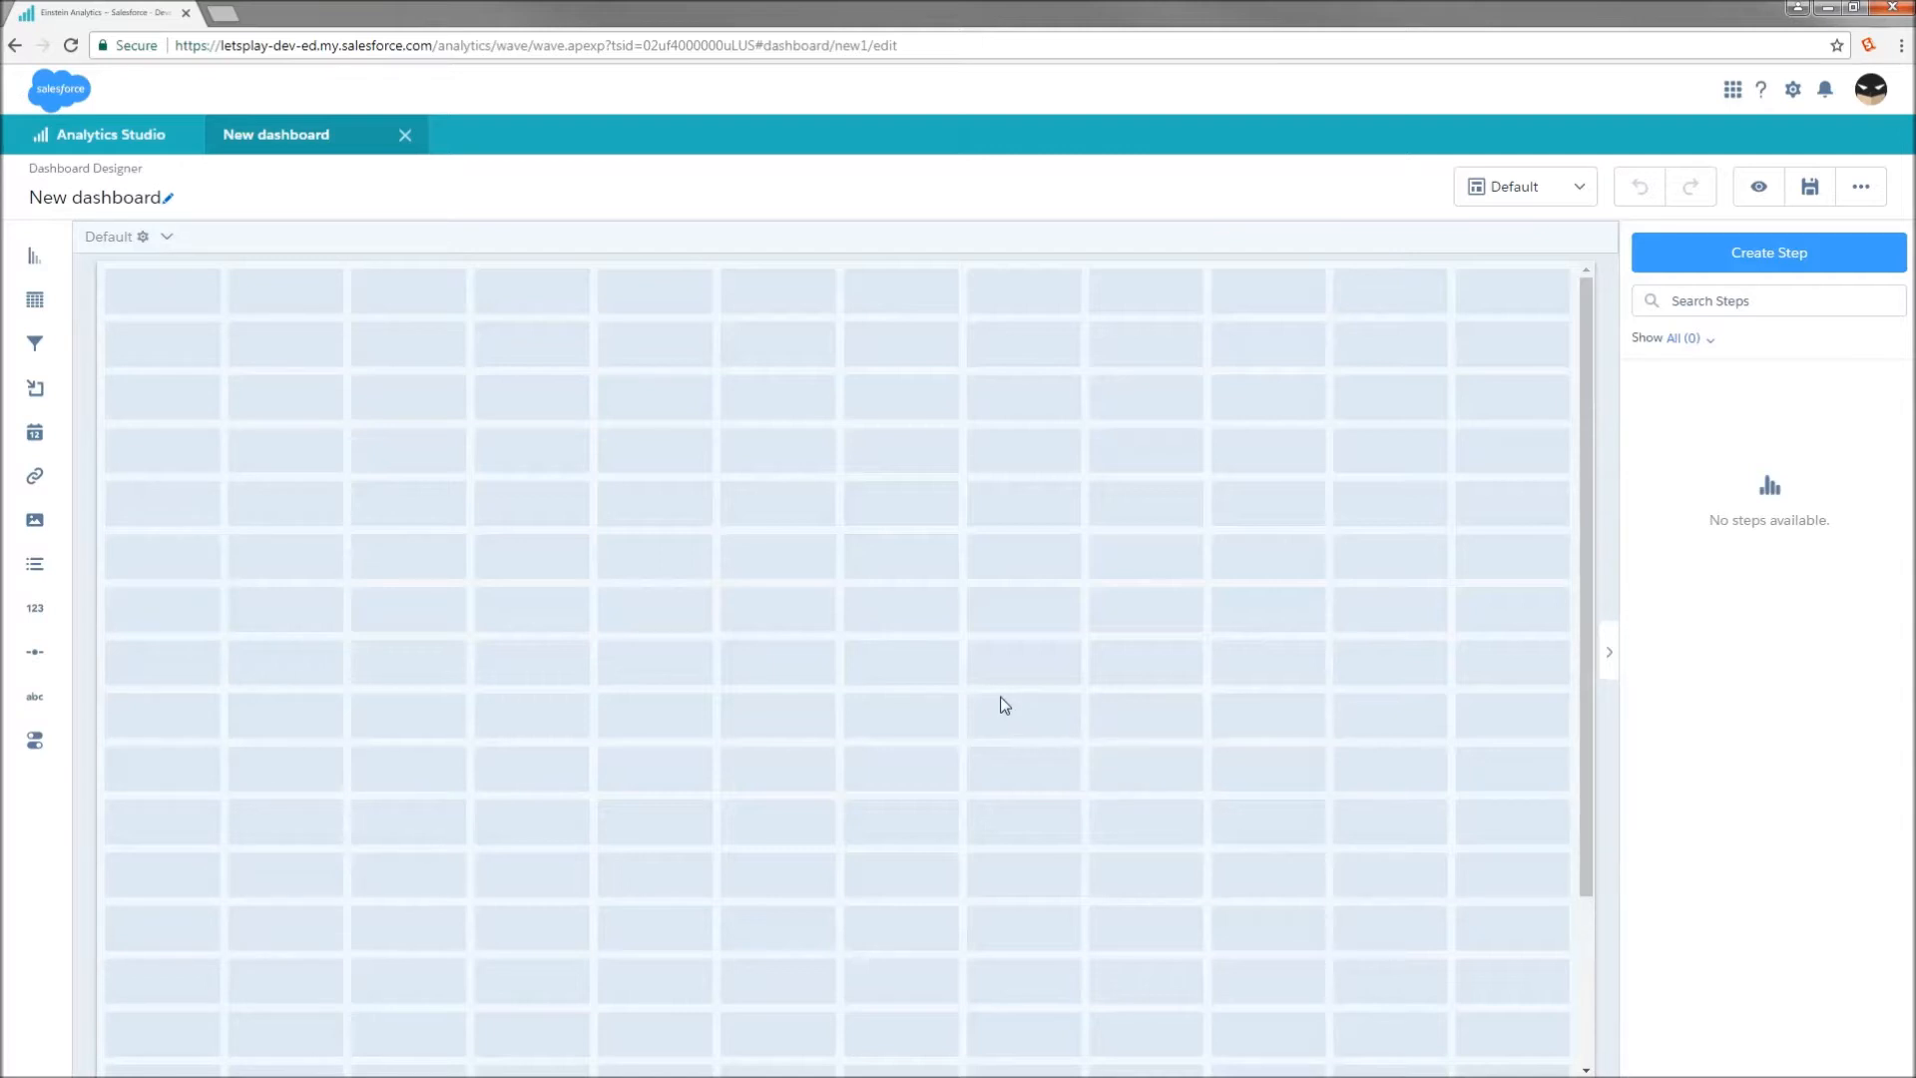
{"action": "mouse_move", "coordinate": [972, 703]}
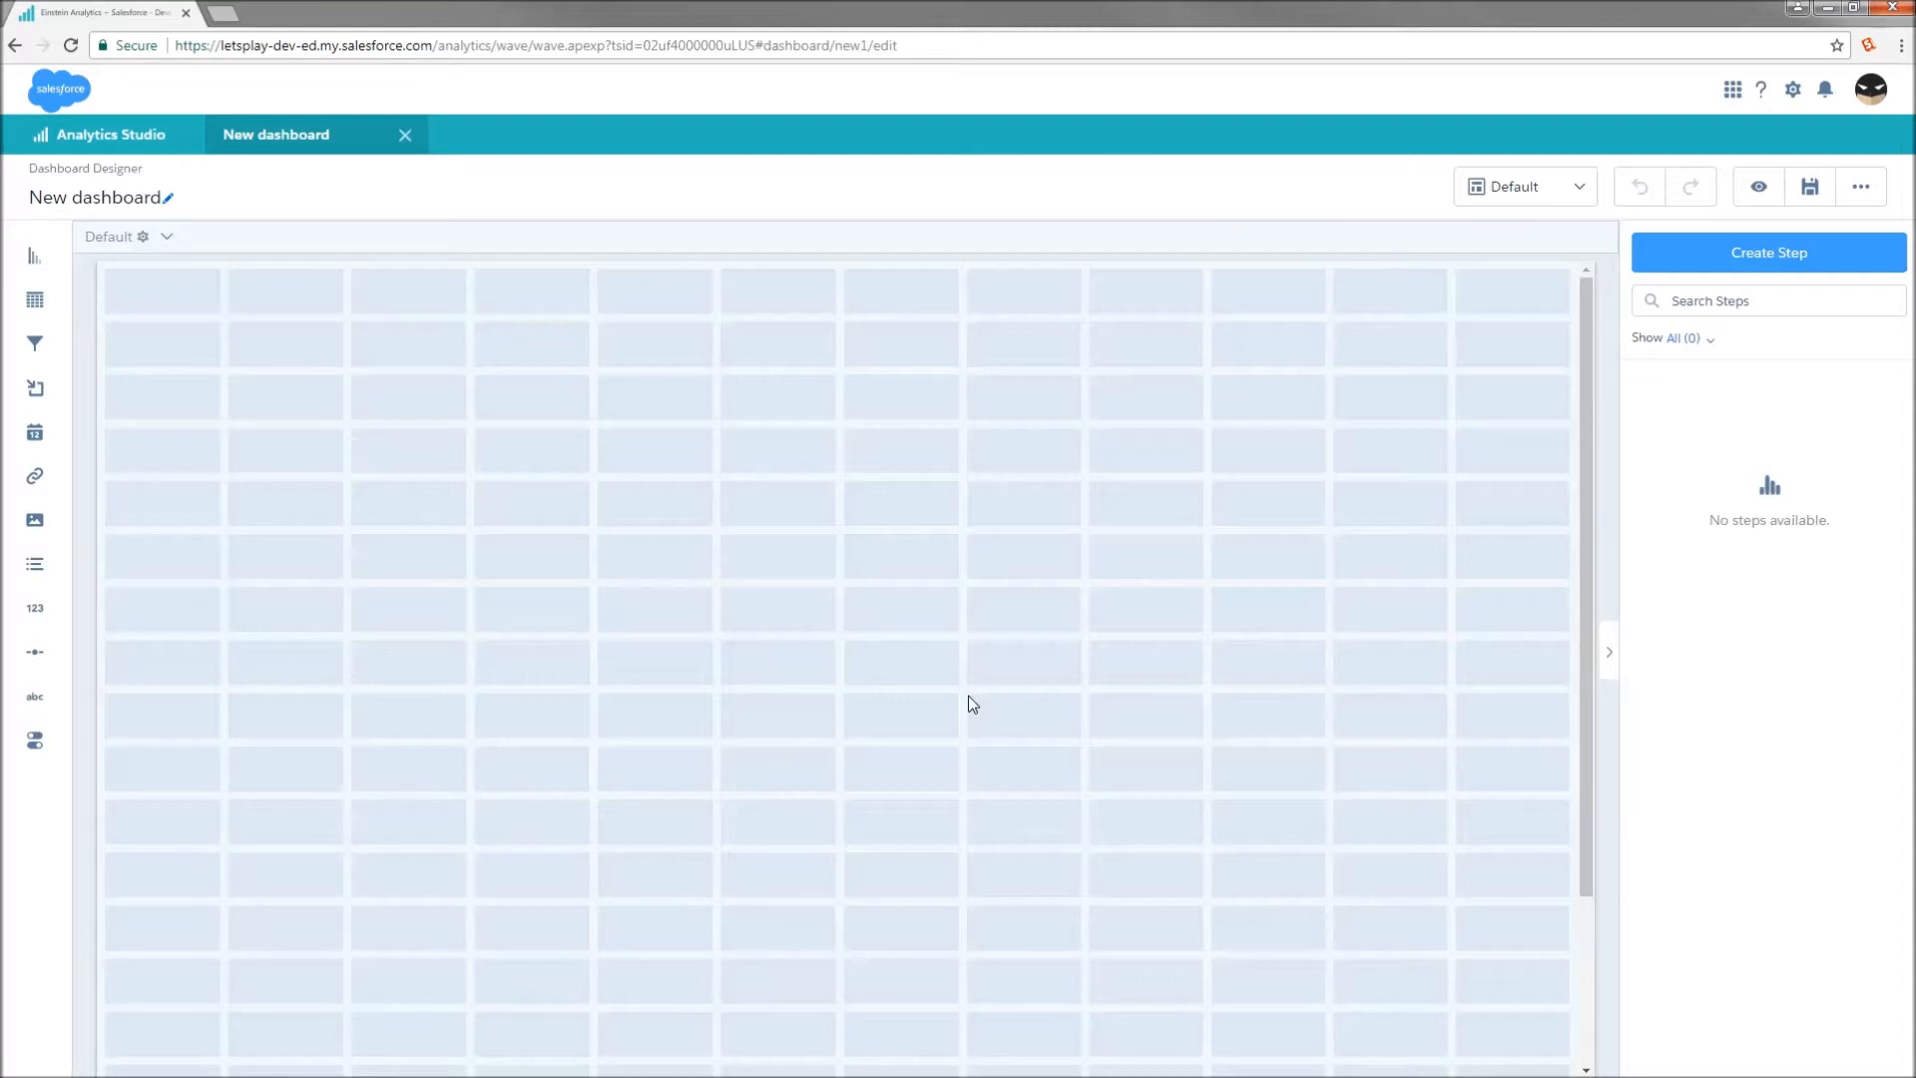
- Create a new step on the Opportunities dataset and switch it to a compare table
{"action": "left_click", "coordinate": [1765, 251]}
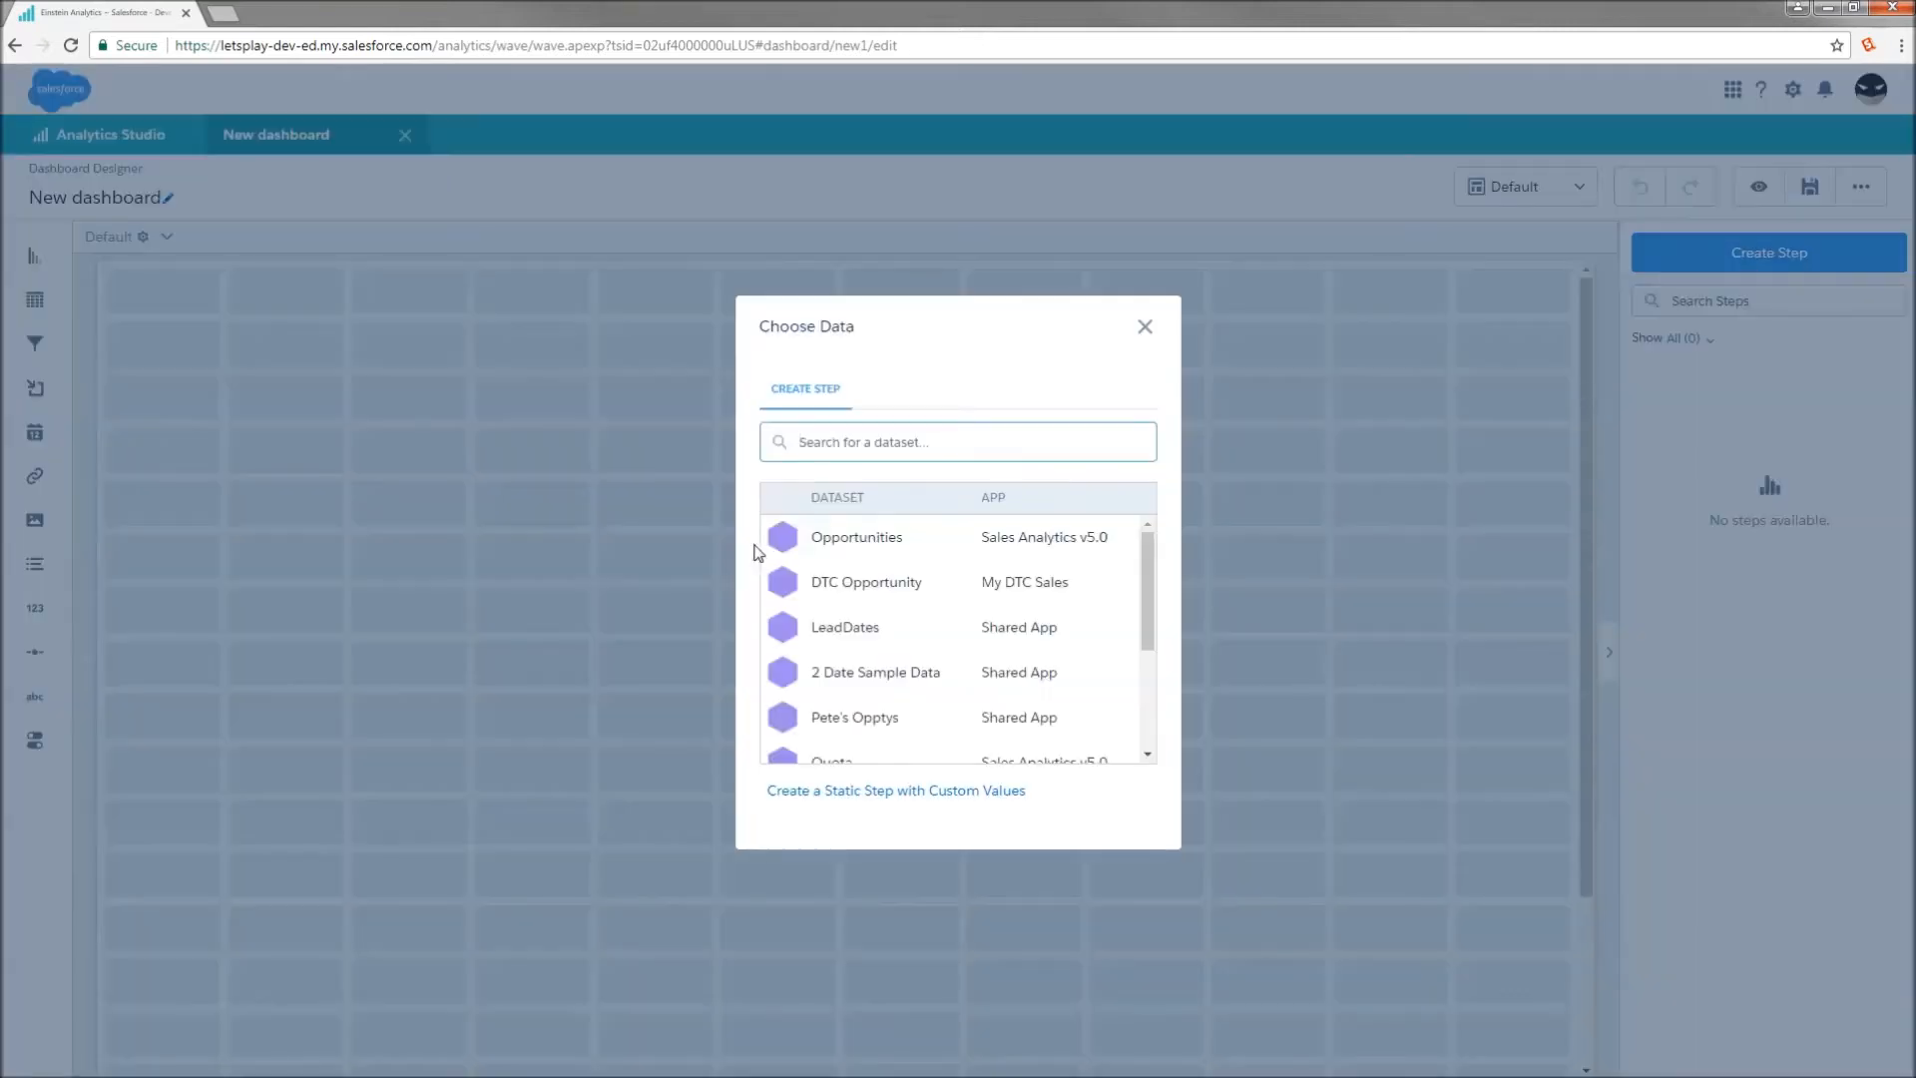
{"action": "left_click", "coordinate": [855, 537]}
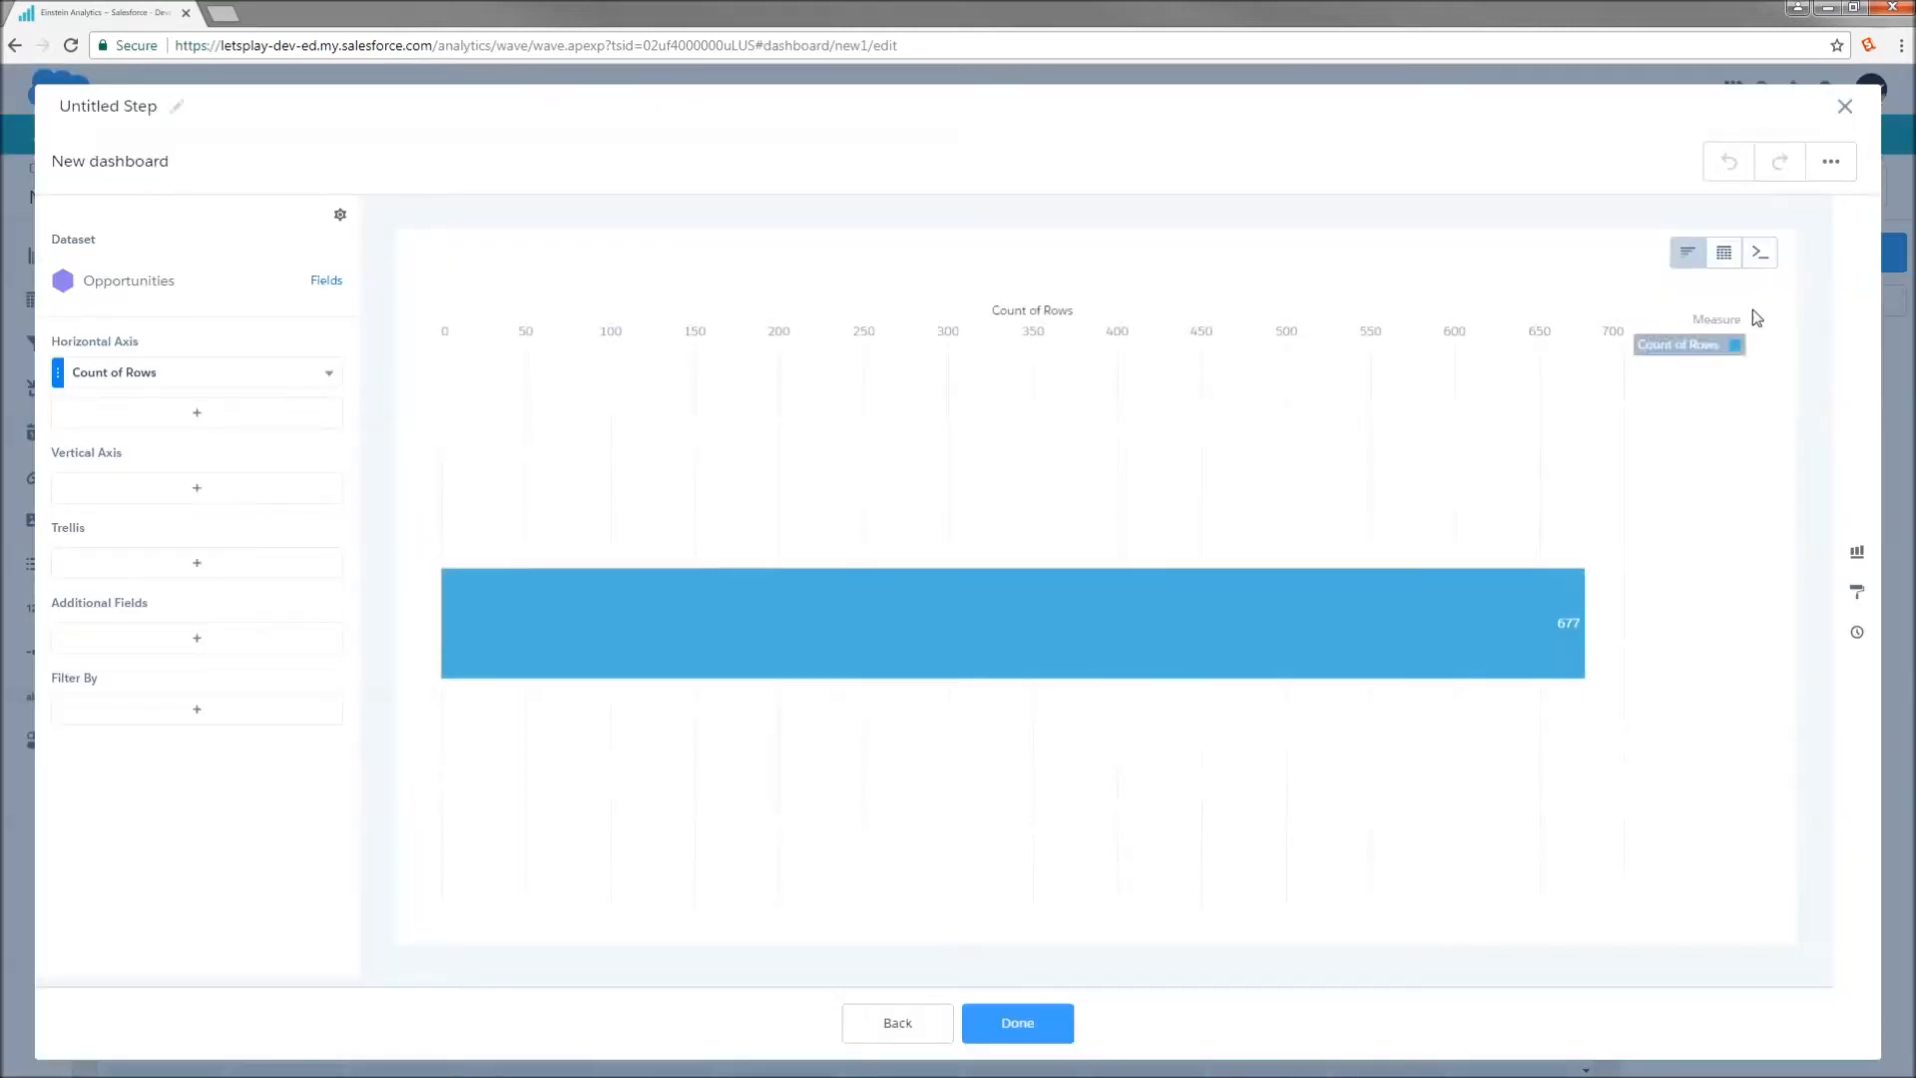
{"action": "left_click", "coordinate": [1724, 253]}
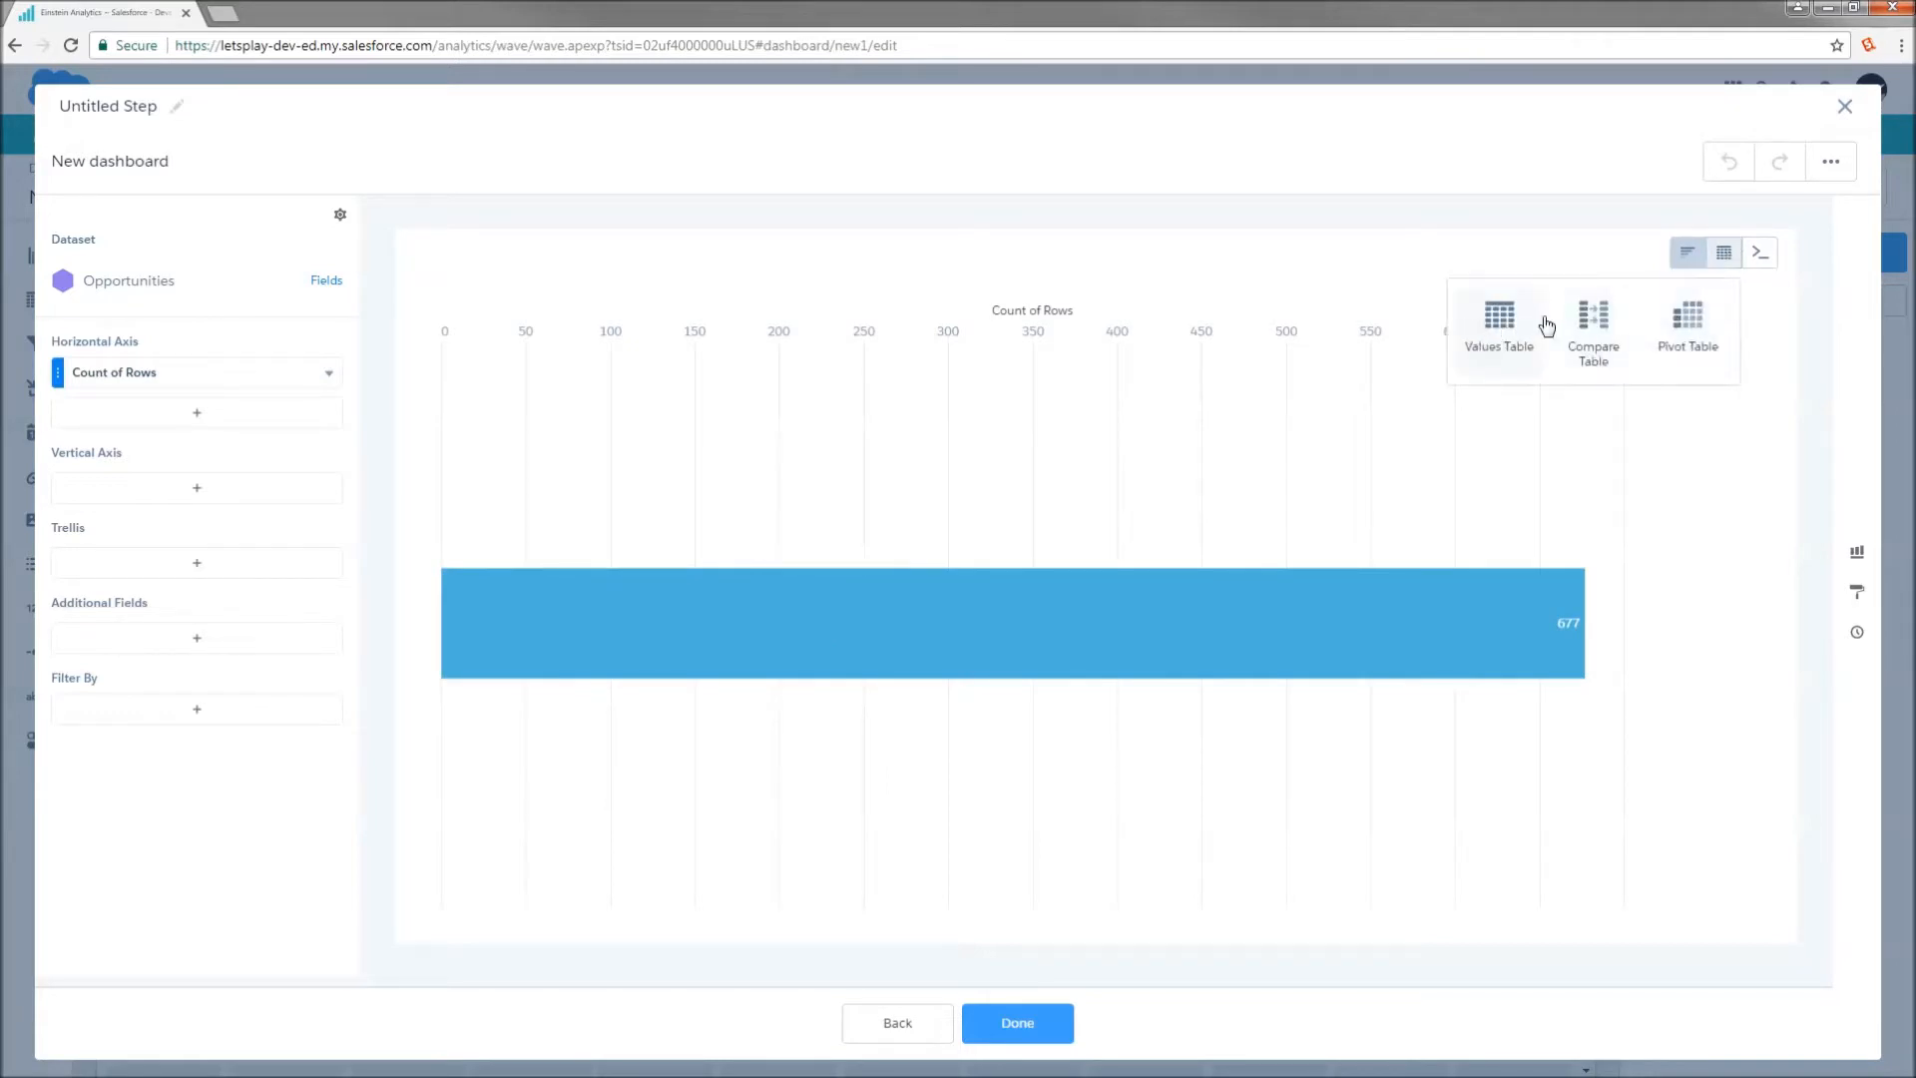
{"action": "left_click", "coordinate": [1497, 323]}
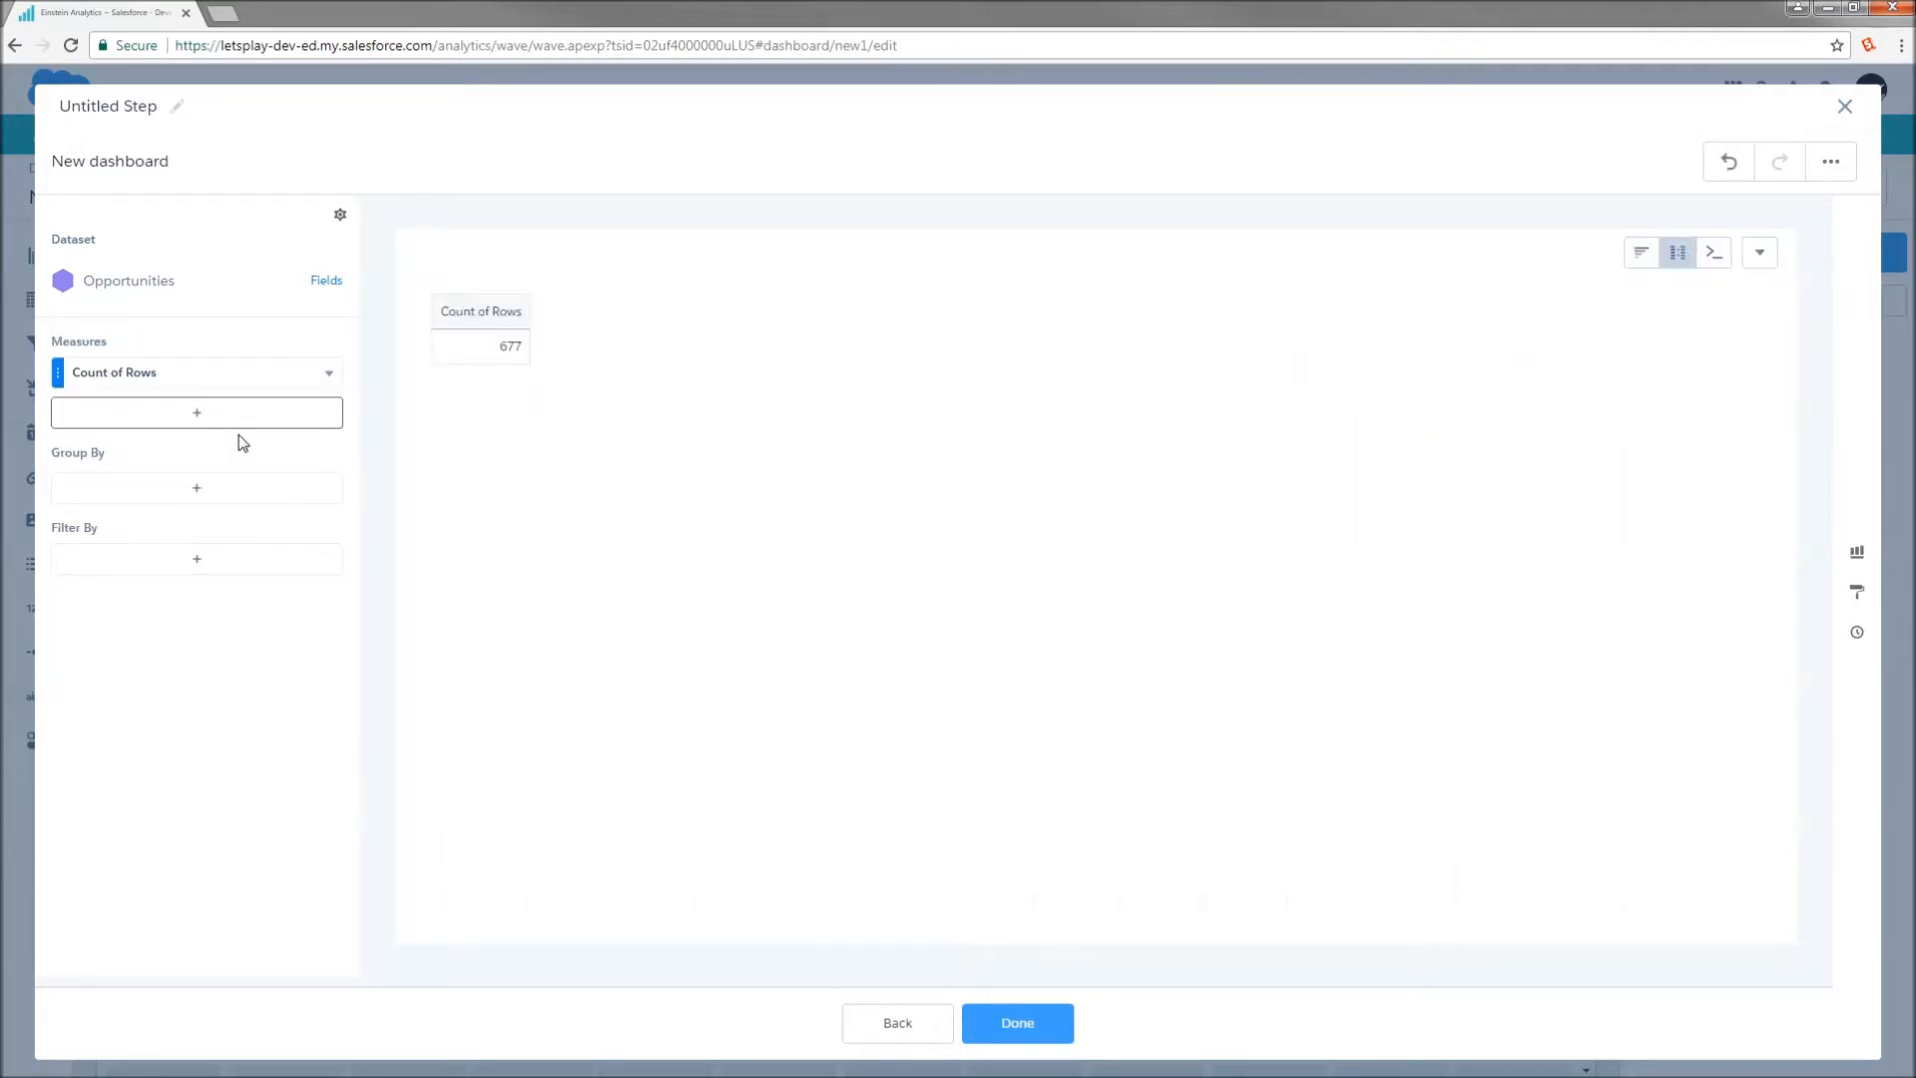
- Group by Account Type and Close Date (Year-Month) and summarize Sum of Amount
{"action": "left_click", "coordinate": [196, 488]}
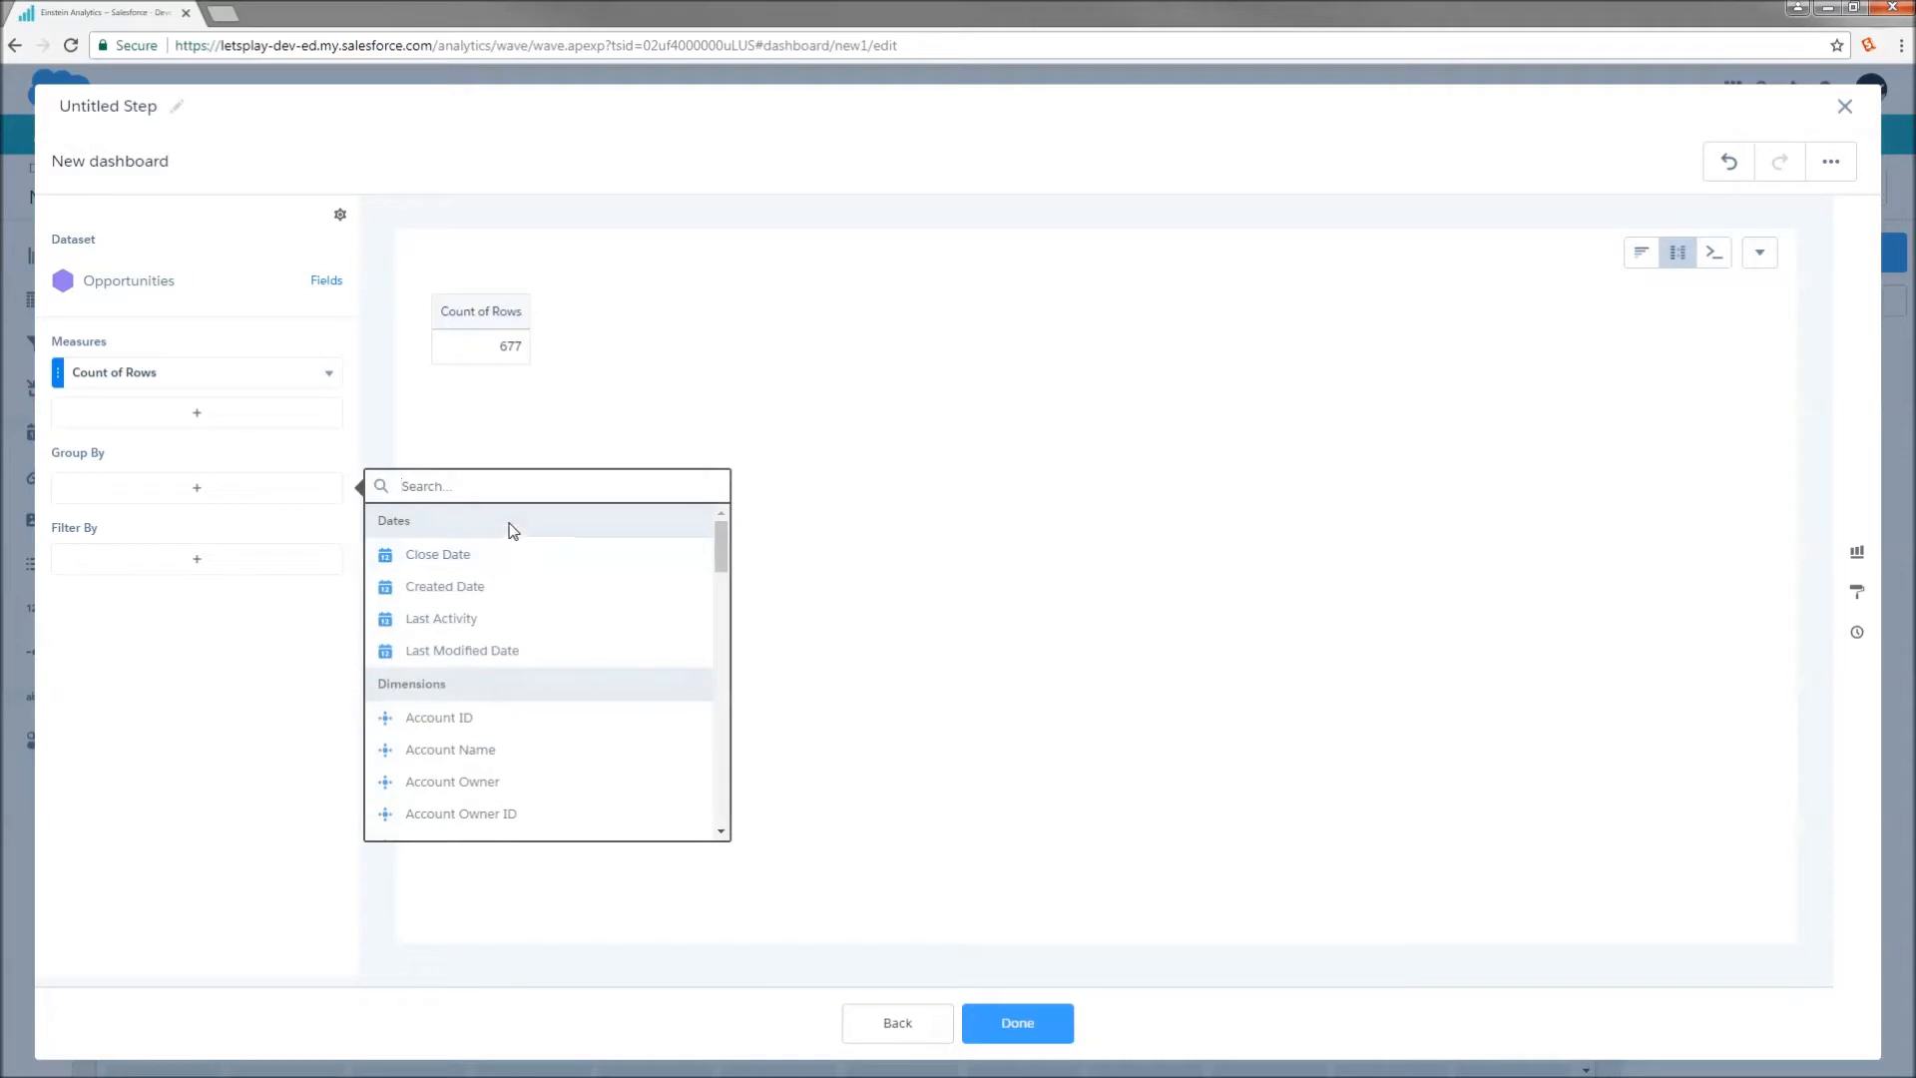
{"action": "type", "text": "ty"}
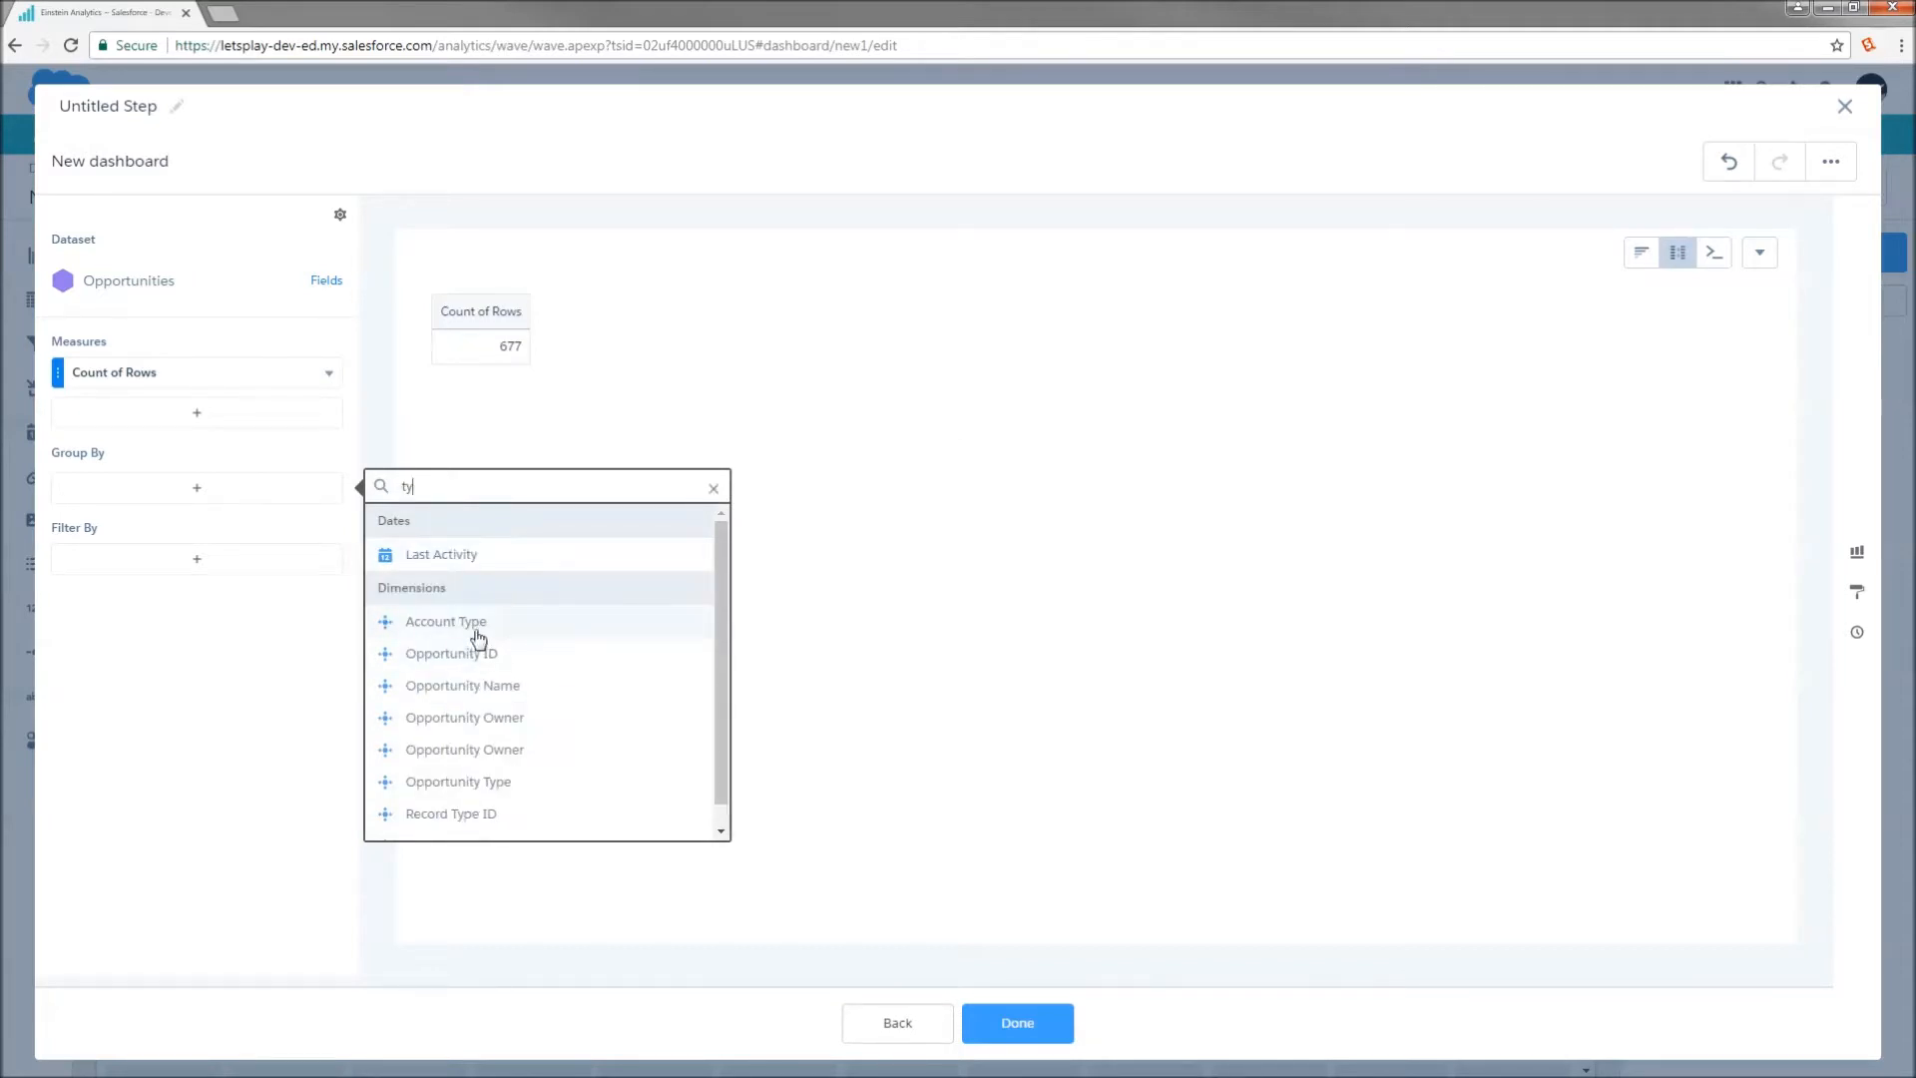
{"action": "left_click", "coordinate": [445, 620]}
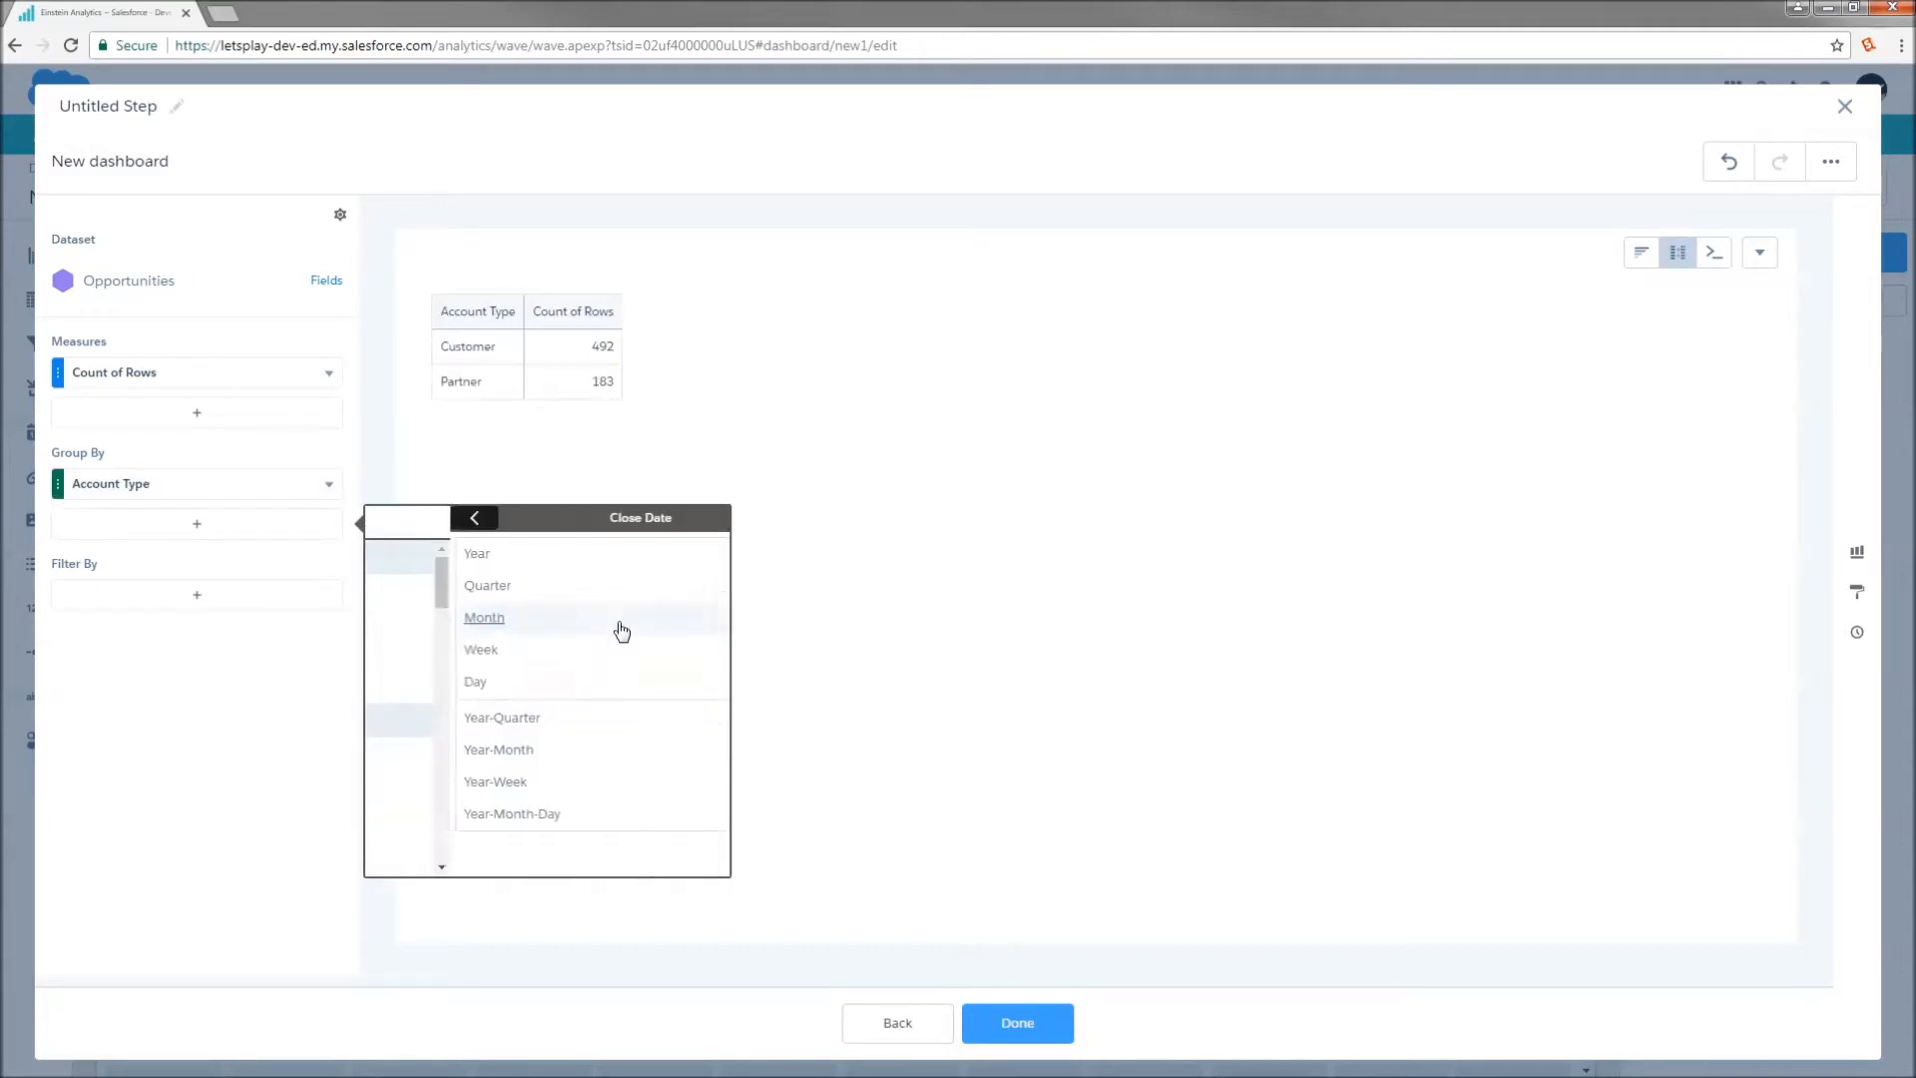
{"action": "left_click", "coordinate": [499, 749]}
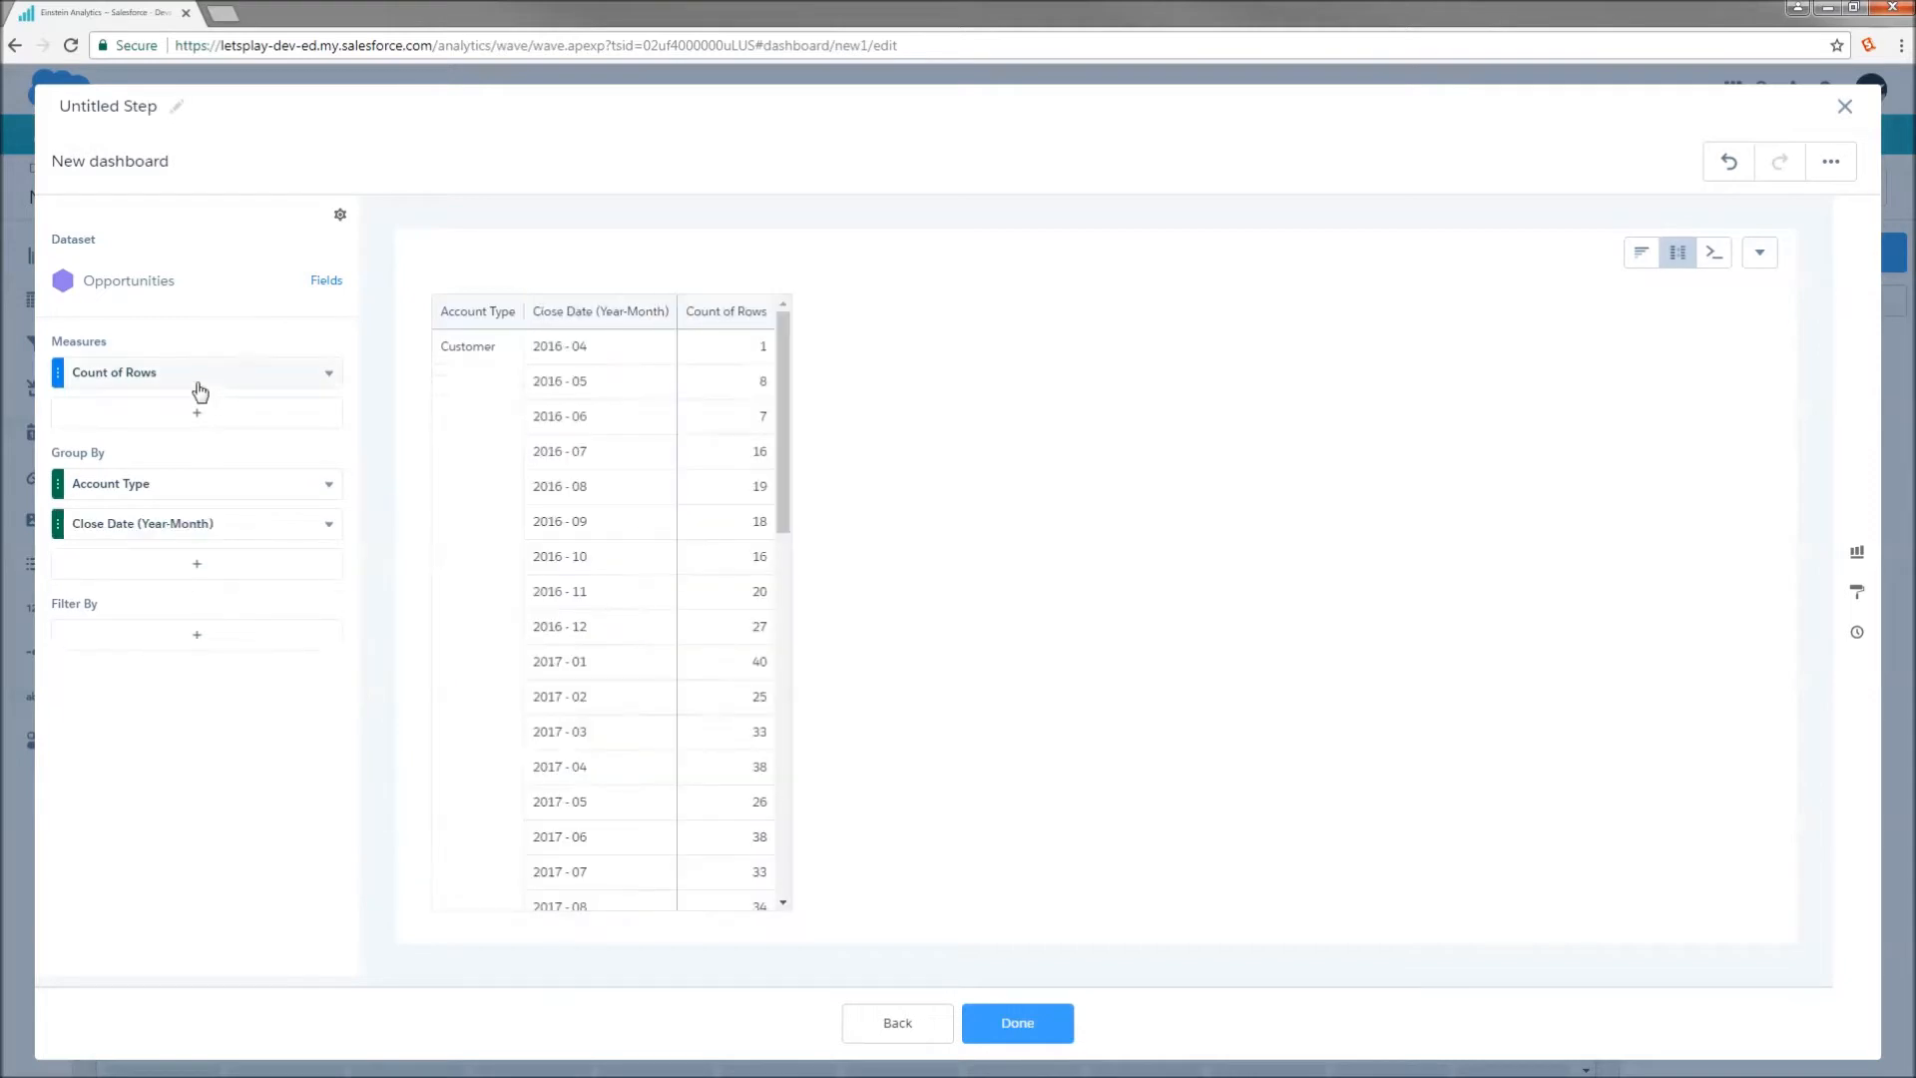
{"action": "left_click", "coordinate": [327, 372]}
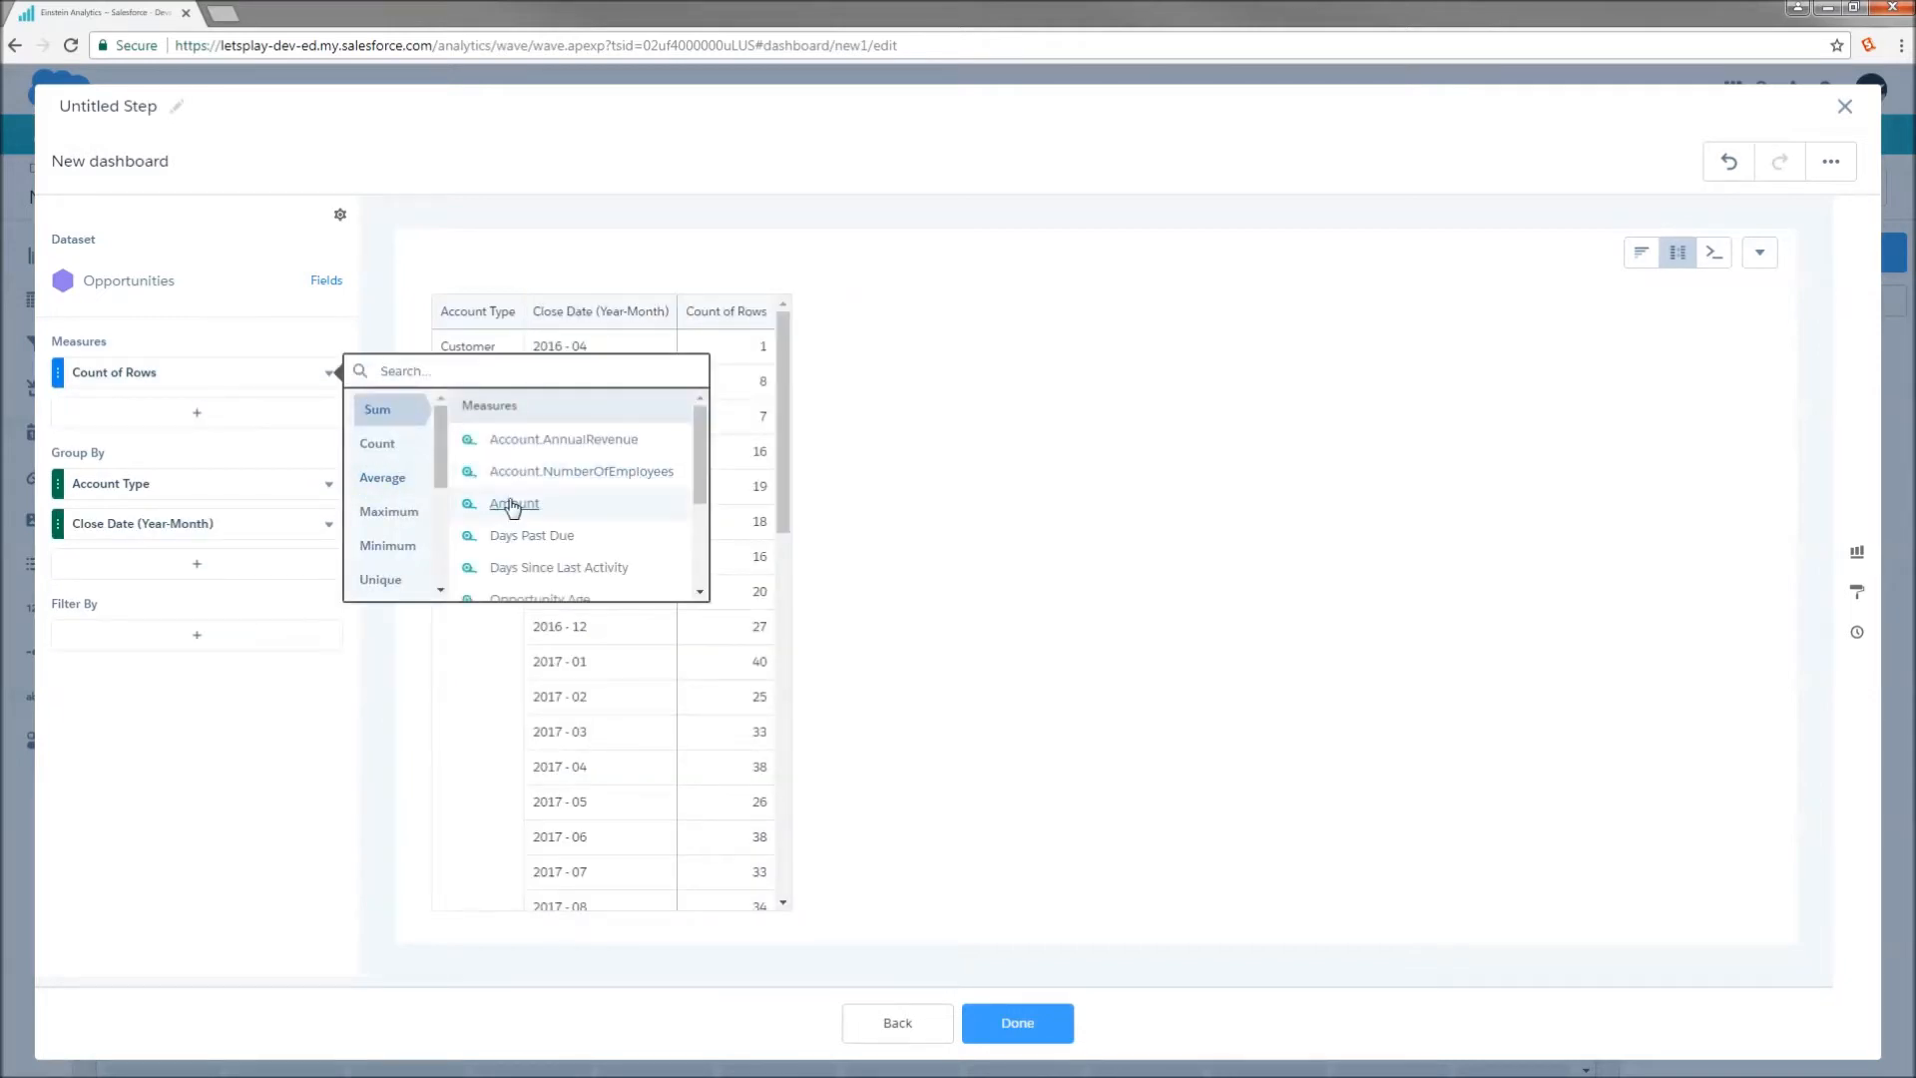
{"action": "left_click", "coordinate": [513, 502]}
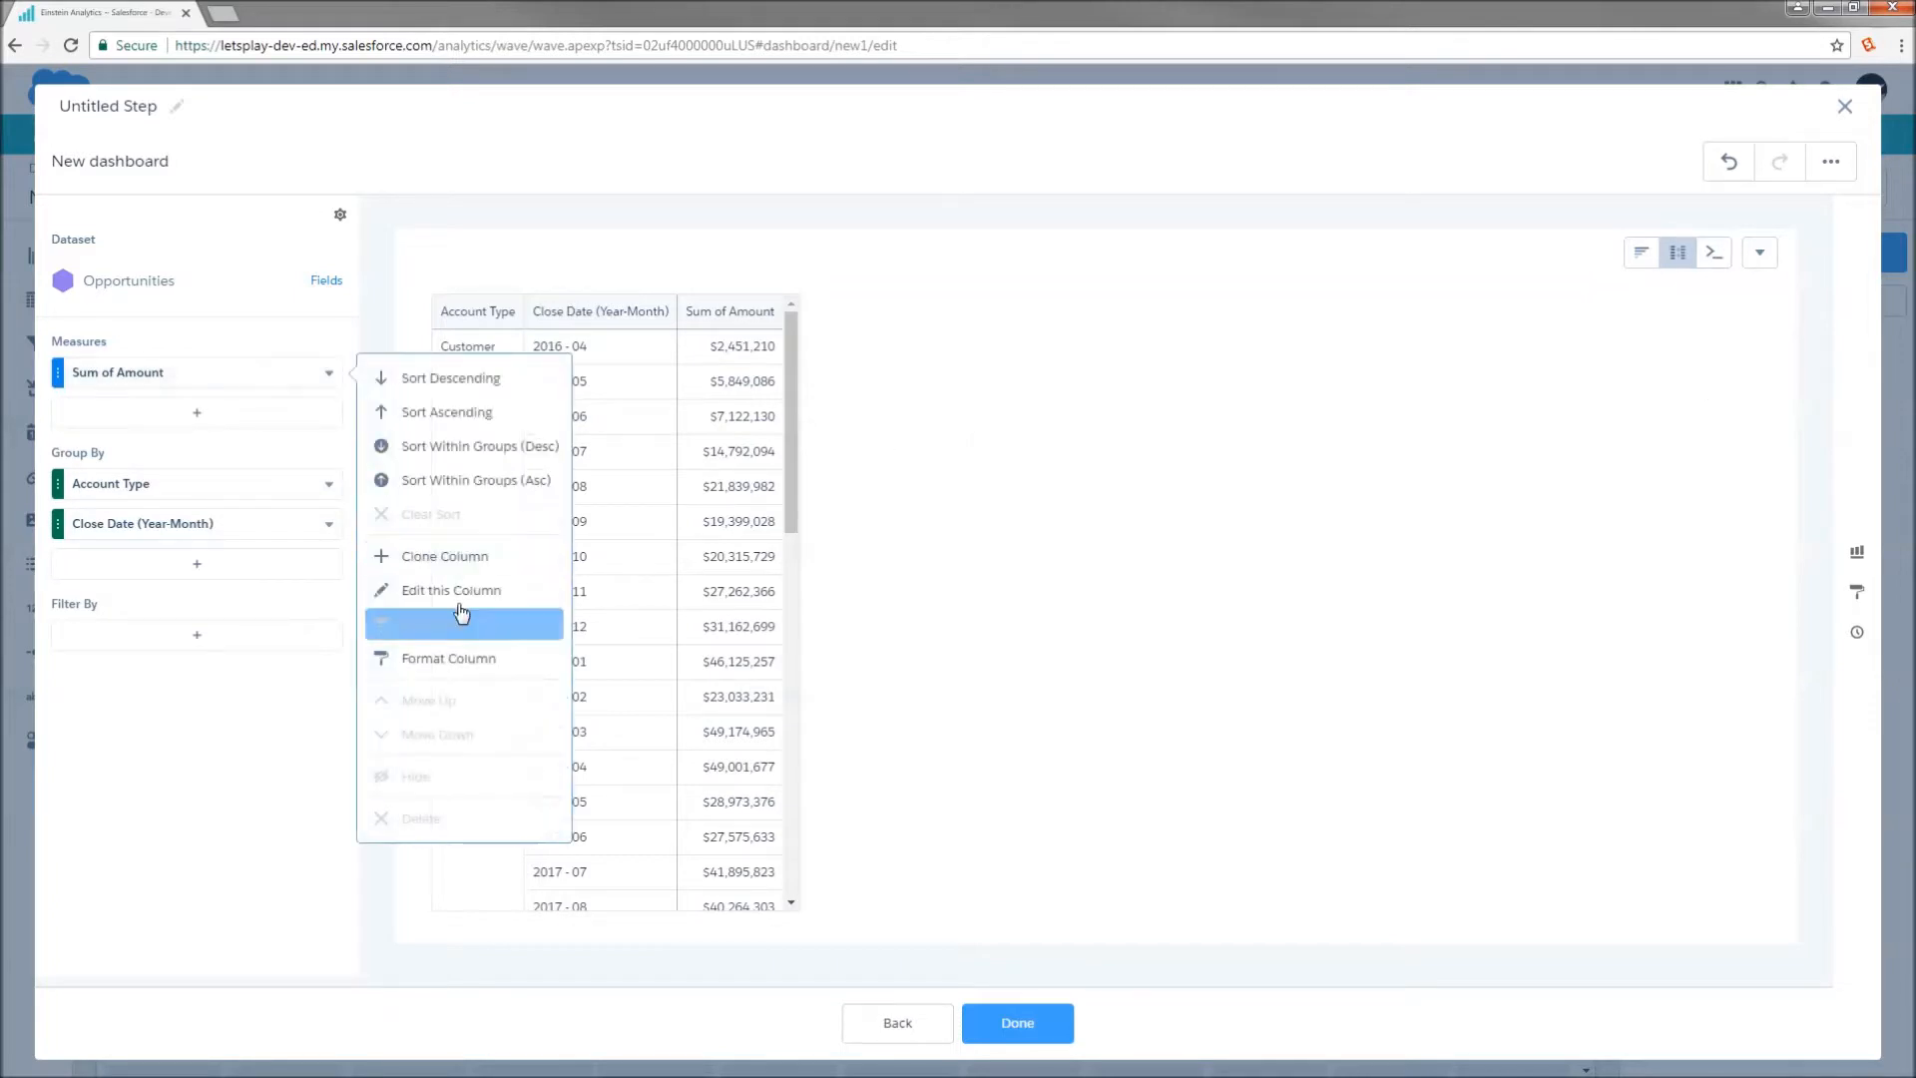
- Clone the Sum of Amount column as a Sliding Window average from -3 to 0, reset by Account Type
{"action": "left_click", "coordinate": [451, 590]}
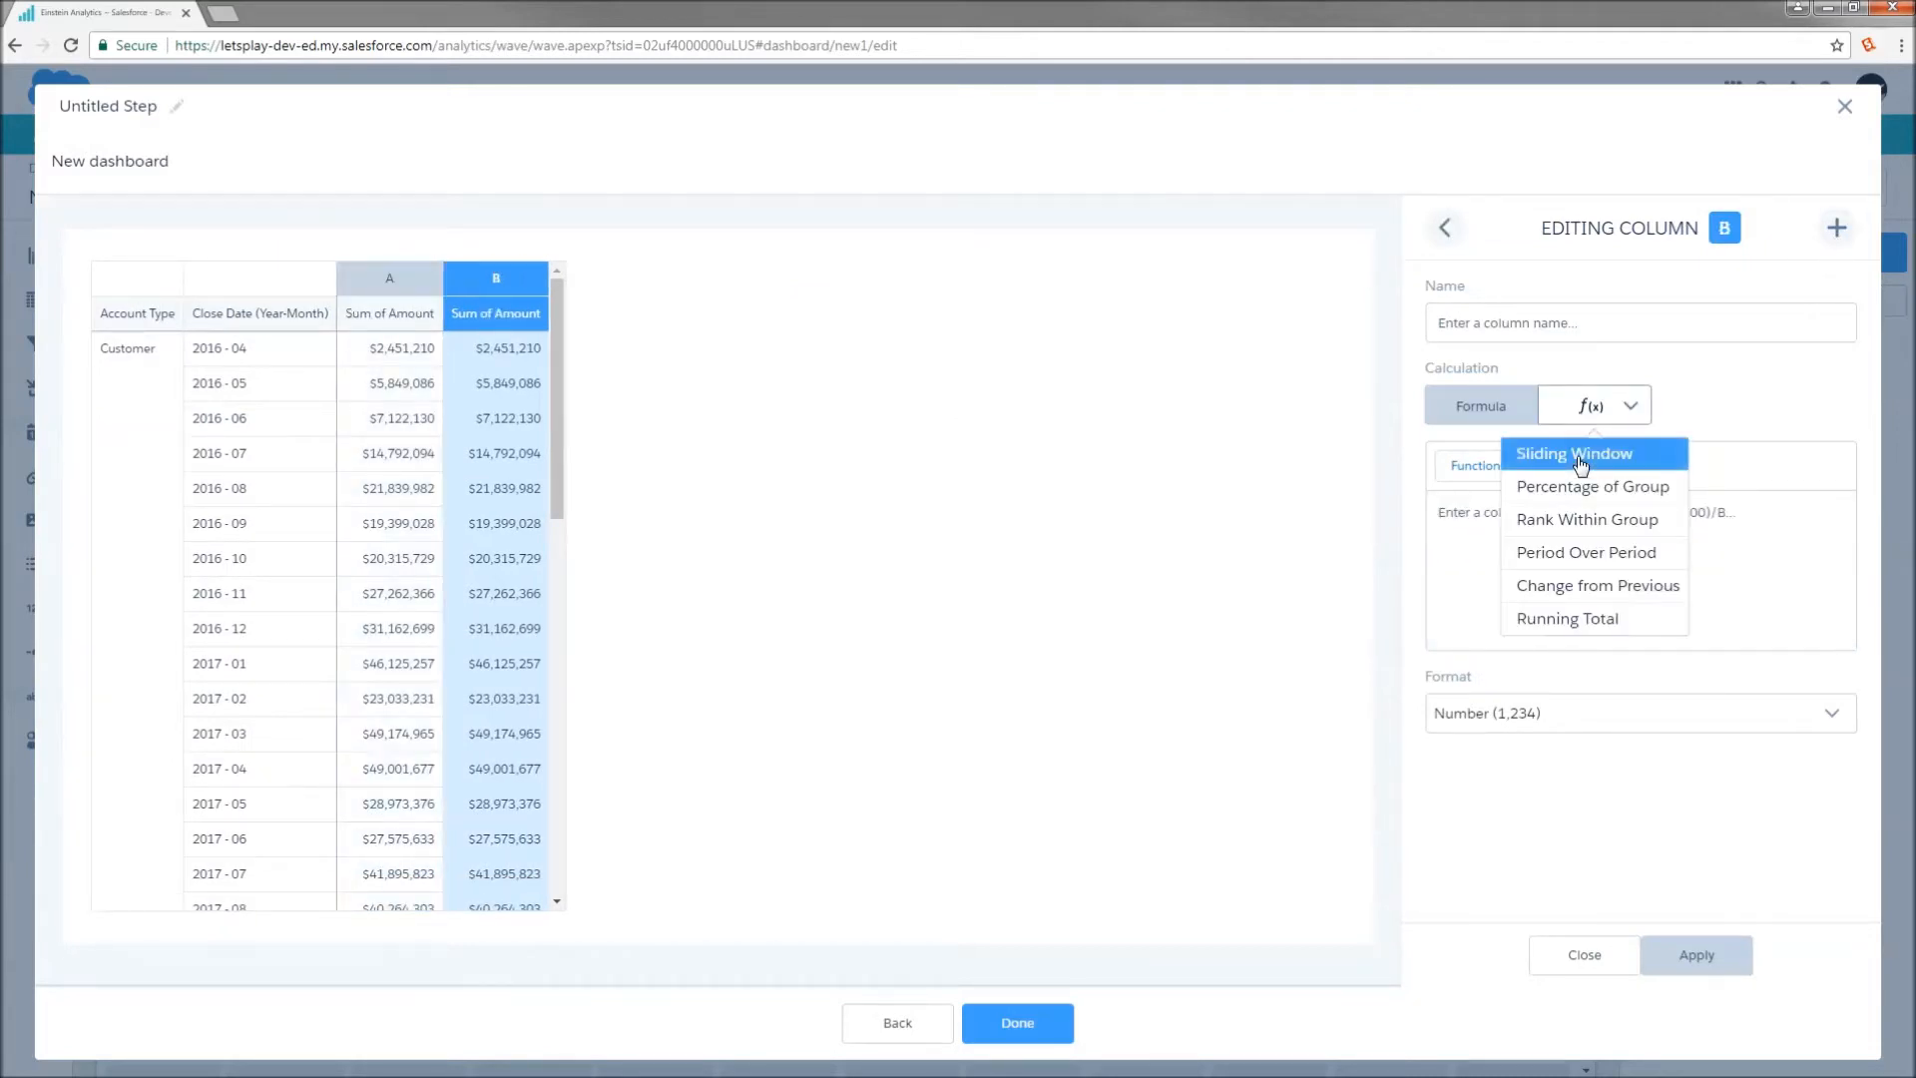
{"action": "left_click", "coordinate": [1574, 453]}
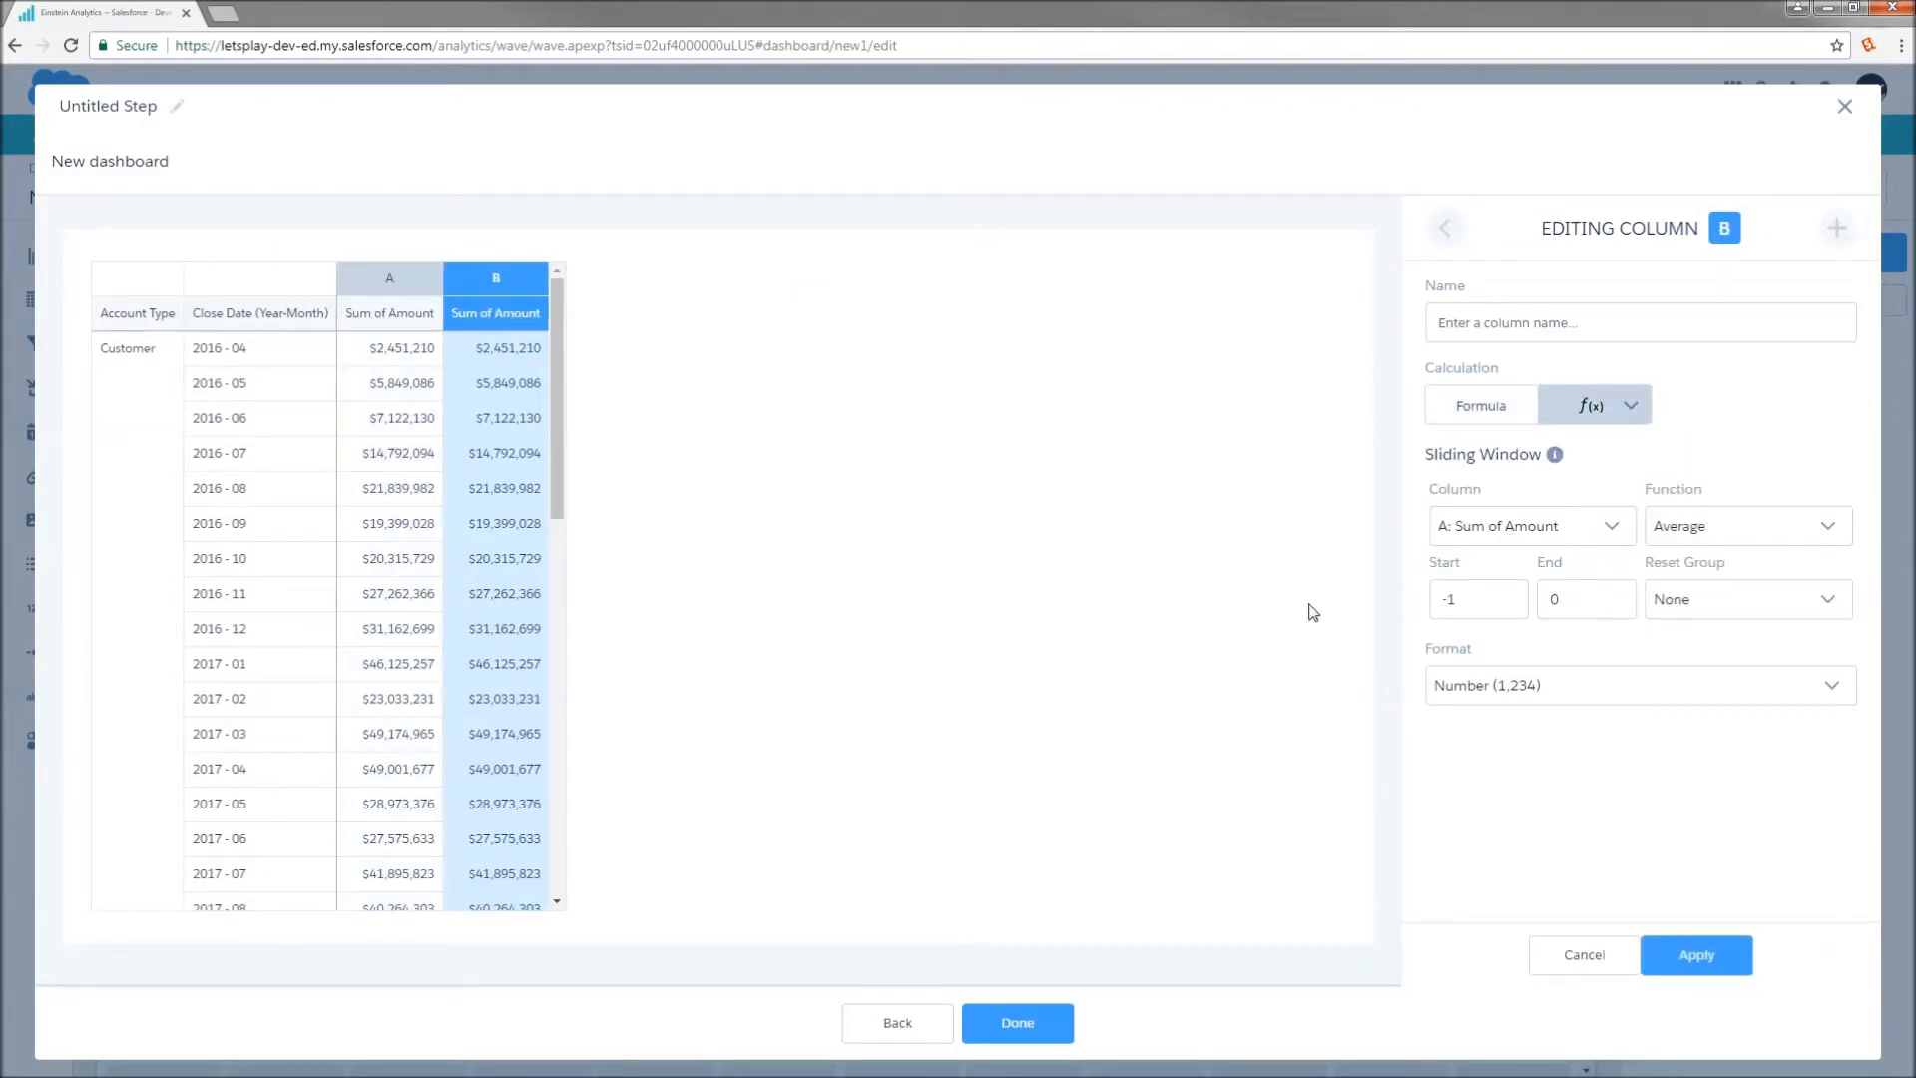
{"action": "mouse_move", "coordinate": [291, 383]}
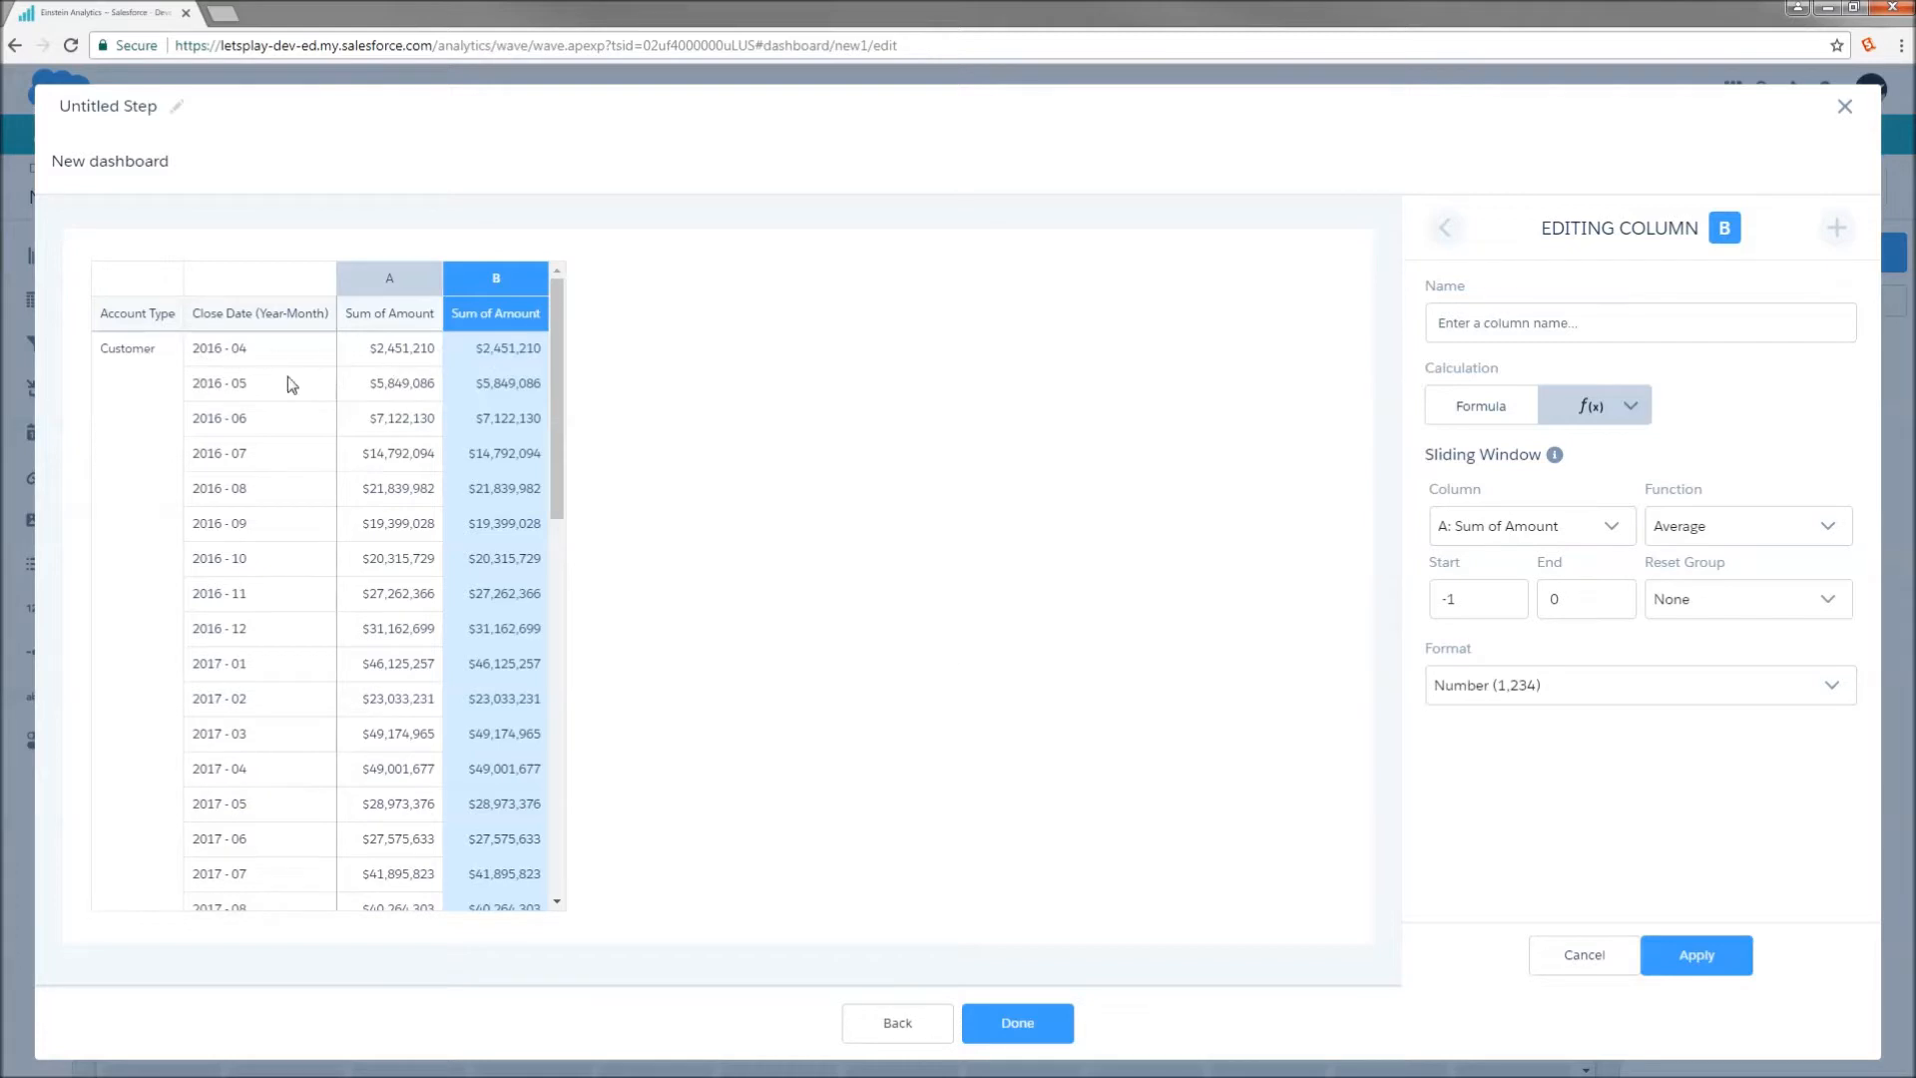
{"action": "mouse_move", "coordinate": [528, 462]}
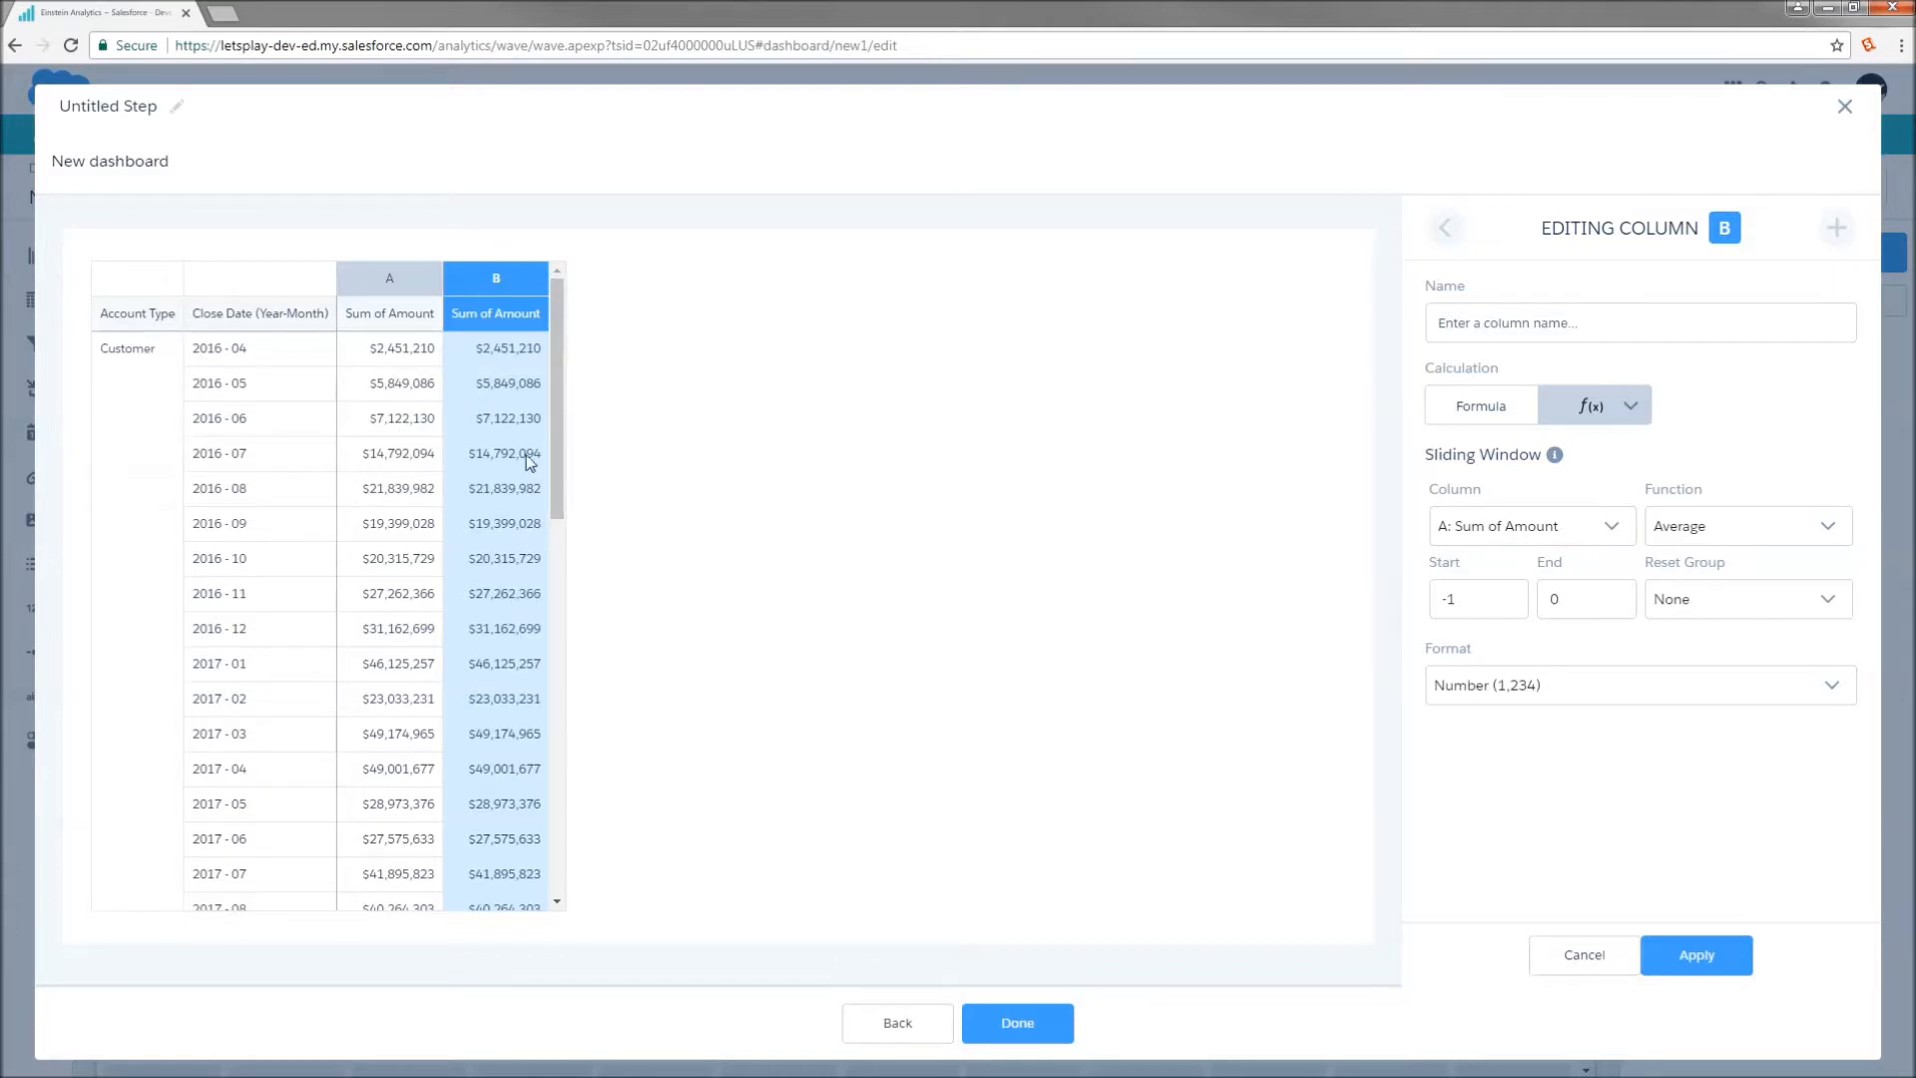
{"action": "mouse_move", "coordinate": [528, 571]}
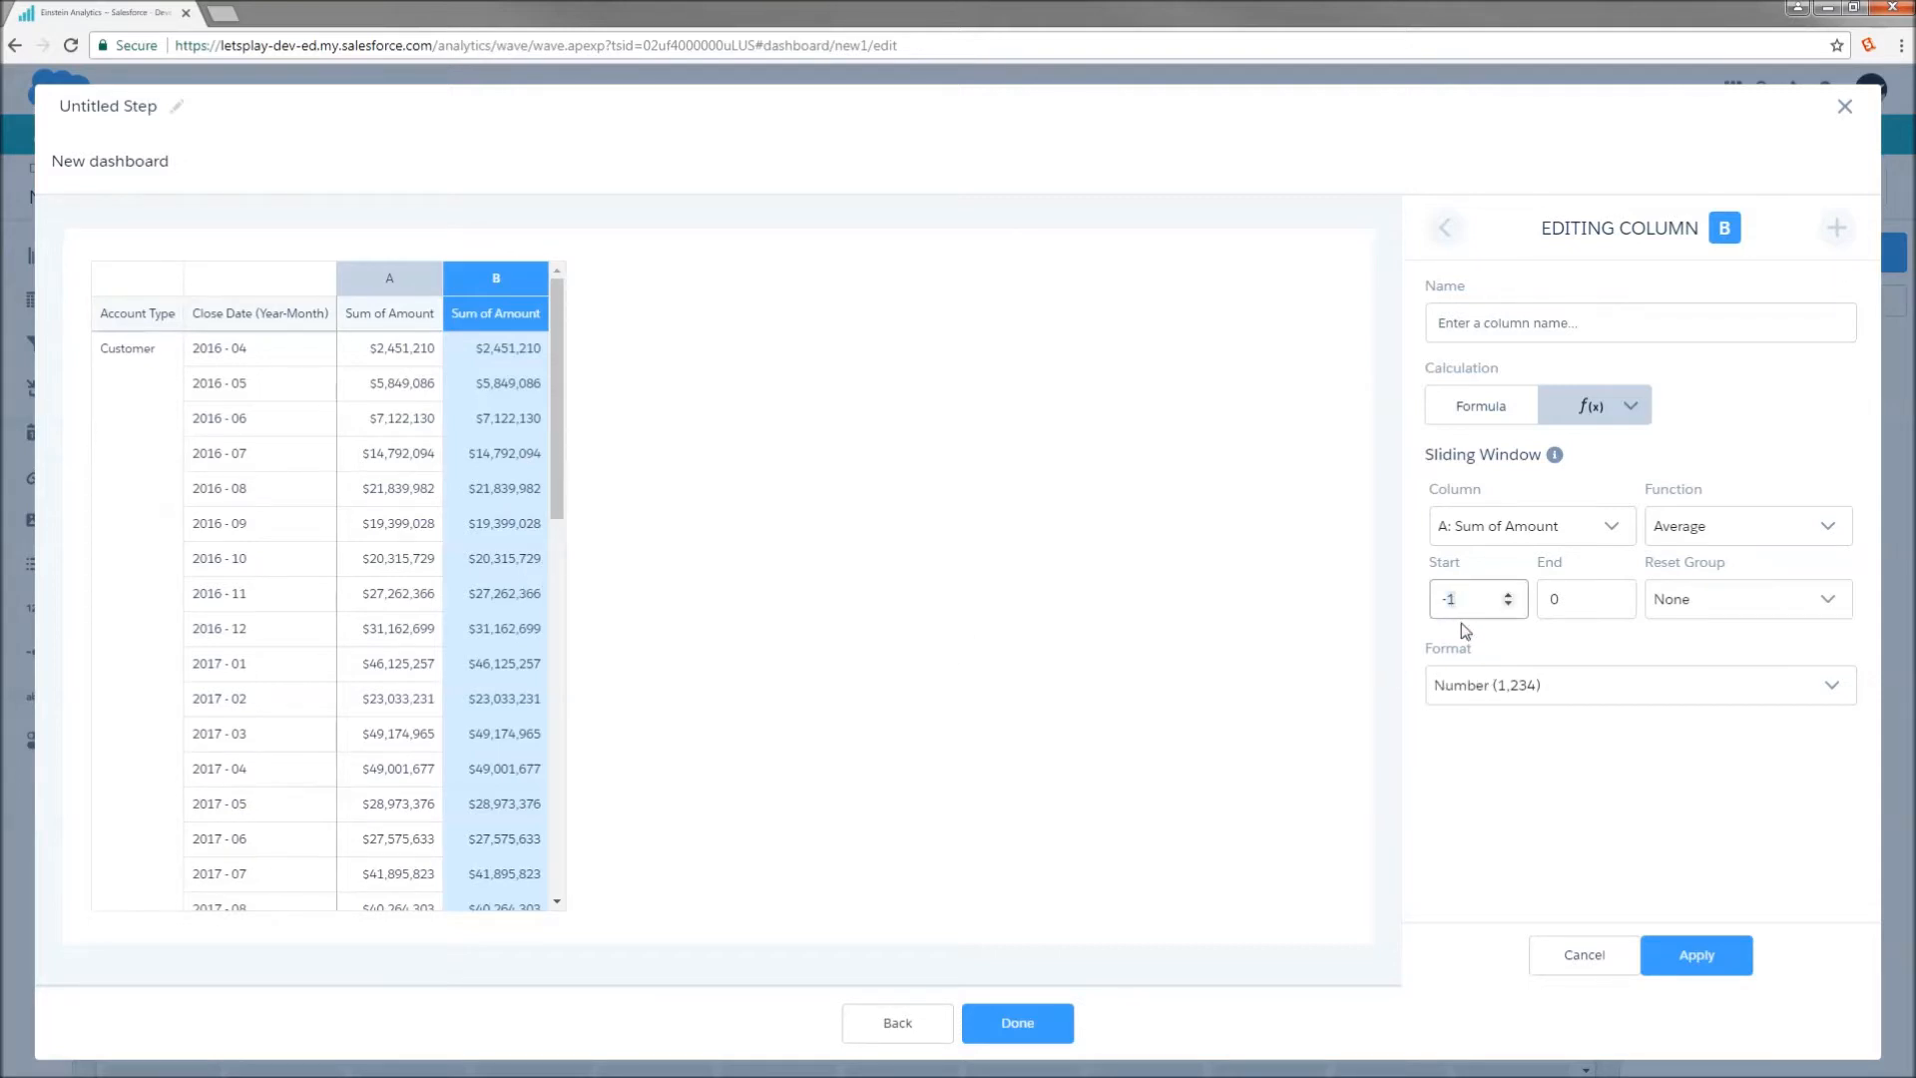
{"action": "mouse_move", "coordinate": [1464, 592]}
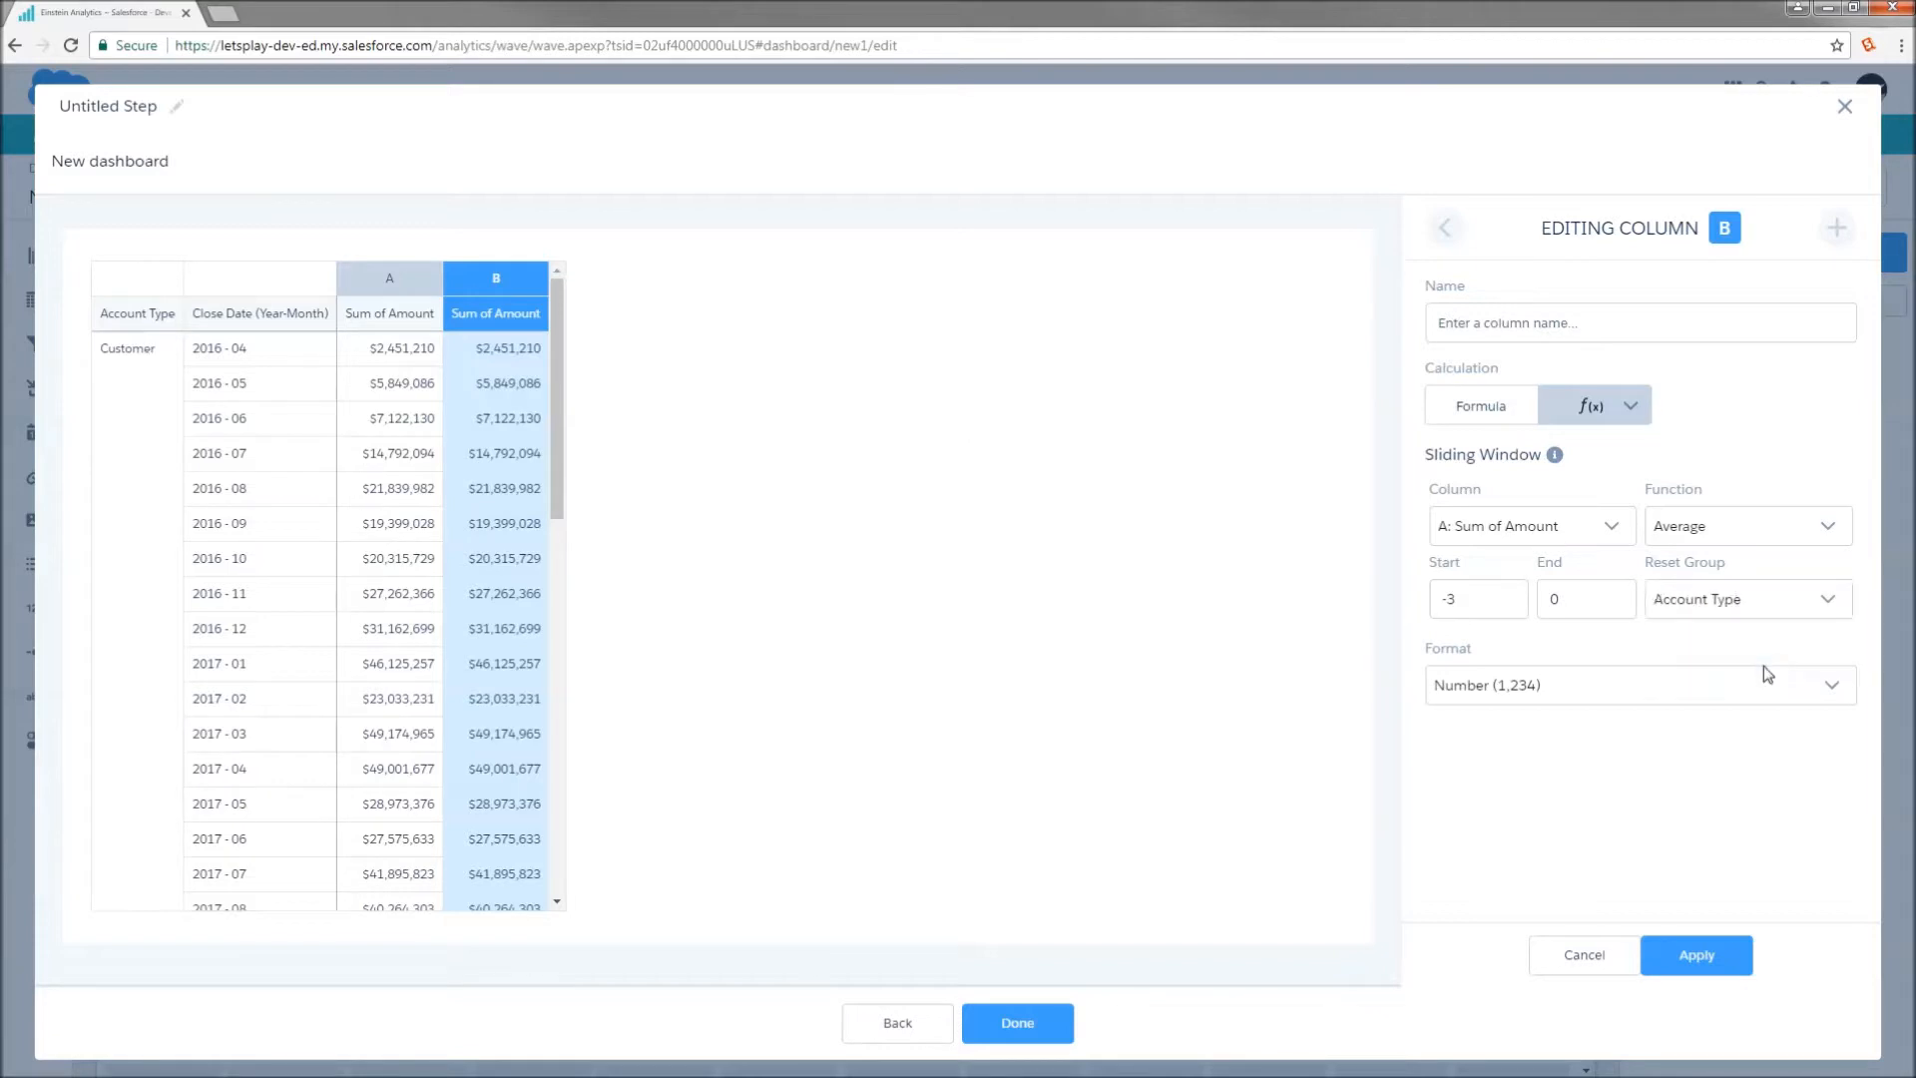
{"action": "scroll", "scroll_direction": "down", "scroll_amount": 3}
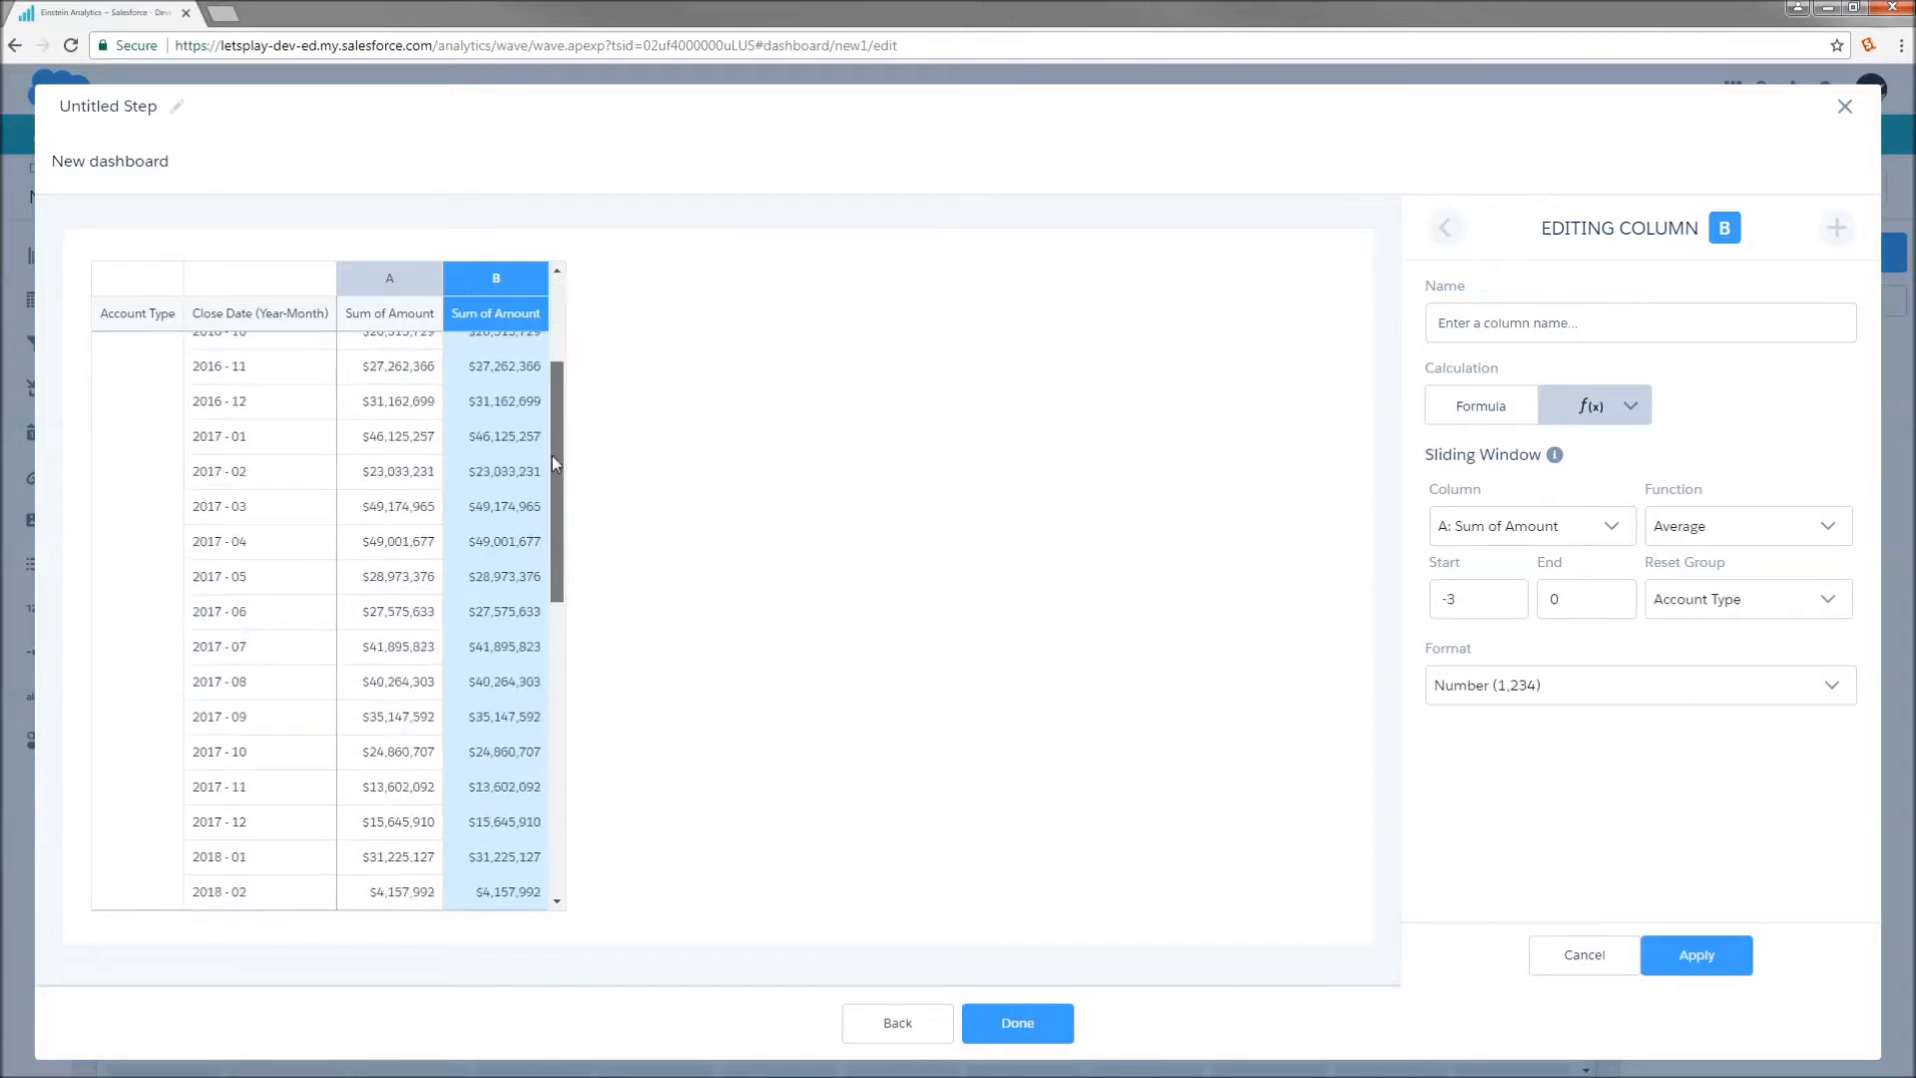
{"action": "scroll", "scroll_direction": "down", "scroll_amount": 3}
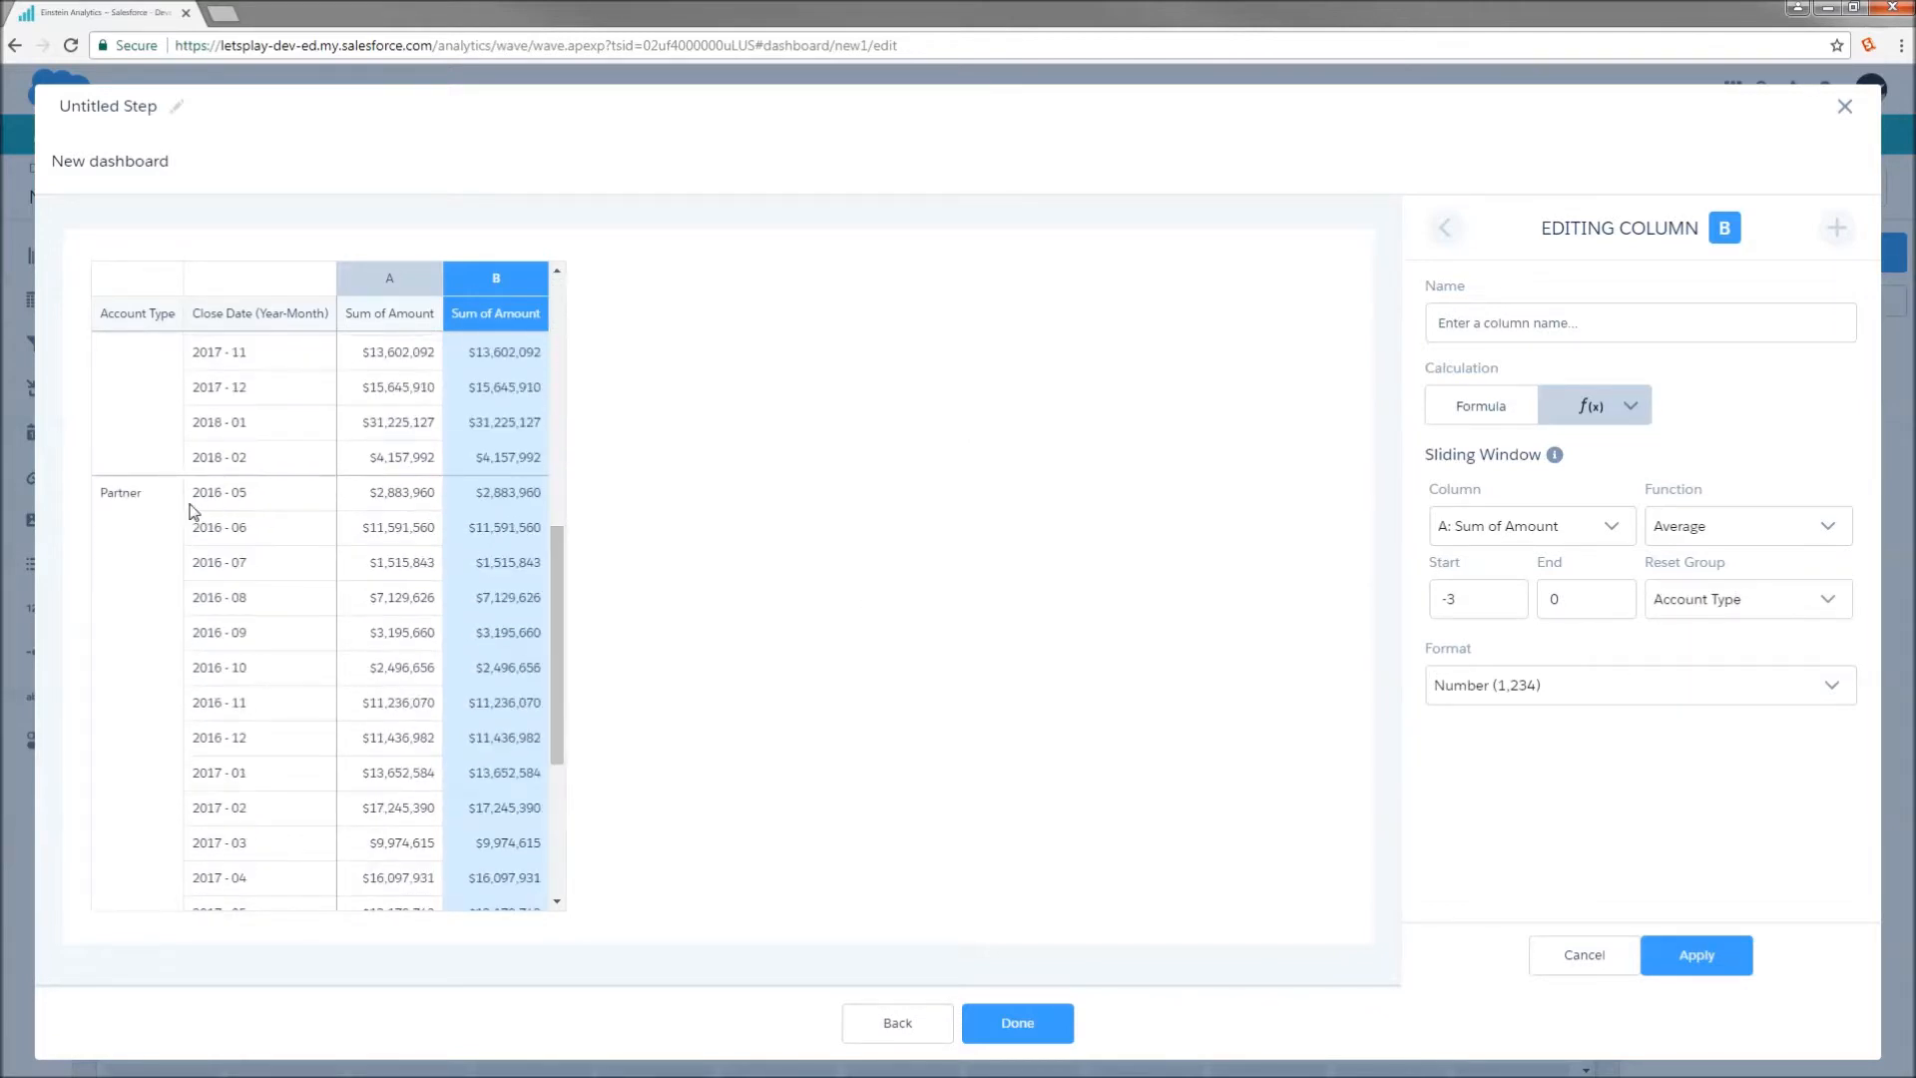
{"action": "mouse_move", "coordinate": [245, 503]}
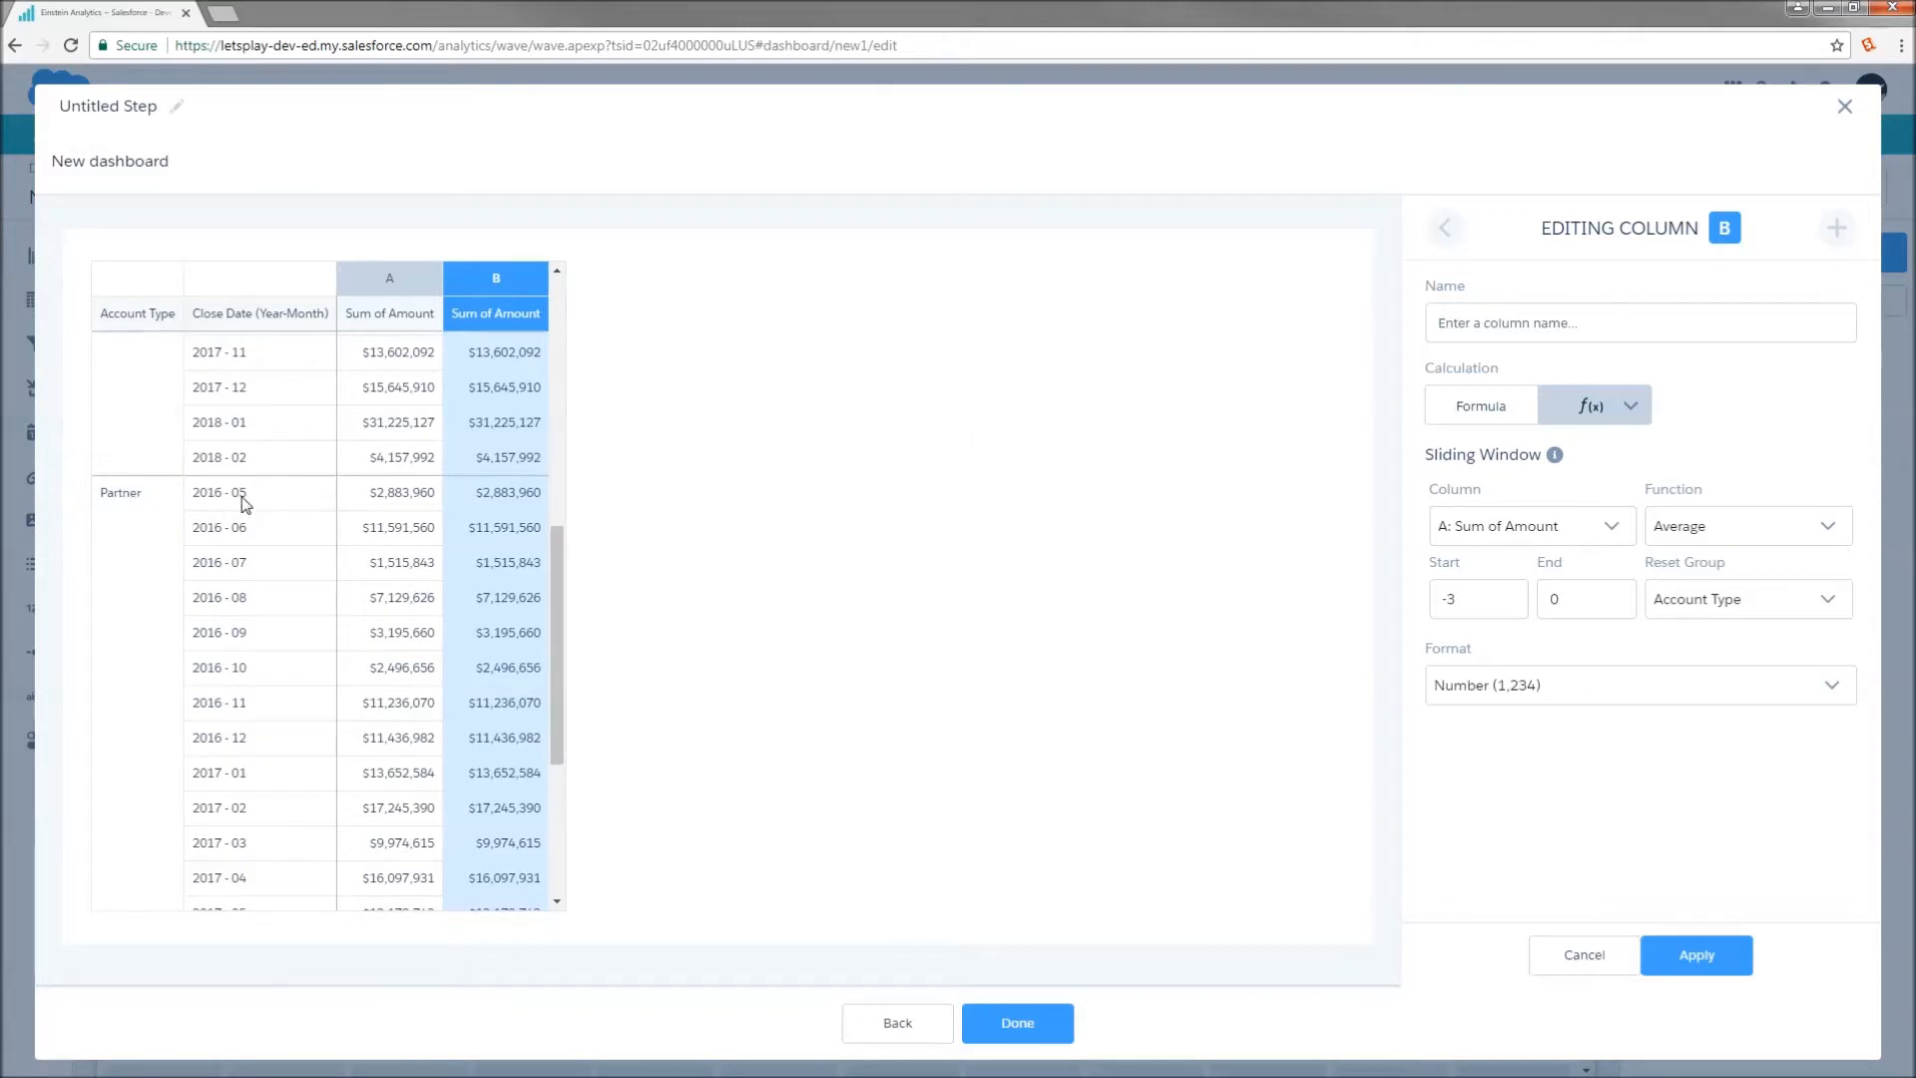
{"action": "mouse_move", "coordinate": [178, 462]}
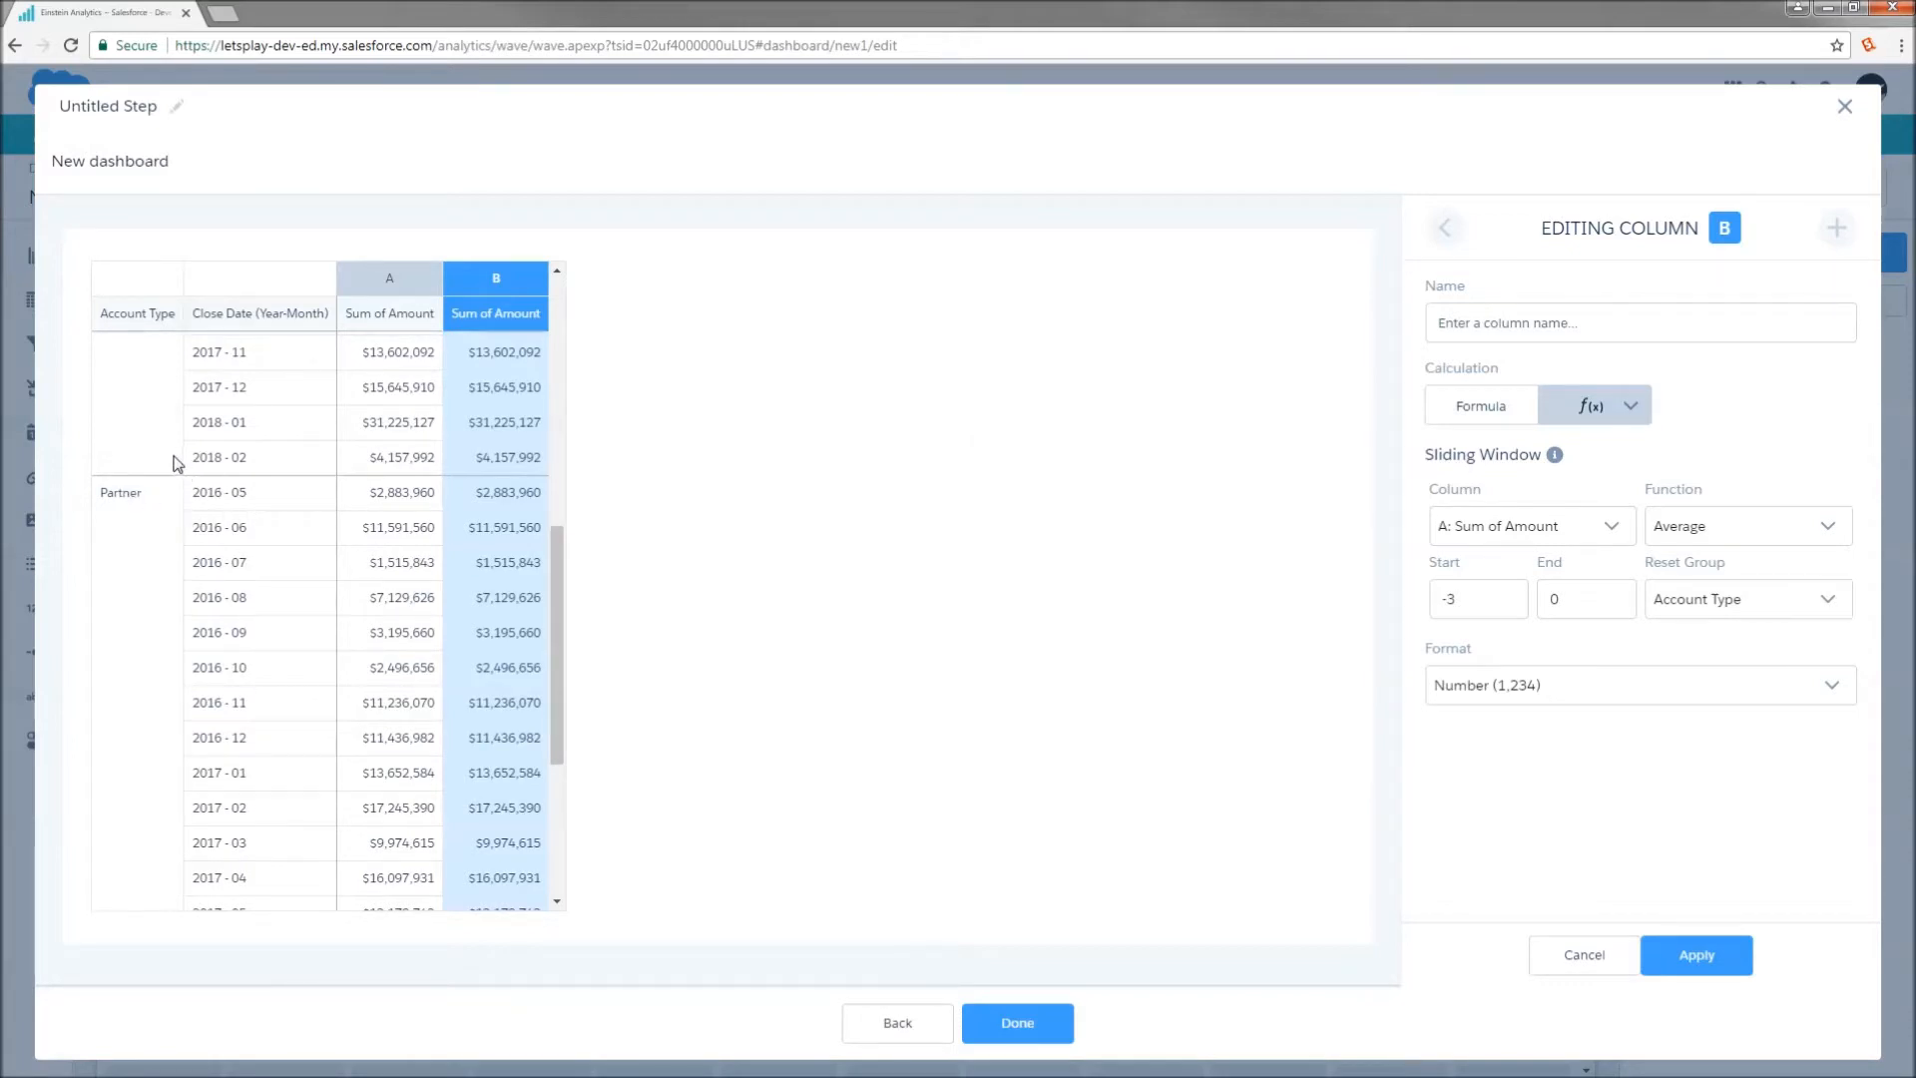
{"action": "mouse_move", "coordinate": [346, 475]}
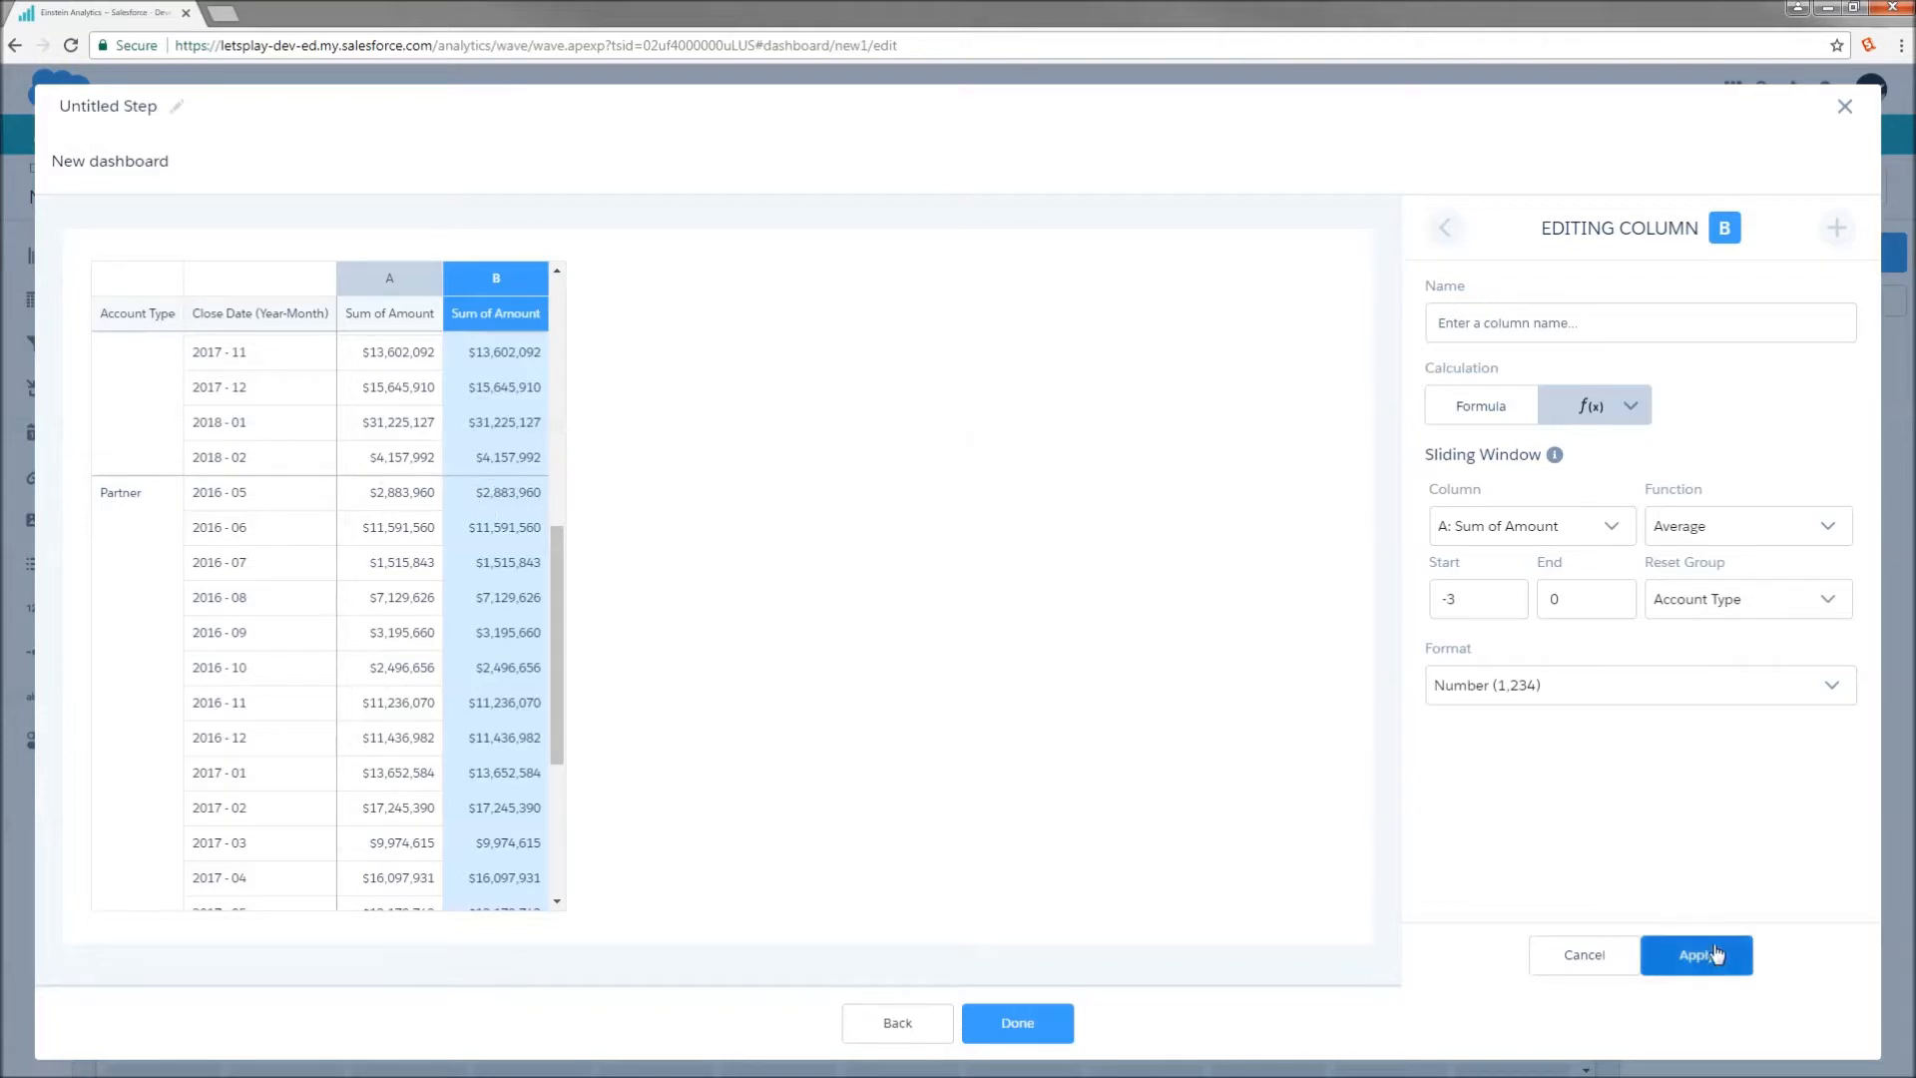
- Apply the rolling-average column B and display the step as a line chart per Account Type
{"action": "left_click", "coordinate": [1745, 526]}
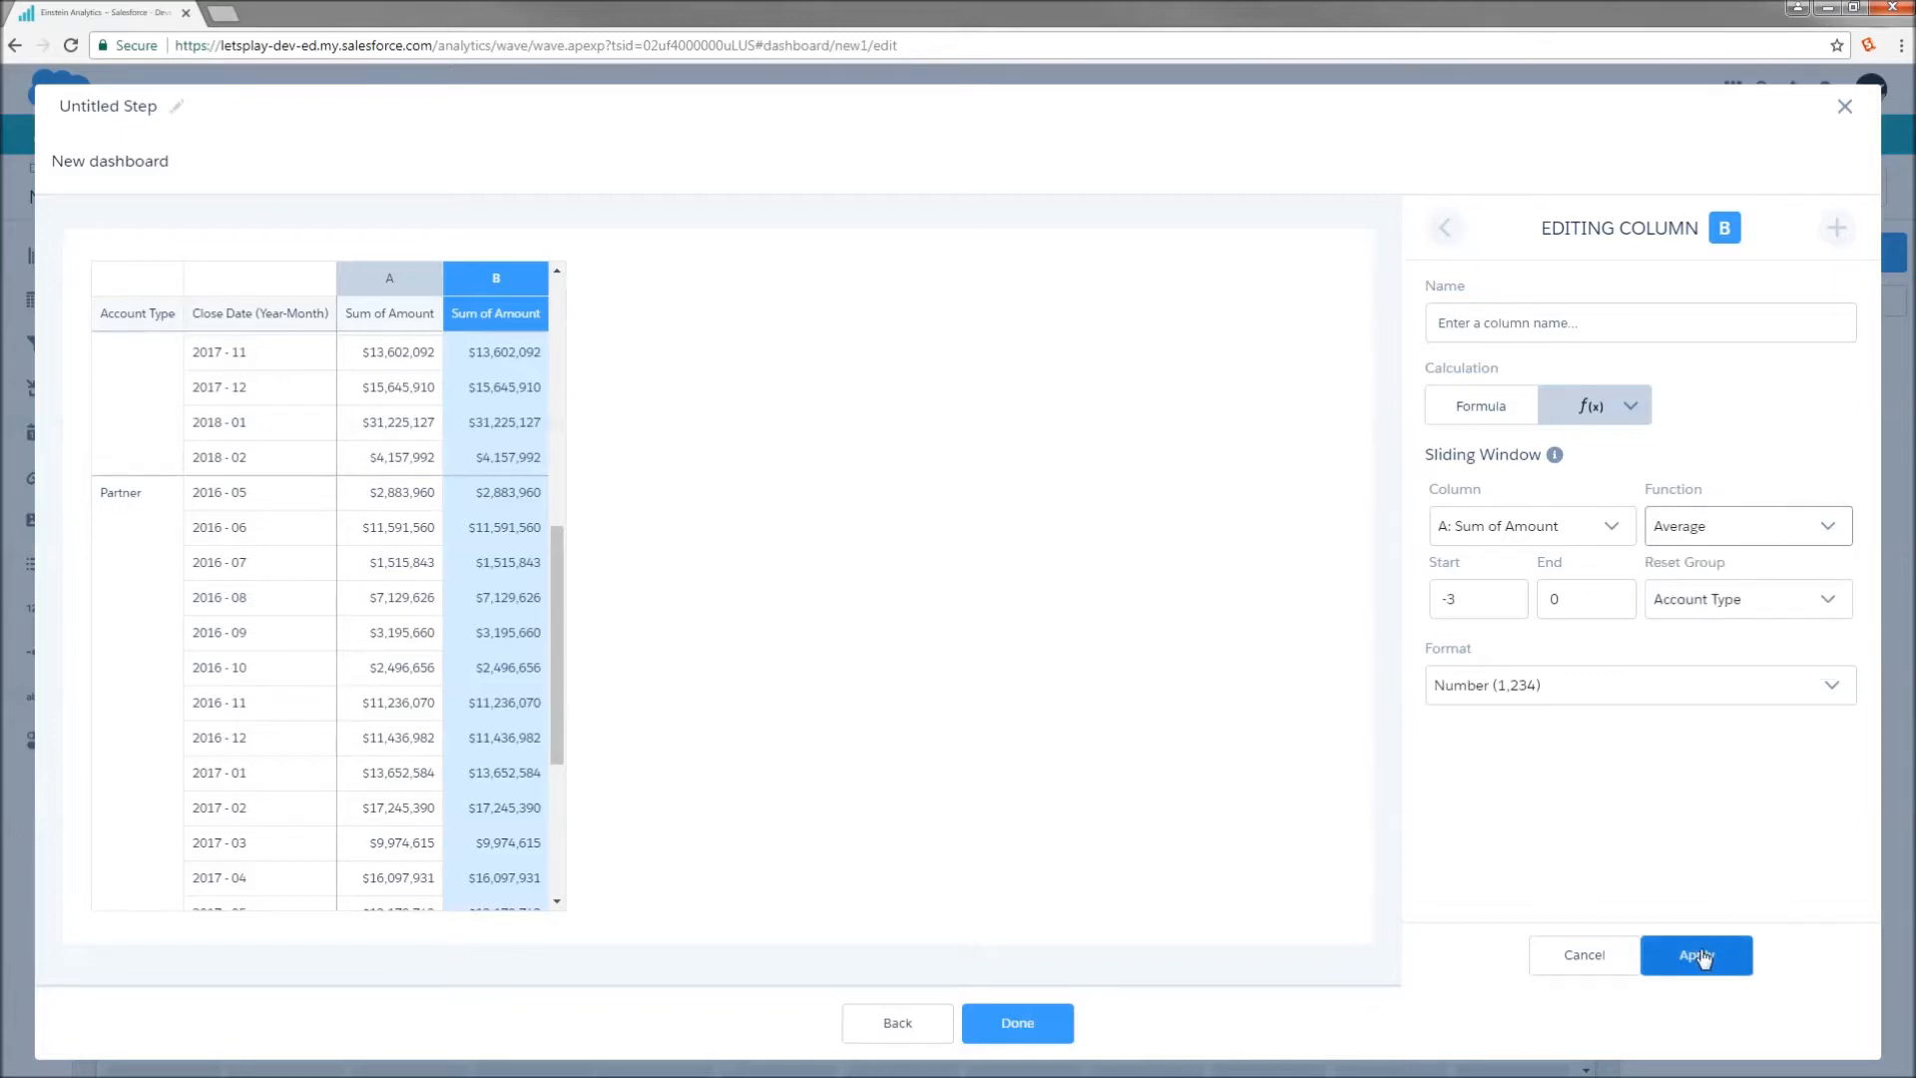
{"action": "left_click", "coordinate": [1696, 954]}
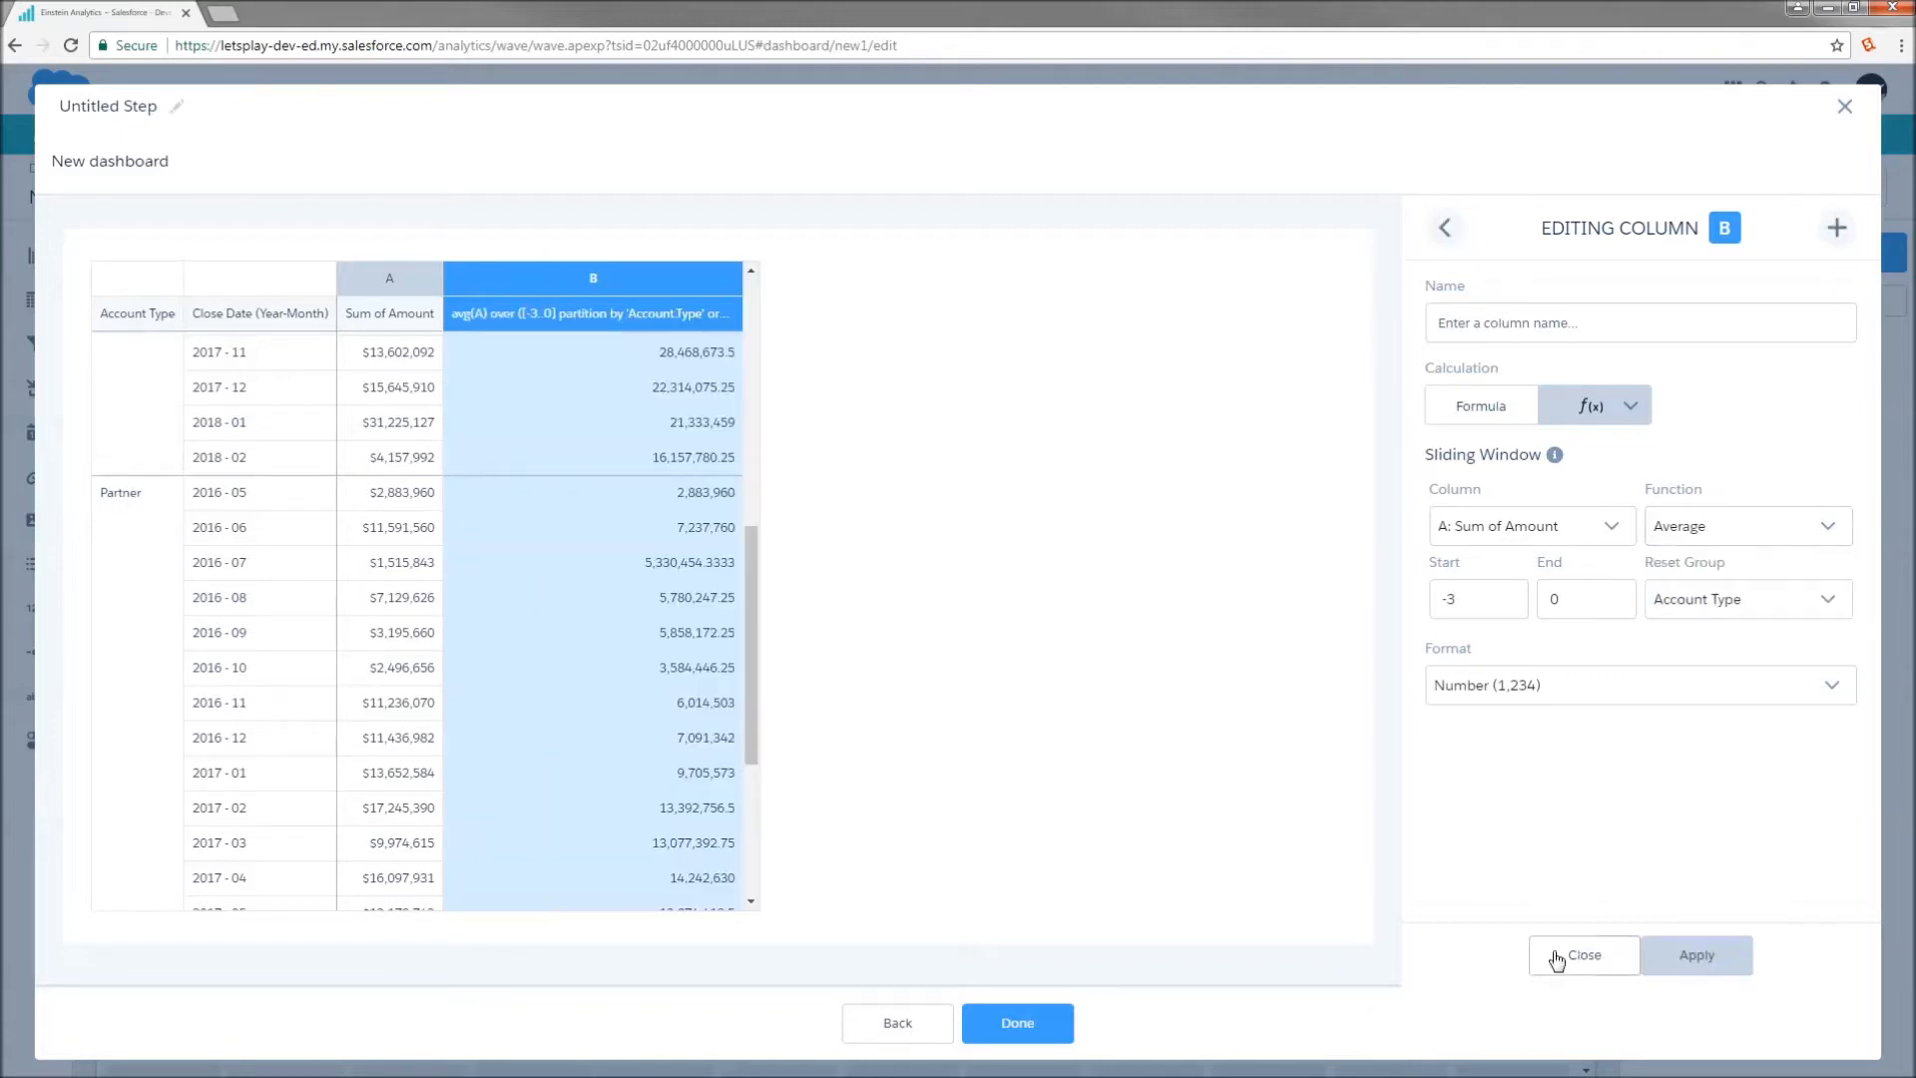
{"action": "left_click", "coordinate": [1583, 954]}
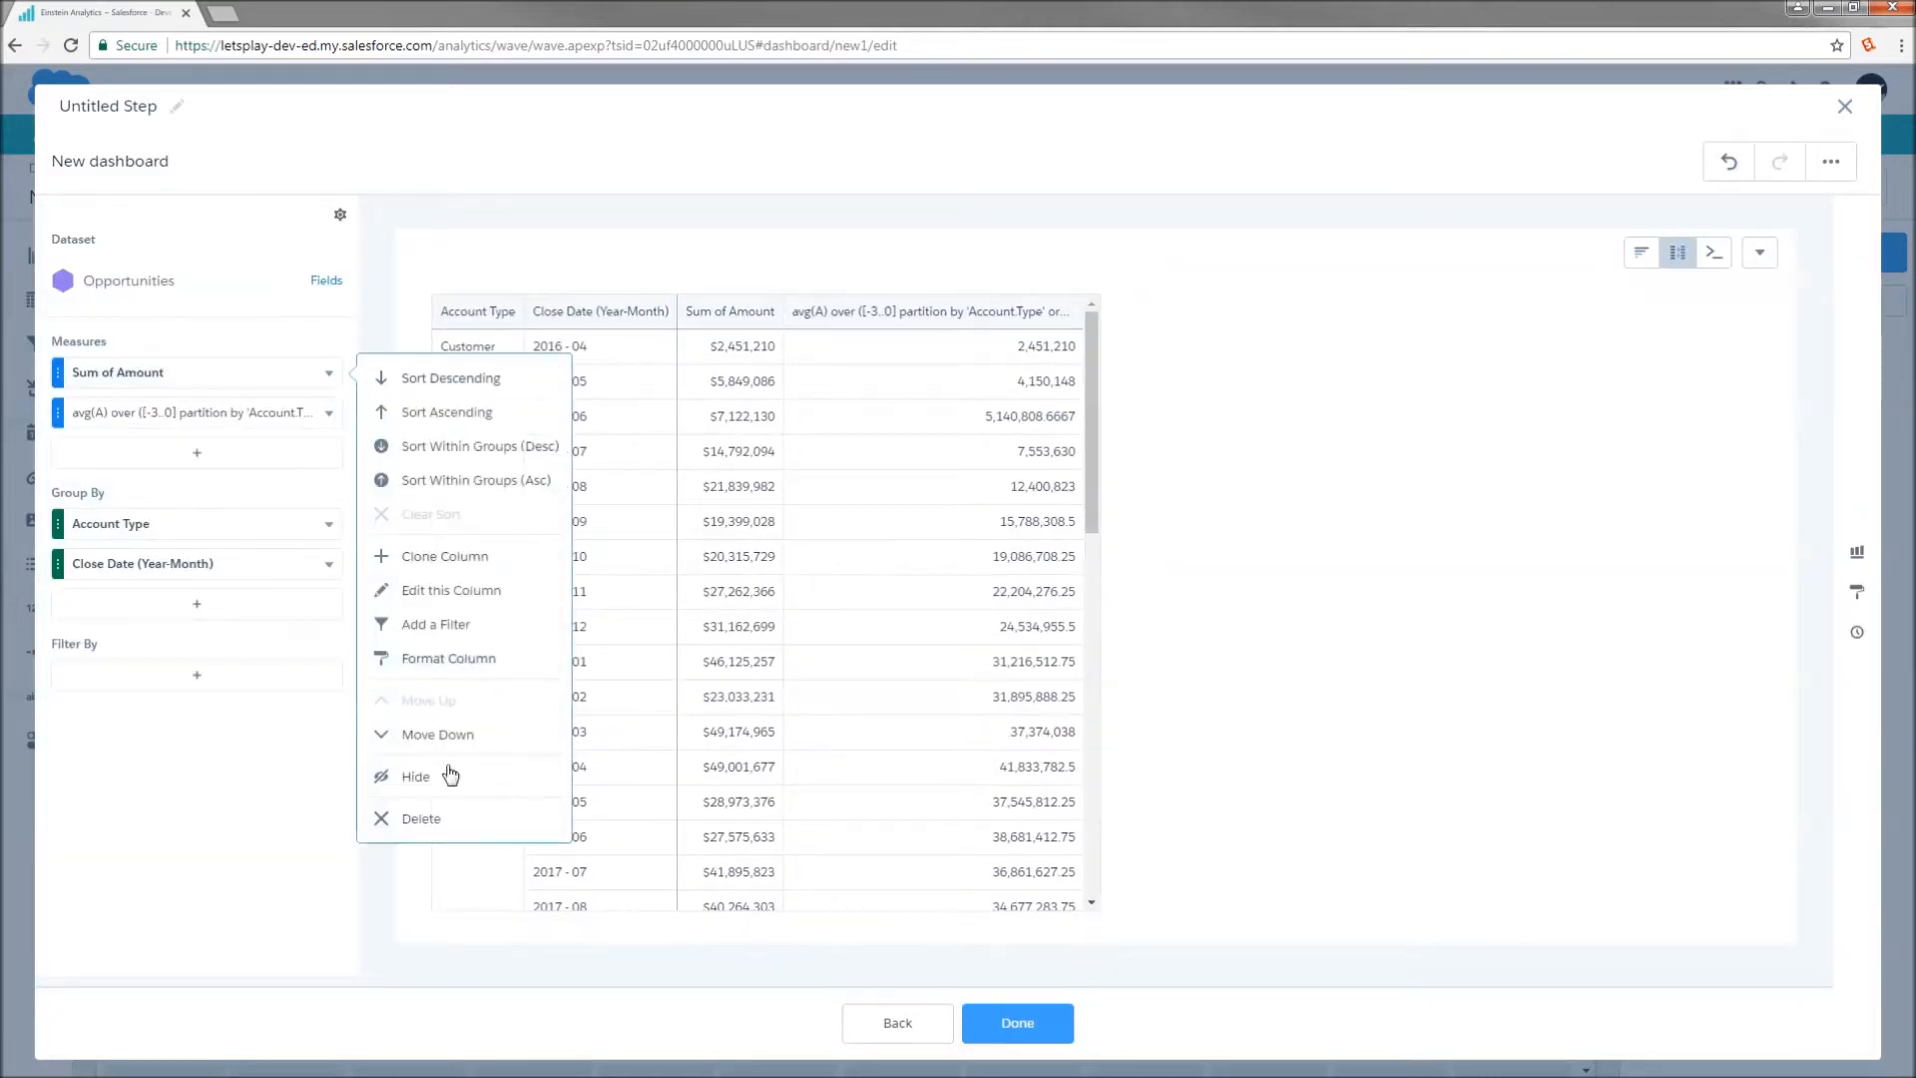
{"action": "left_click", "coordinate": [414, 774]}
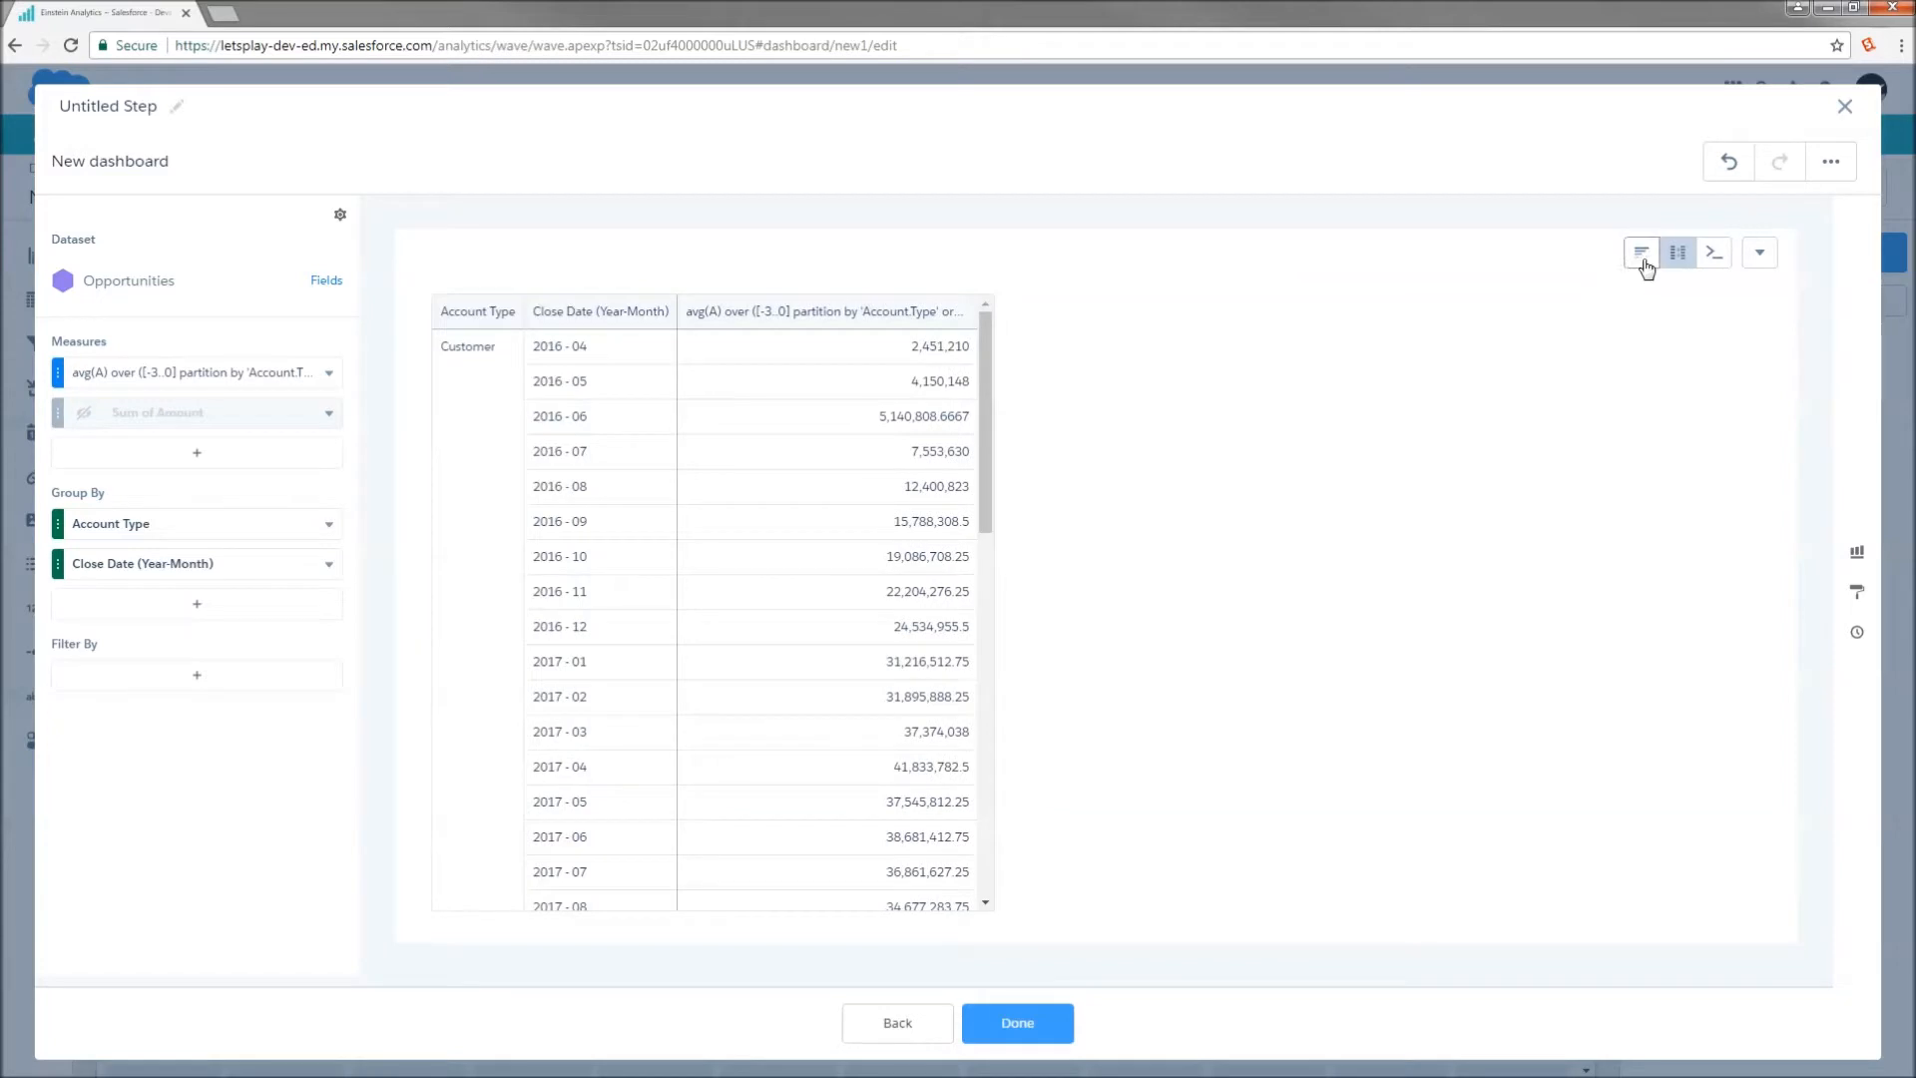
{"action": "left_click", "coordinate": [1640, 253]}
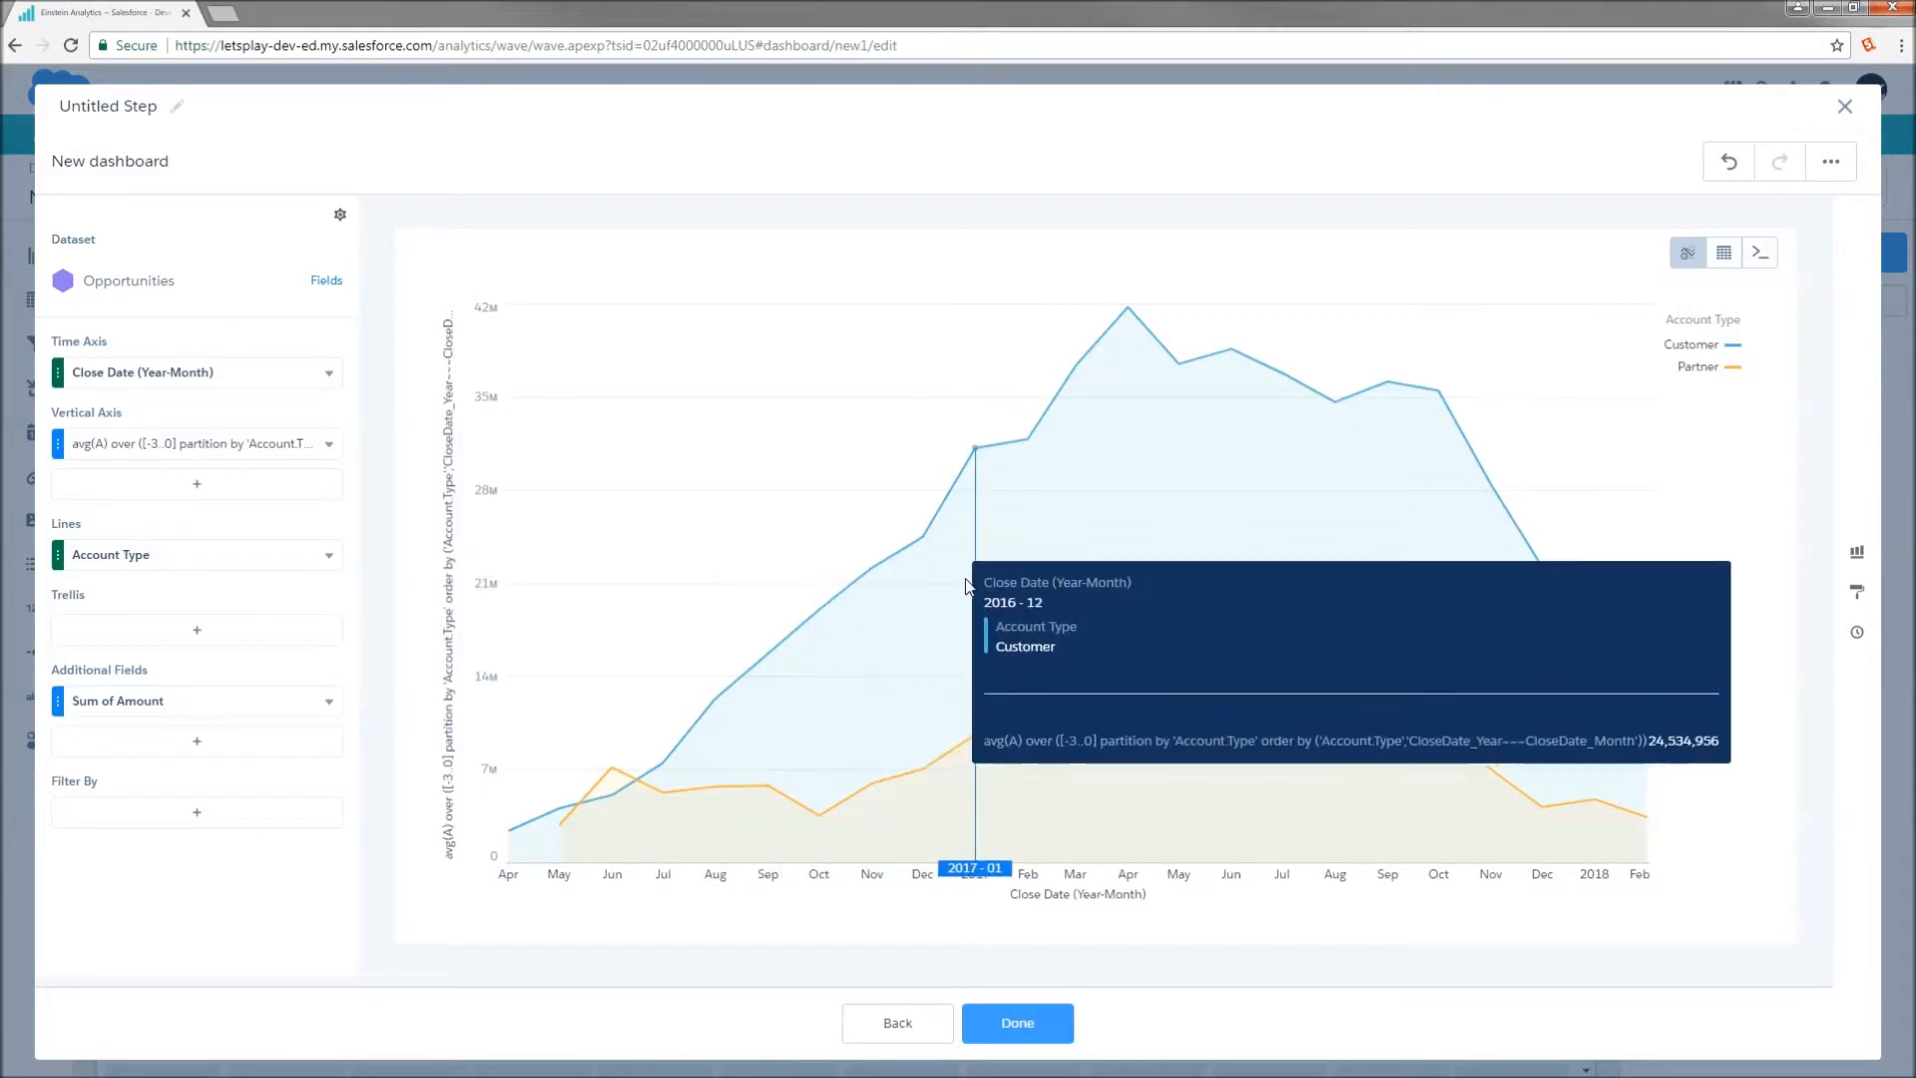
{"action": "mouse_move", "coordinate": [1077, 481]}
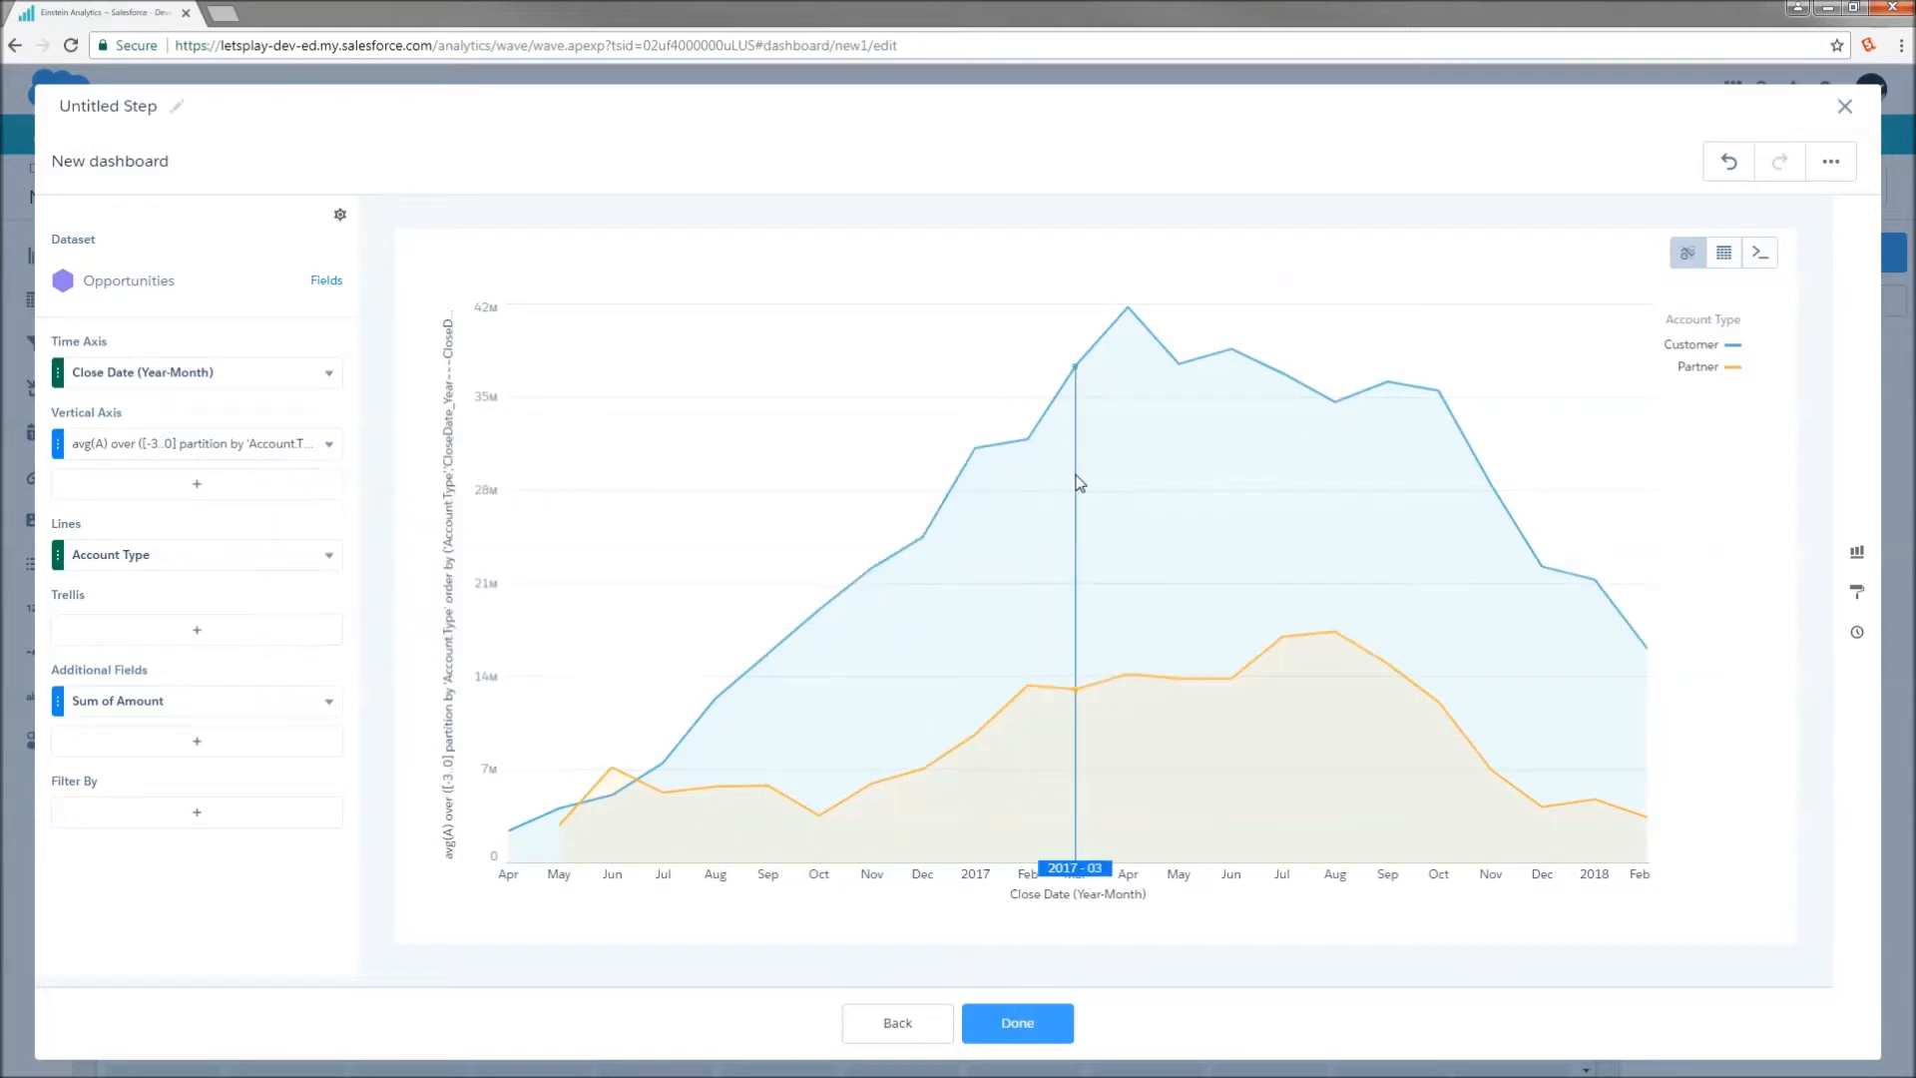
{"action": "mouse_move", "coordinate": [1854, 380]}
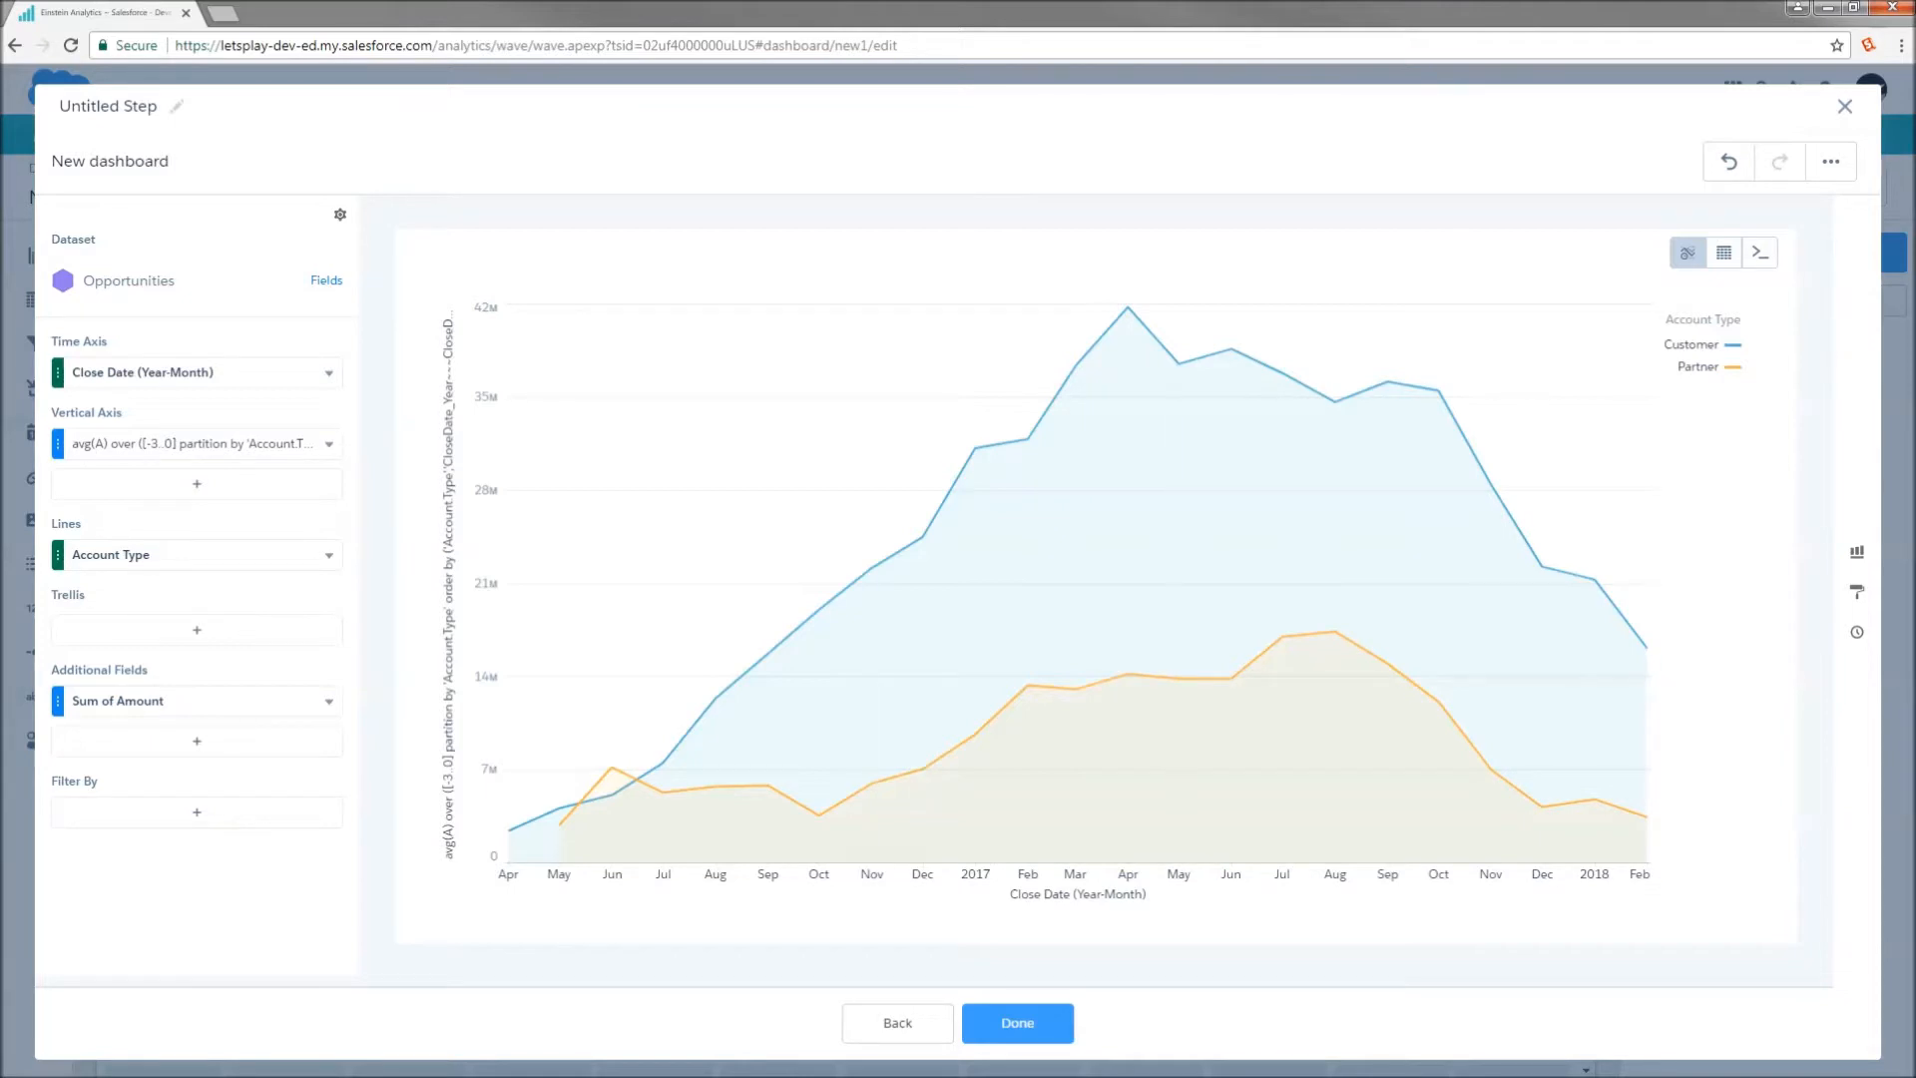
- Open the step's SAQL query and place the cursor in the avg(sum(A)) window expression
{"action": "left_click", "coordinate": [1758, 252]}
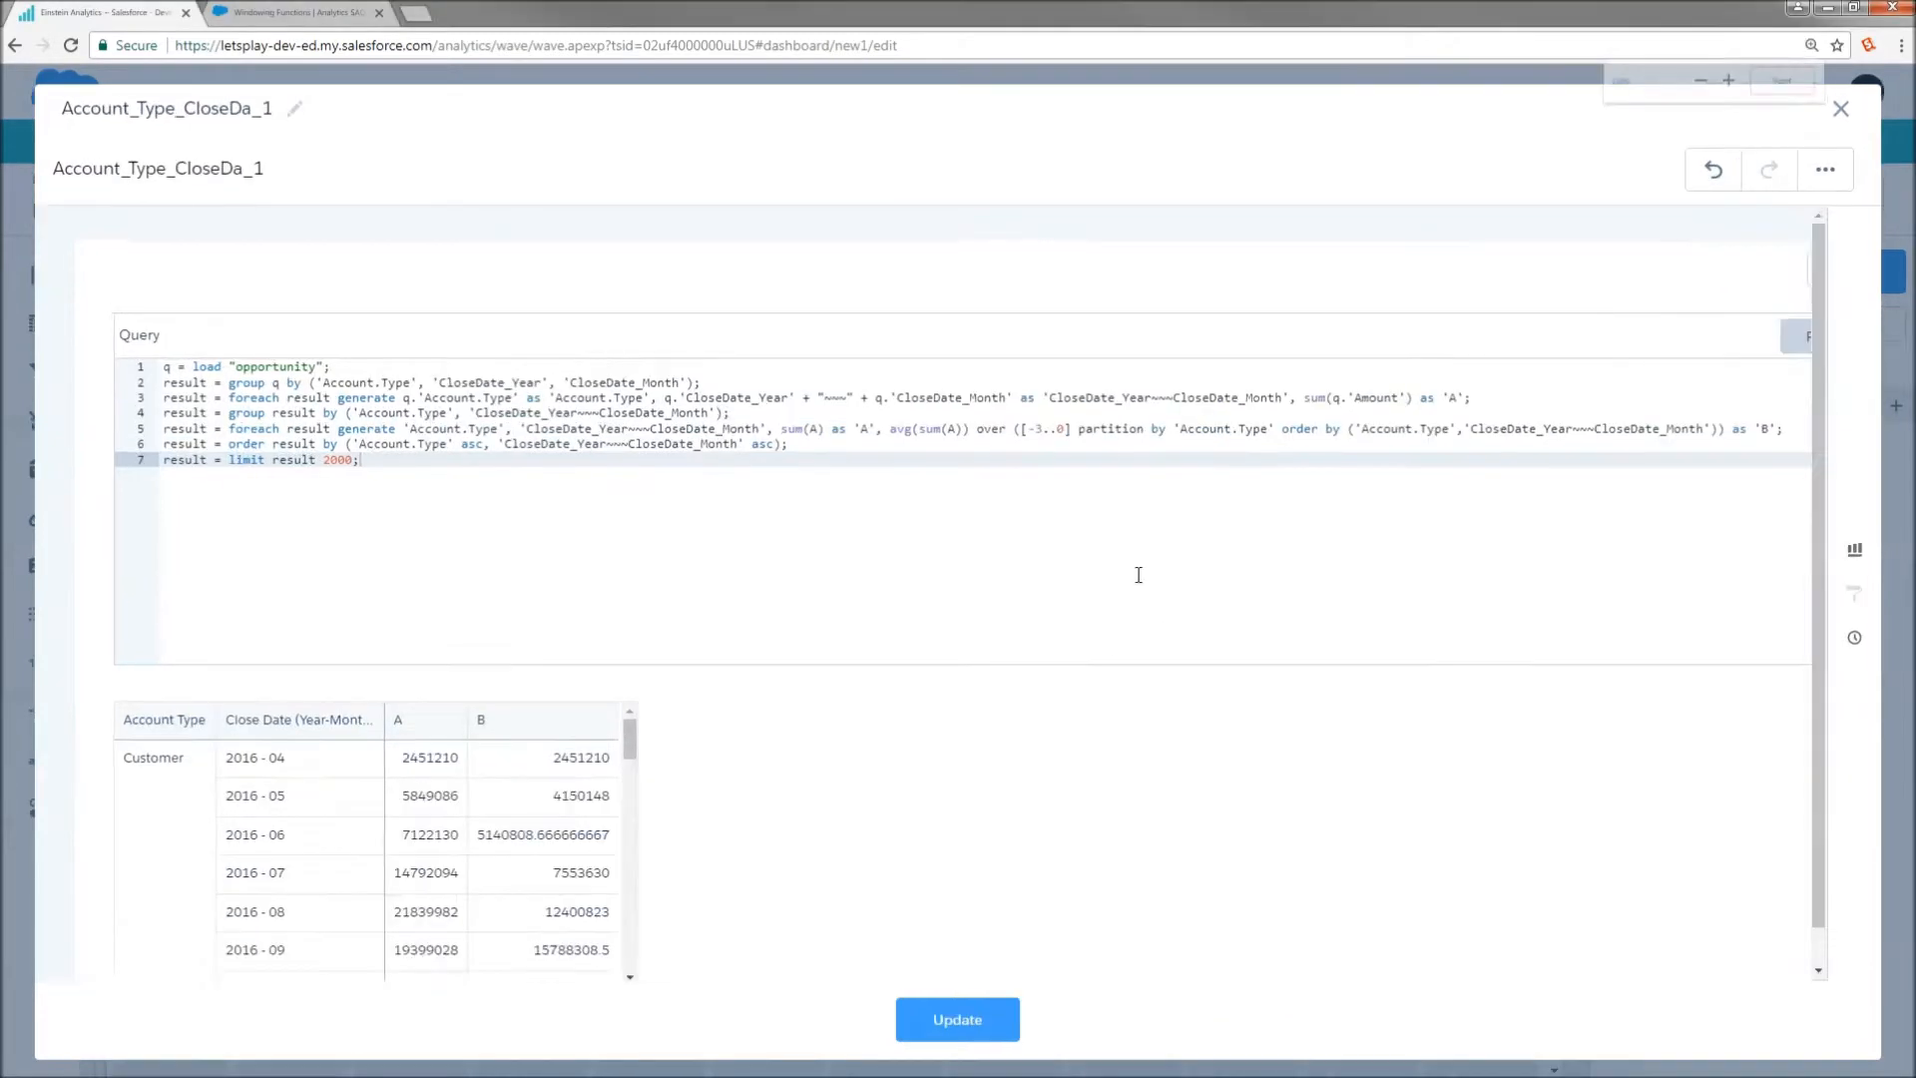
{"action": "left_click", "coordinate": [1727, 81]}
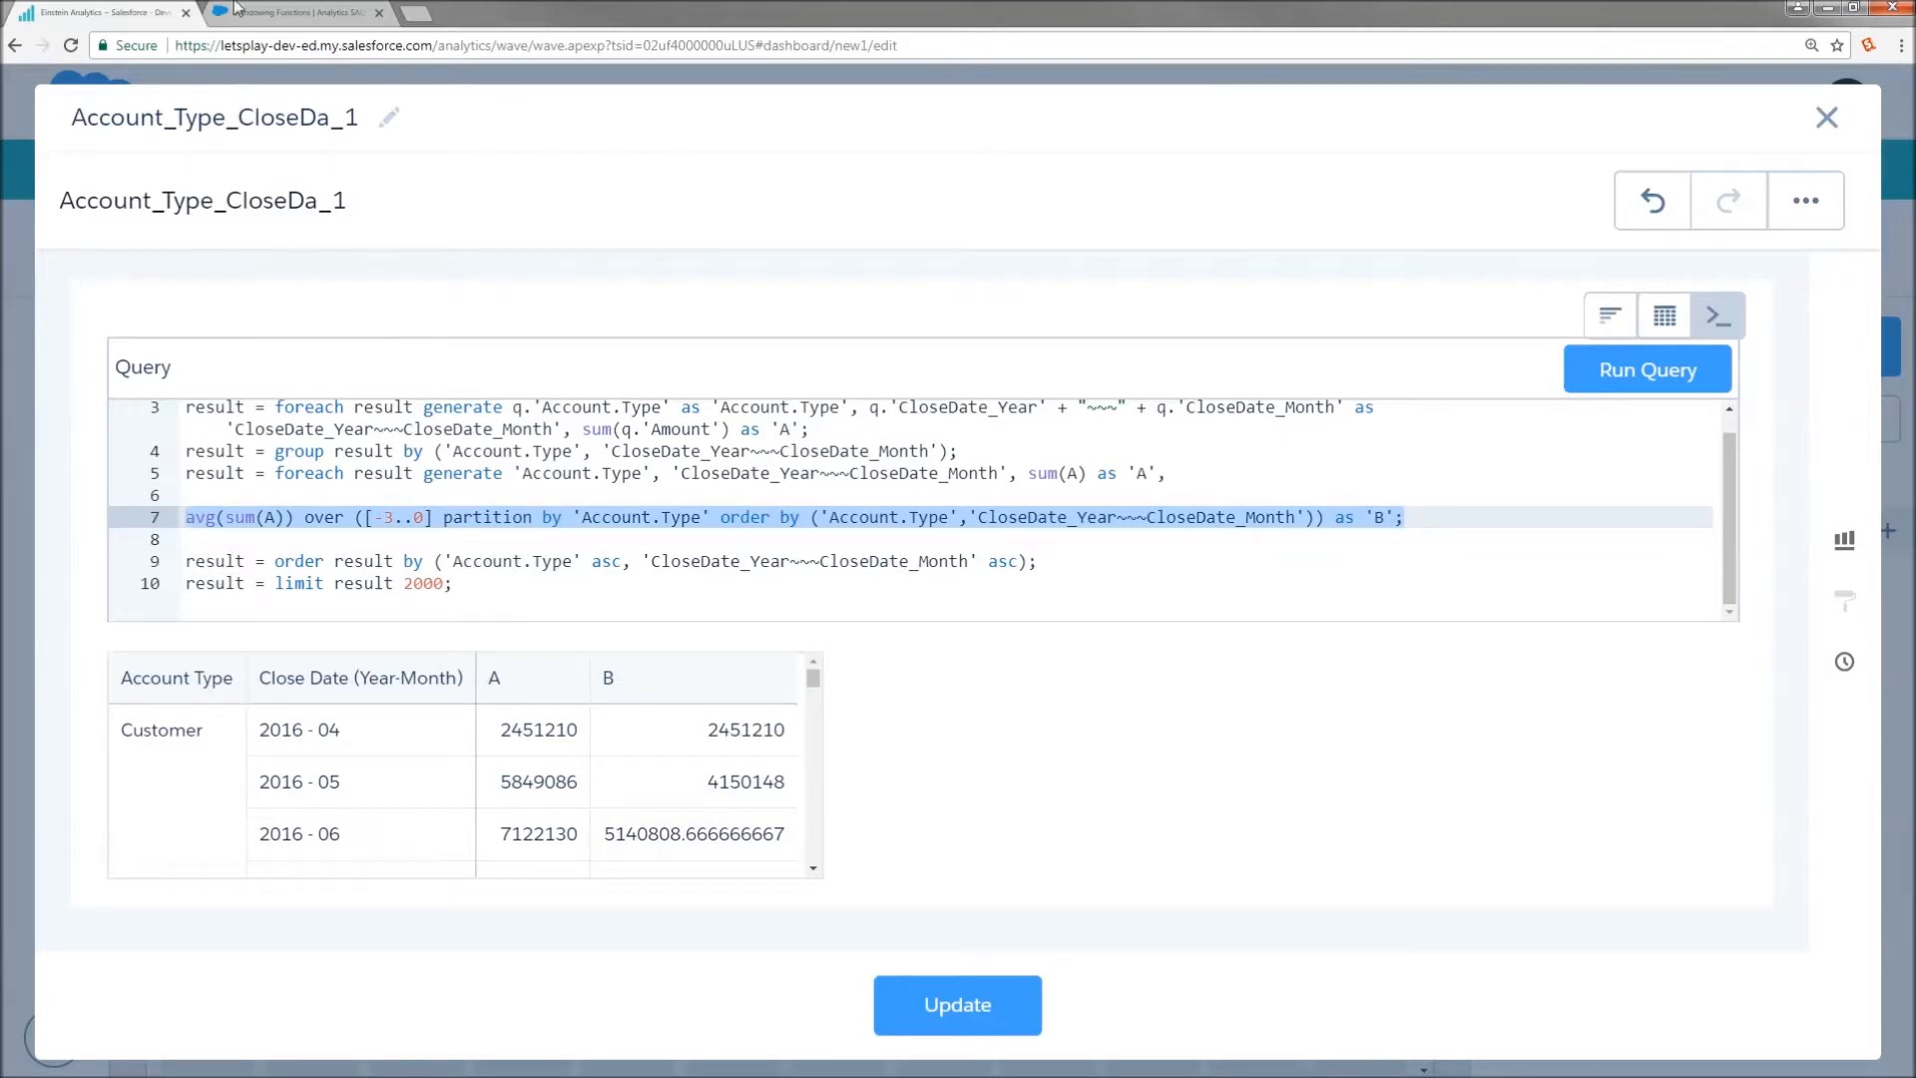
- Switch to the SAQL Reference tab showing the Windowing Functions syntax page
{"action": "left_click", "coordinate": [293, 12]}
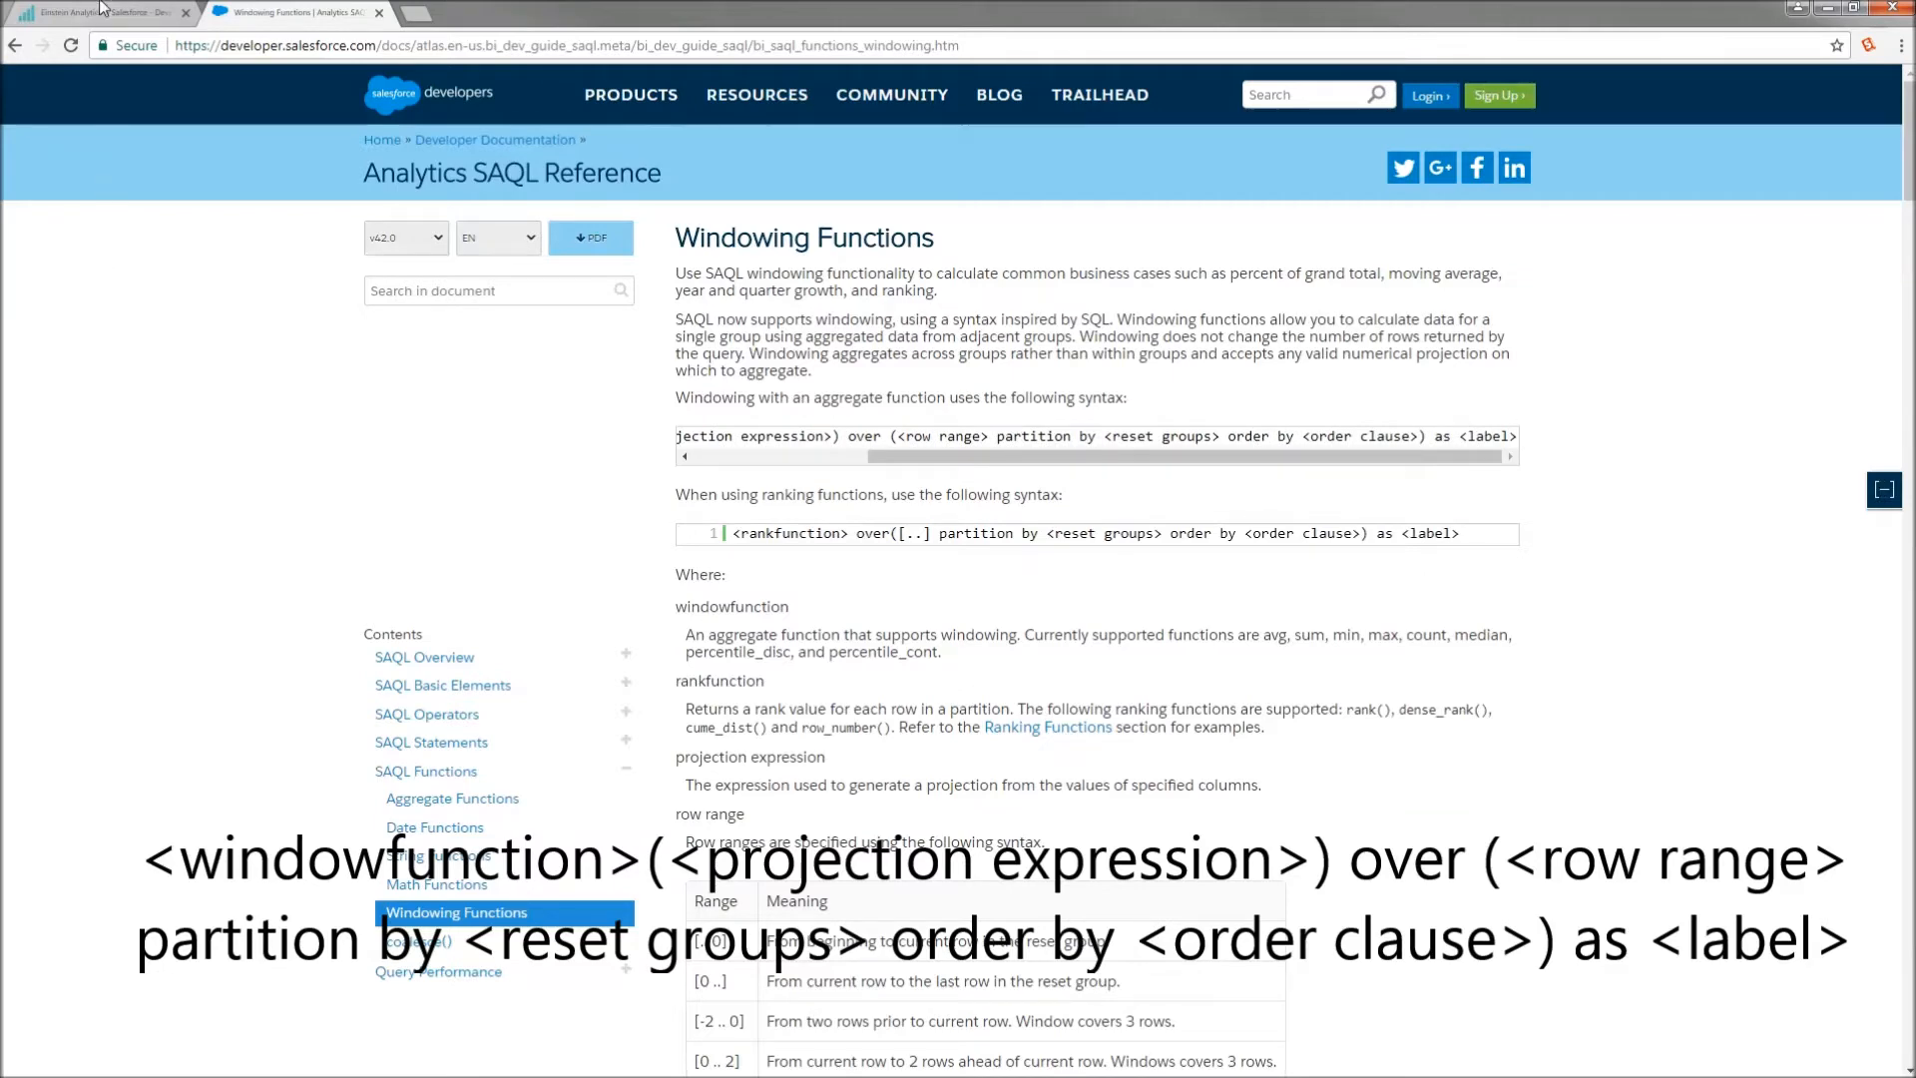
- Edit avg(sum(A)) over ([-3..0] partition by 'Account.Type') as 'B' in SAQL and run the query
{"action": "left_click", "coordinate": [98, 12]}
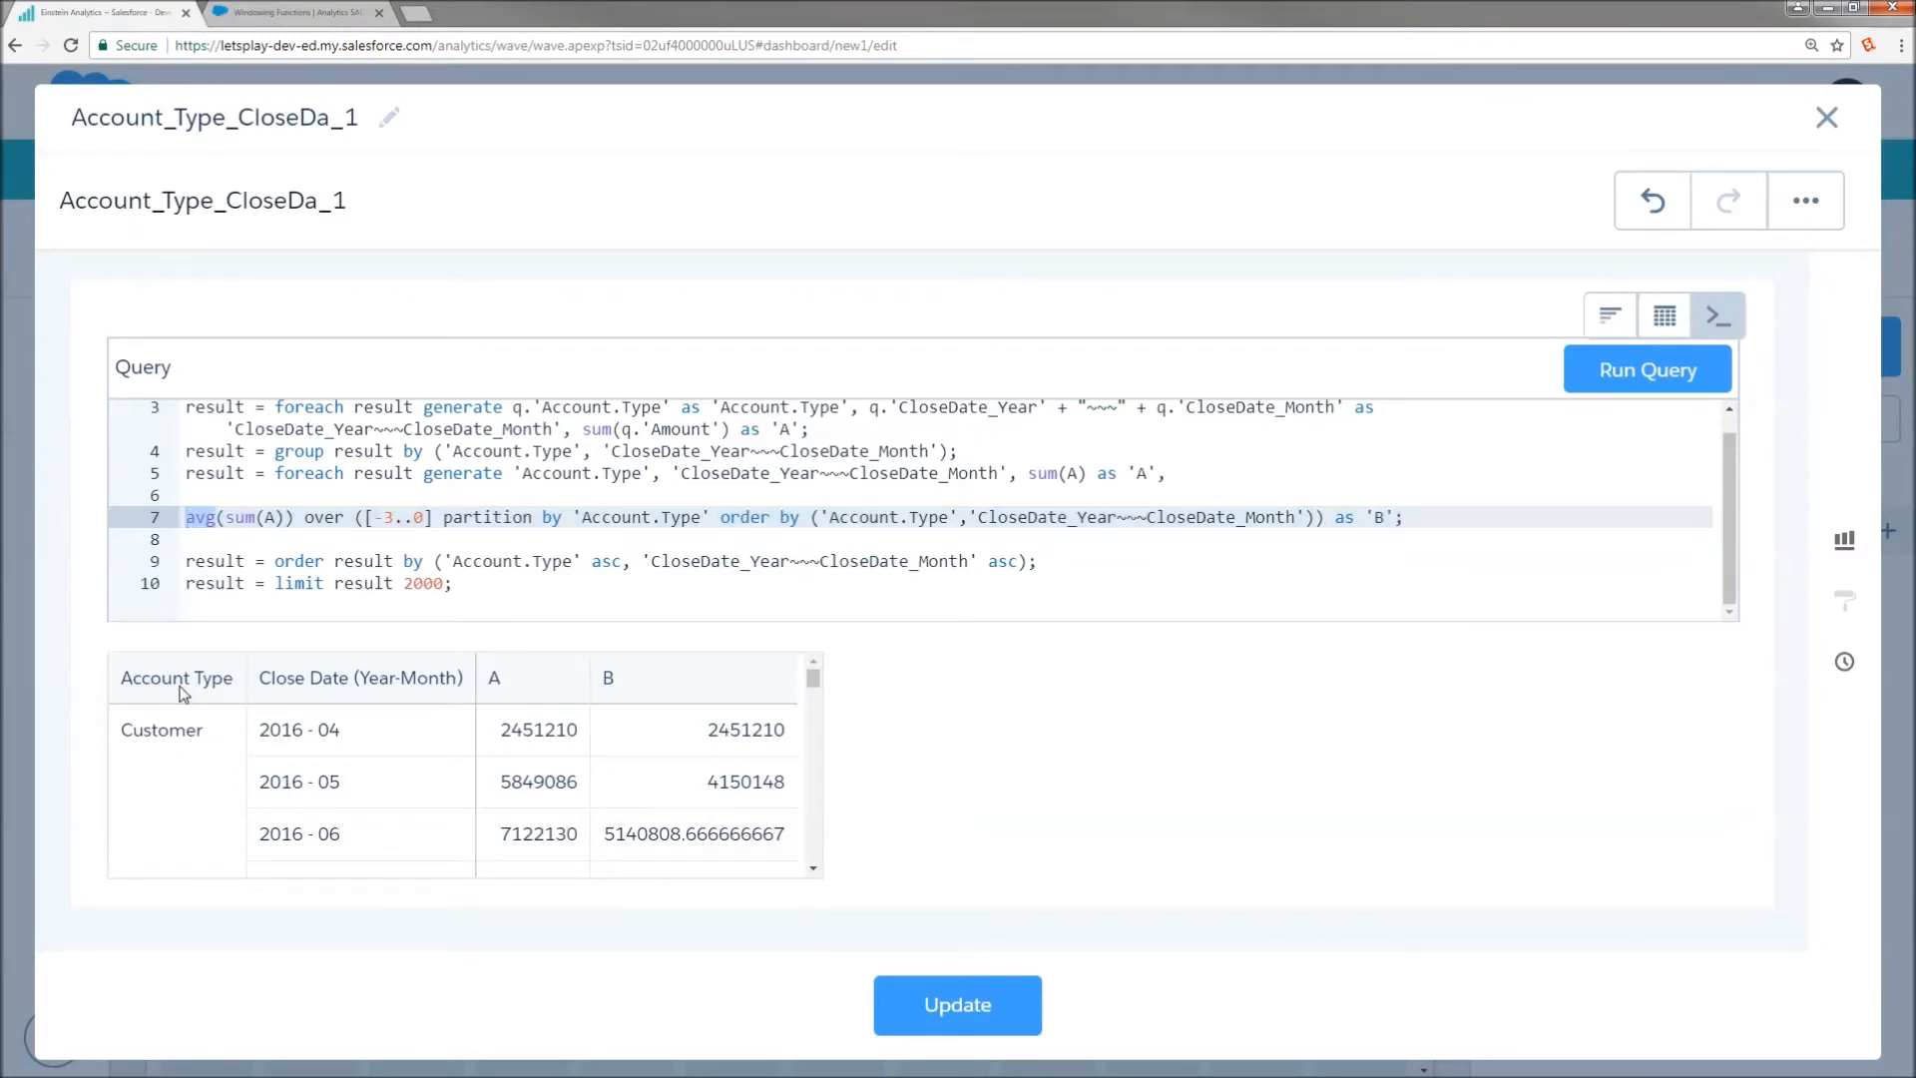
{"action": "mouse_move", "coordinate": [227, 517]}
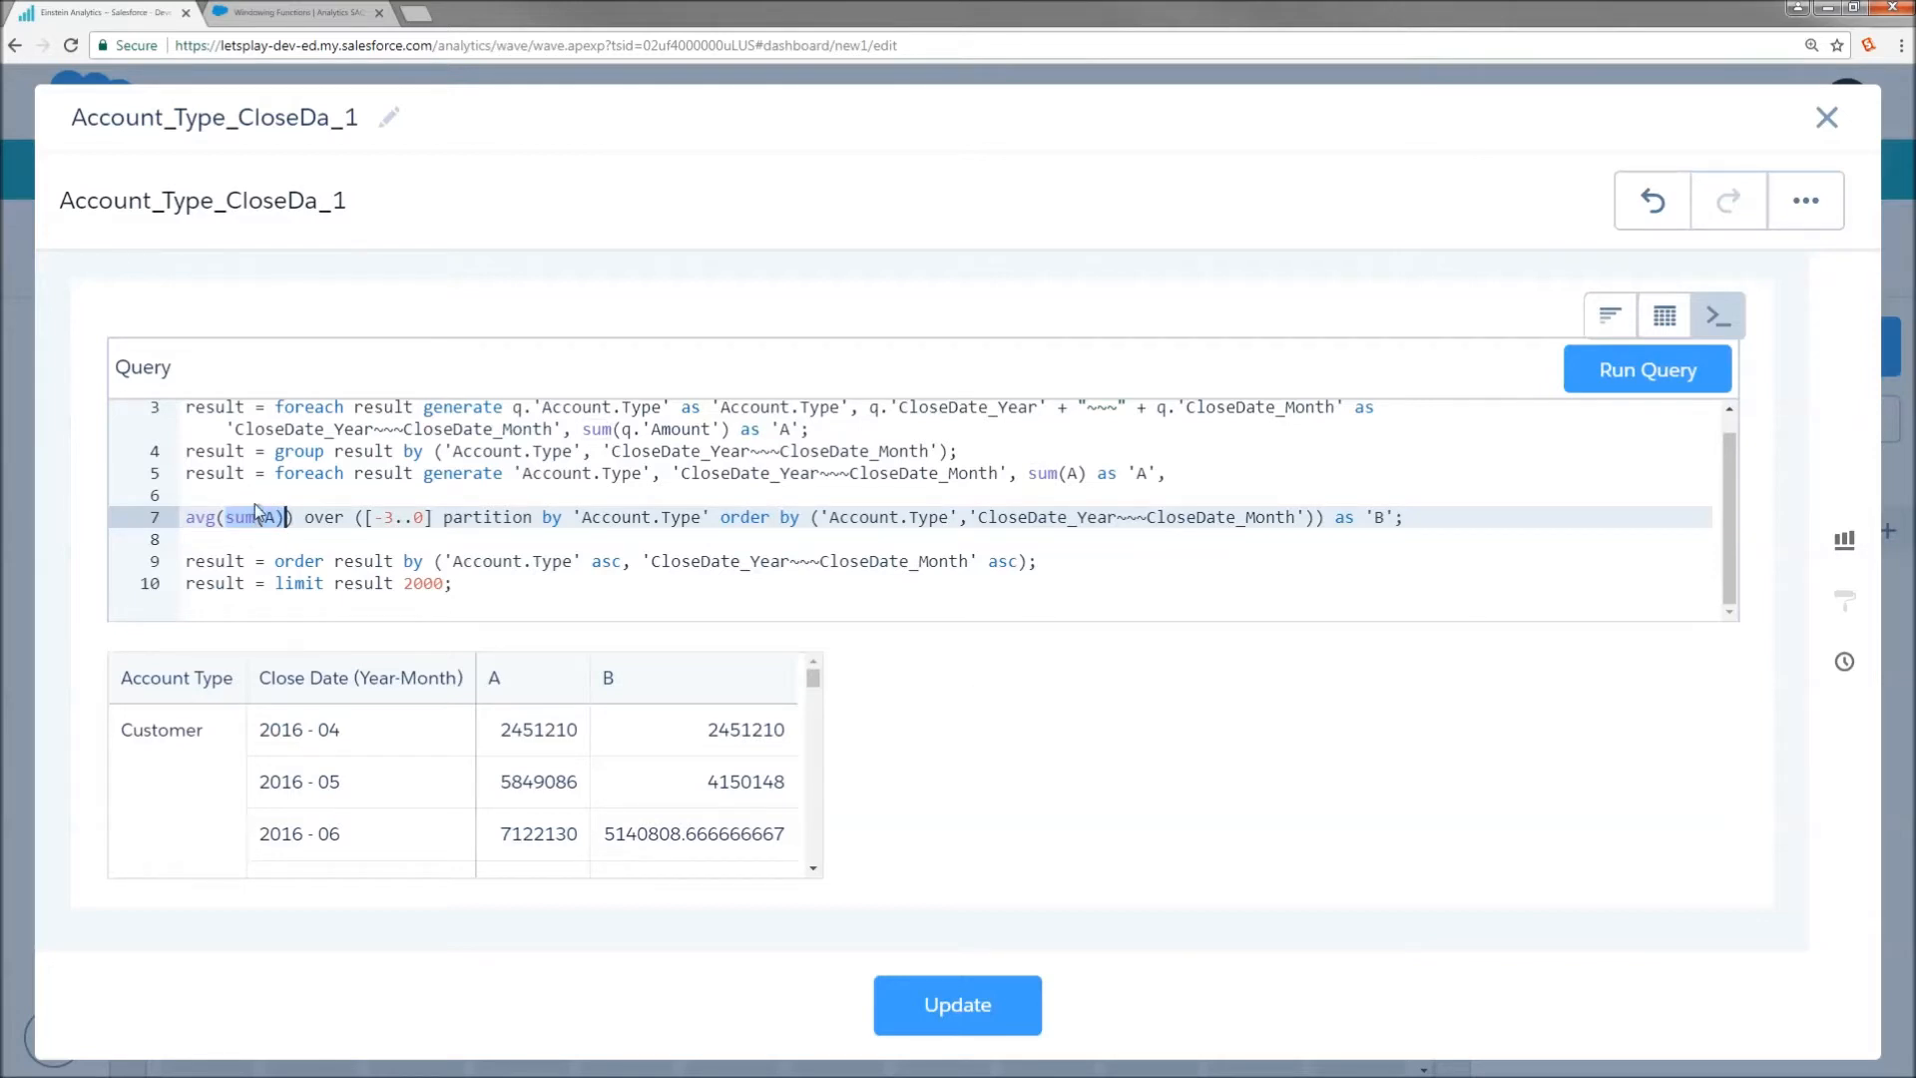
{"action": "mouse_move", "coordinate": [344, 603]}
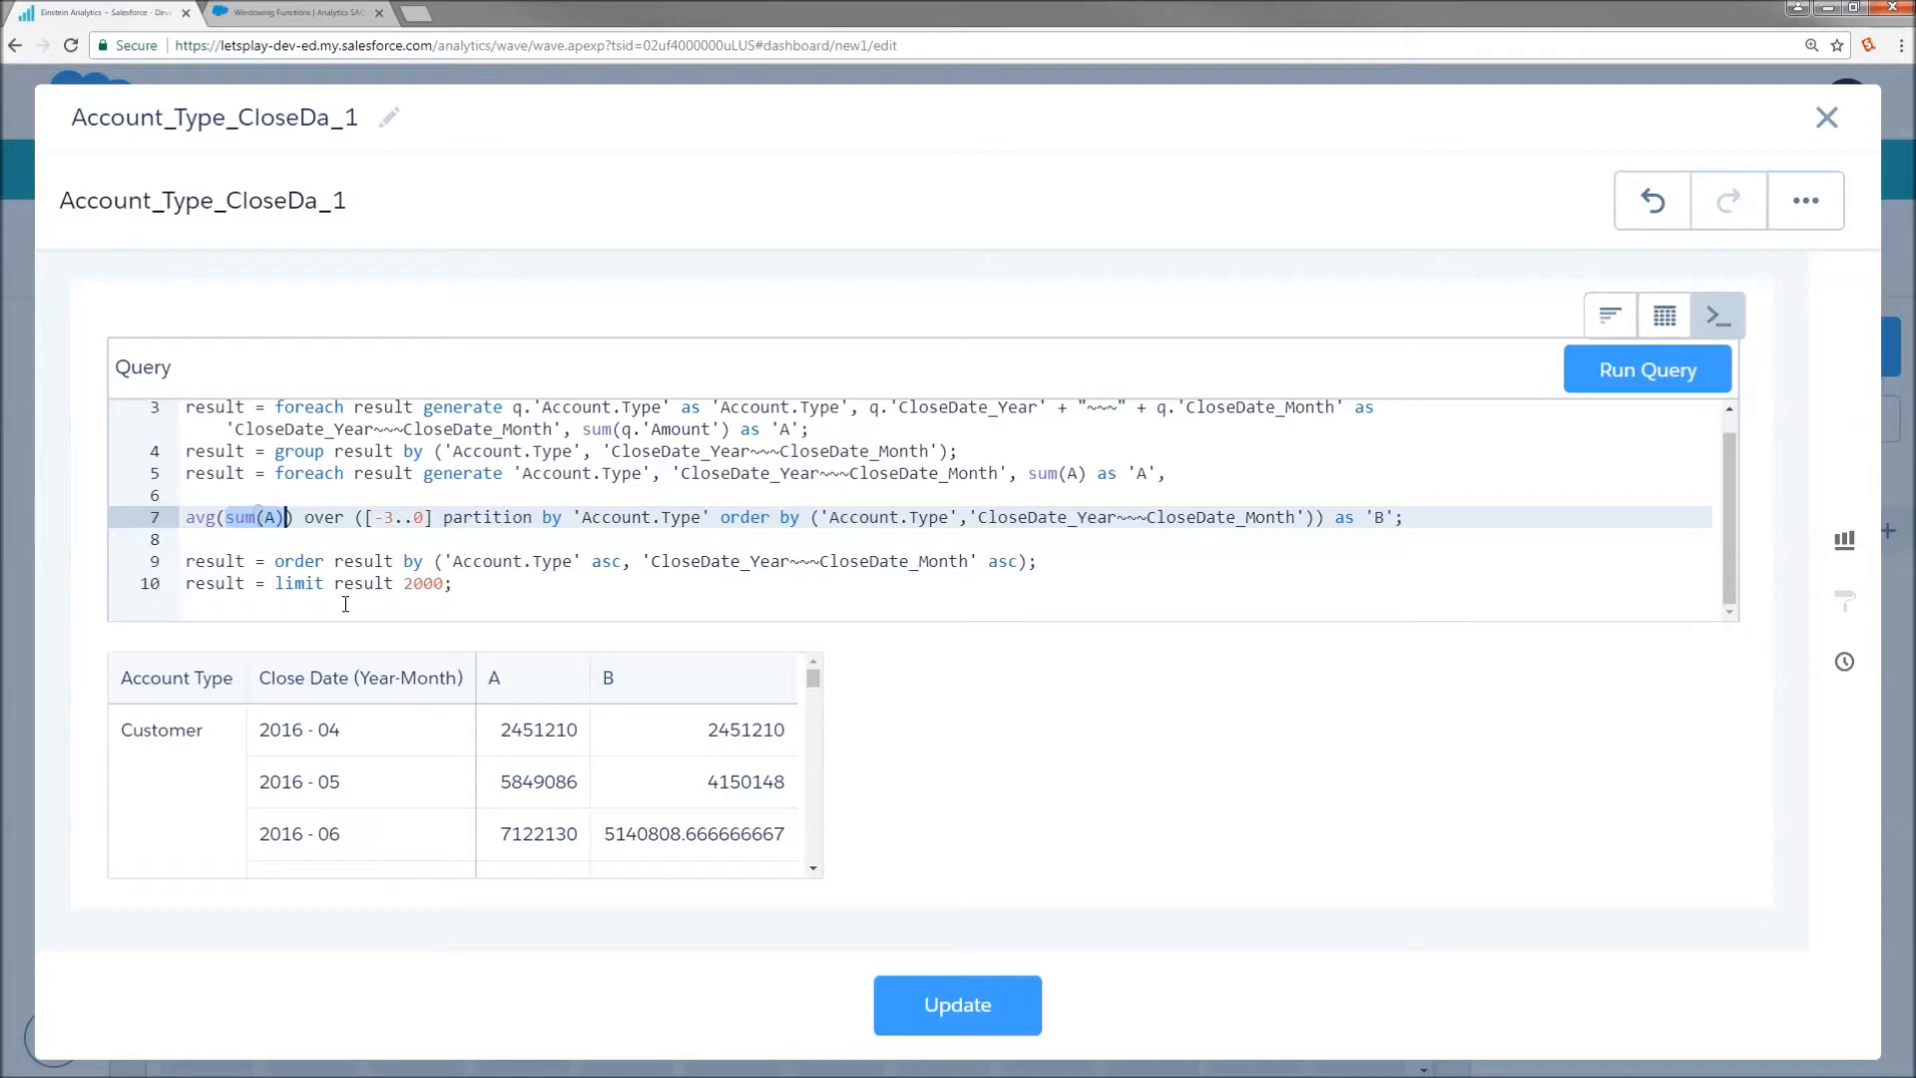
{"action": "mouse_move", "coordinate": [561, 730]}
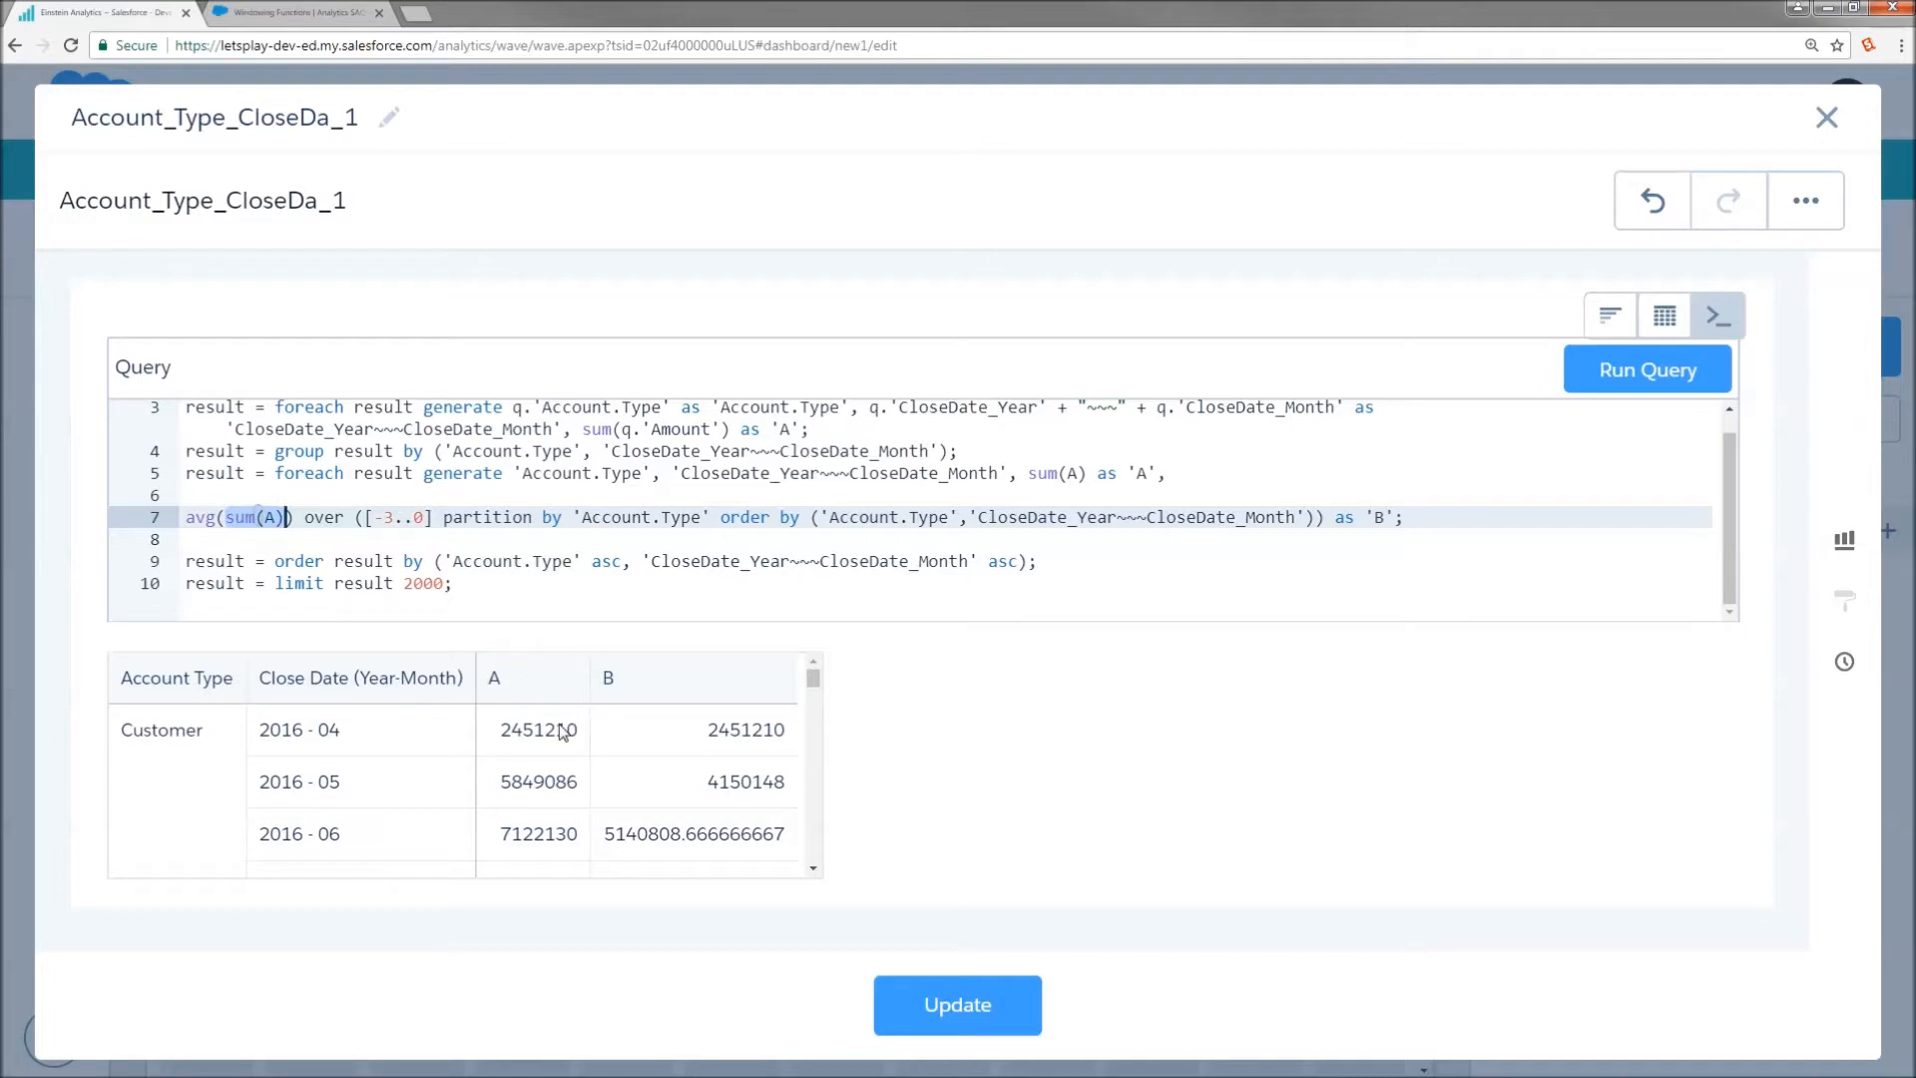
{"action": "mouse_move", "coordinate": [561, 752]}
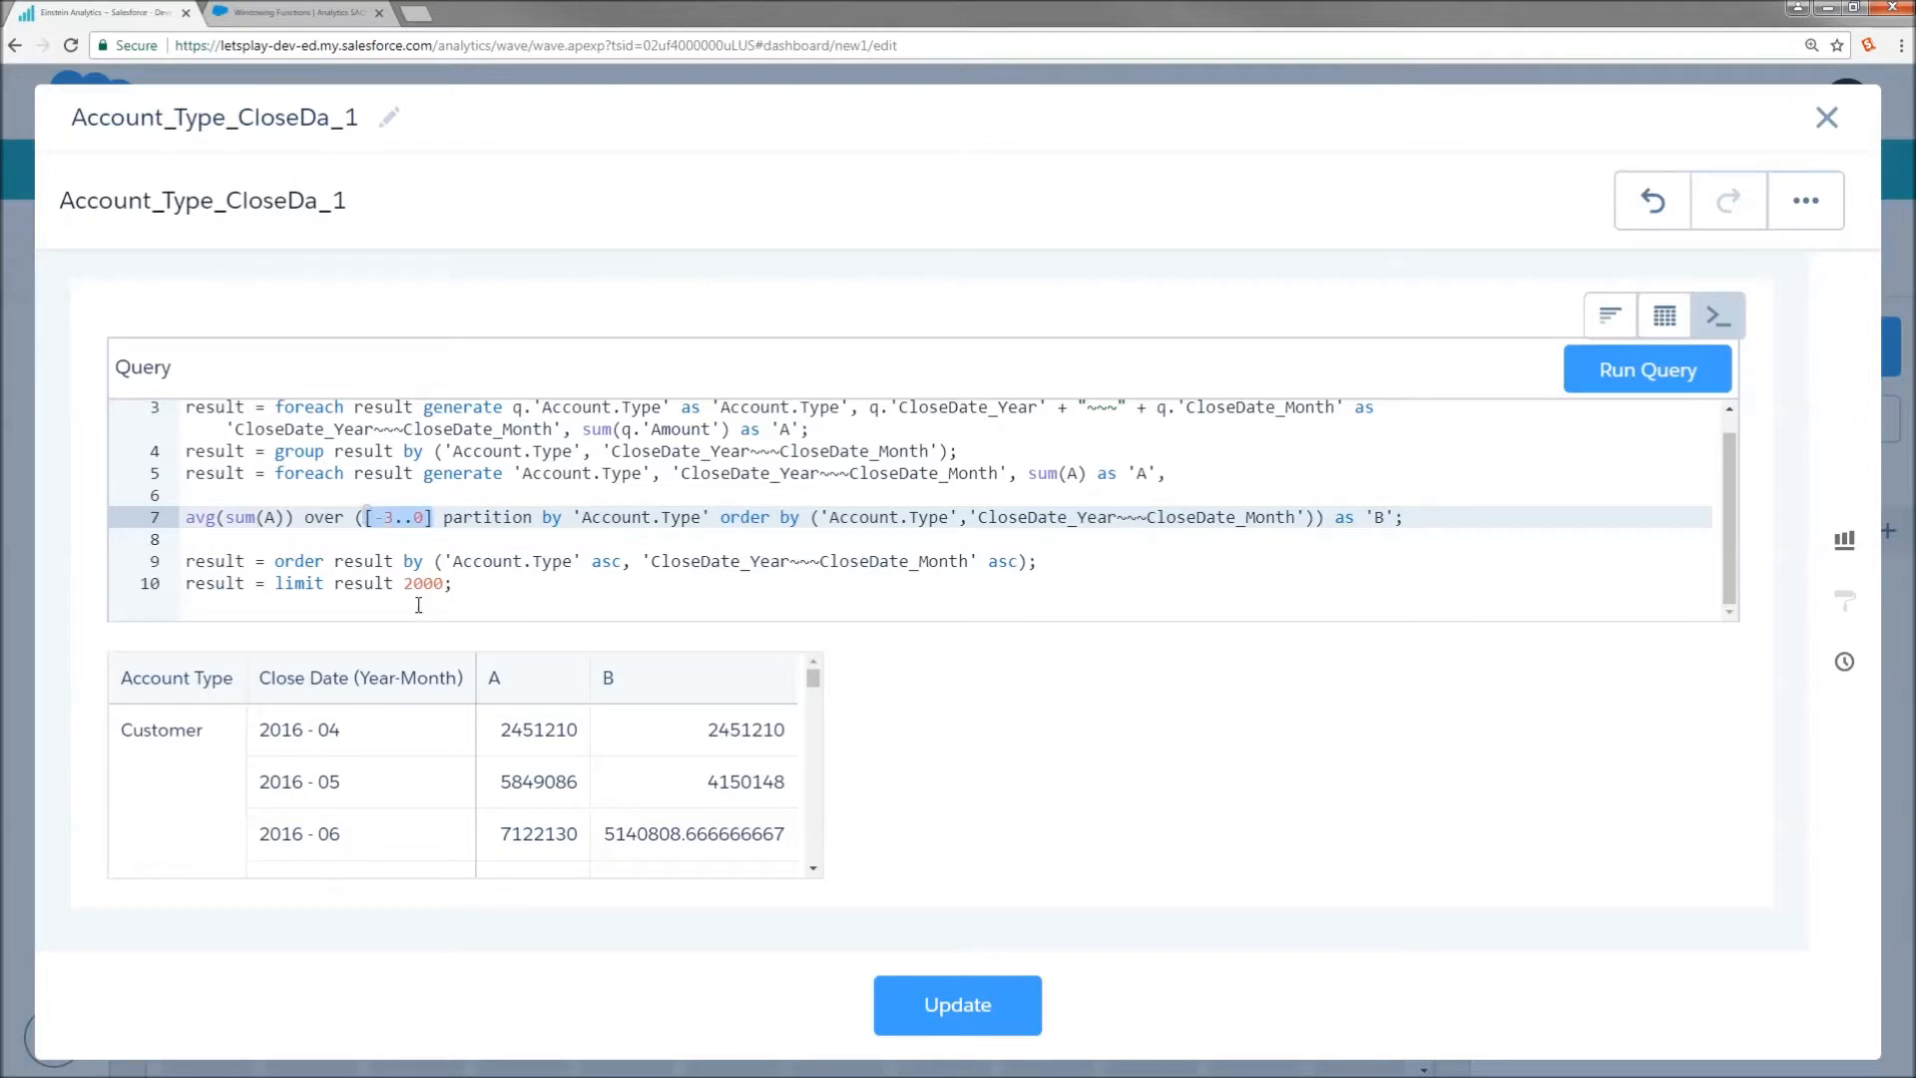
{"action": "mouse_move", "coordinate": [202, 745]}
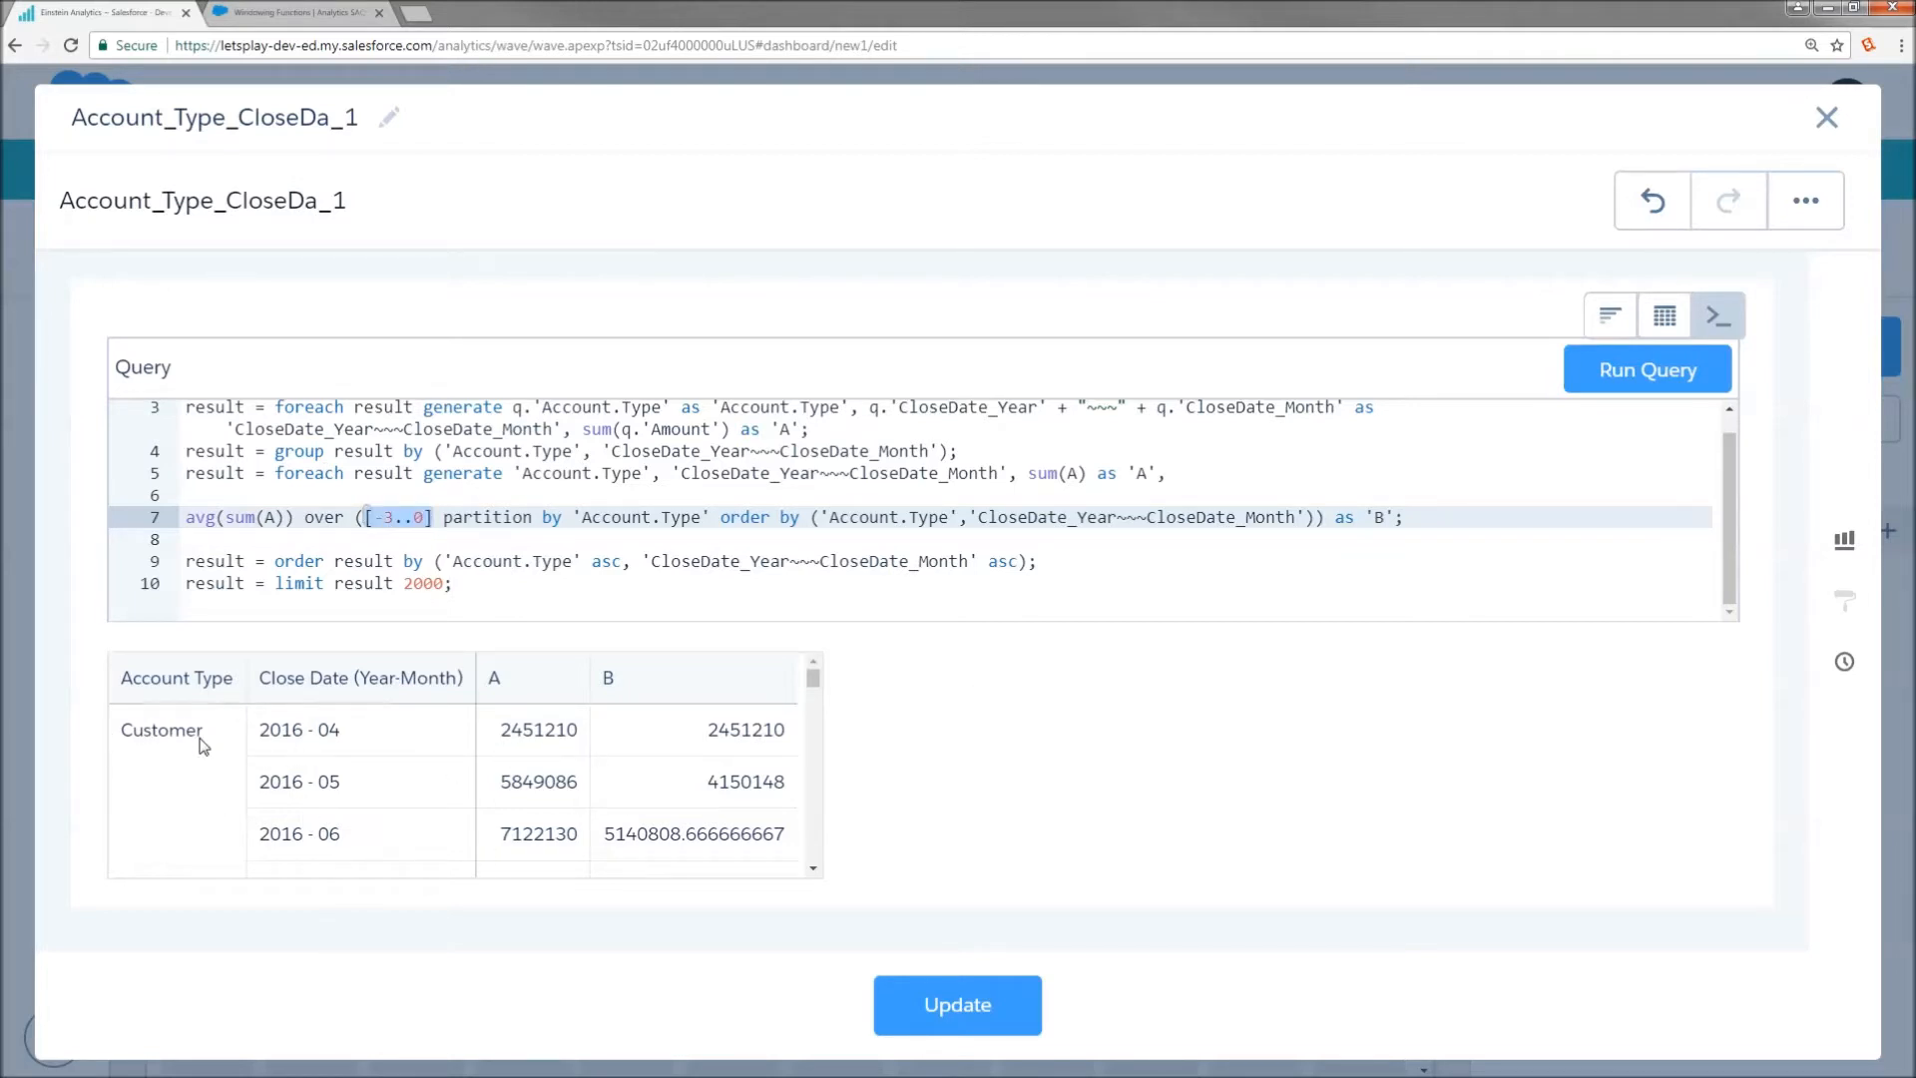
{"action": "mouse_move", "coordinate": [342, 740]}
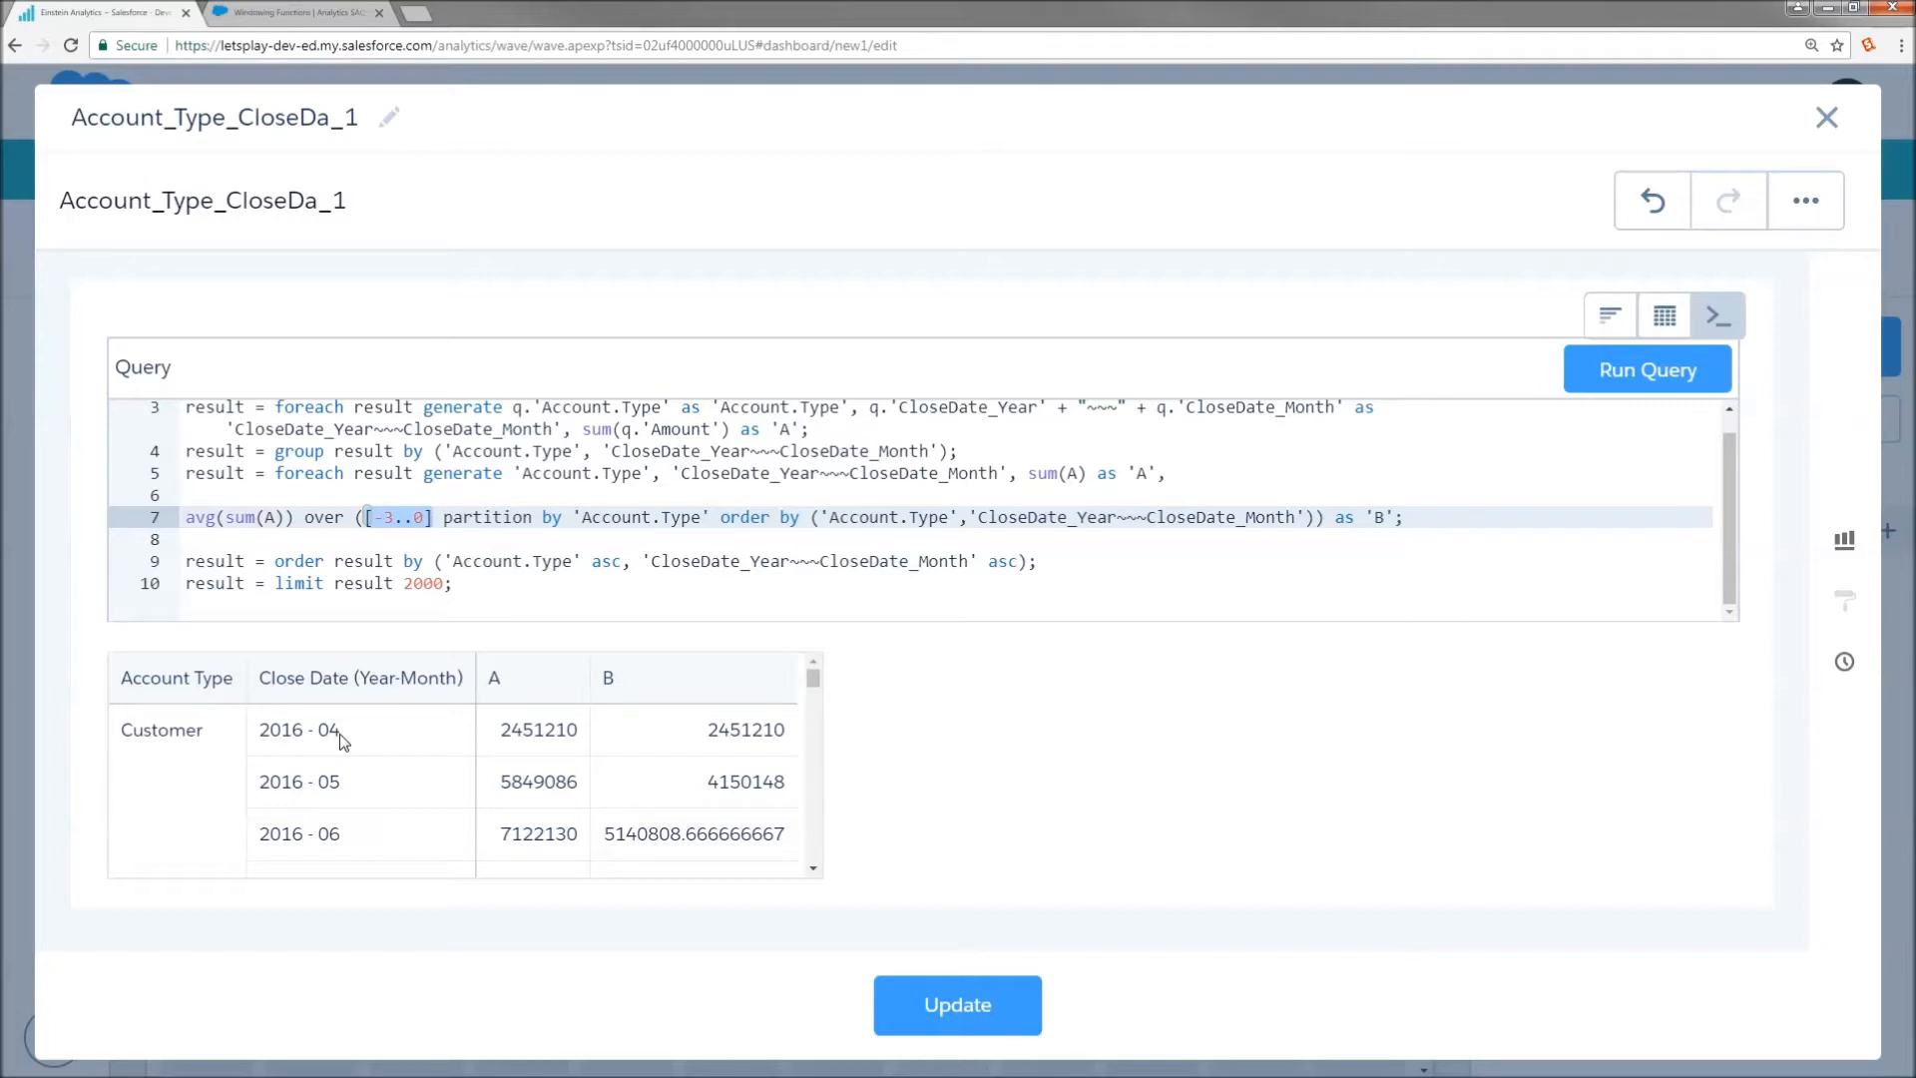
{"action": "mouse_move", "coordinate": [236, 736]}
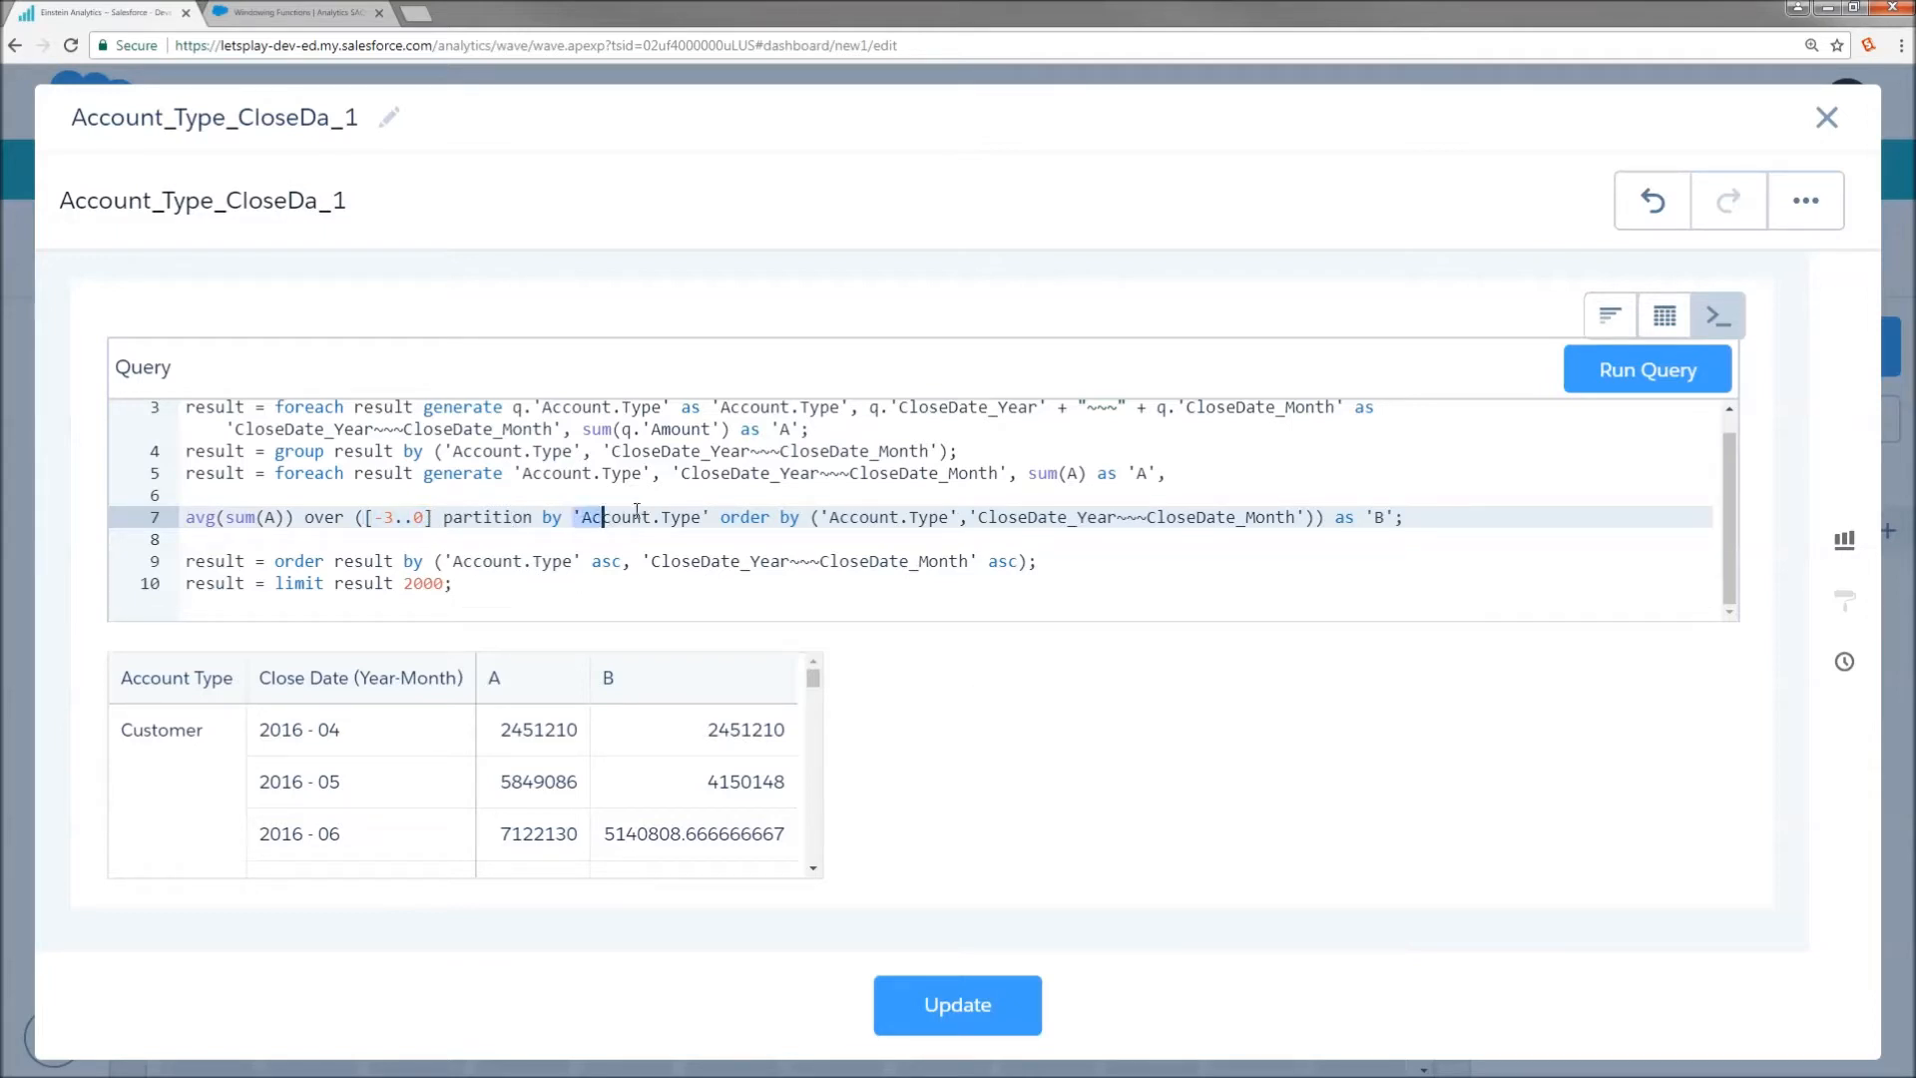
{"action": "double_click", "coordinate": [640, 517]}
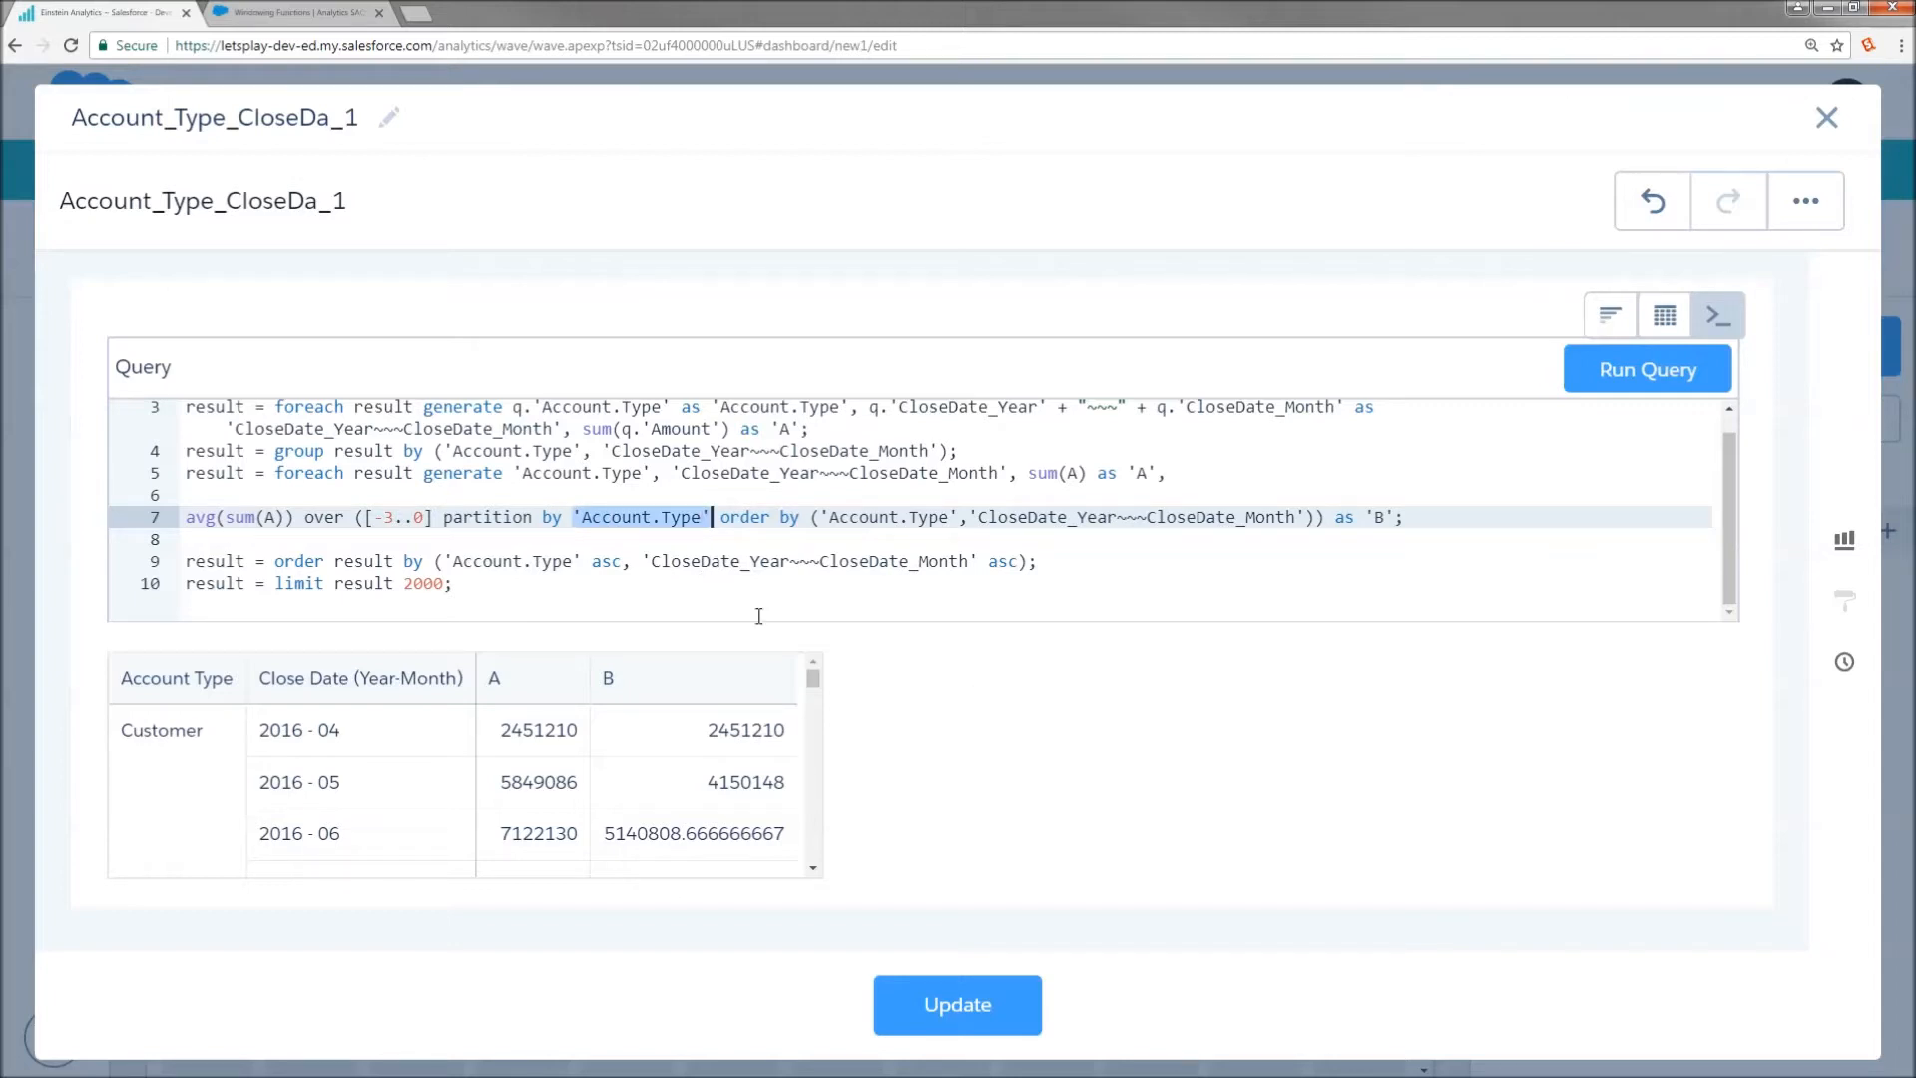
{"action": "mouse_move", "coordinate": [909, 720]}
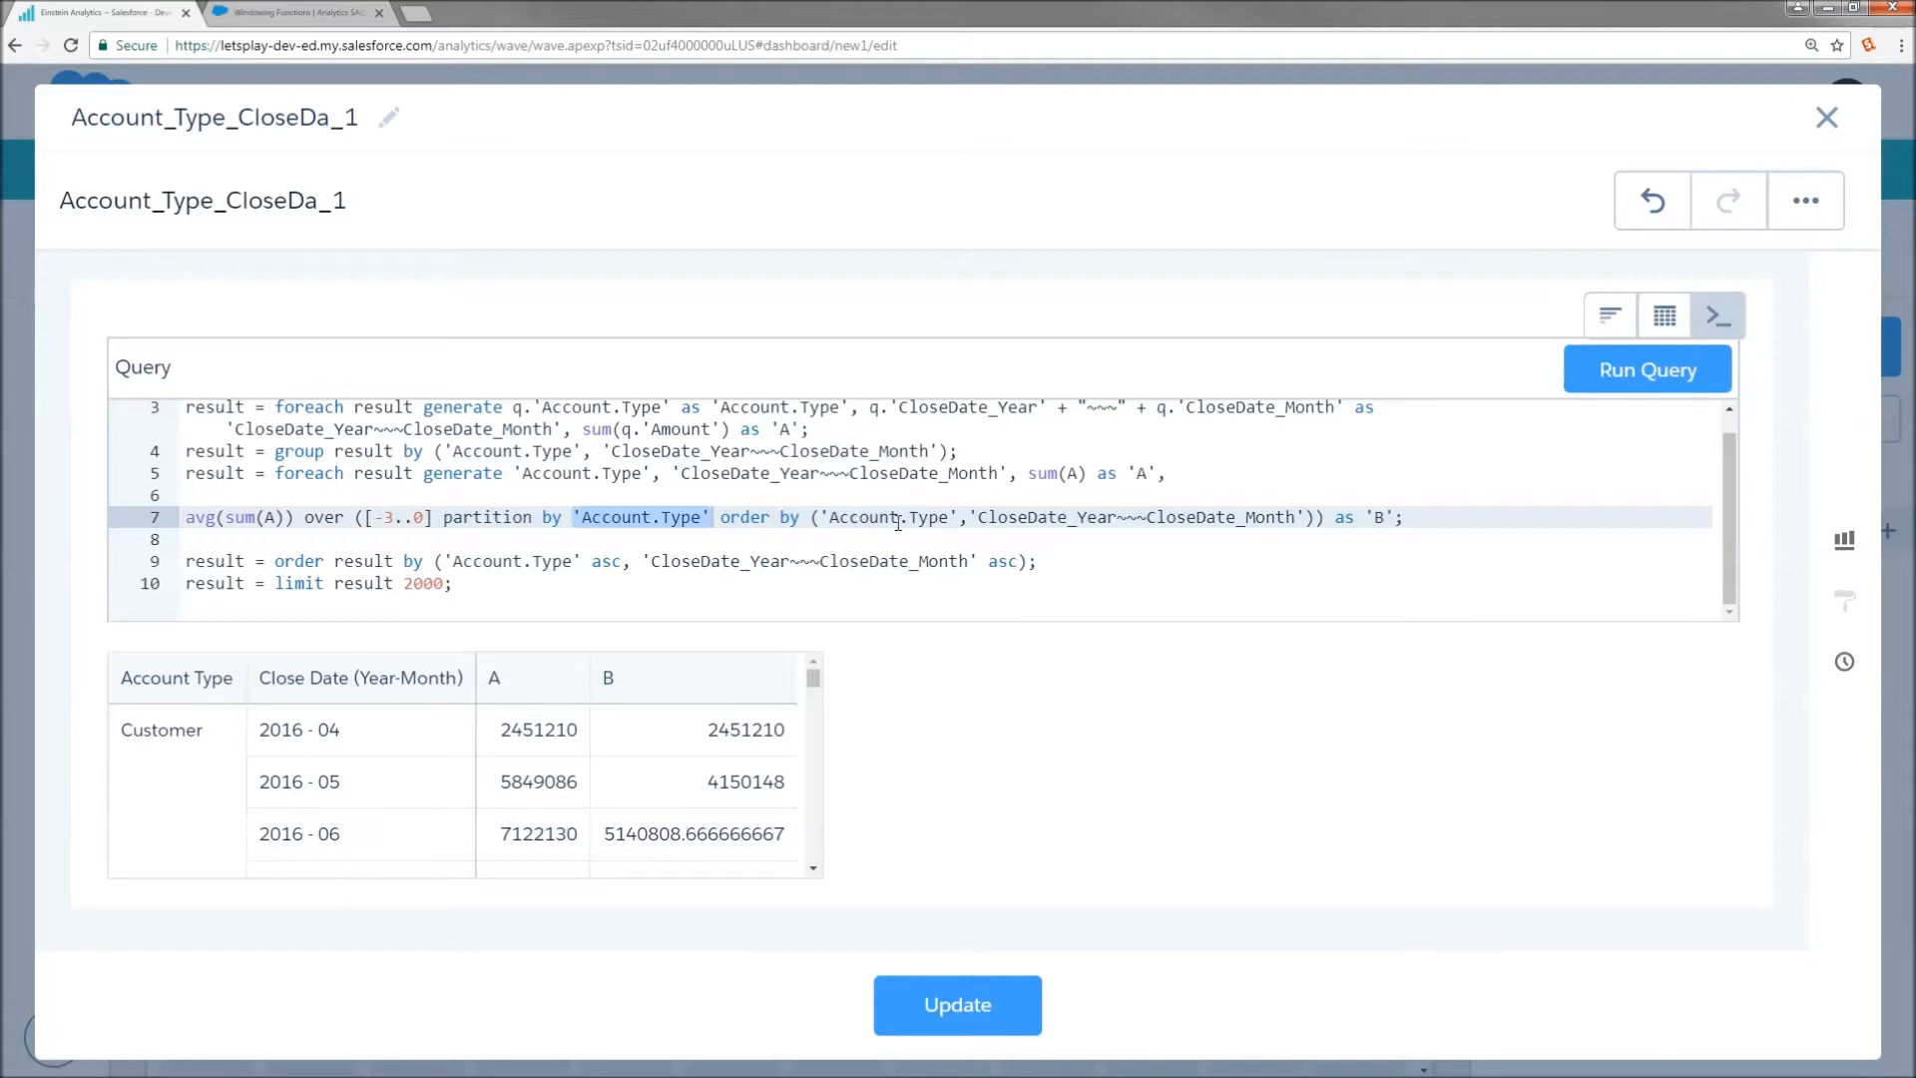
{"action": "mouse_move", "coordinate": [1149, 518]}
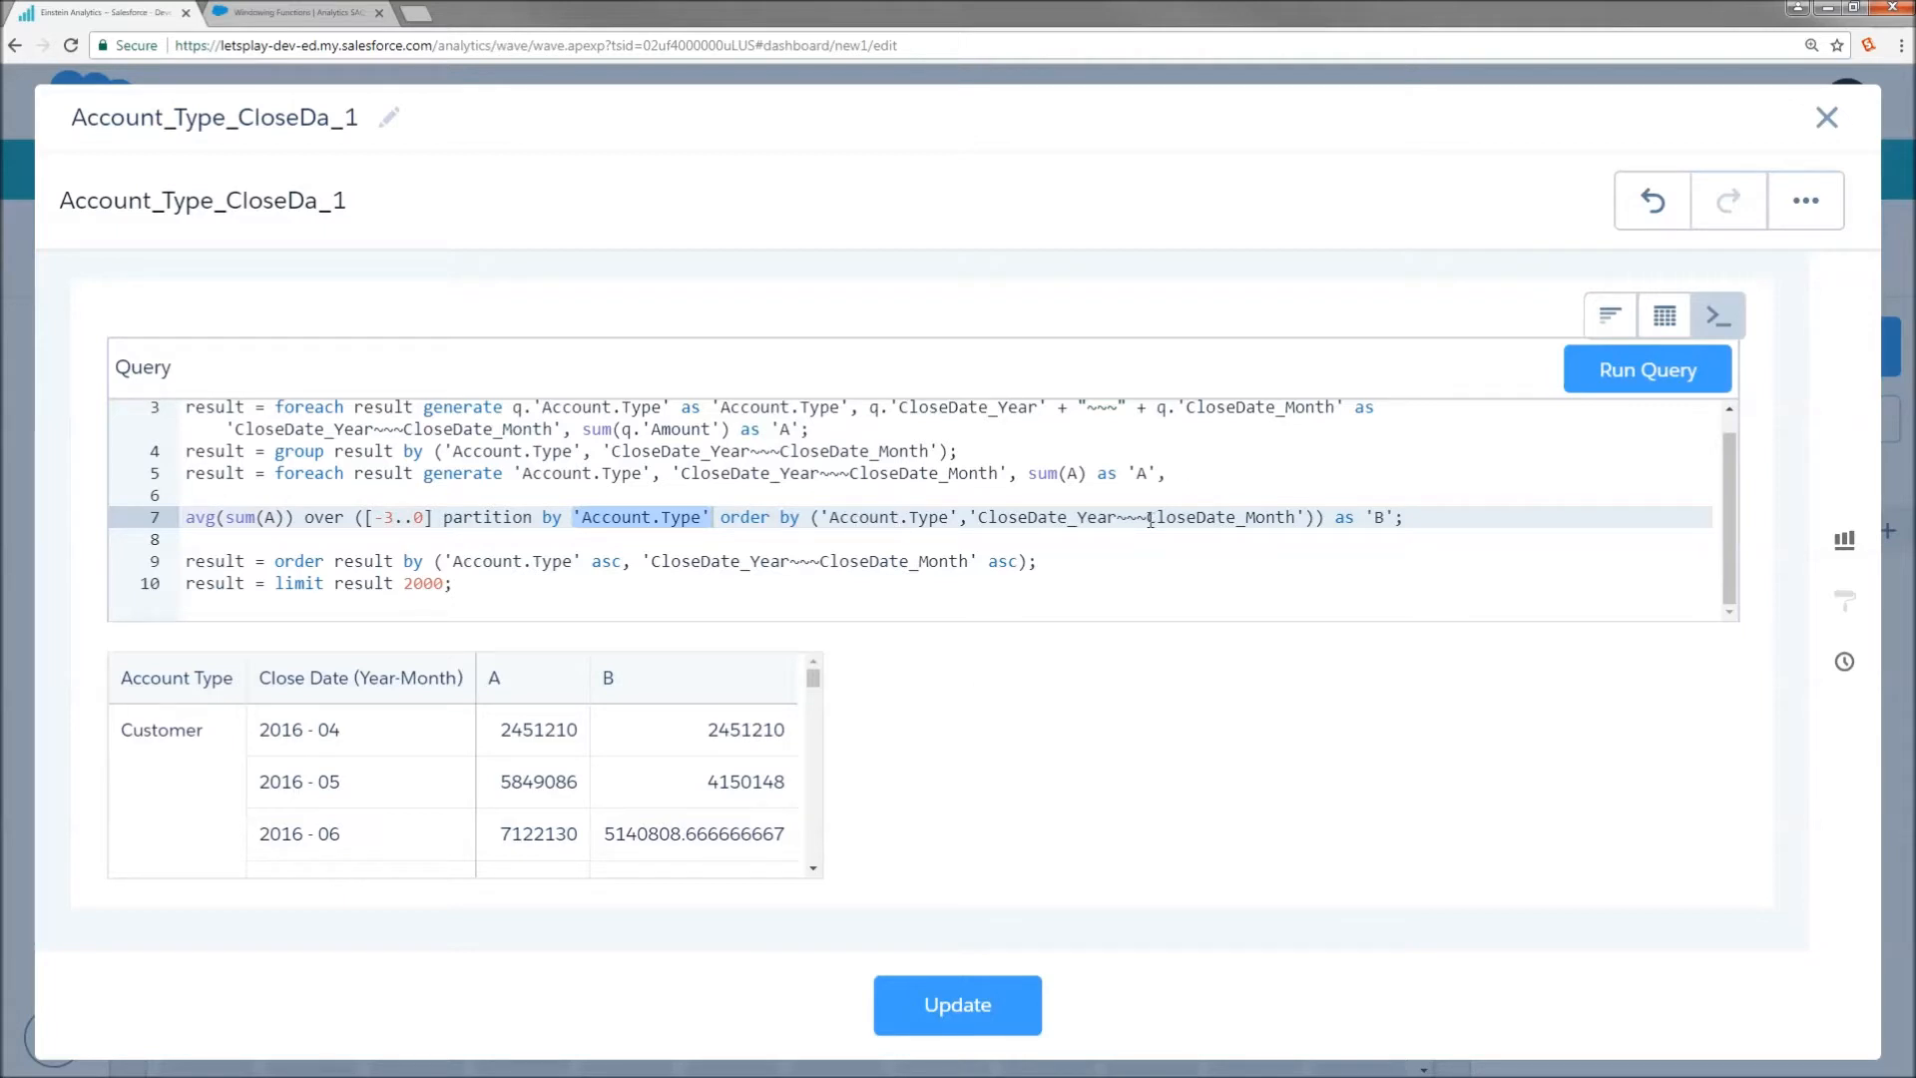
{"action": "left_click", "coordinate": [1338, 517]}
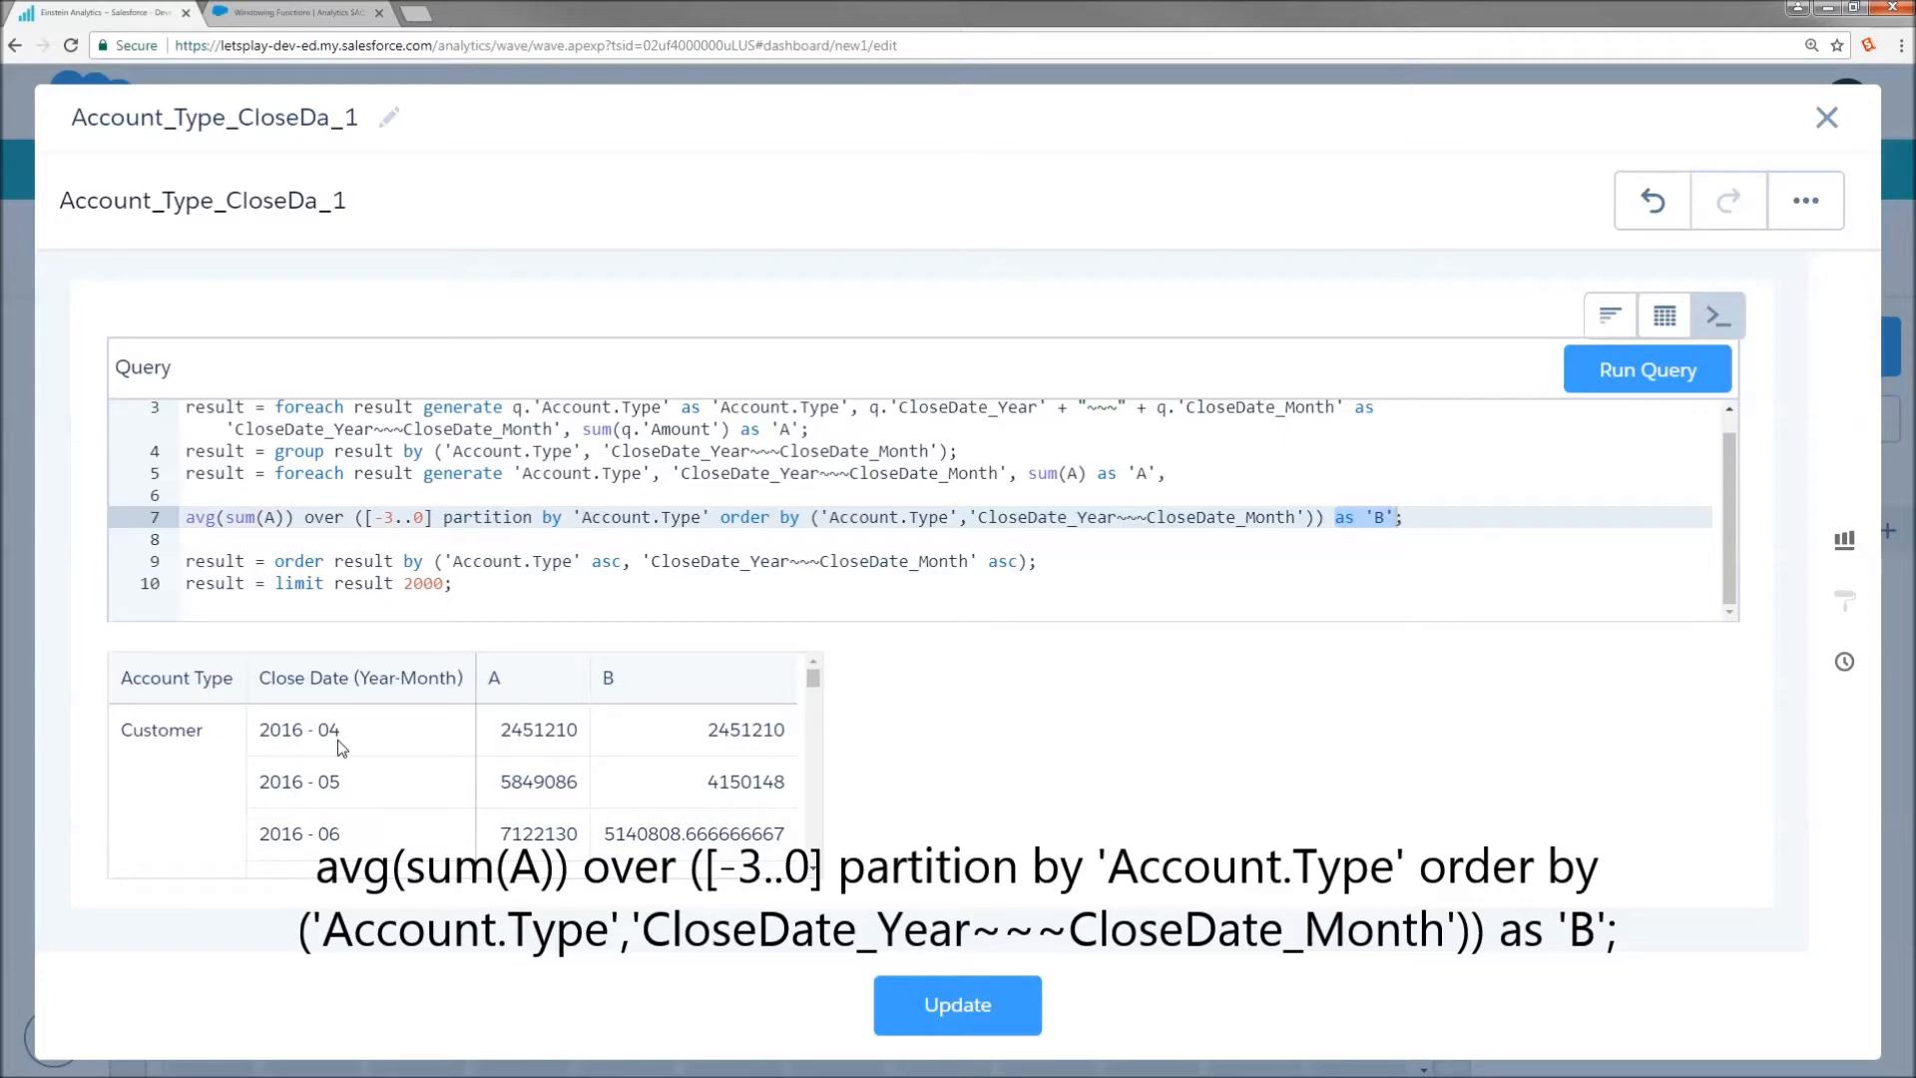
{"action": "mouse_move", "coordinate": [258, 745]}
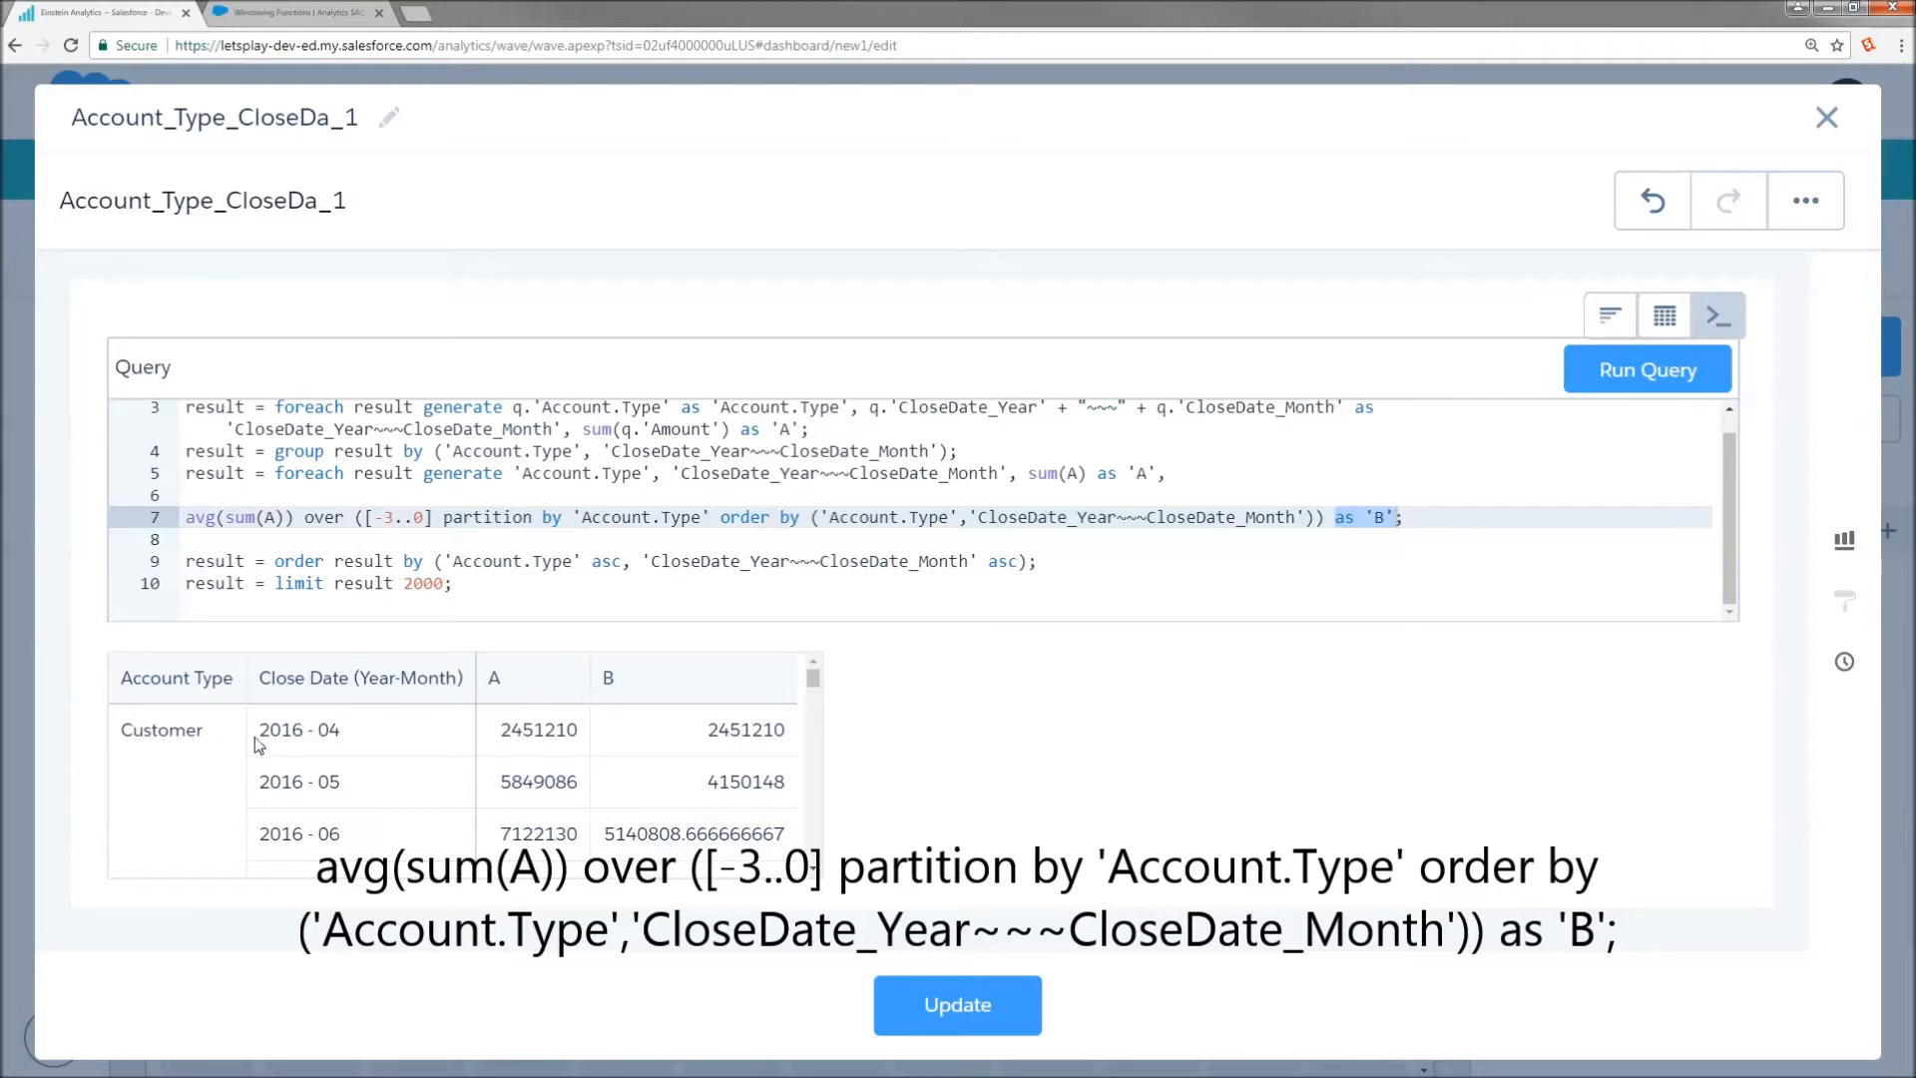
{"action": "mouse_move", "coordinate": [358, 795]}
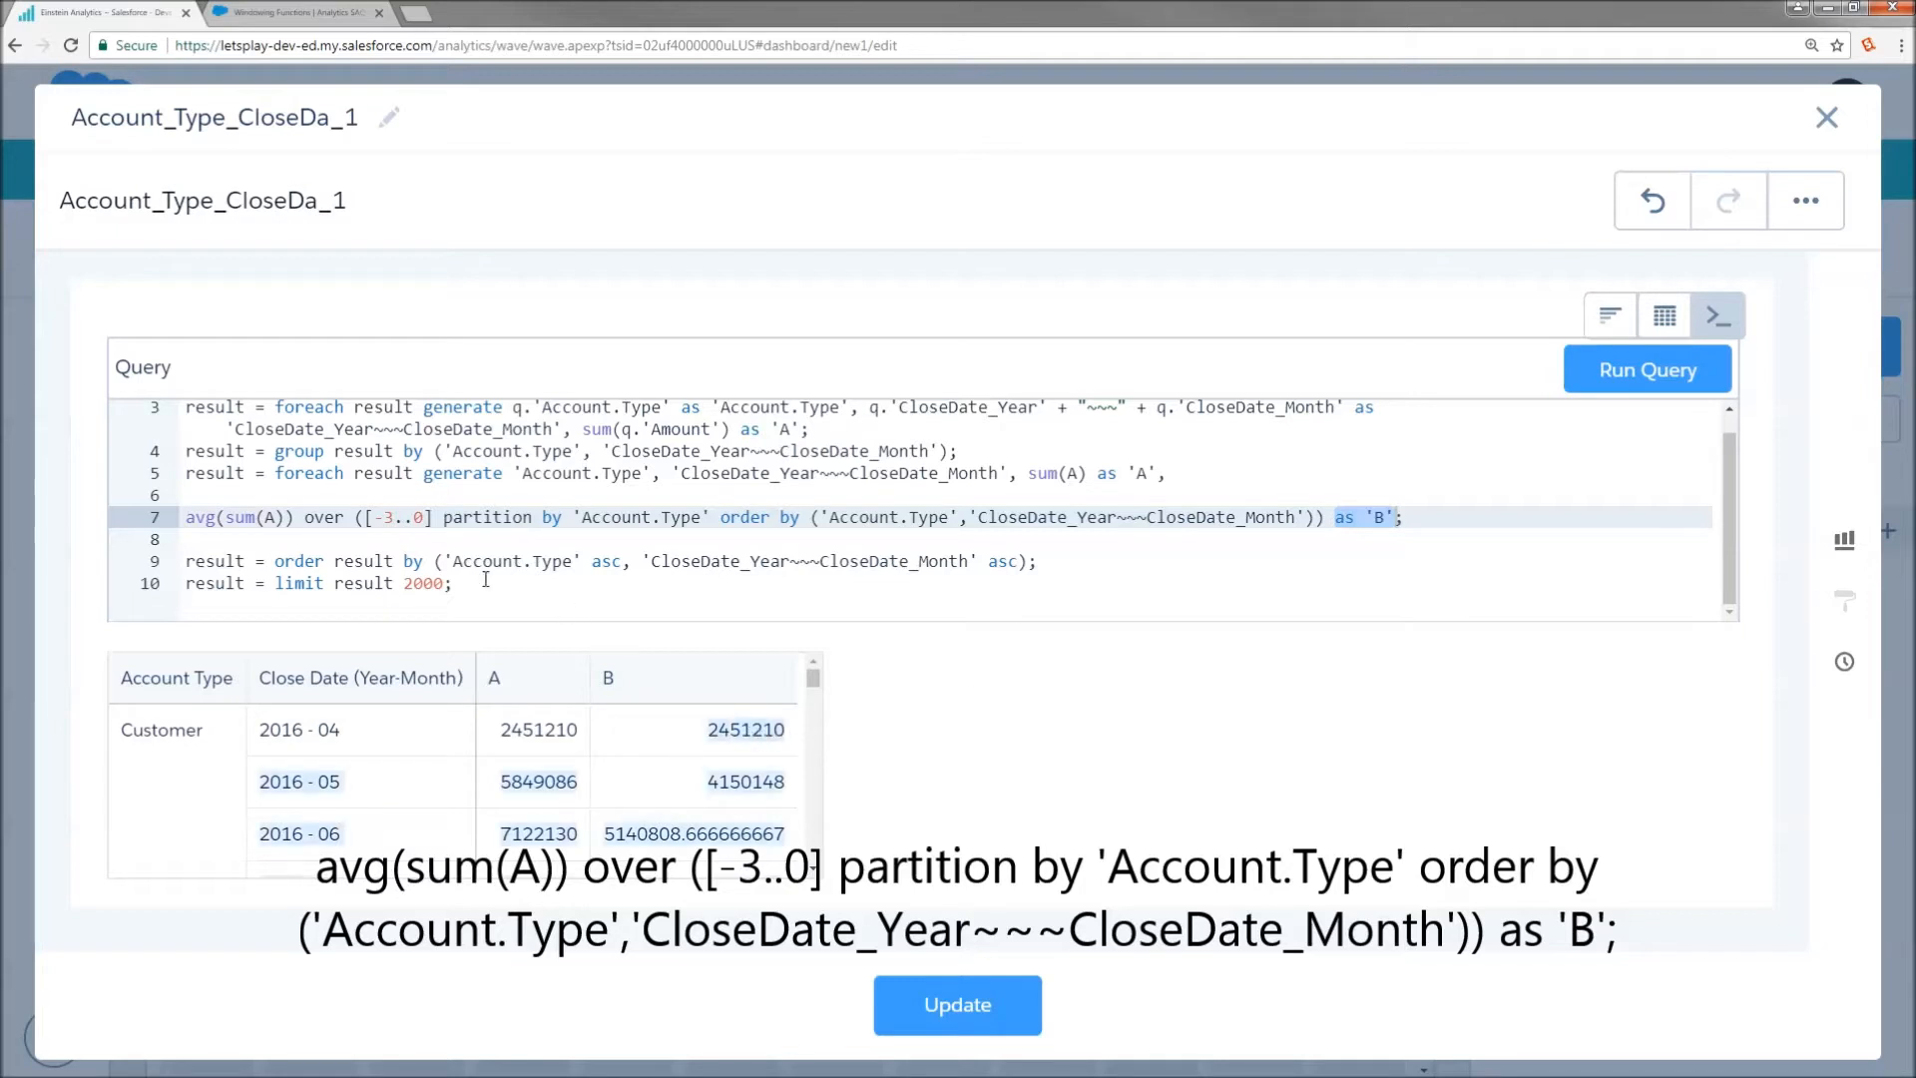
{"action": "mouse_move", "coordinate": [669, 742]}
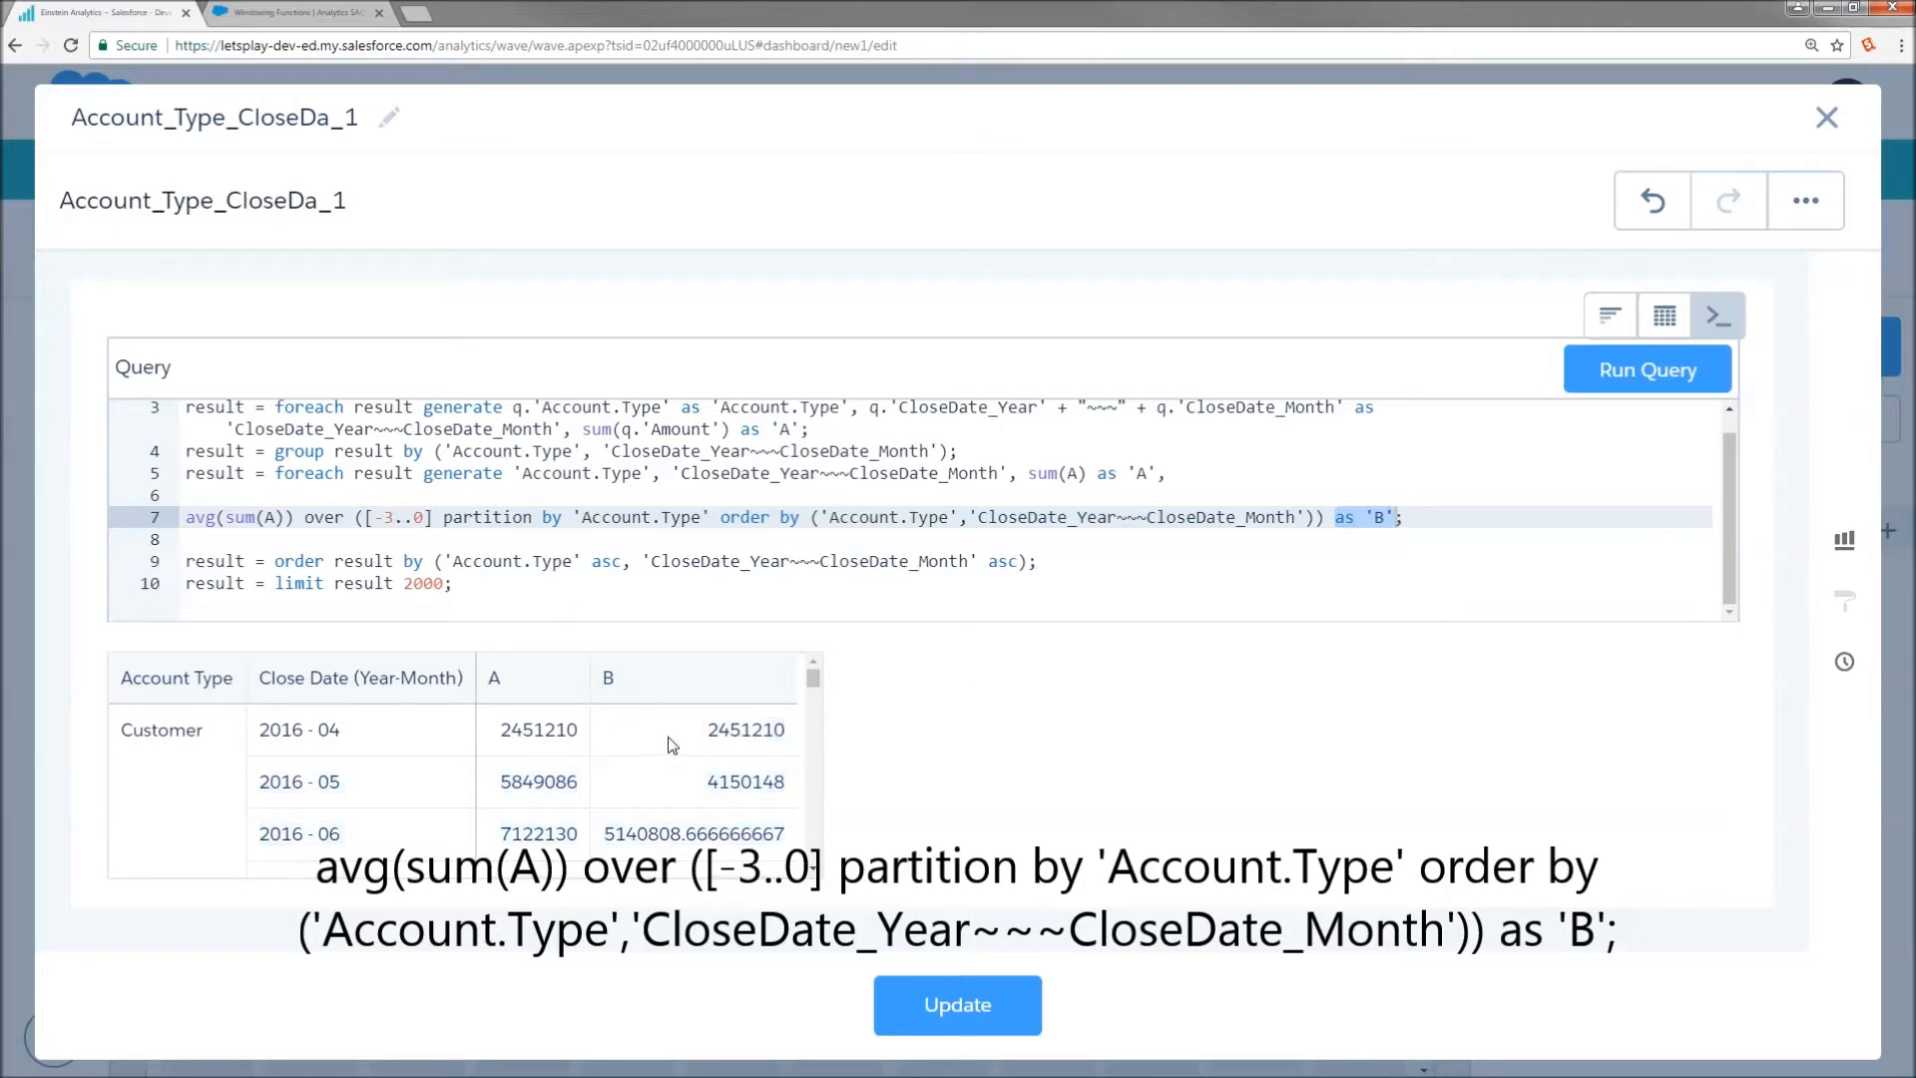
{"action": "mouse_move", "coordinate": [505, 727]}
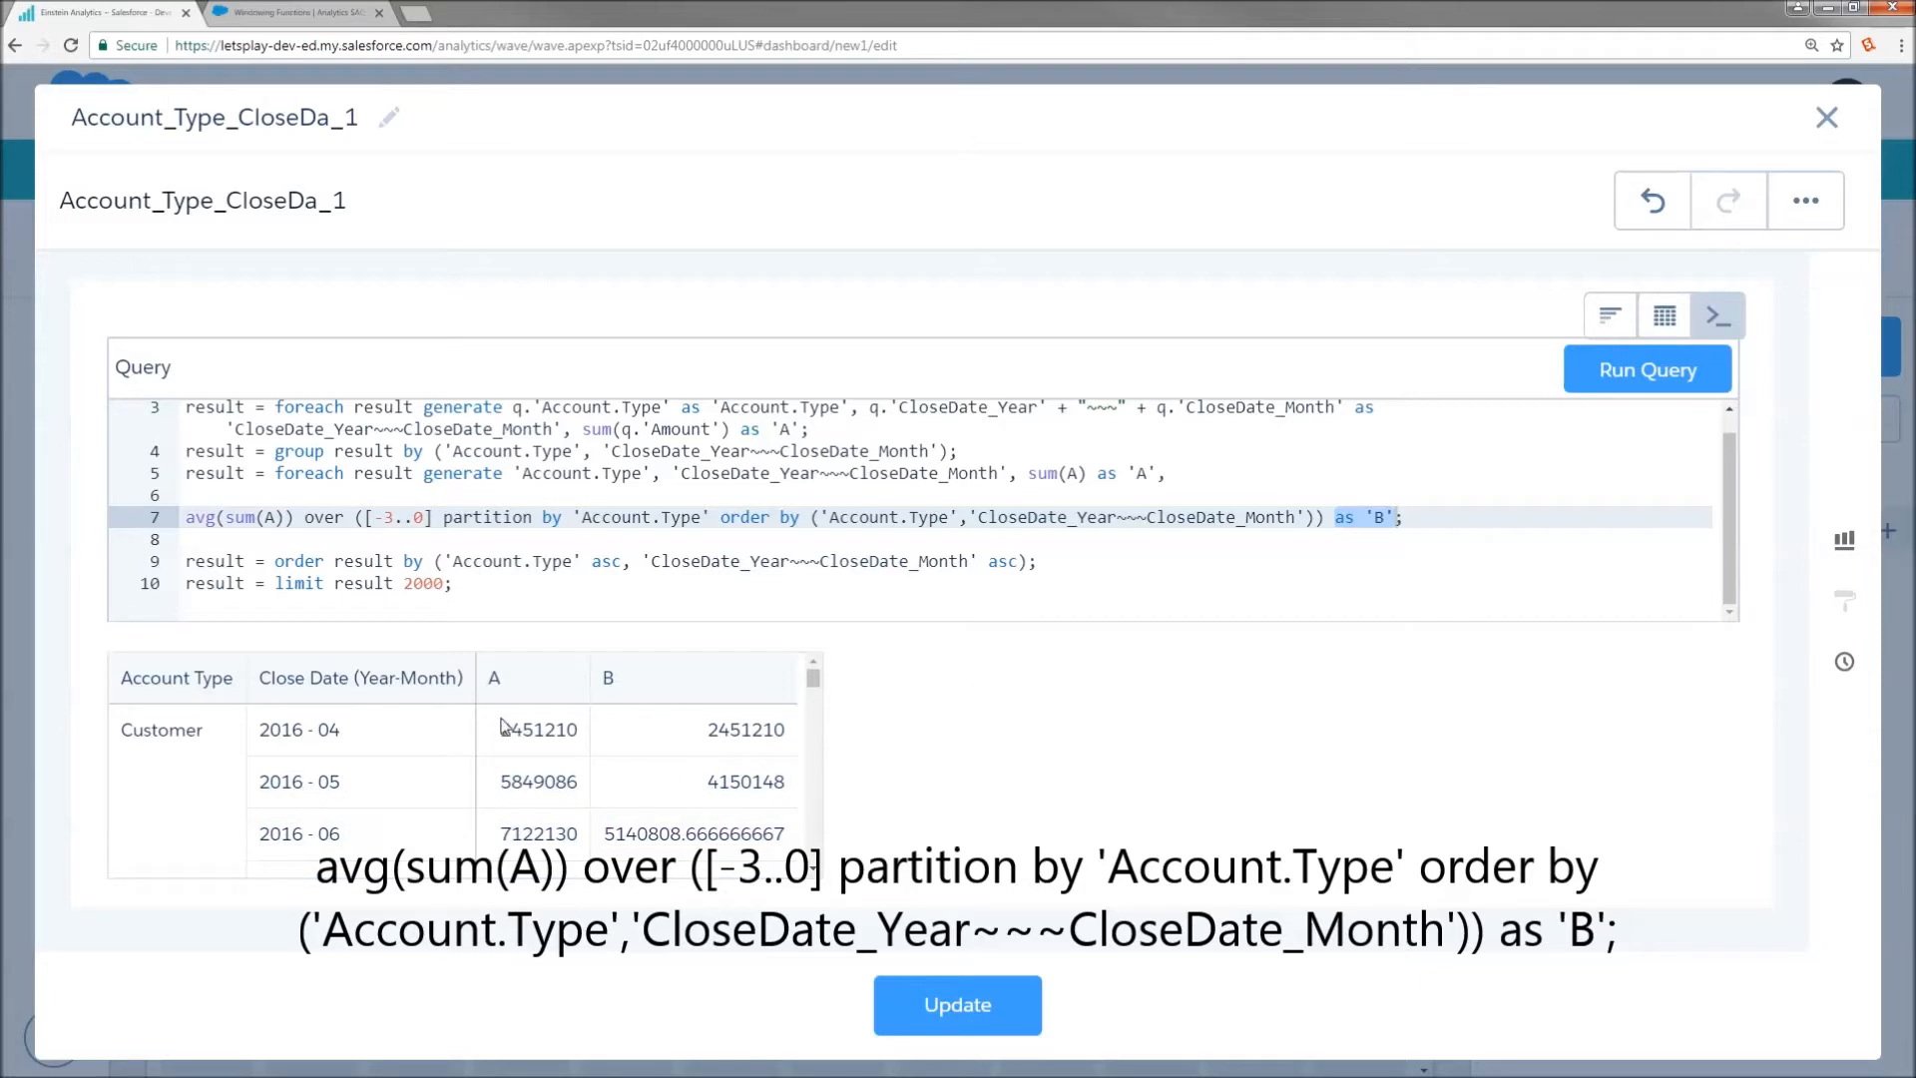
{"action": "mouse_move", "coordinate": [702, 731]}
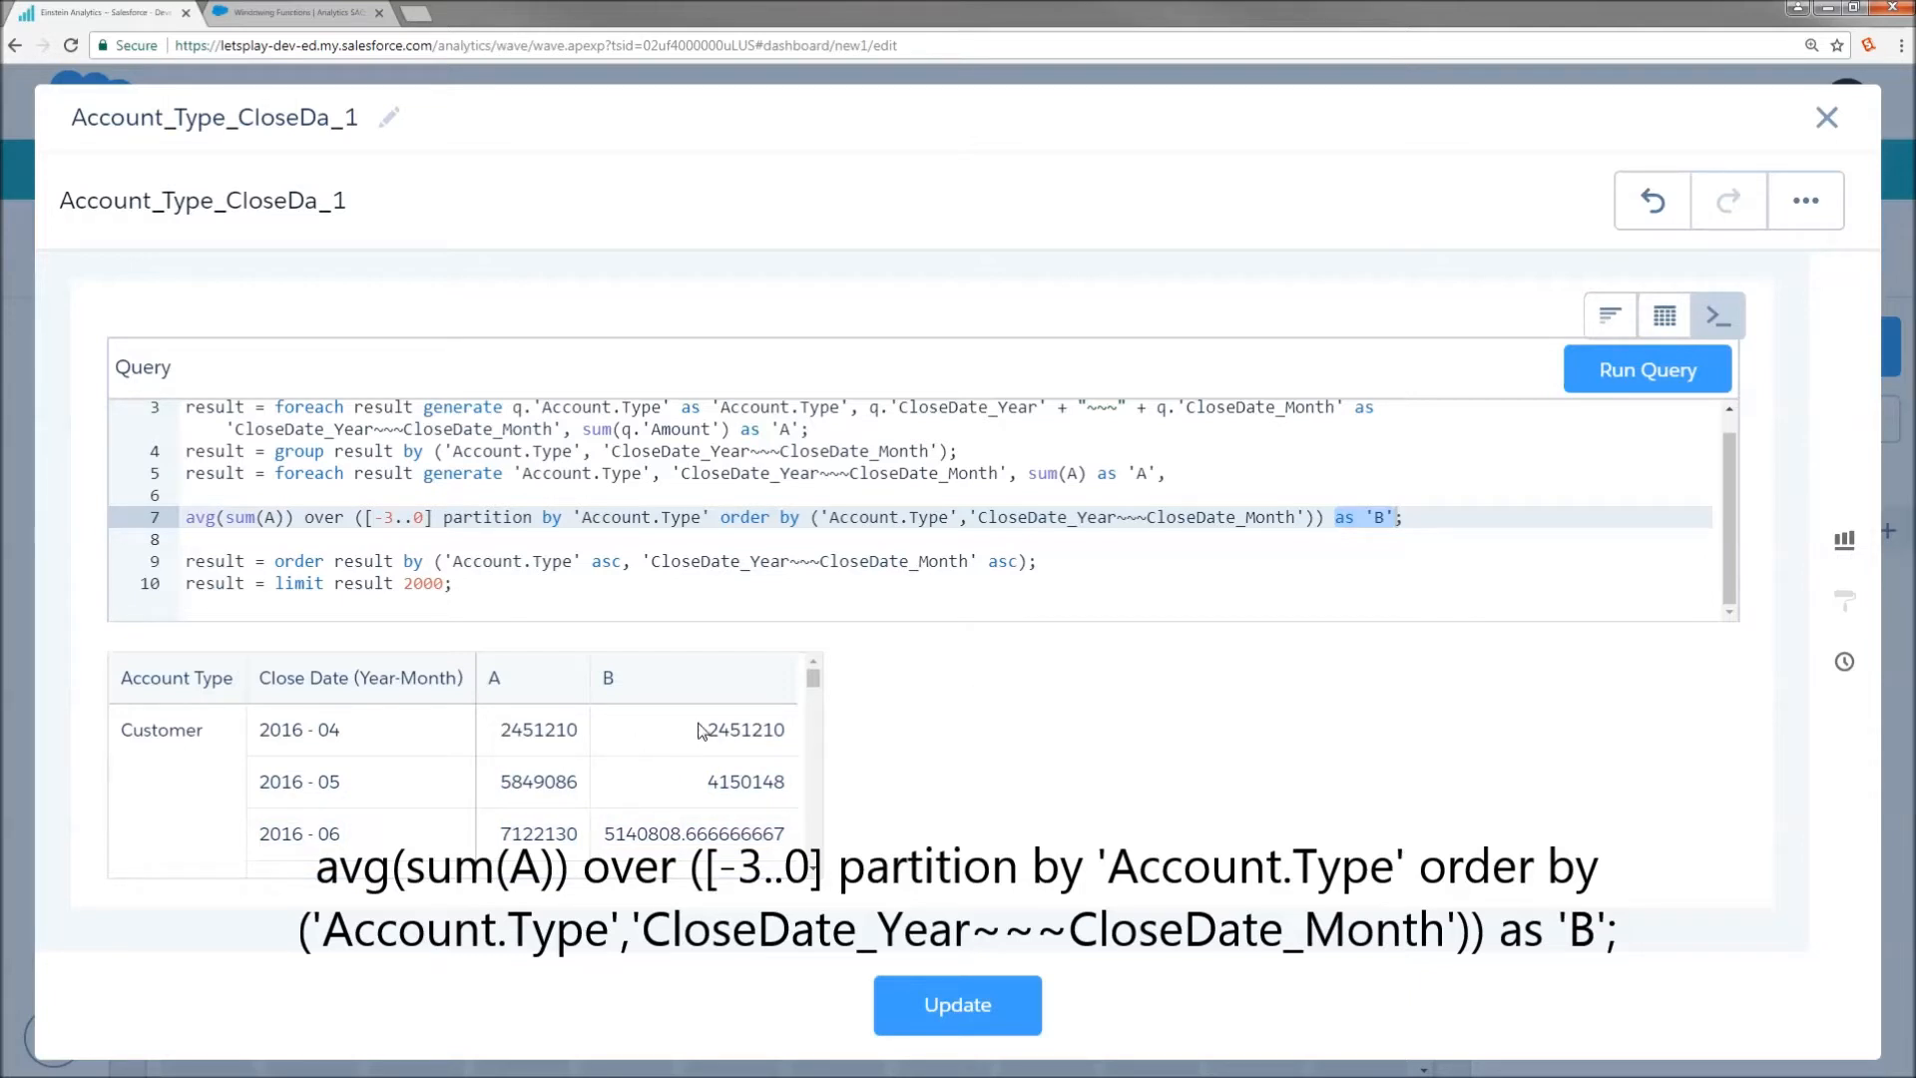
{"action": "mouse_move", "coordinate": [698, 735]}
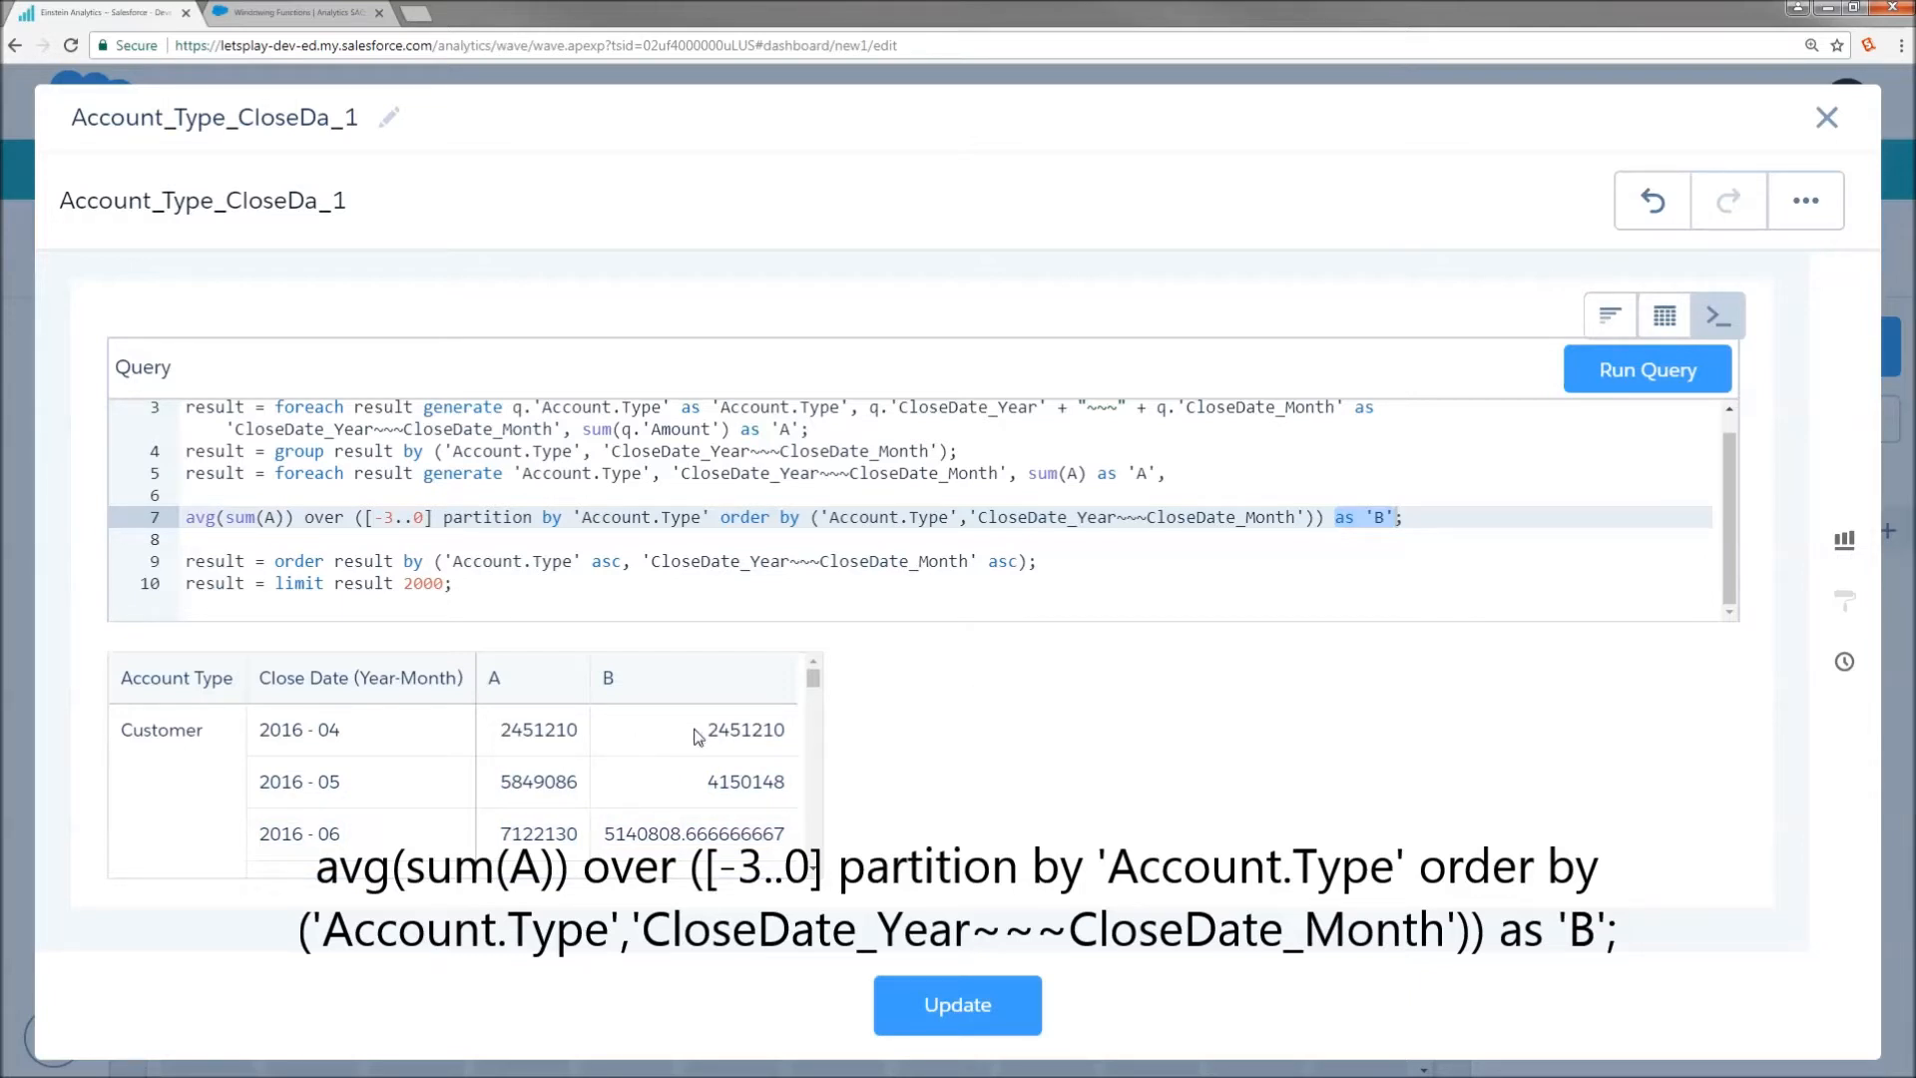
{"action": "mouse_move", "coordinate": [681, 804]}
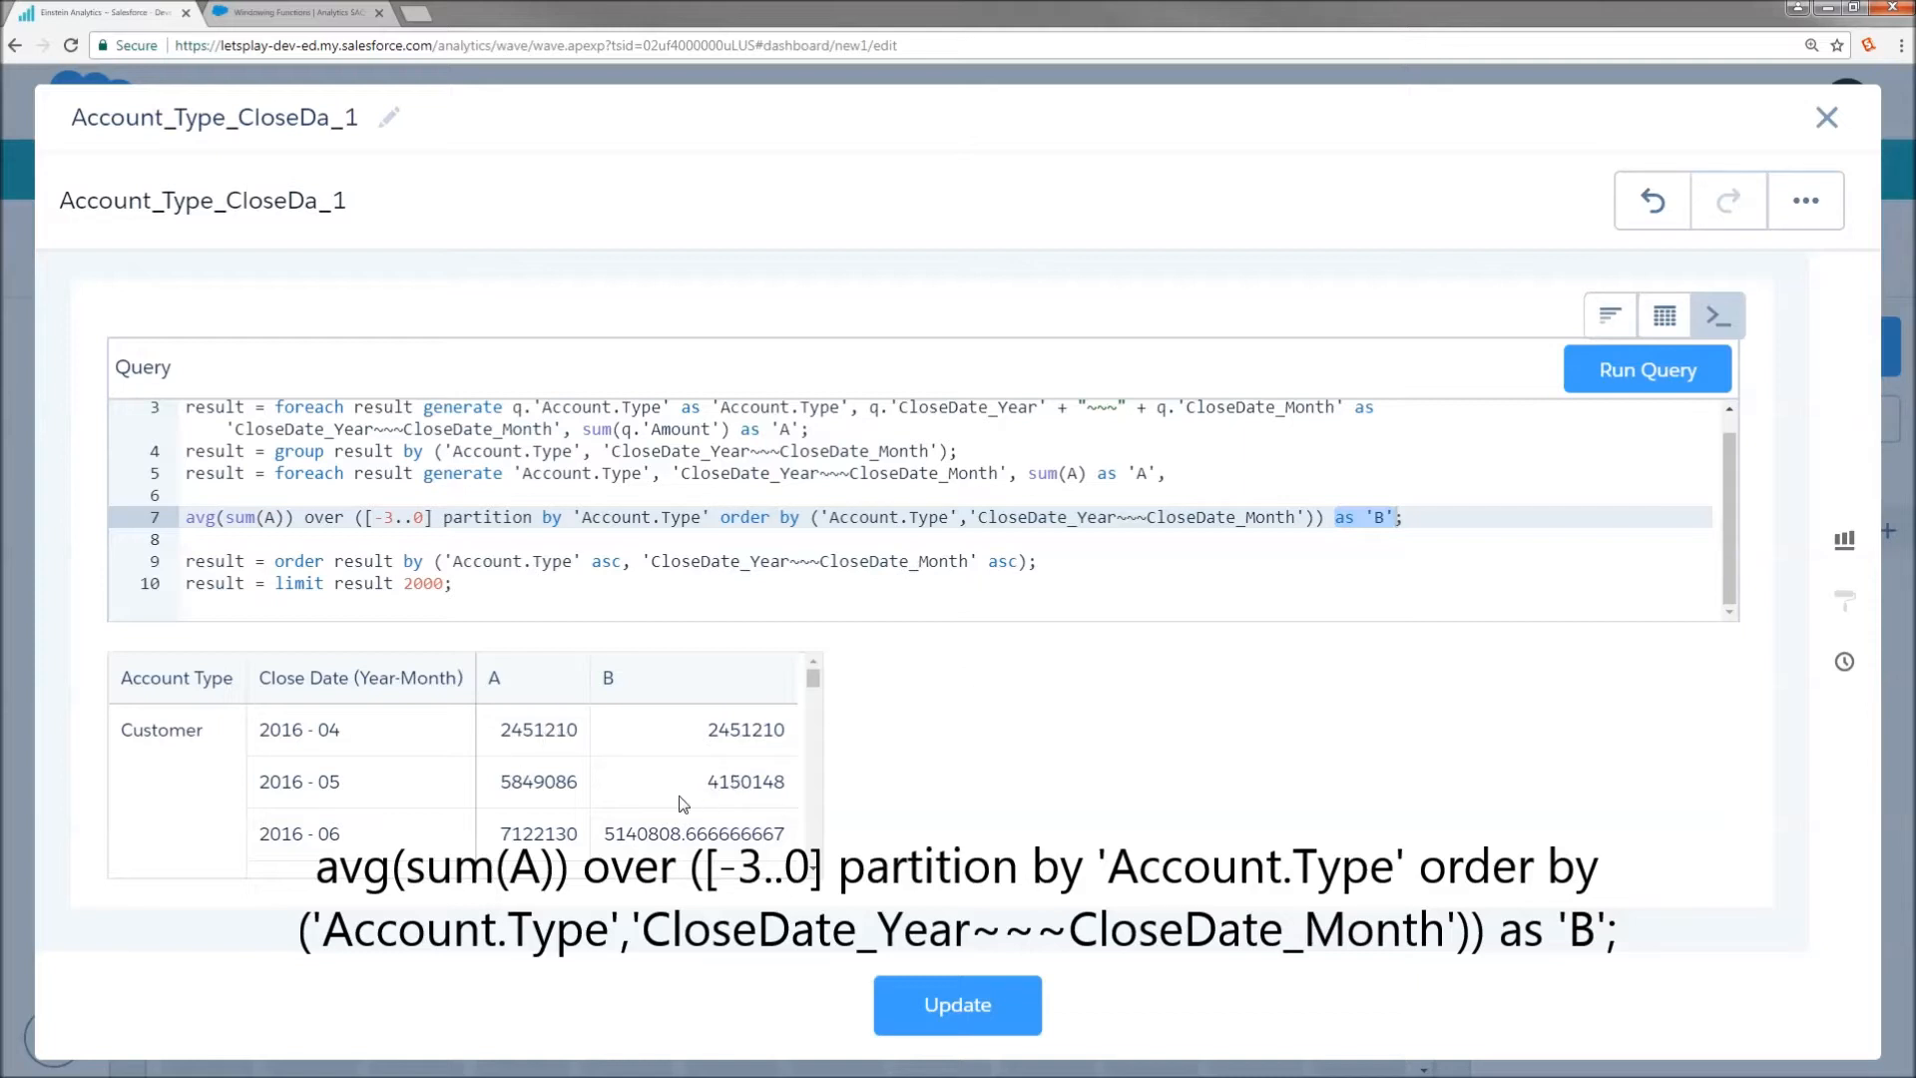
{"action": "mouse_move", "coordinate": [523, 804]}
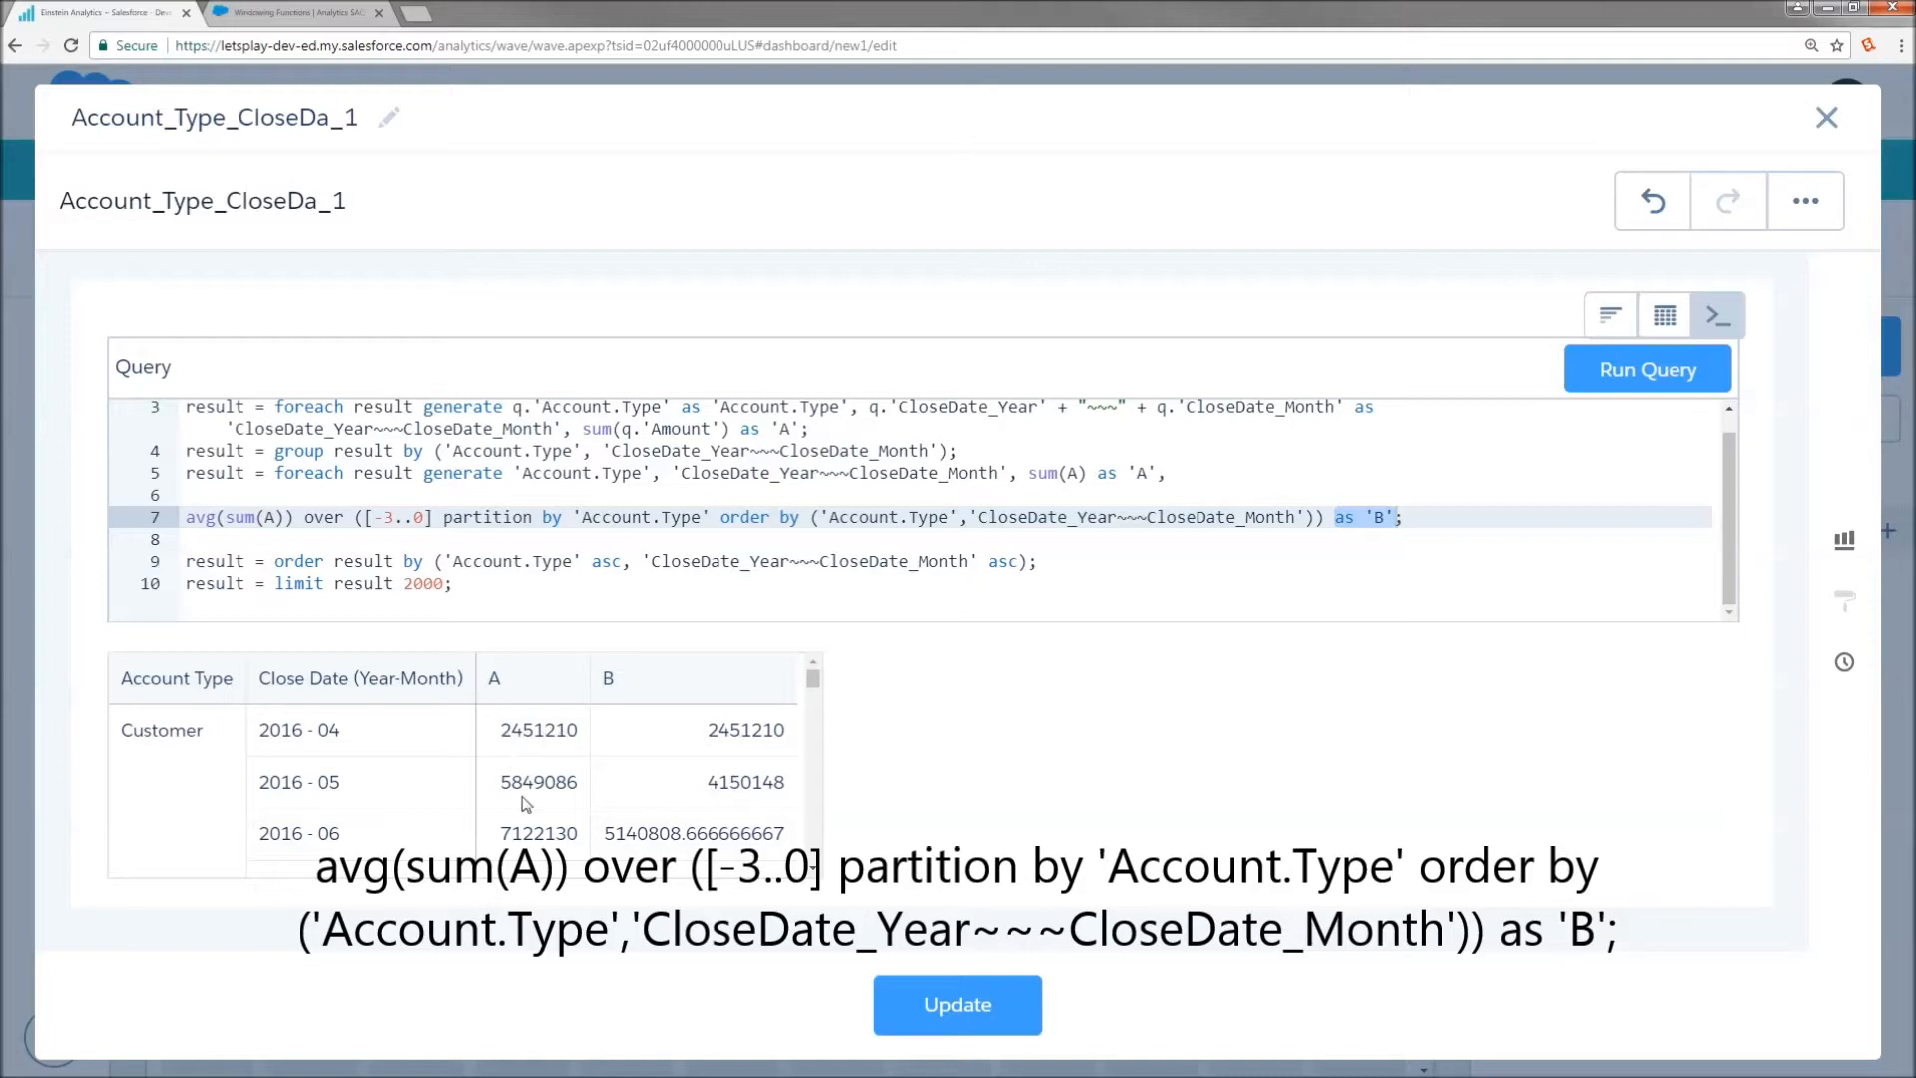
{"action": "mouse_move", "coordinate": [712, 840]}
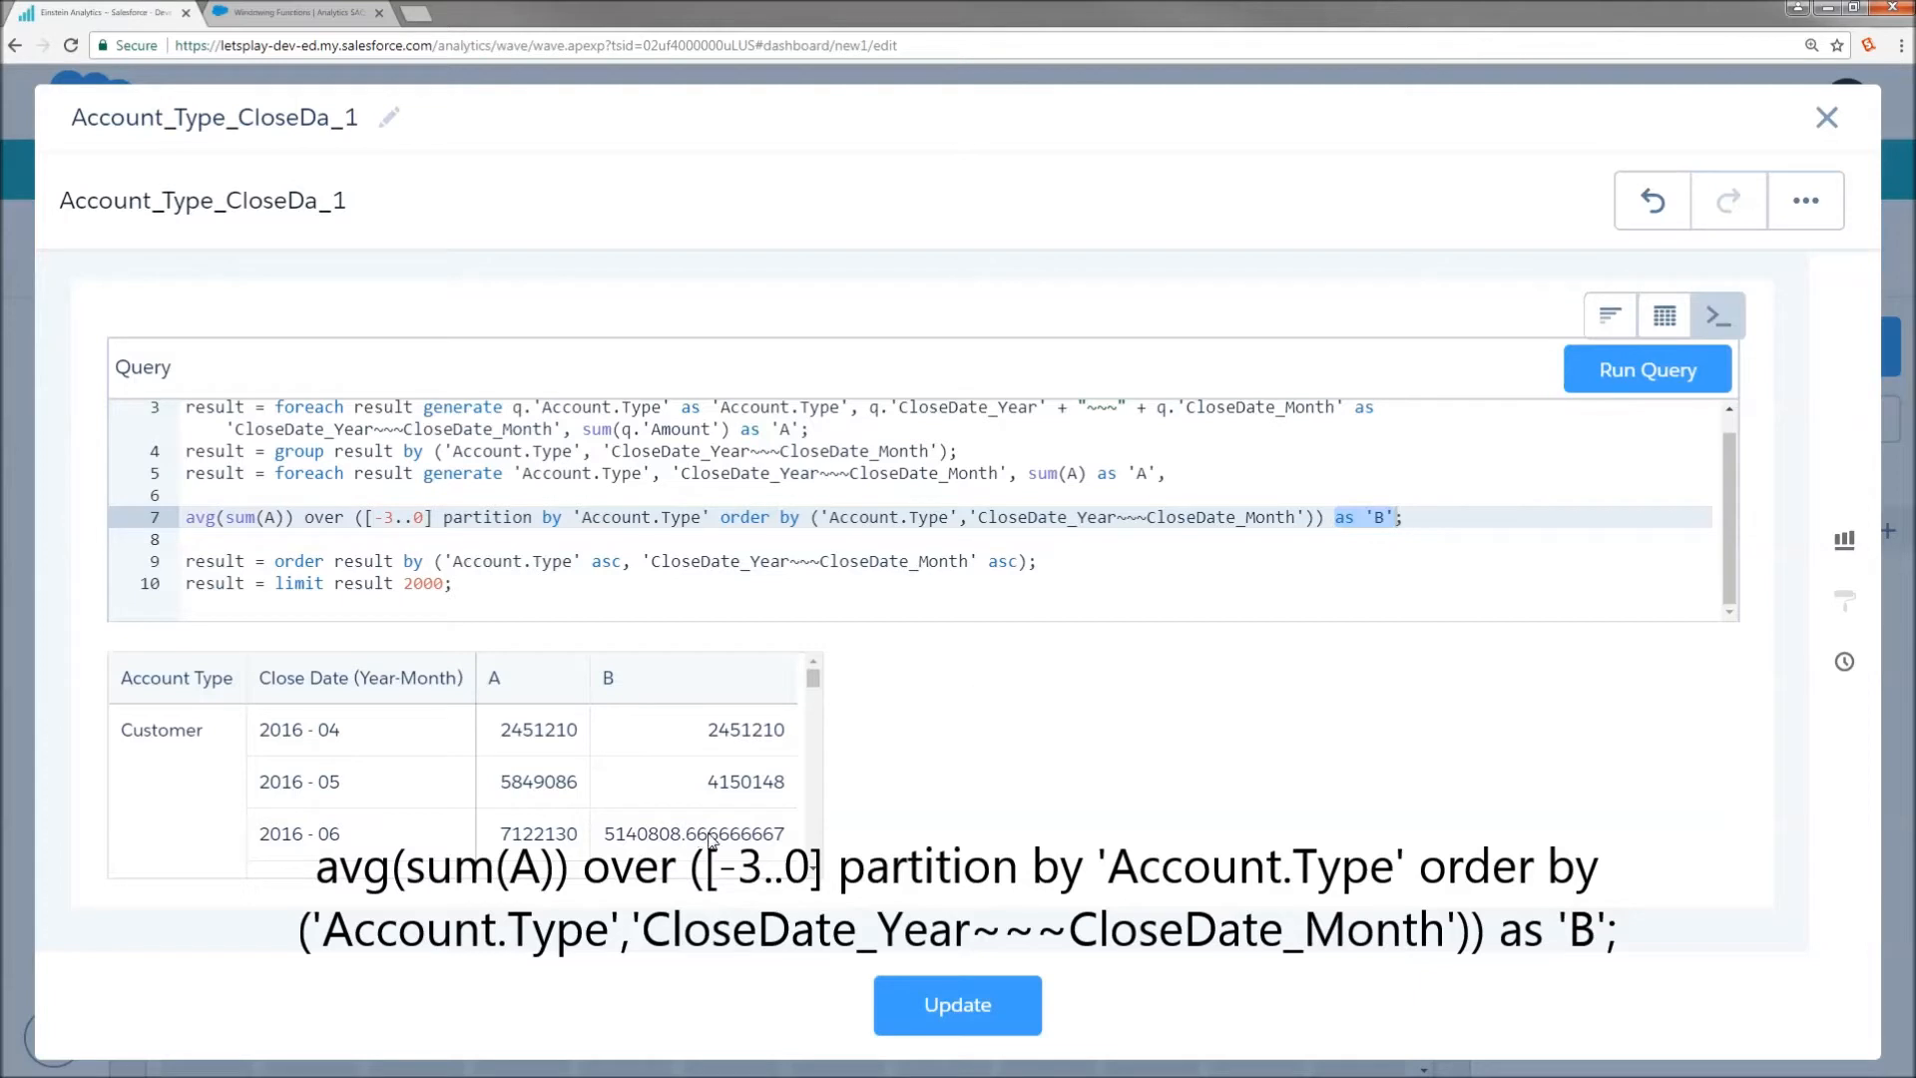
{"action": "mouse_move", "coordinate": [517, 818]}
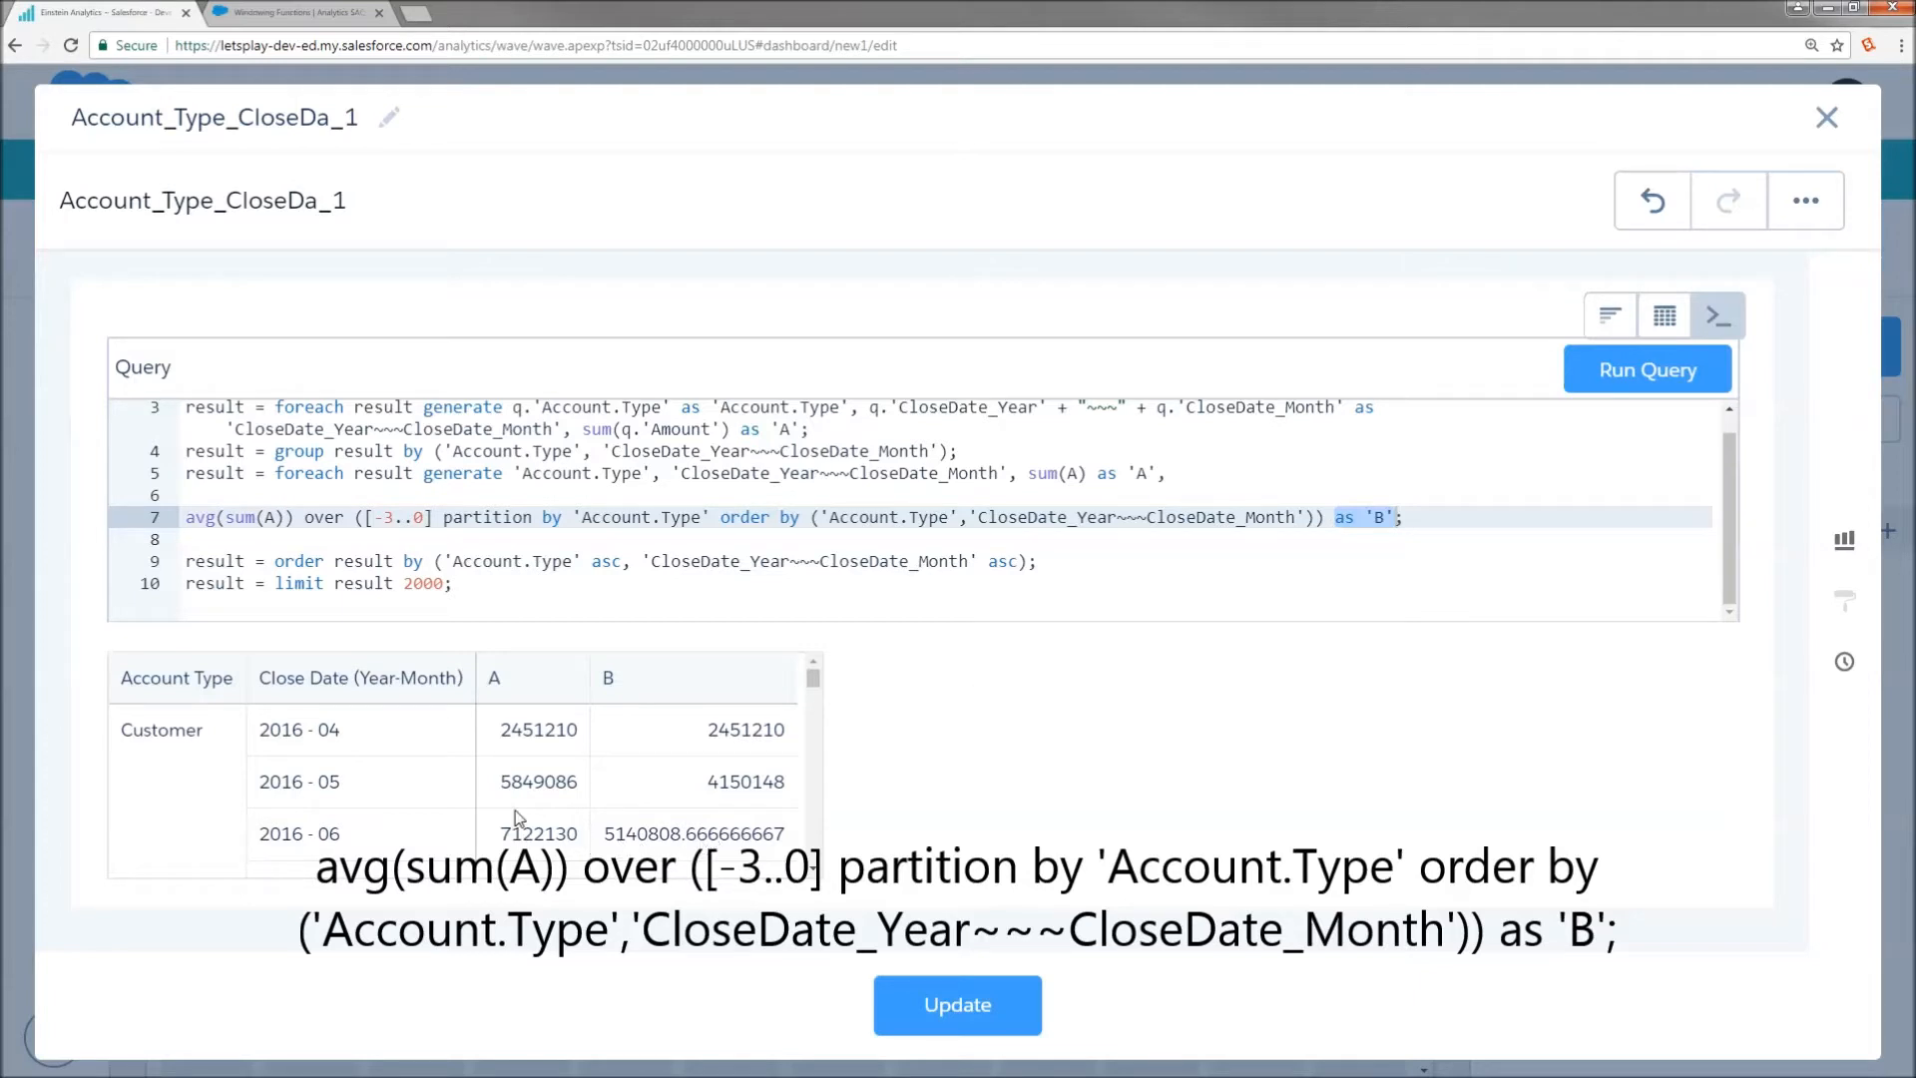
{"action": "mouse_move", "coordinate": [568, 798]}
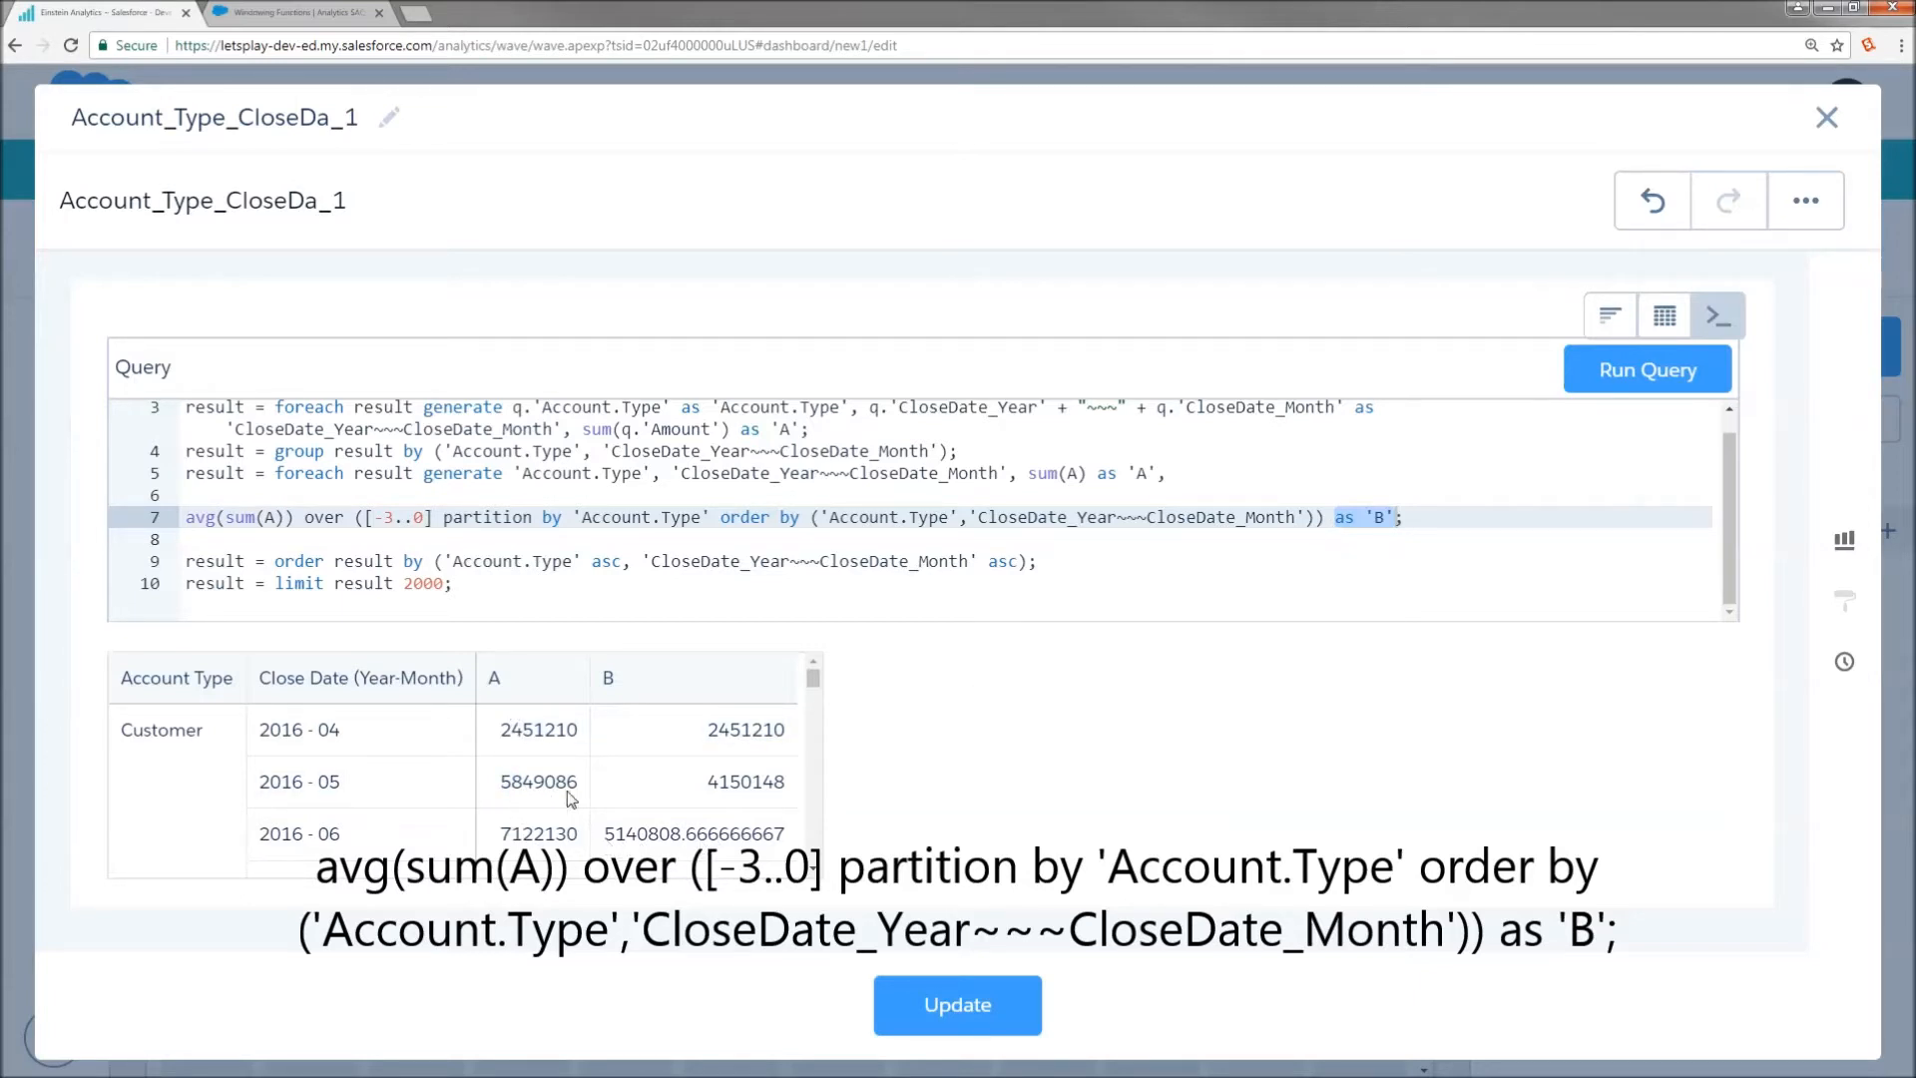
{"action": "mouse_move", "coordinate": [940, 816]}
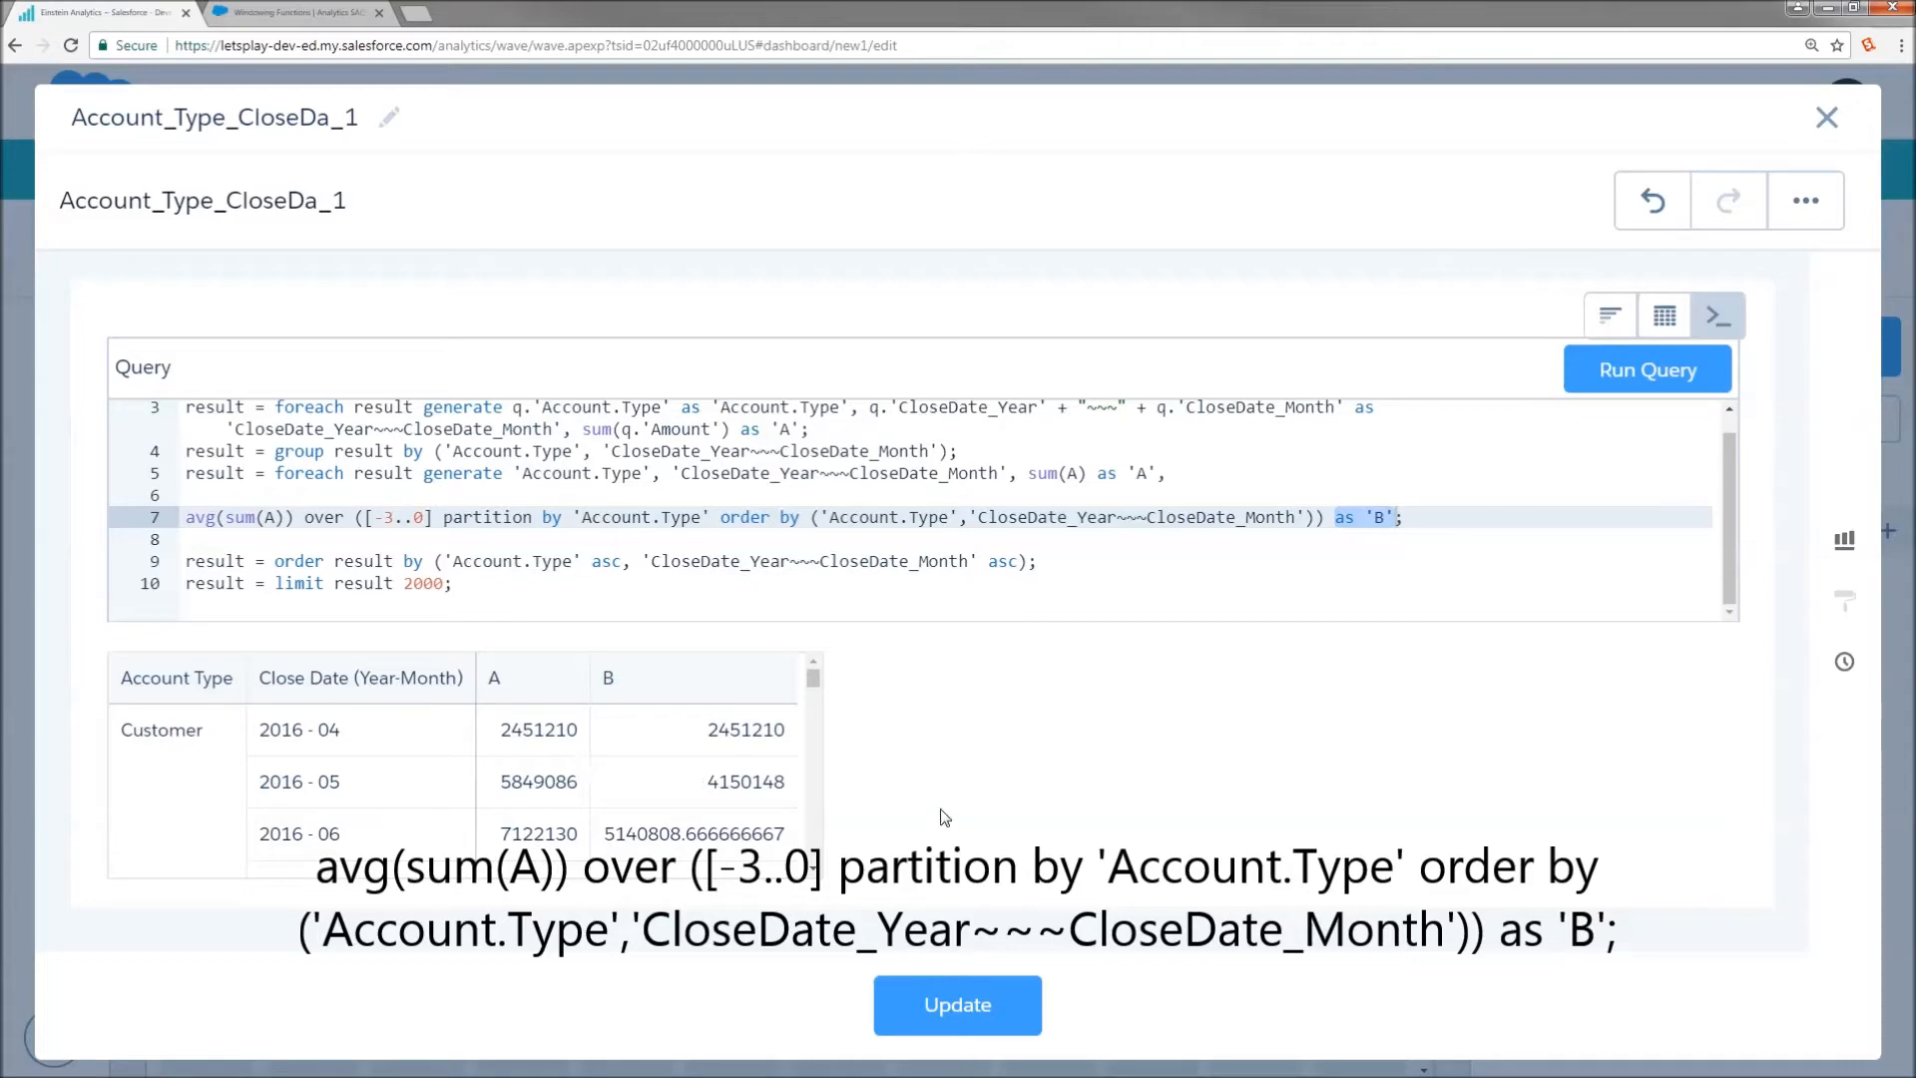
- Return to the Windowing Functions docs and scroll to the row-range options table
{"action": "left_click", "coordinate": [293, 11]}
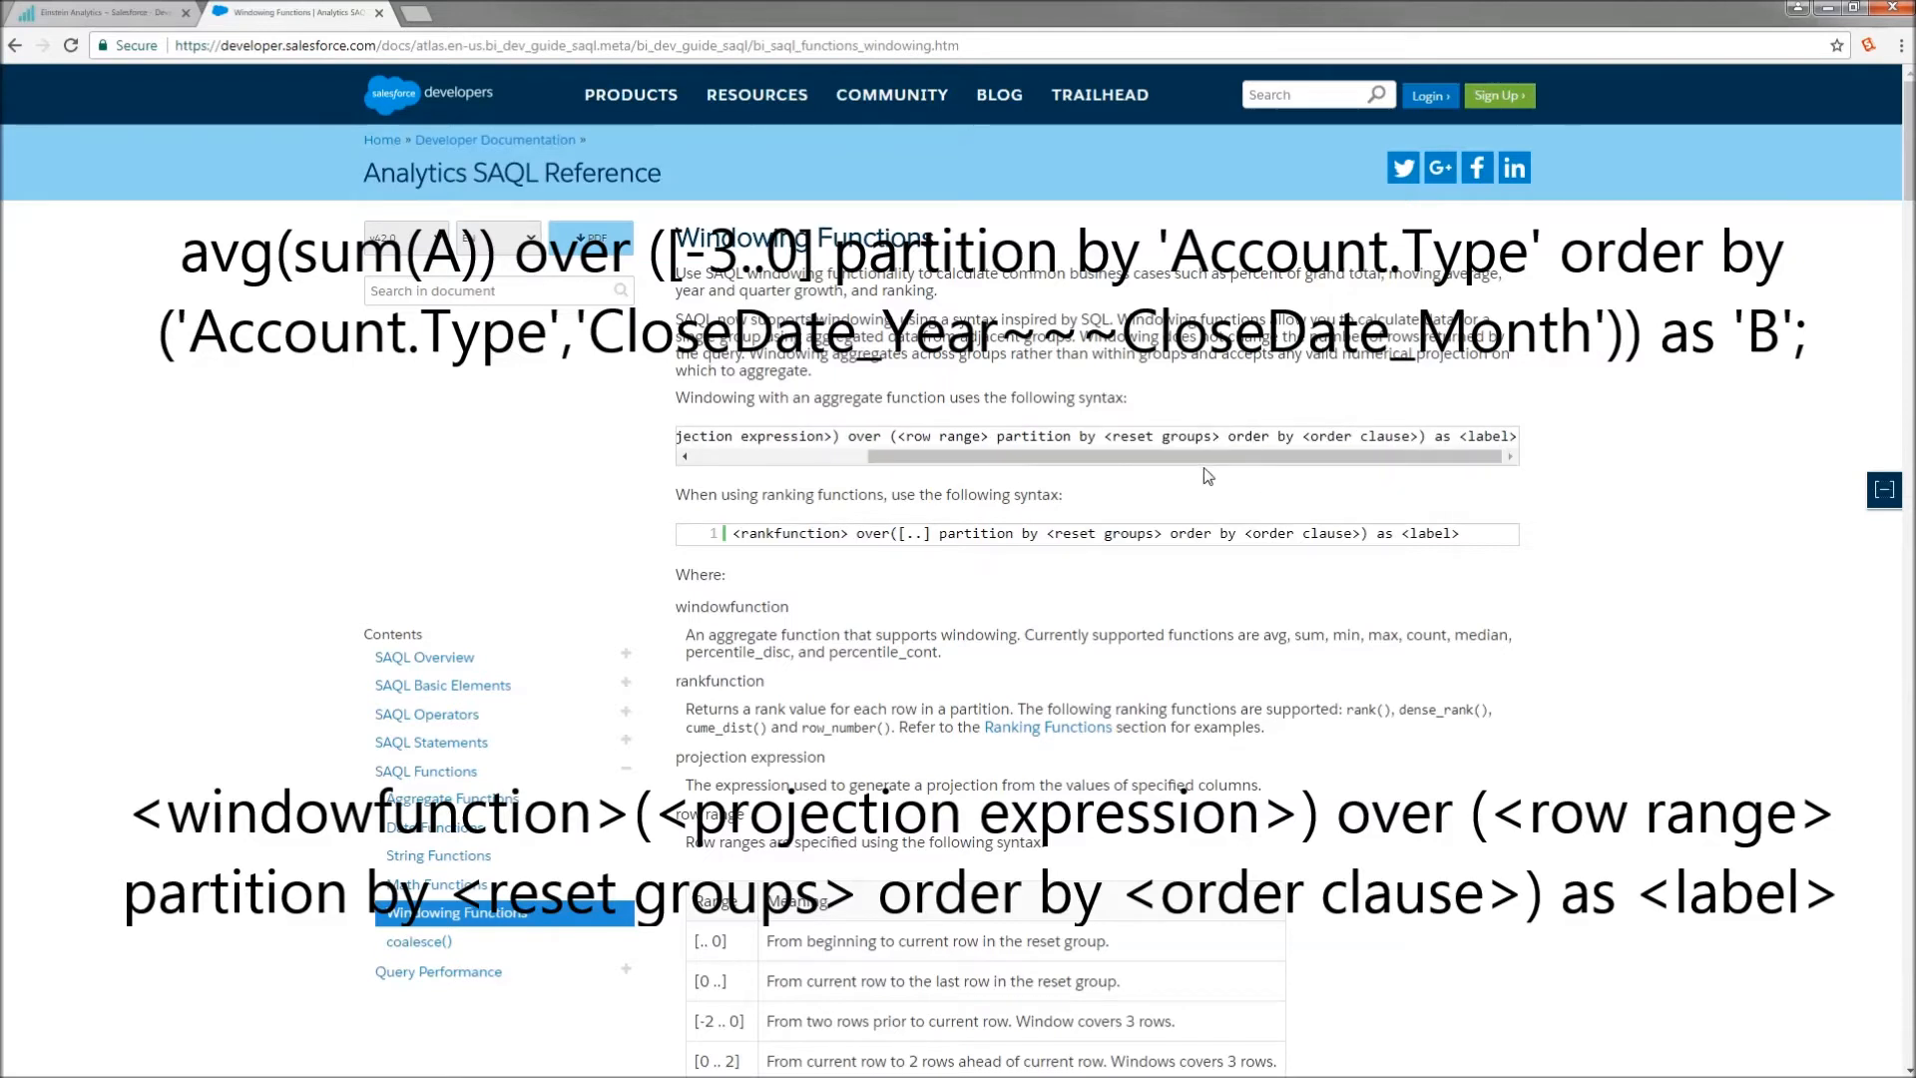
{"action": "mouse_move", "coordinate": [1330, 480]}
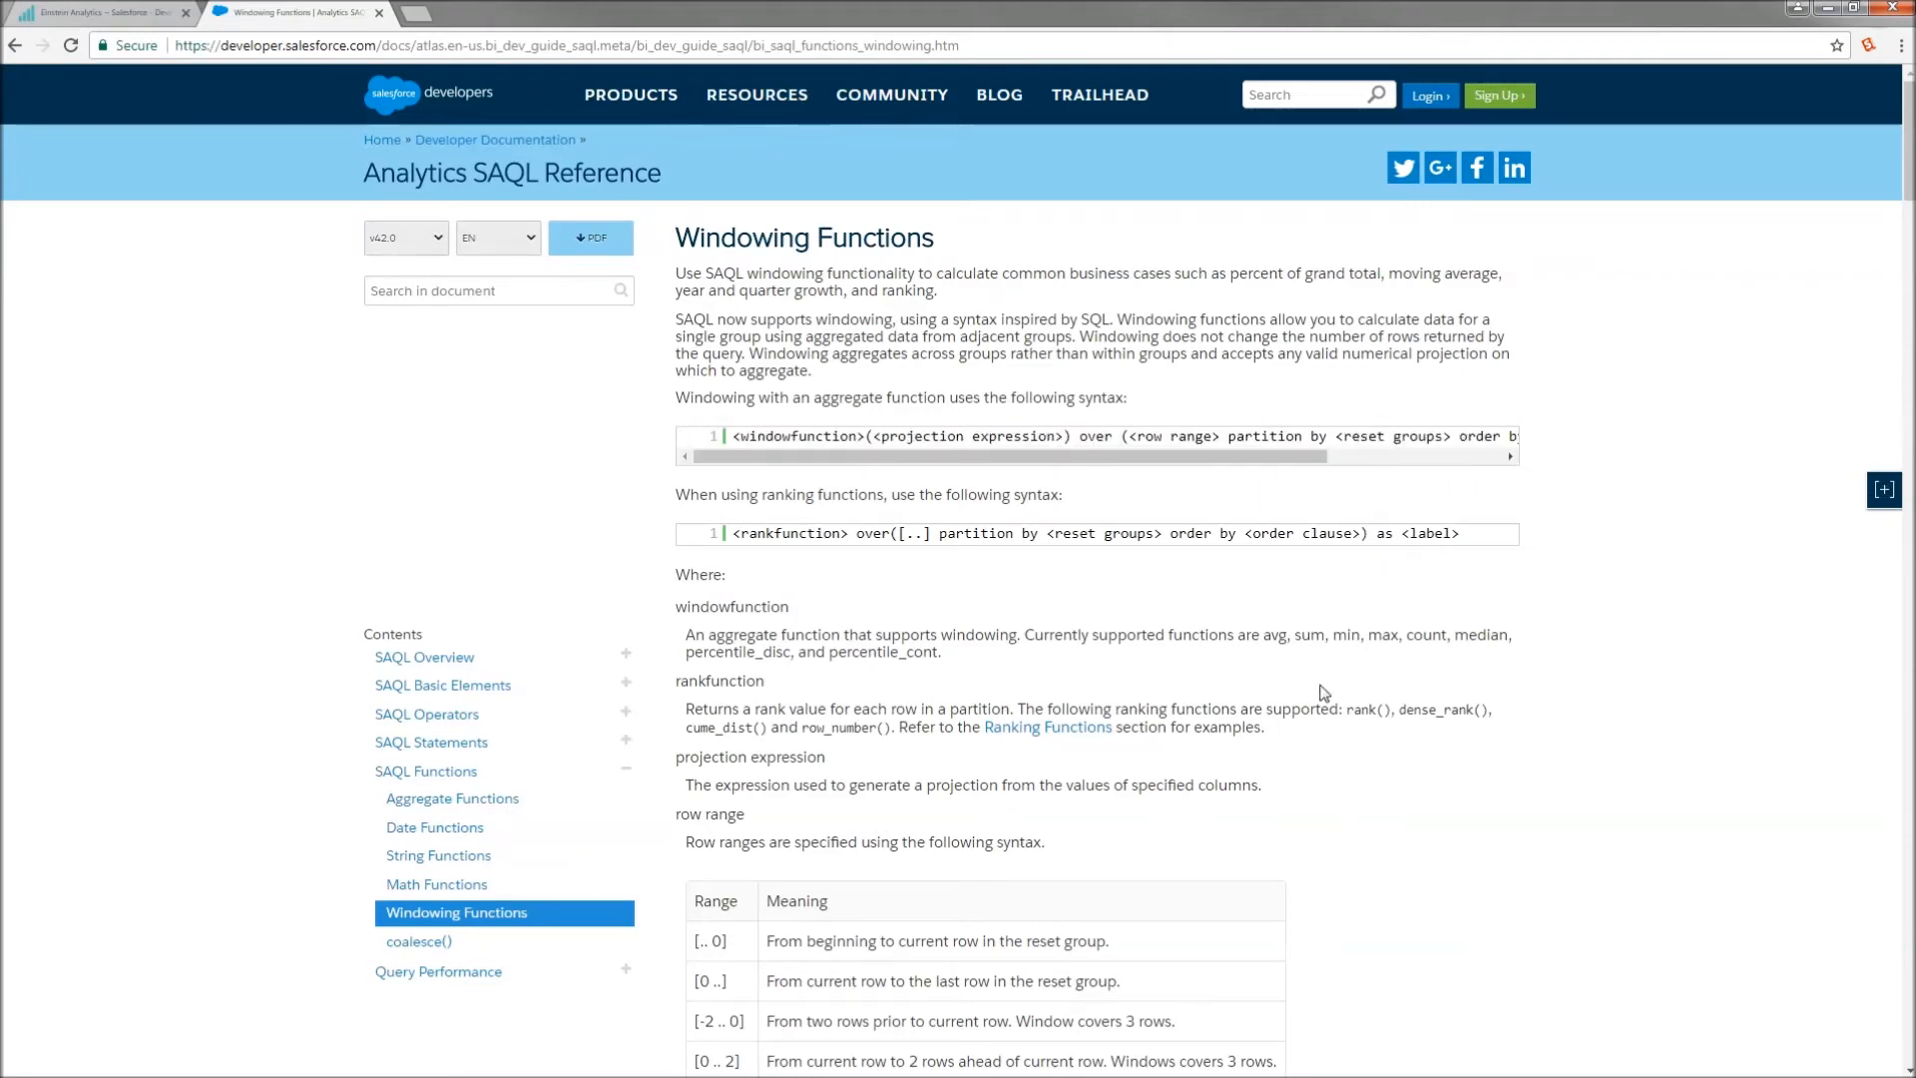
{"action": "left_click", "coordinate": [1883, 490]}
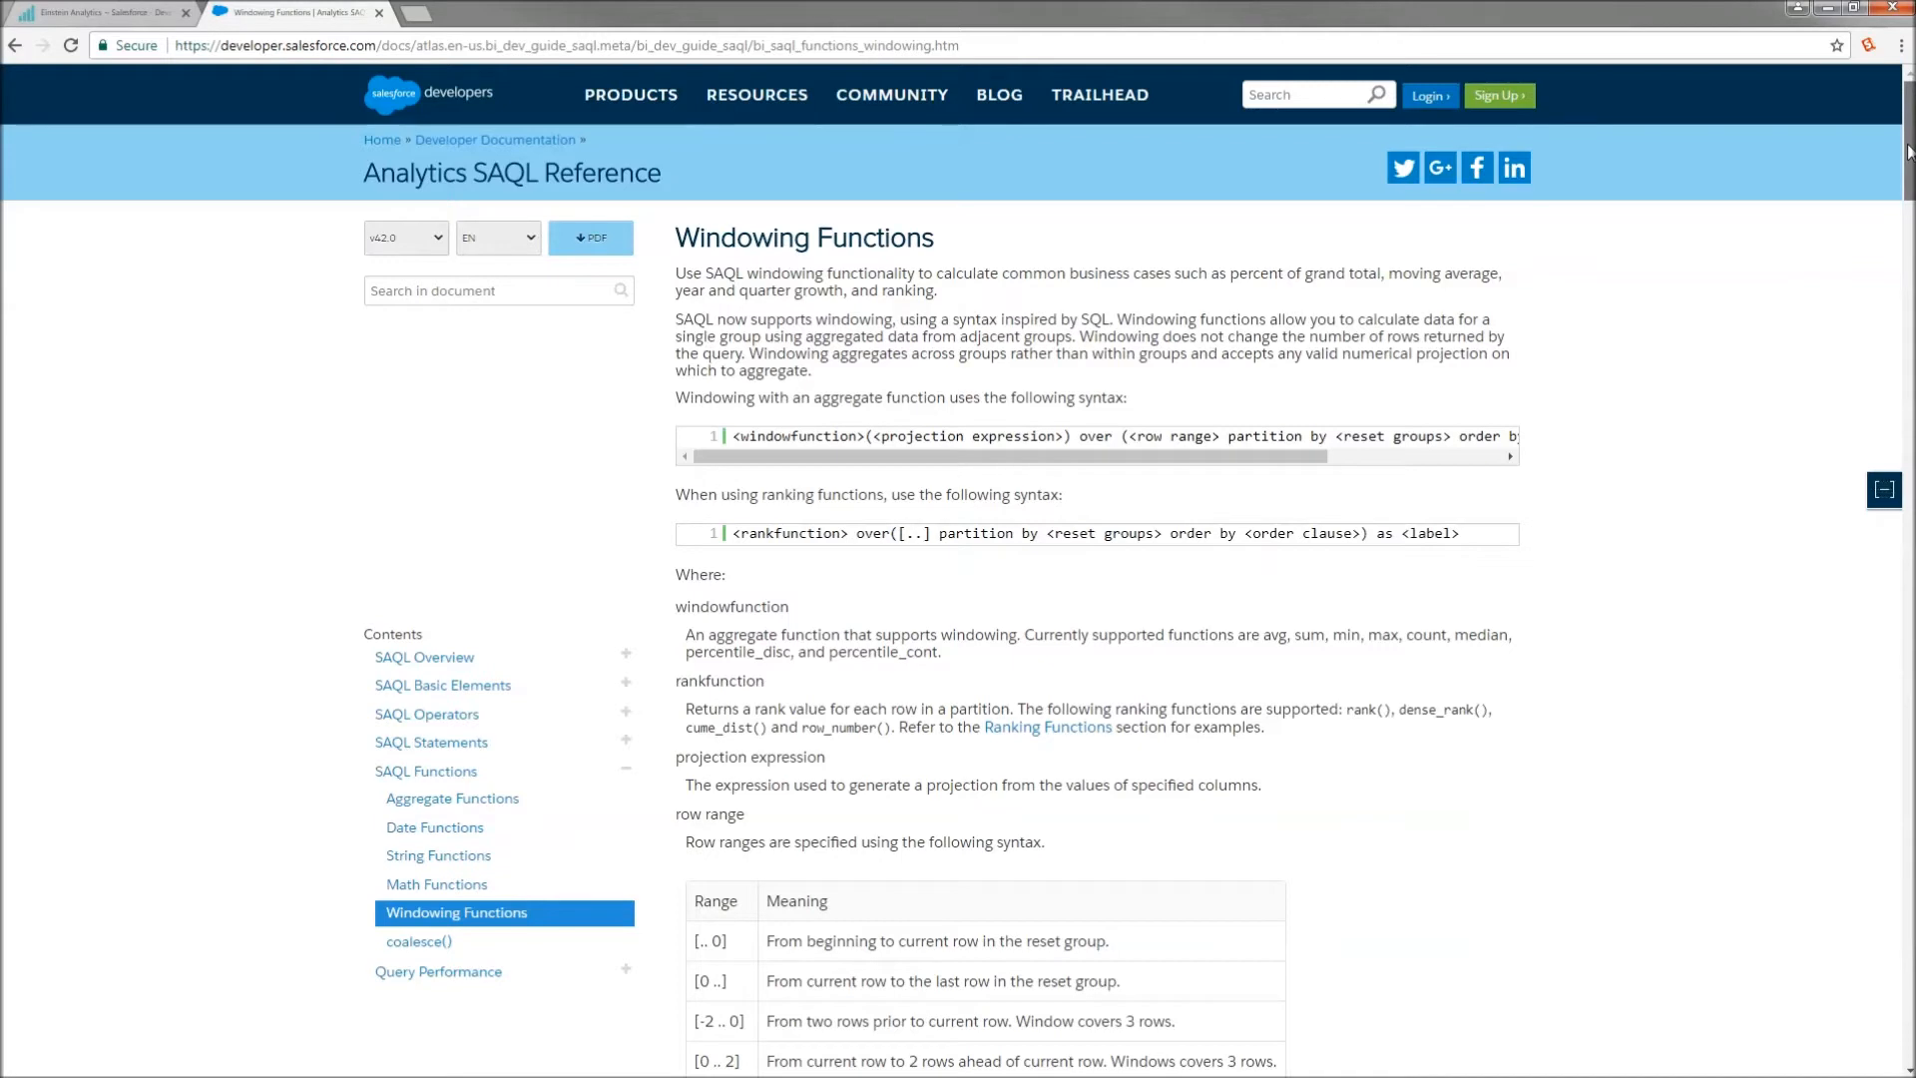
{"action": "scroll", "scroll_direction": "down", "scroll_amount": 3}
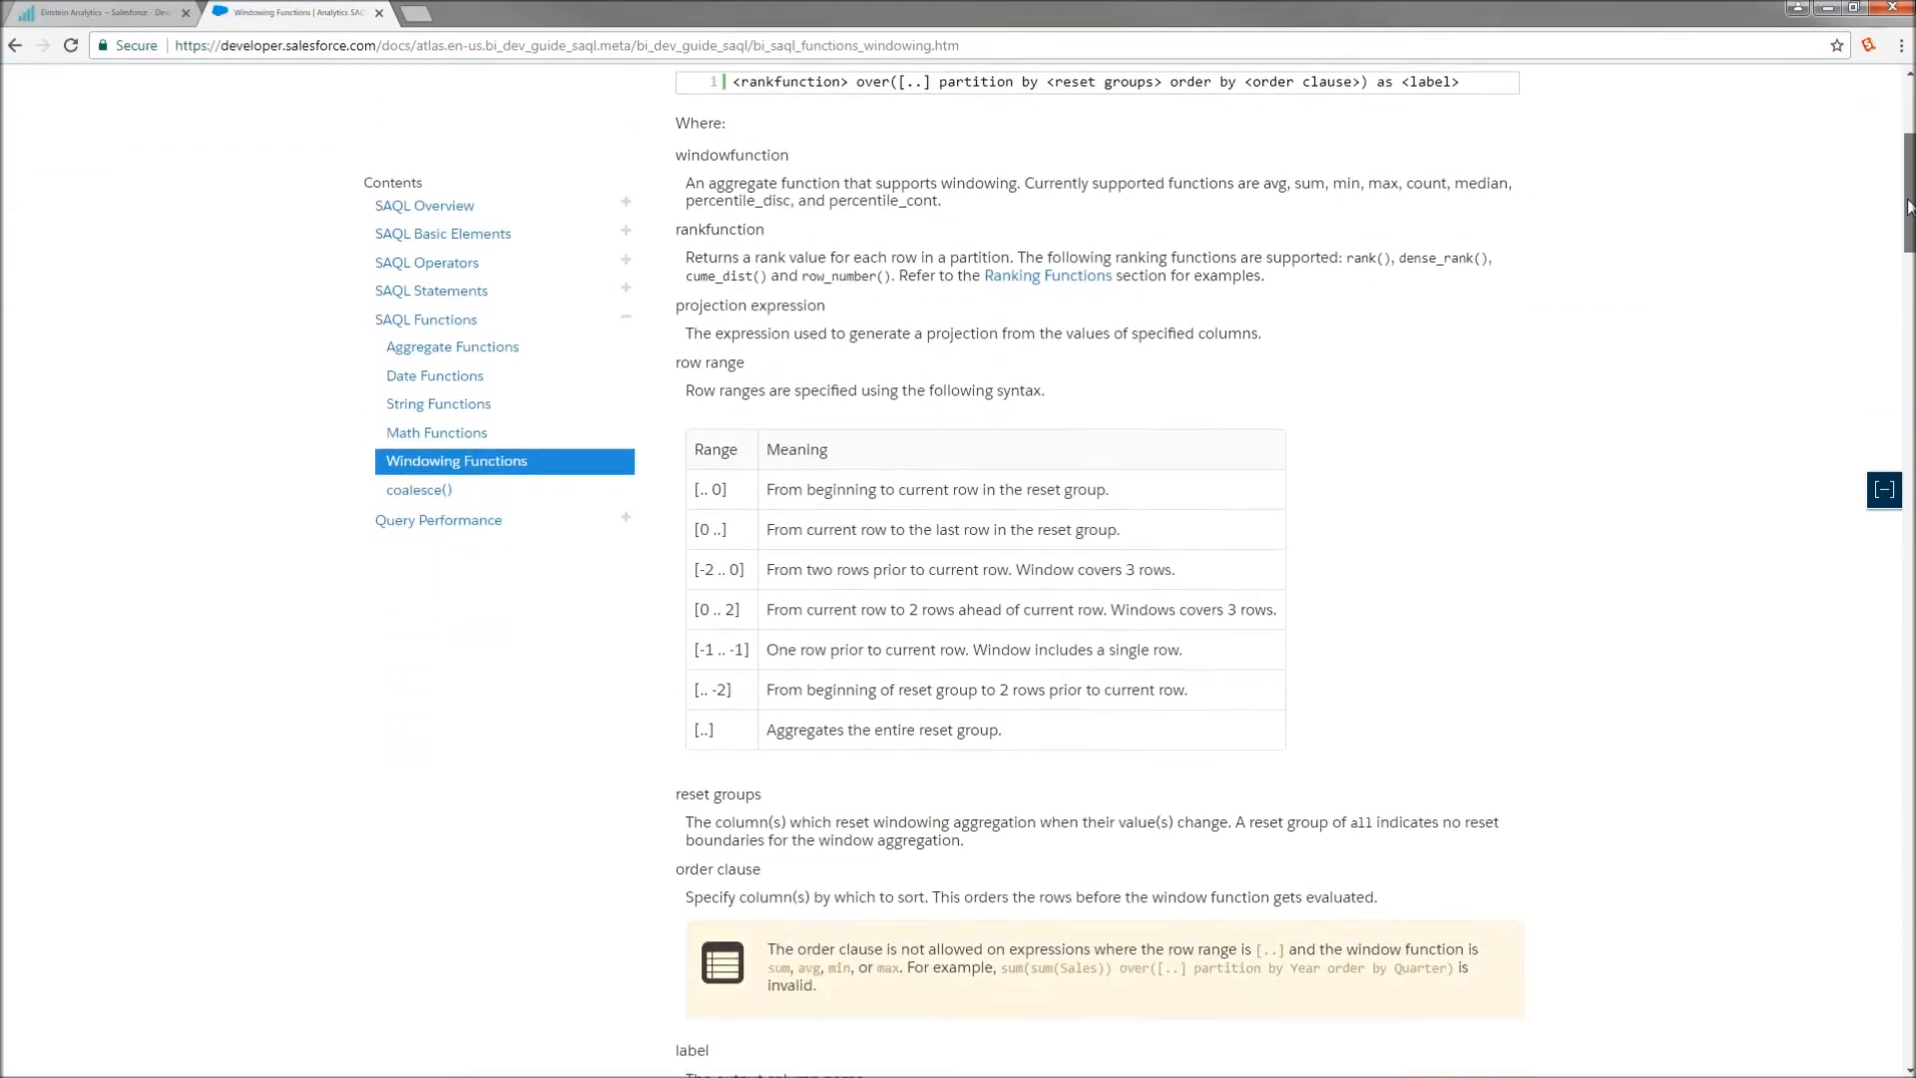
{"action": "scroll", "scroll_direction": "down", "scroll_amount": 3}
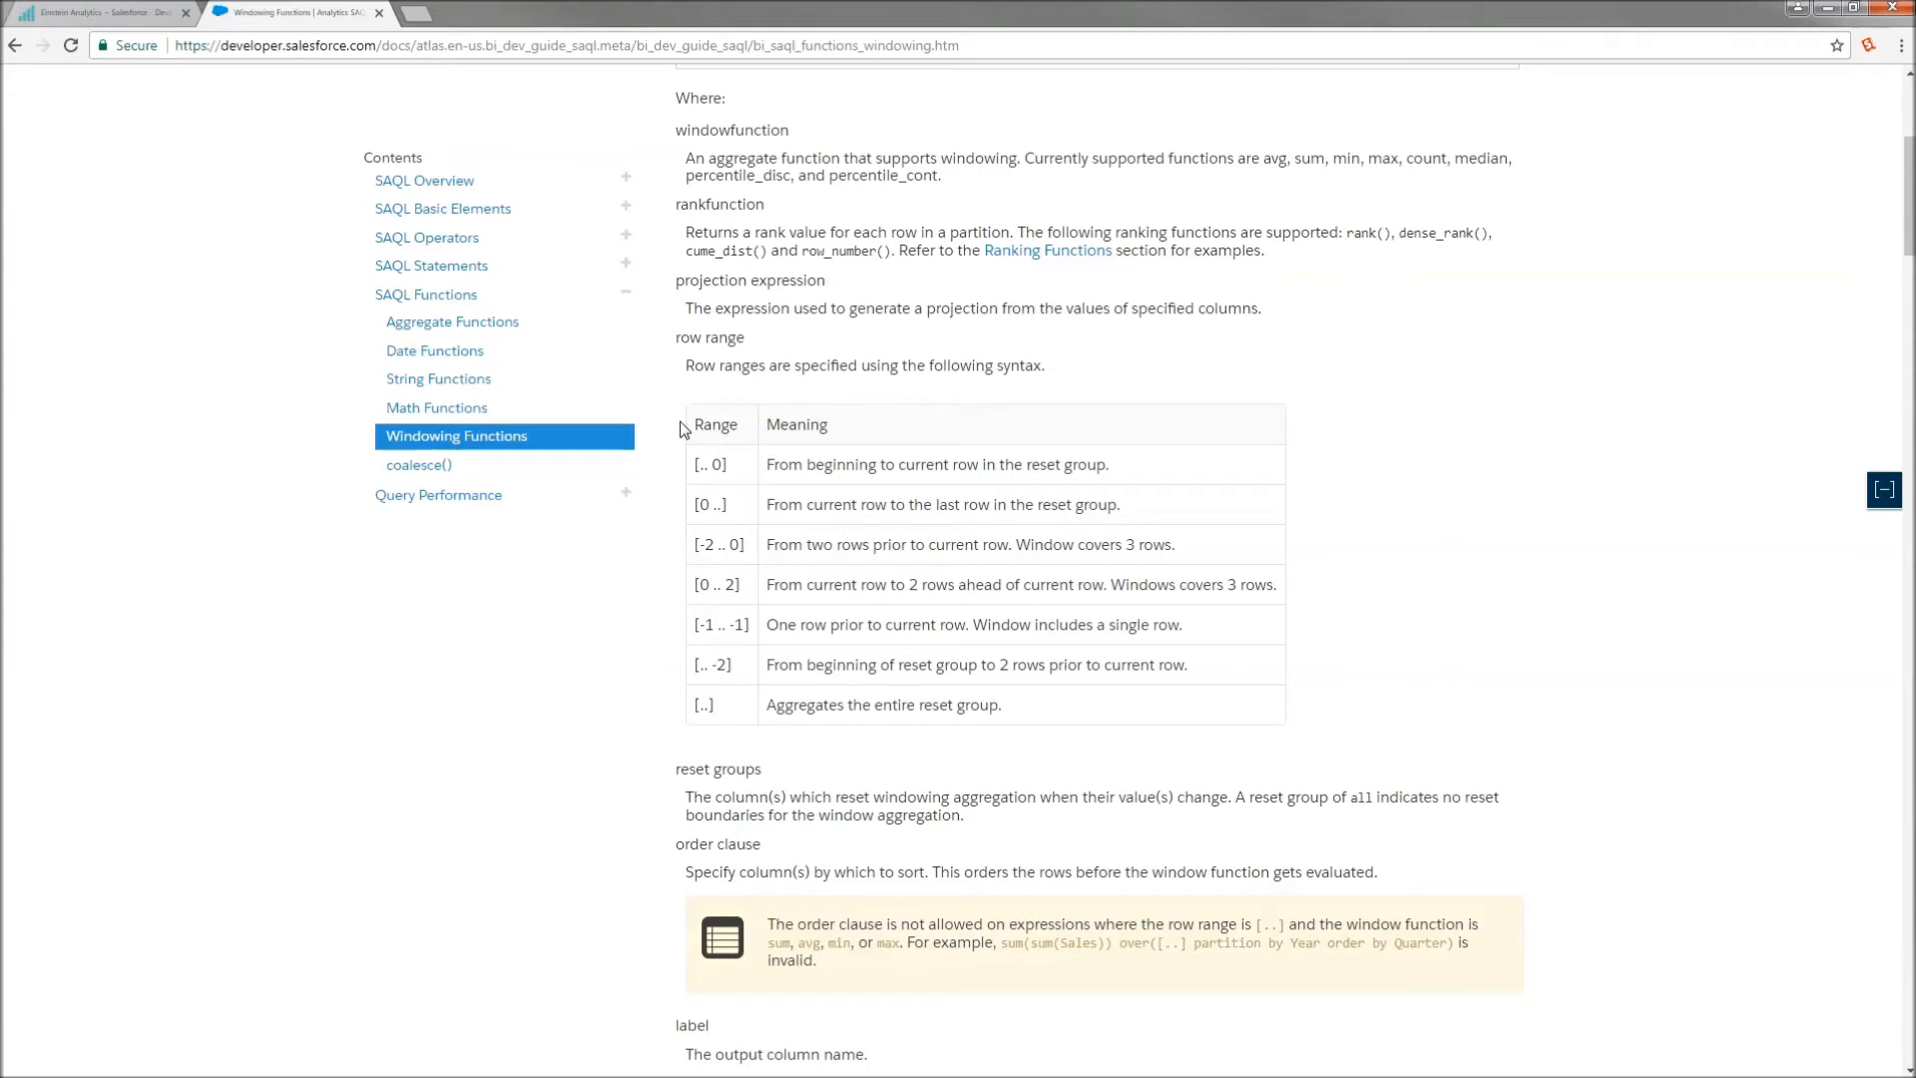
{"action": "left_click", "coordinate": [1883, 490]}
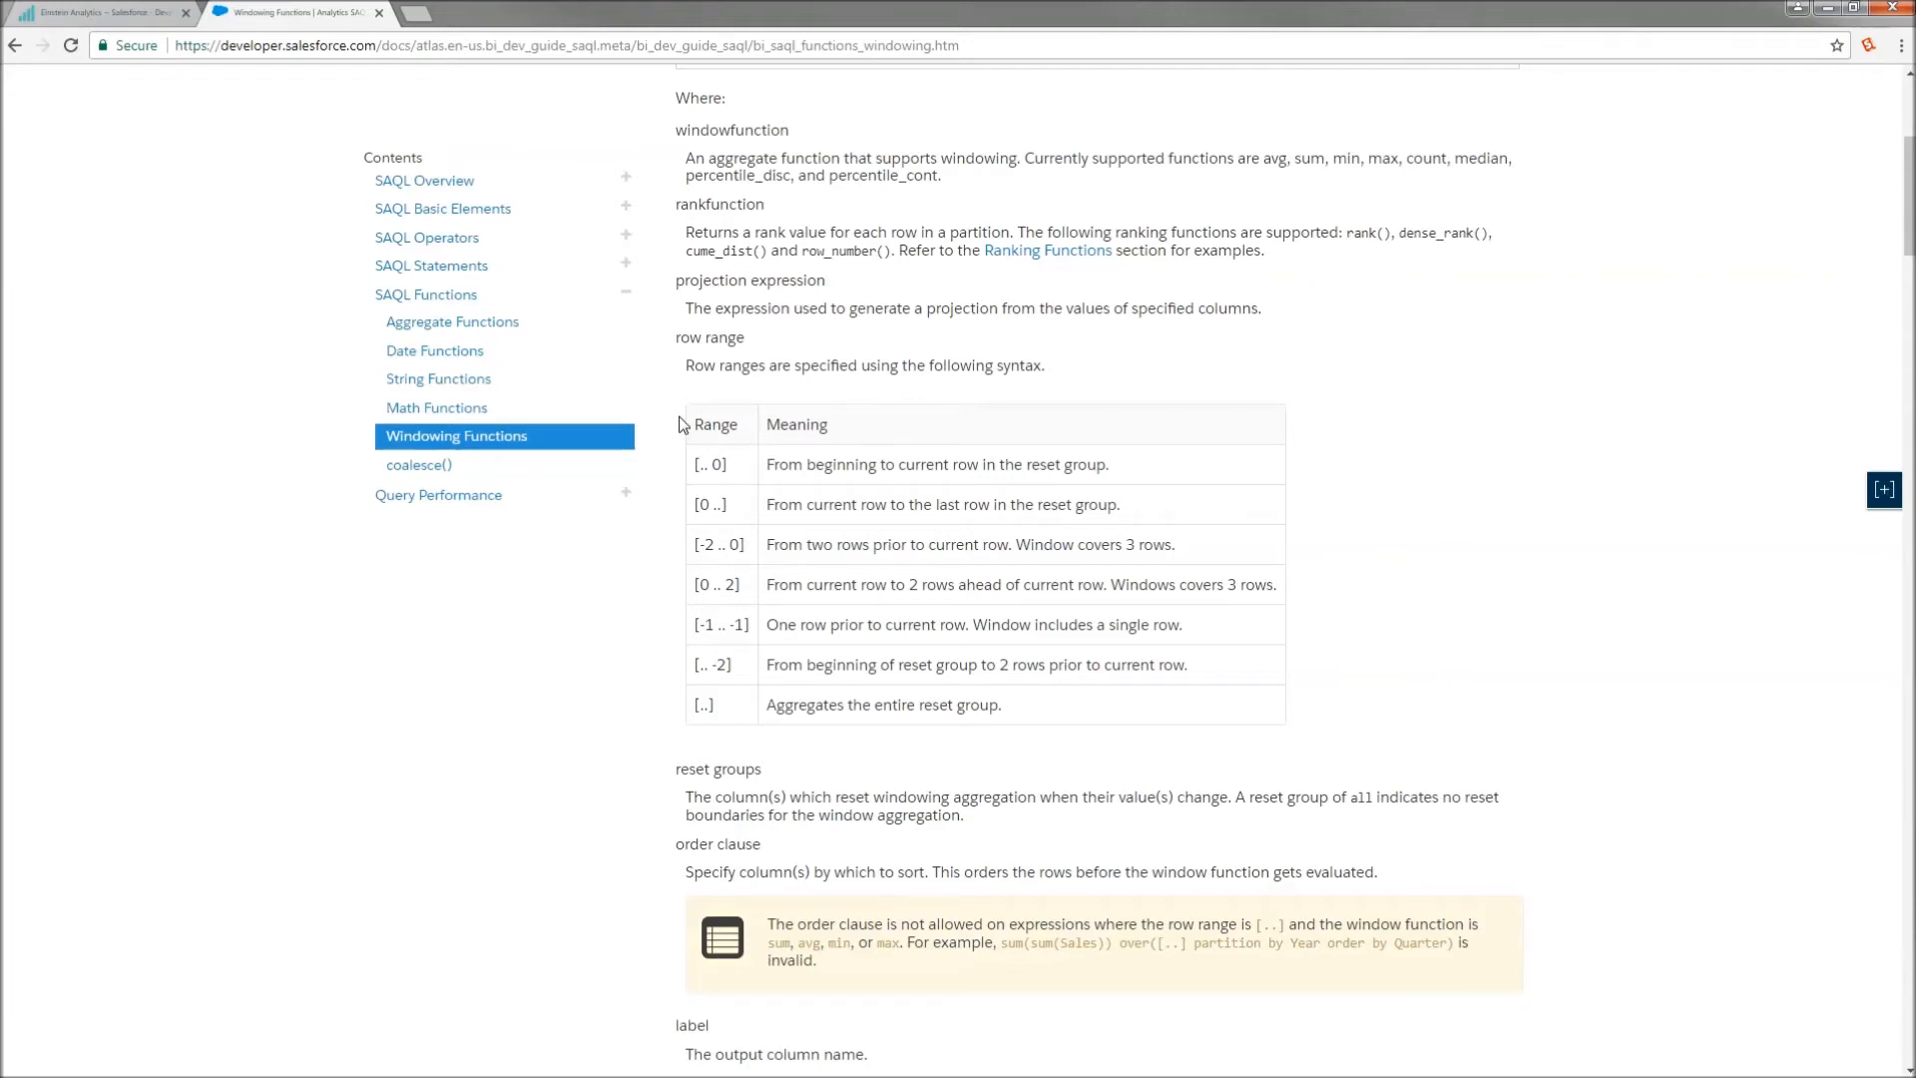
{"action": "mouse_move", "coordinate": [685, 671]}
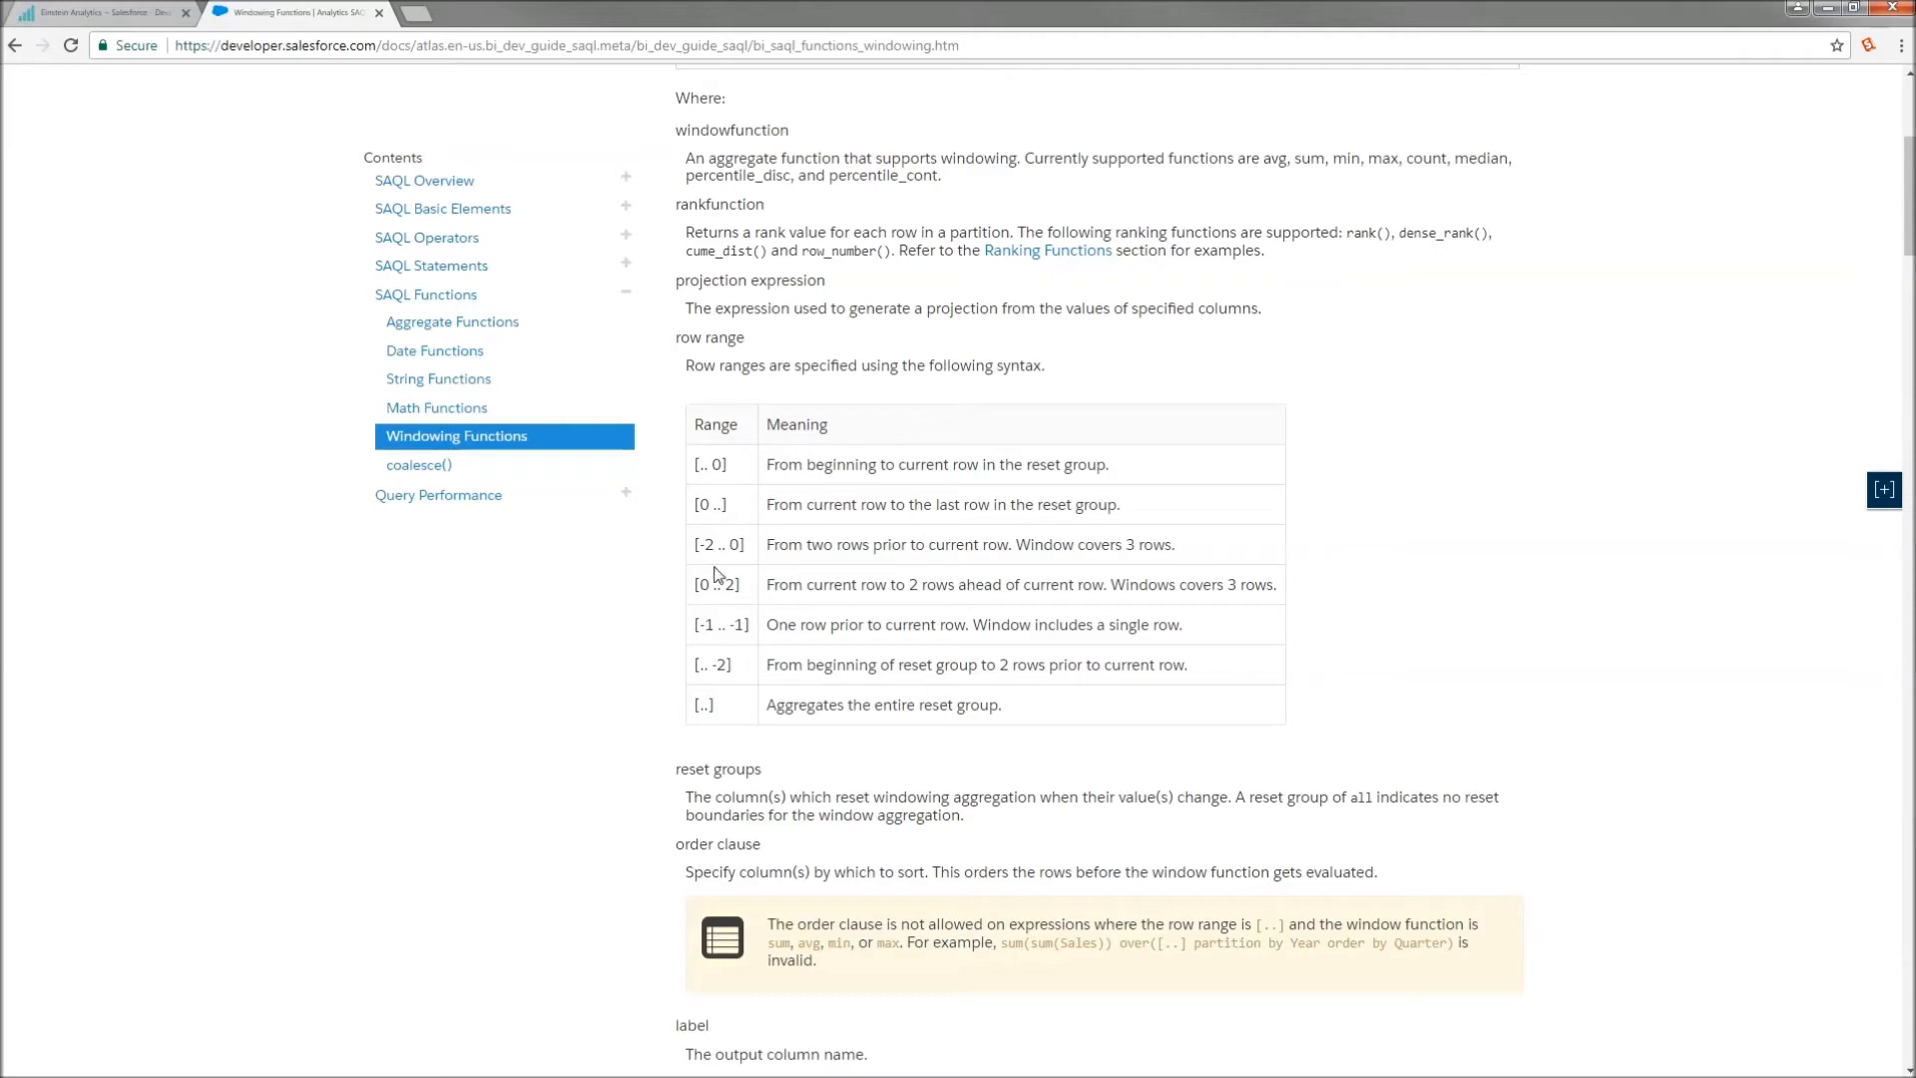
{"action": "mouse_move", "coordinate": [867, 576]}
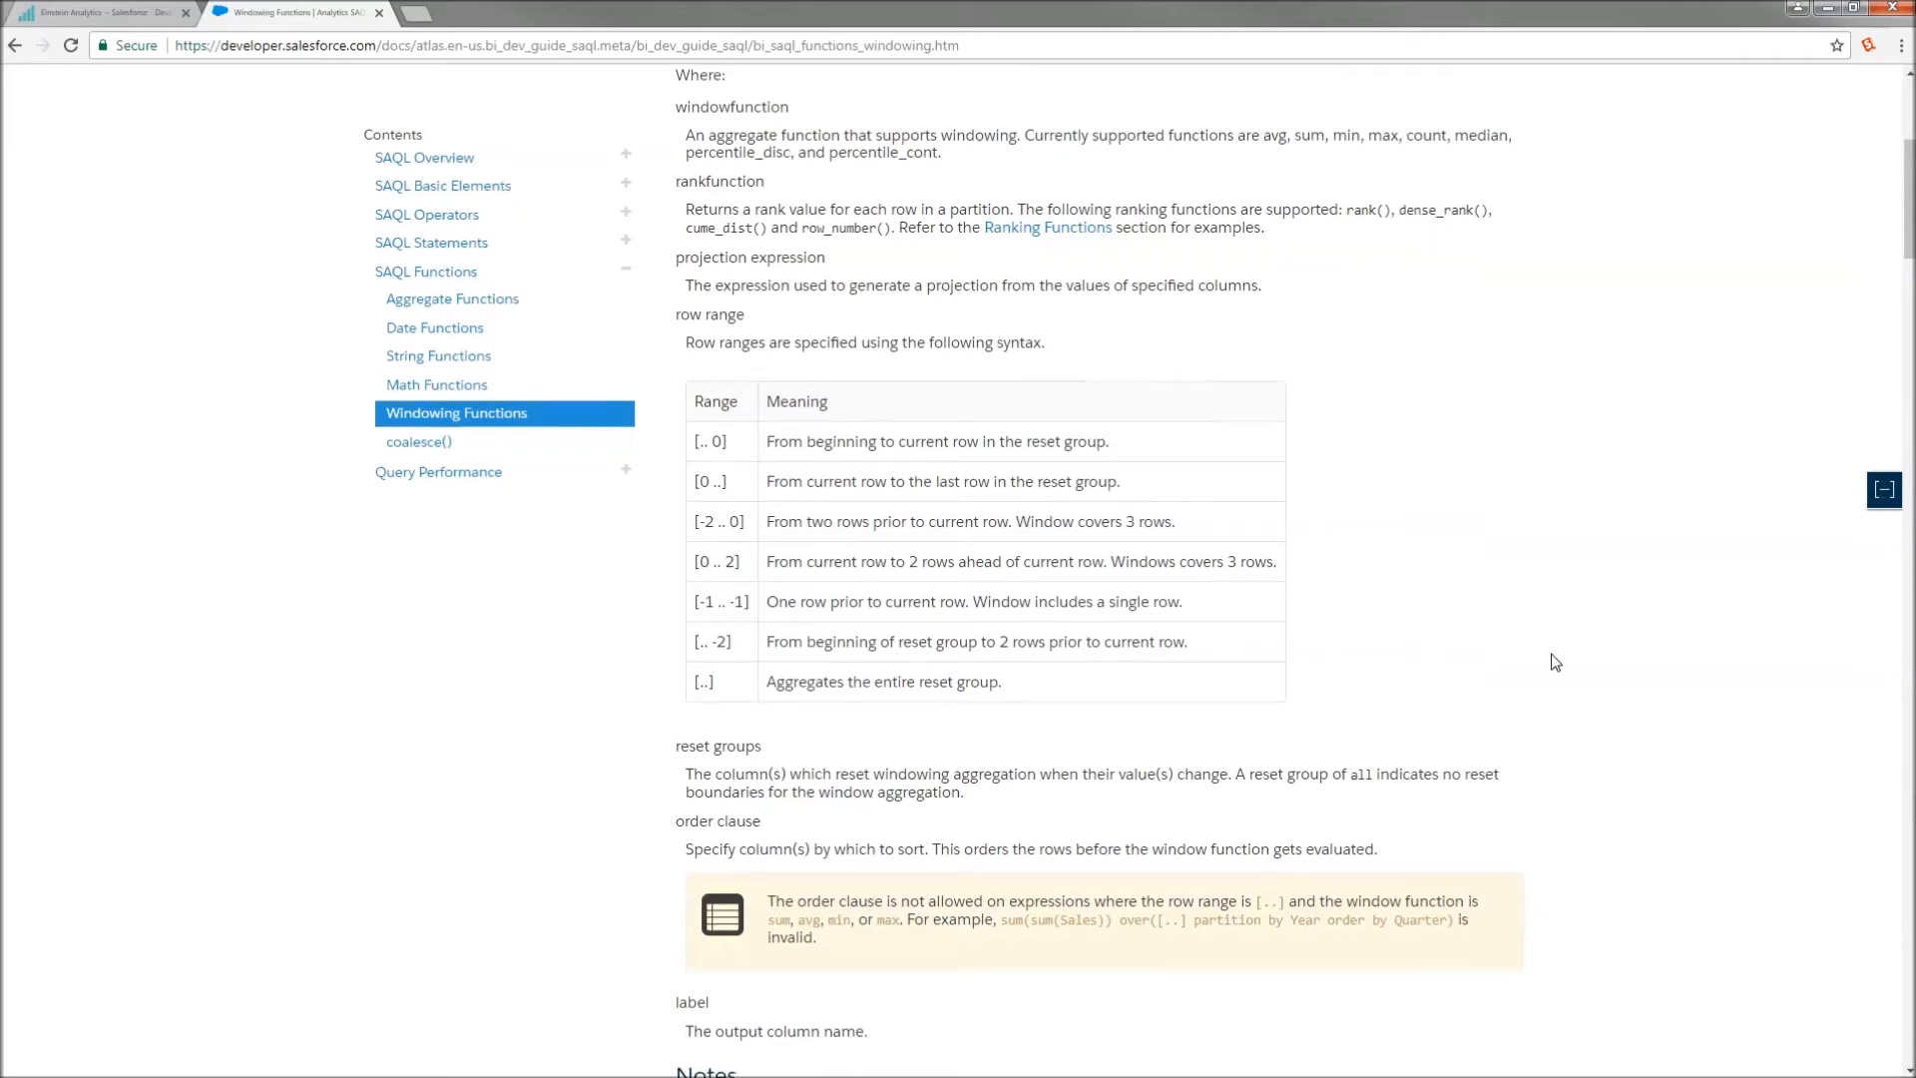
- Scroll down to the ranking example comparing rank, dense_rank, cume_dist and row_number
{"action": "scroll", "scroll_direction": "down", "scroll_amount": 3}
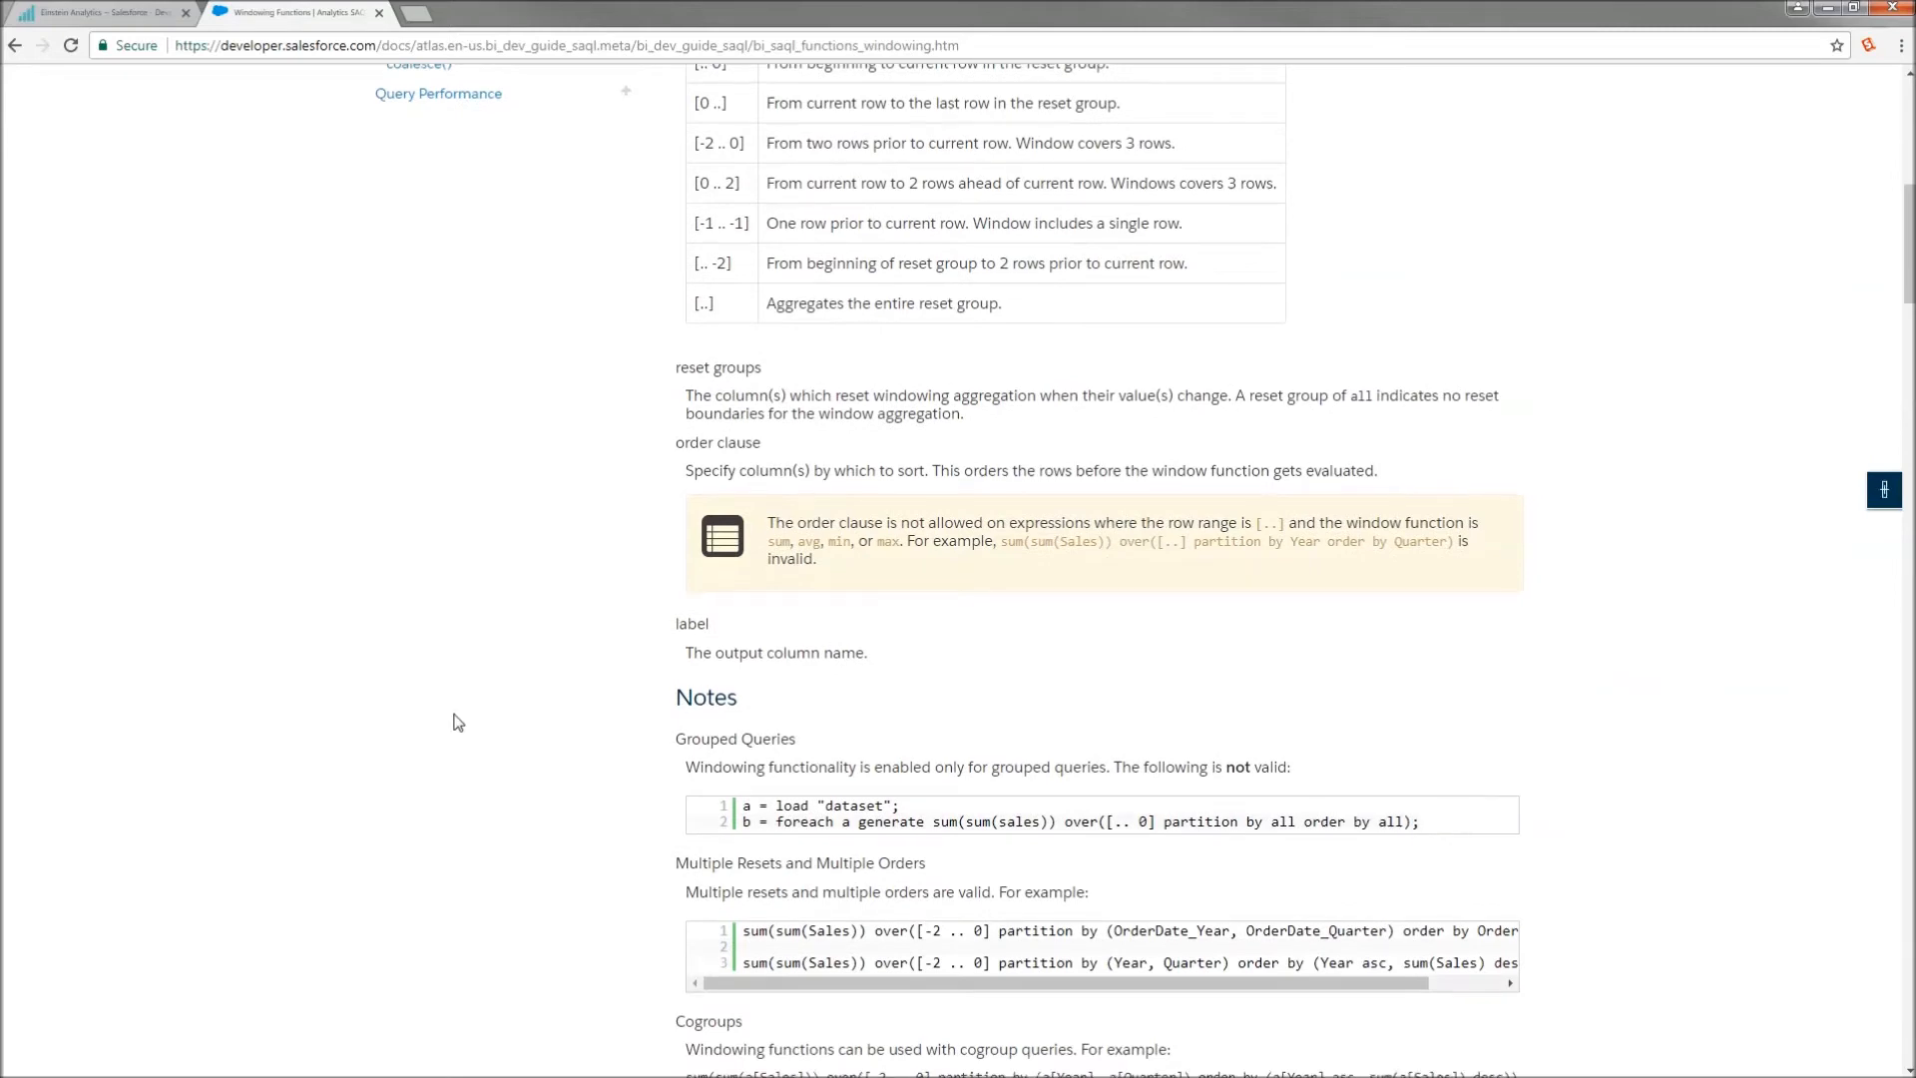
{"action": "scroll", "scroll_direction": "down", "scroll_amount": 3}
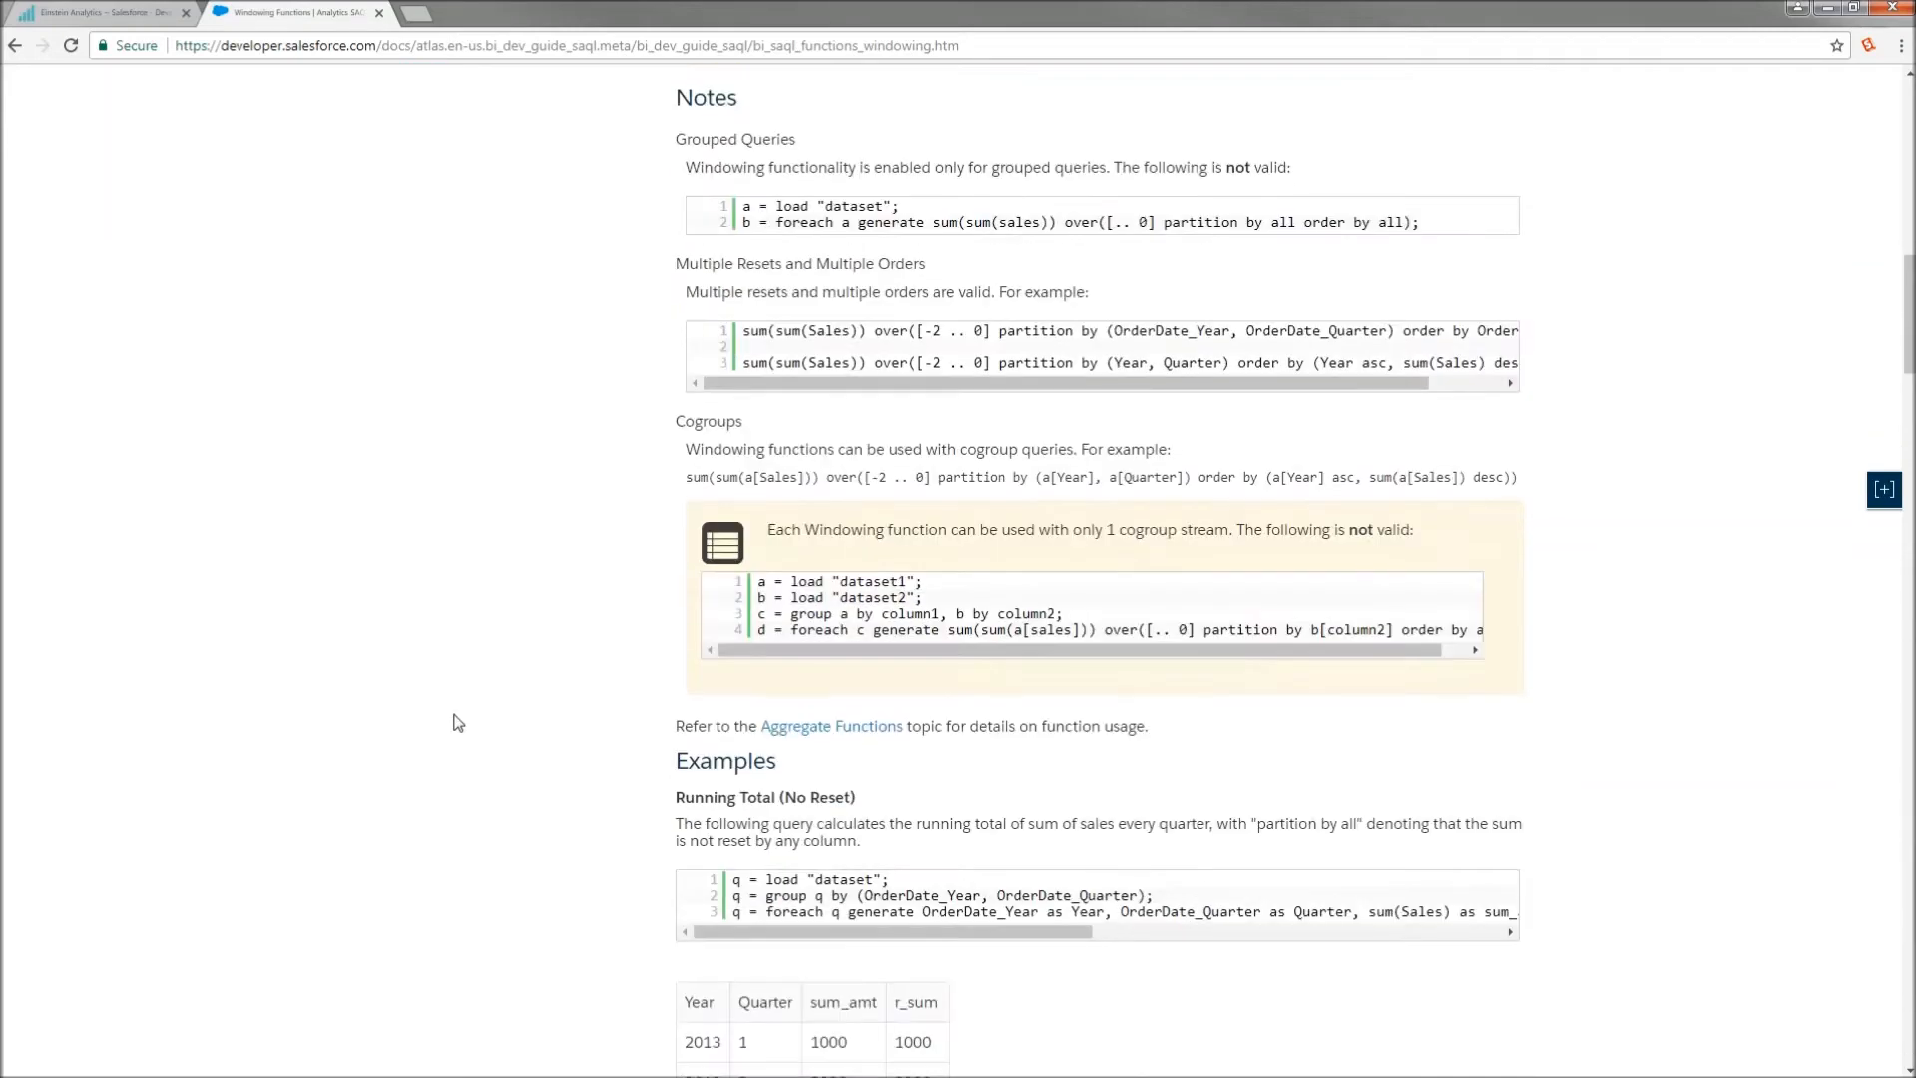
{"action": "scroll", "scroll_direction": "down", "scroll_amount": 3}
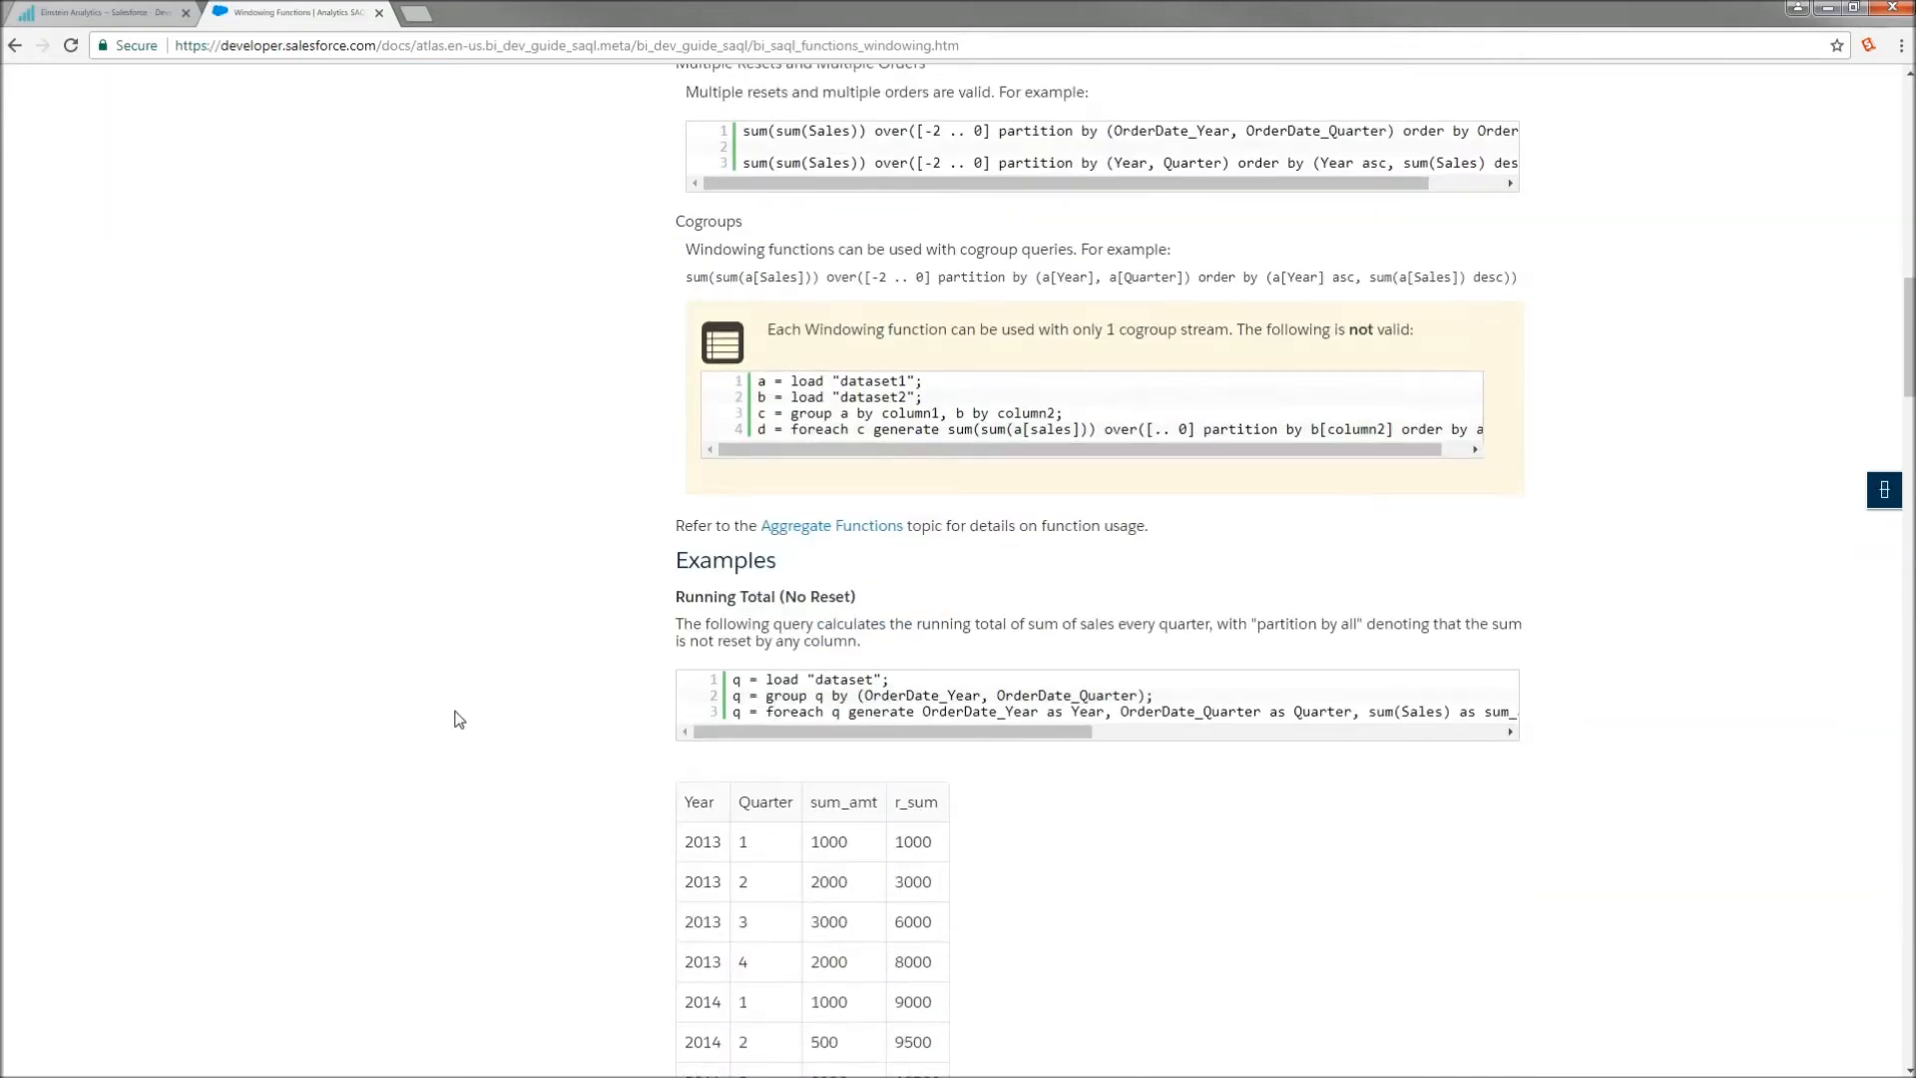
{"action": "scroll", "scroll_direction": "down", "scroll_amount": 3}
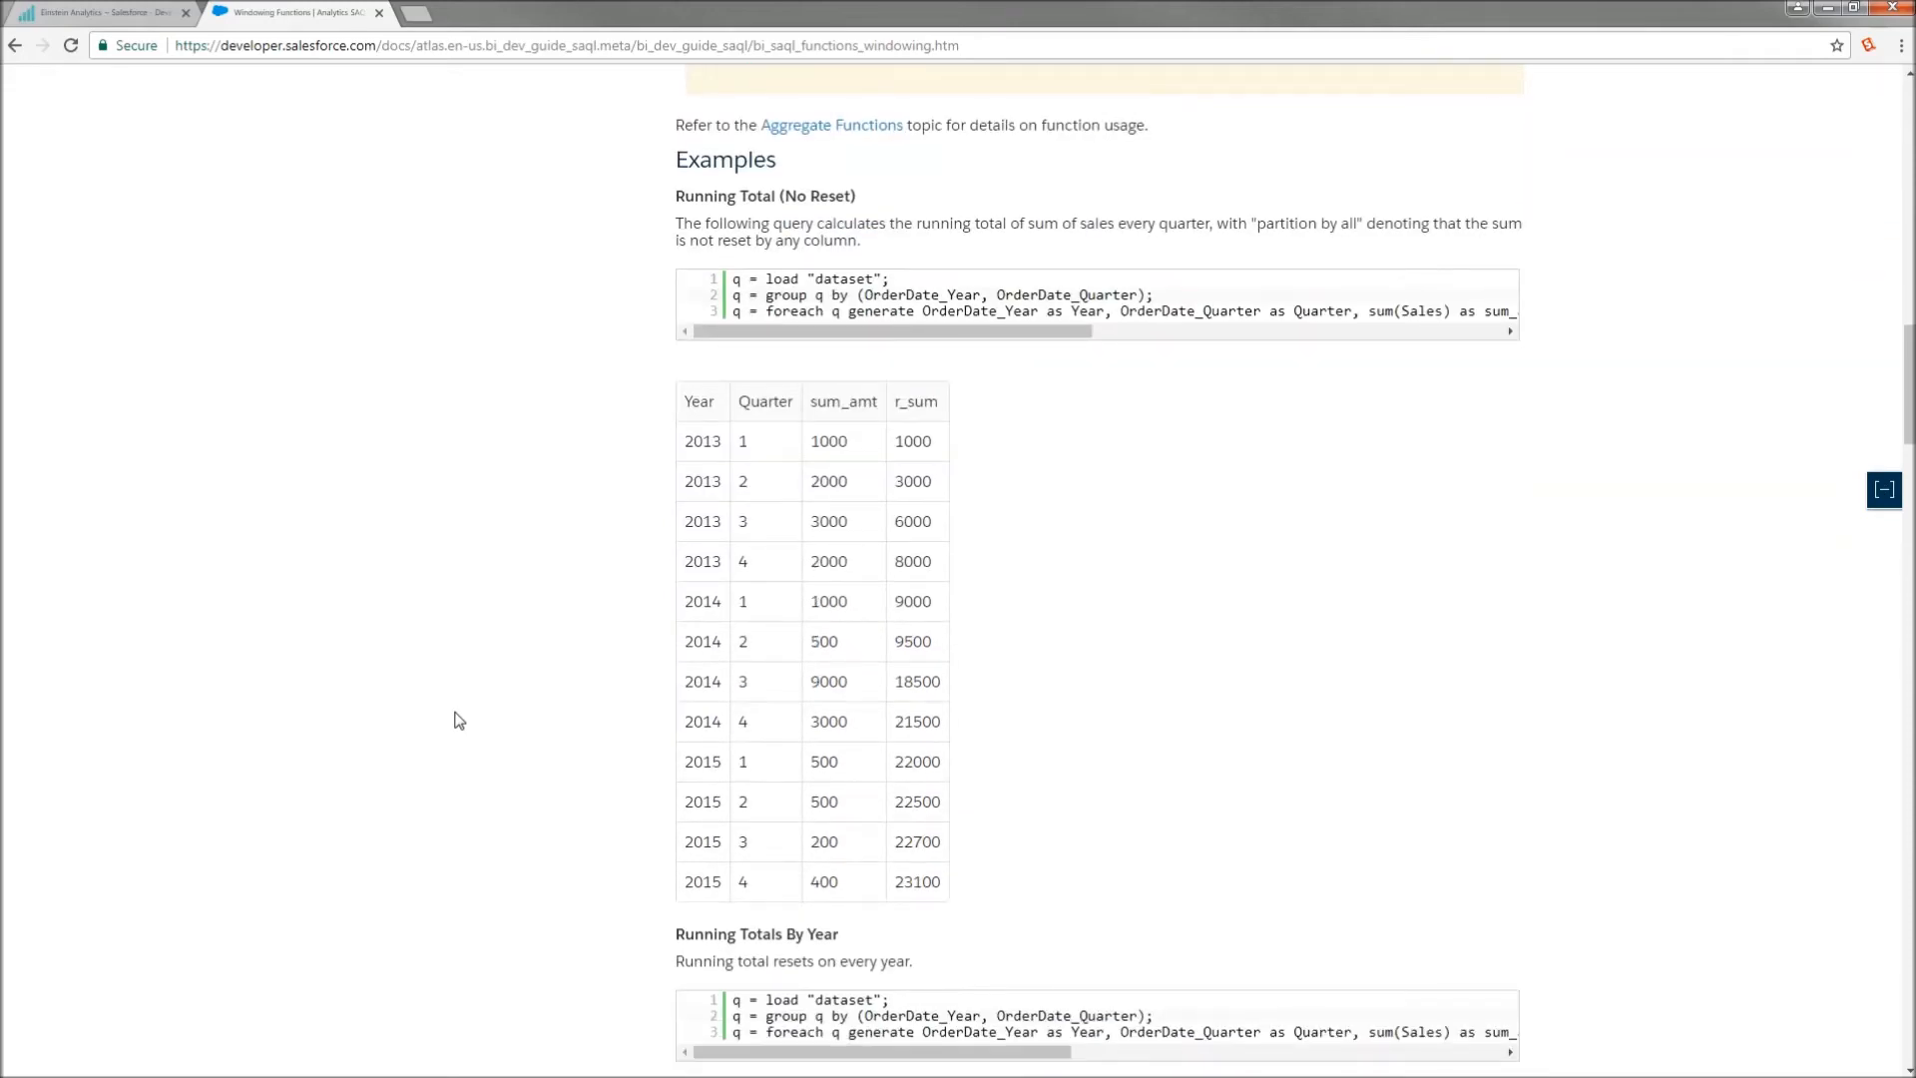
{"action": "scroll", "scroll_direction": "down", "scroll_amount": 3}
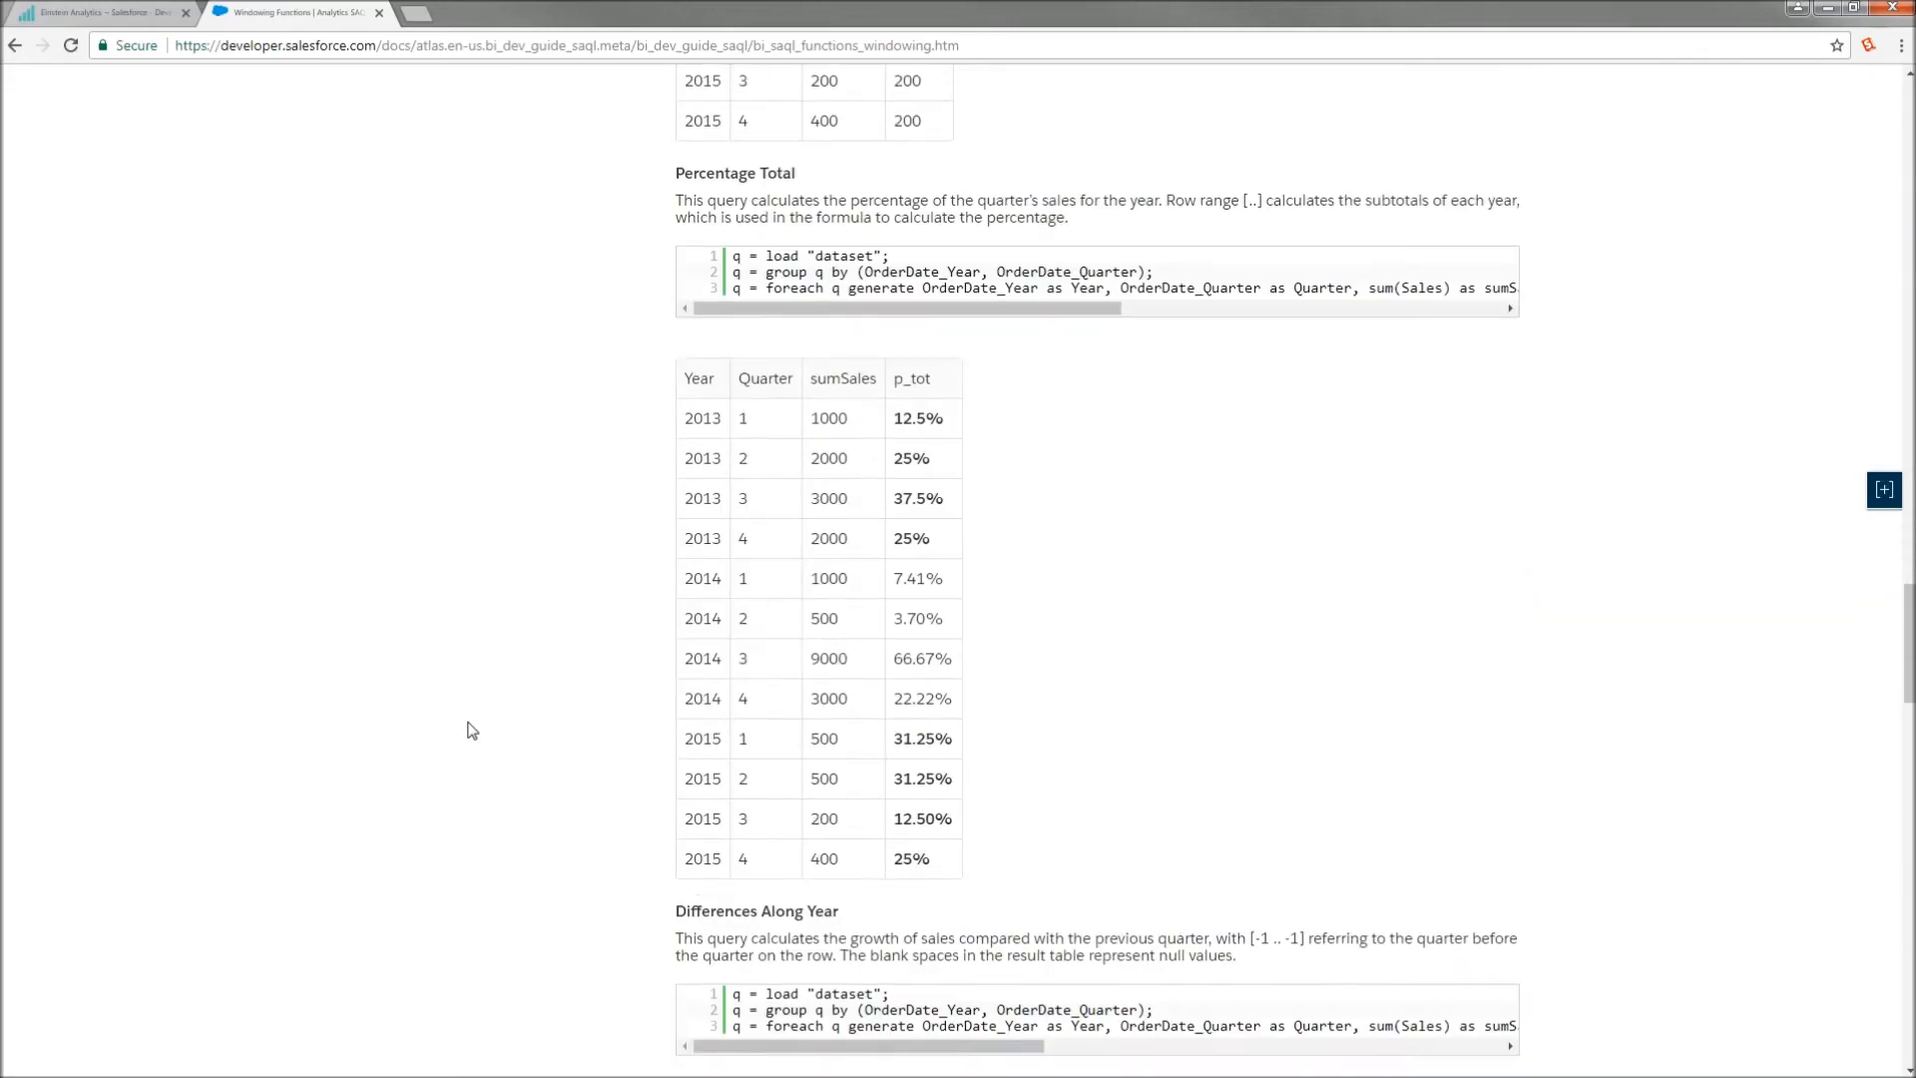
{"action": "scroll", "scroll_direction": "up", "scroll_amount": 3}
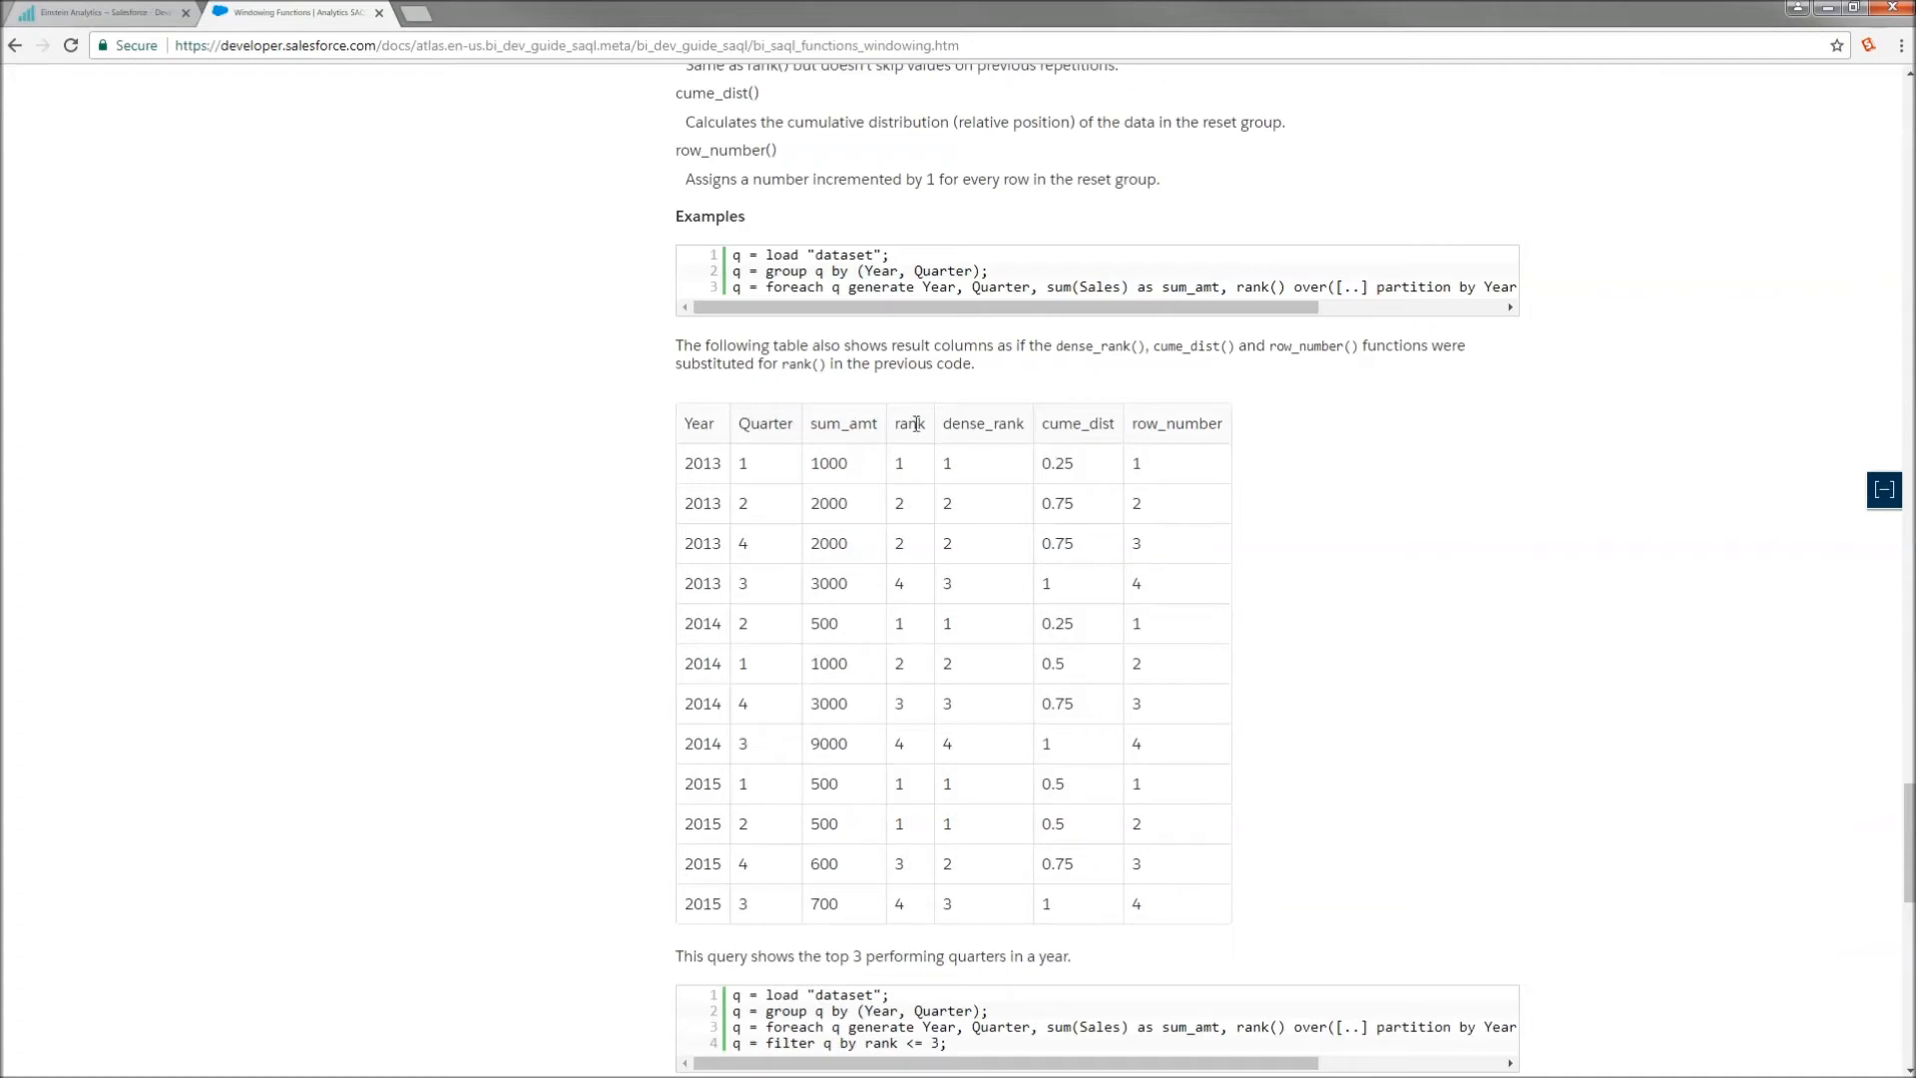
{"action": "mouse_move", "coordinate": [1209, 423]}
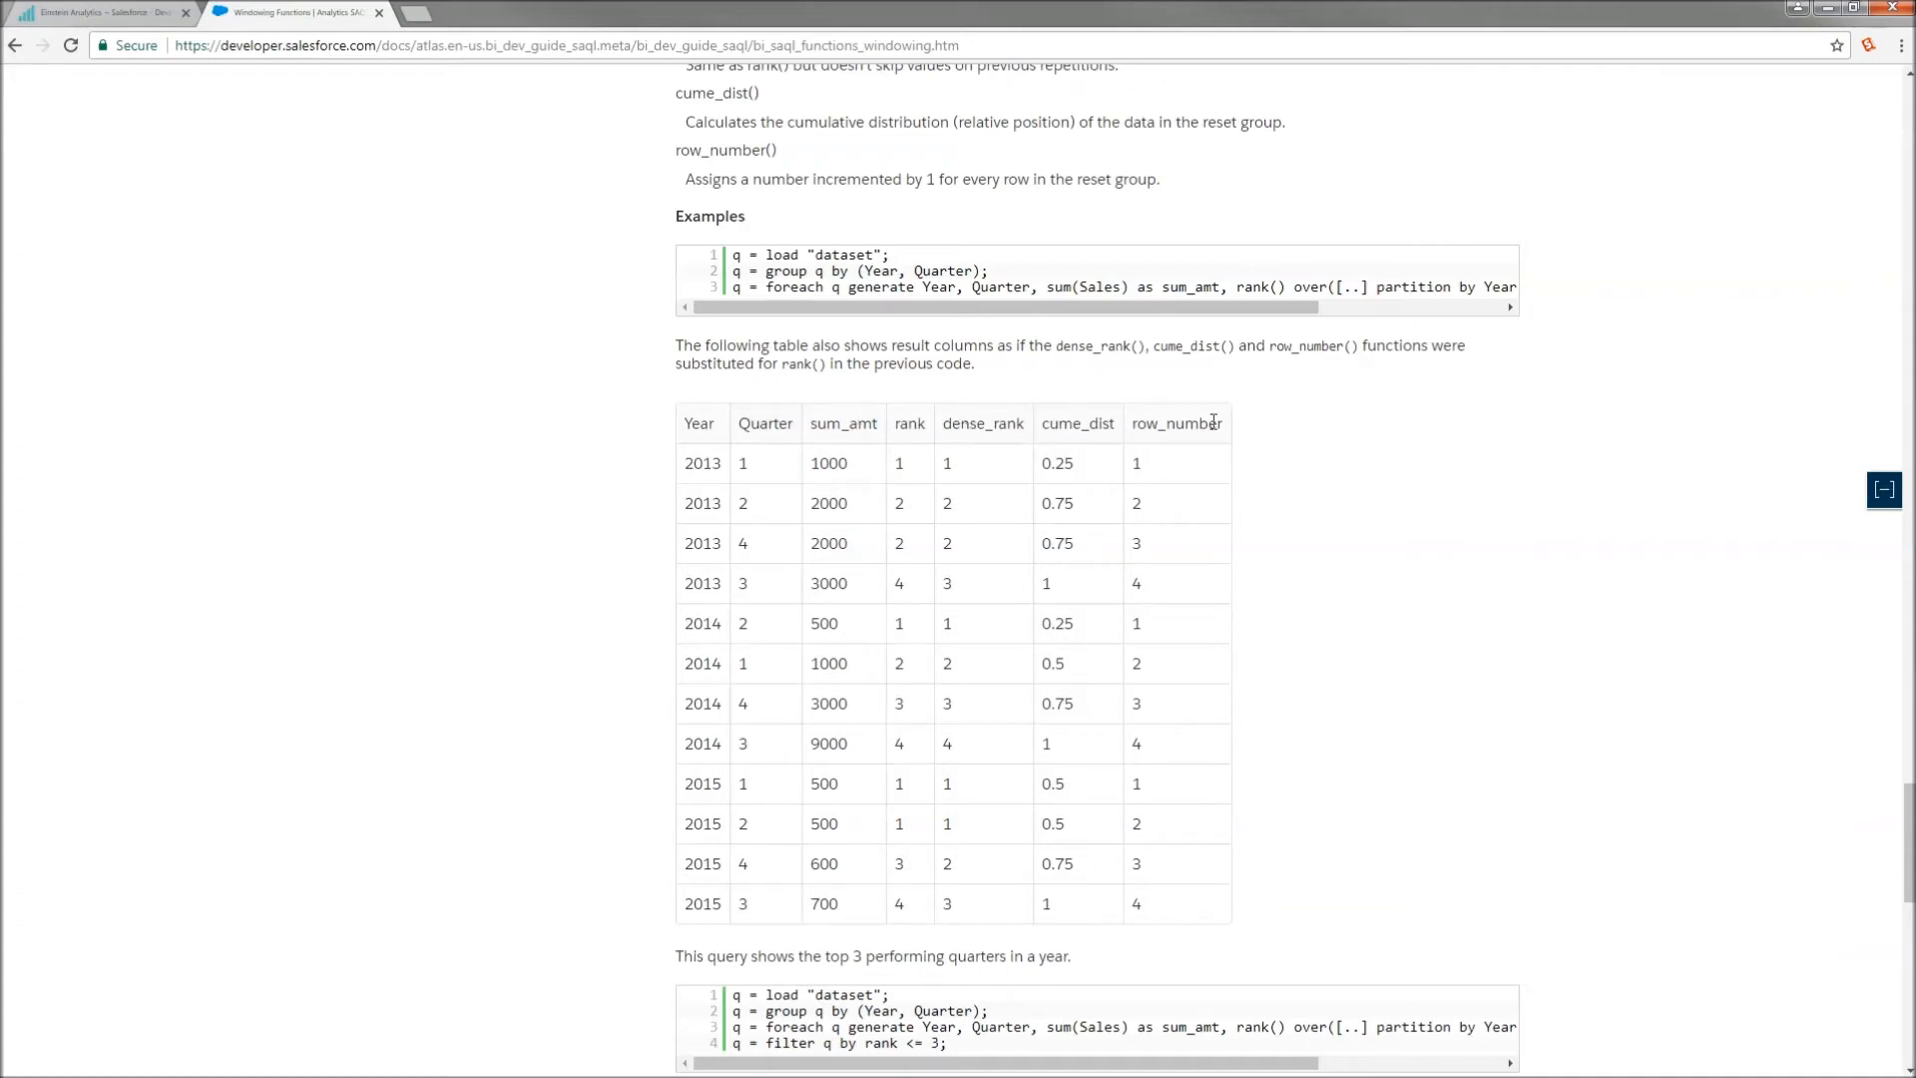
{"action": "mouse_move", "coordinate": [680, 469]}
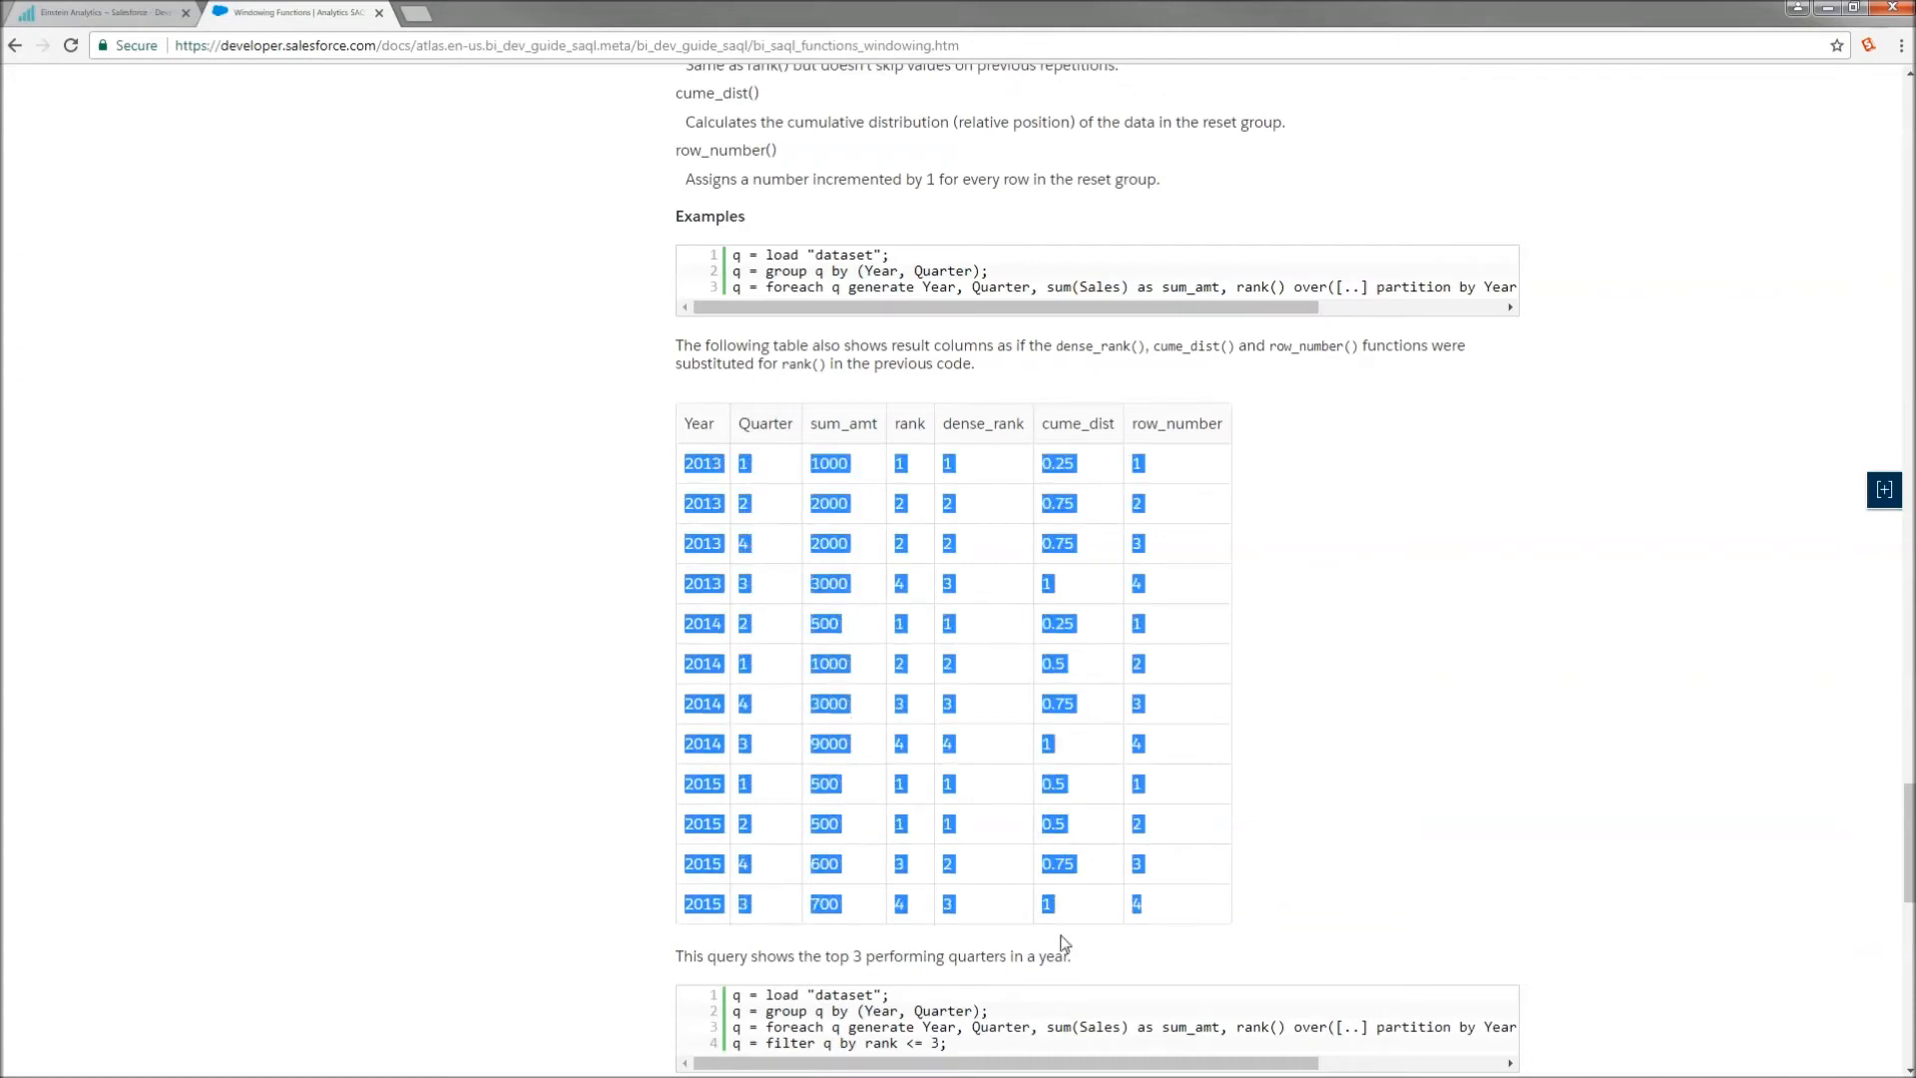
- Clear the selection in the rank versus dense_rank example table and keep reading below it
{"action": "left_click", "coordinate": [1283, 628]}
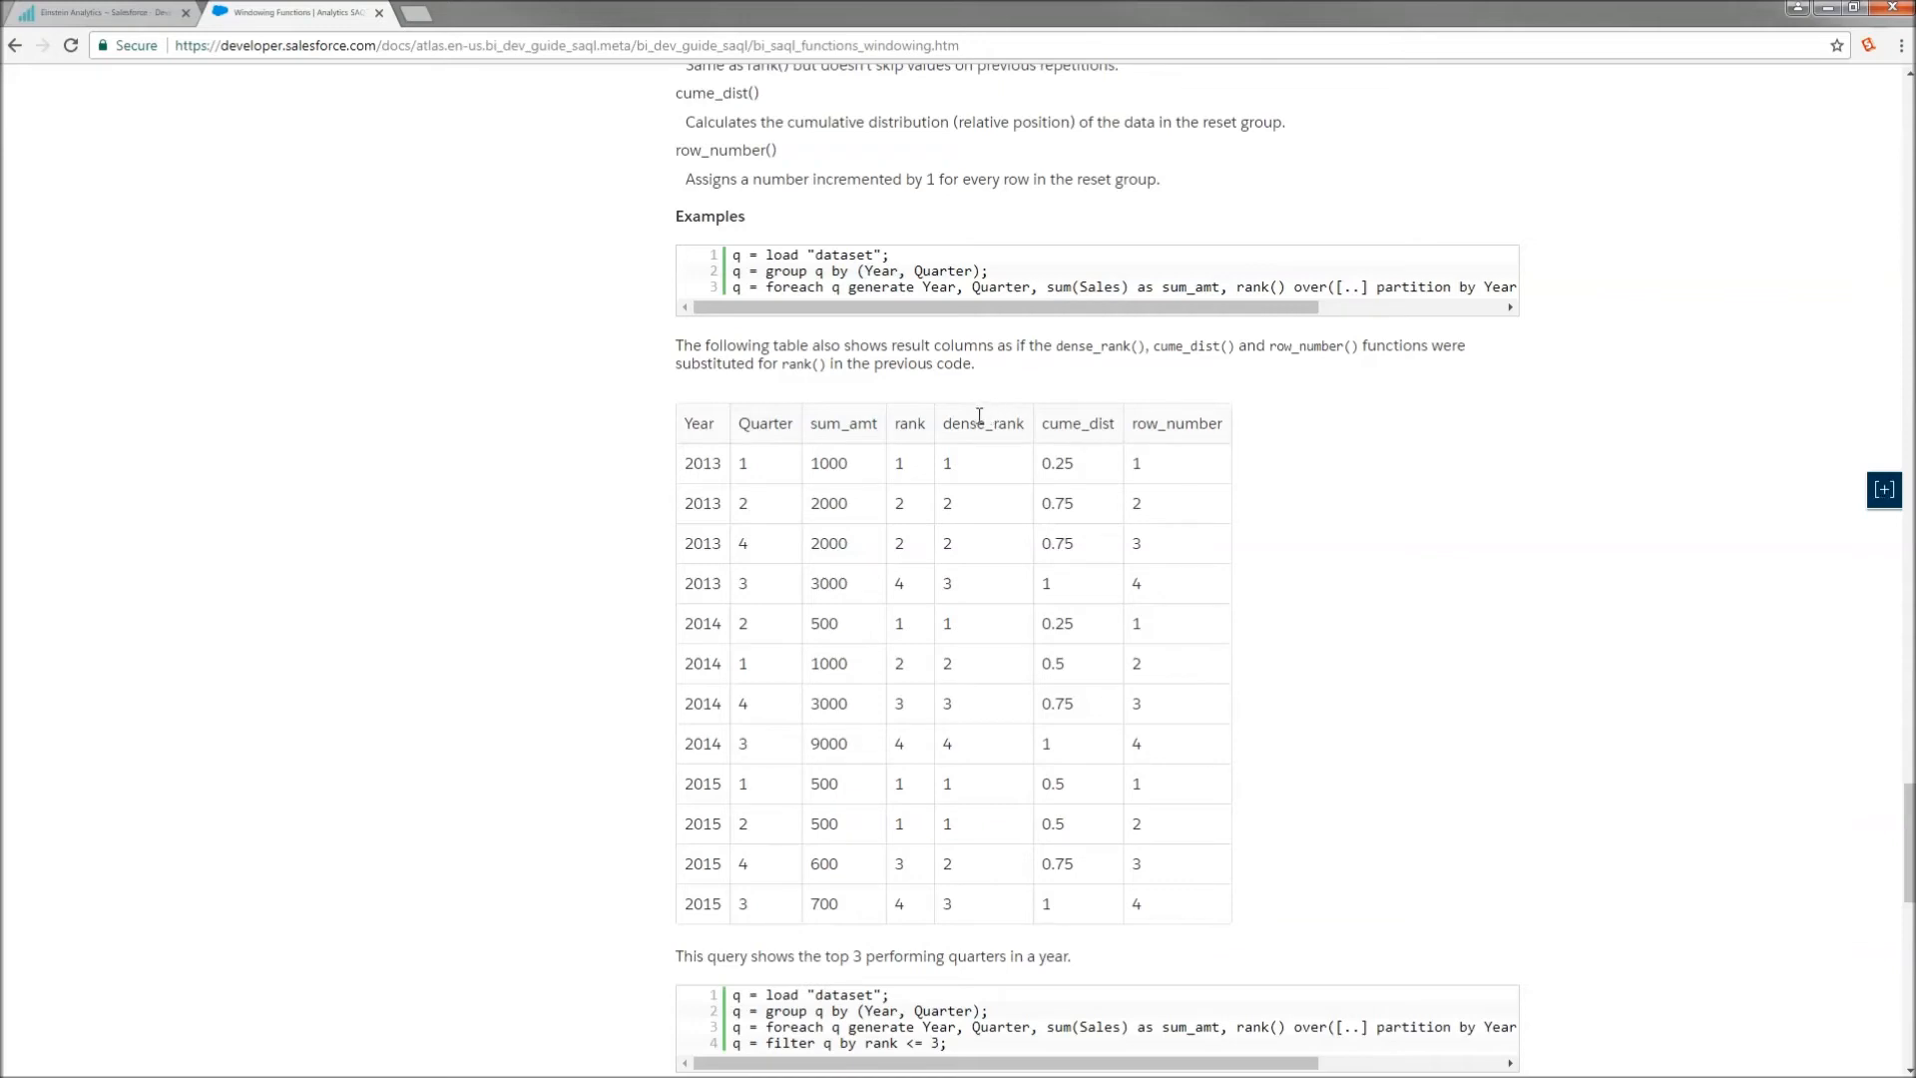
{"action": "mouse_move", "coordinate": [915, 567]}
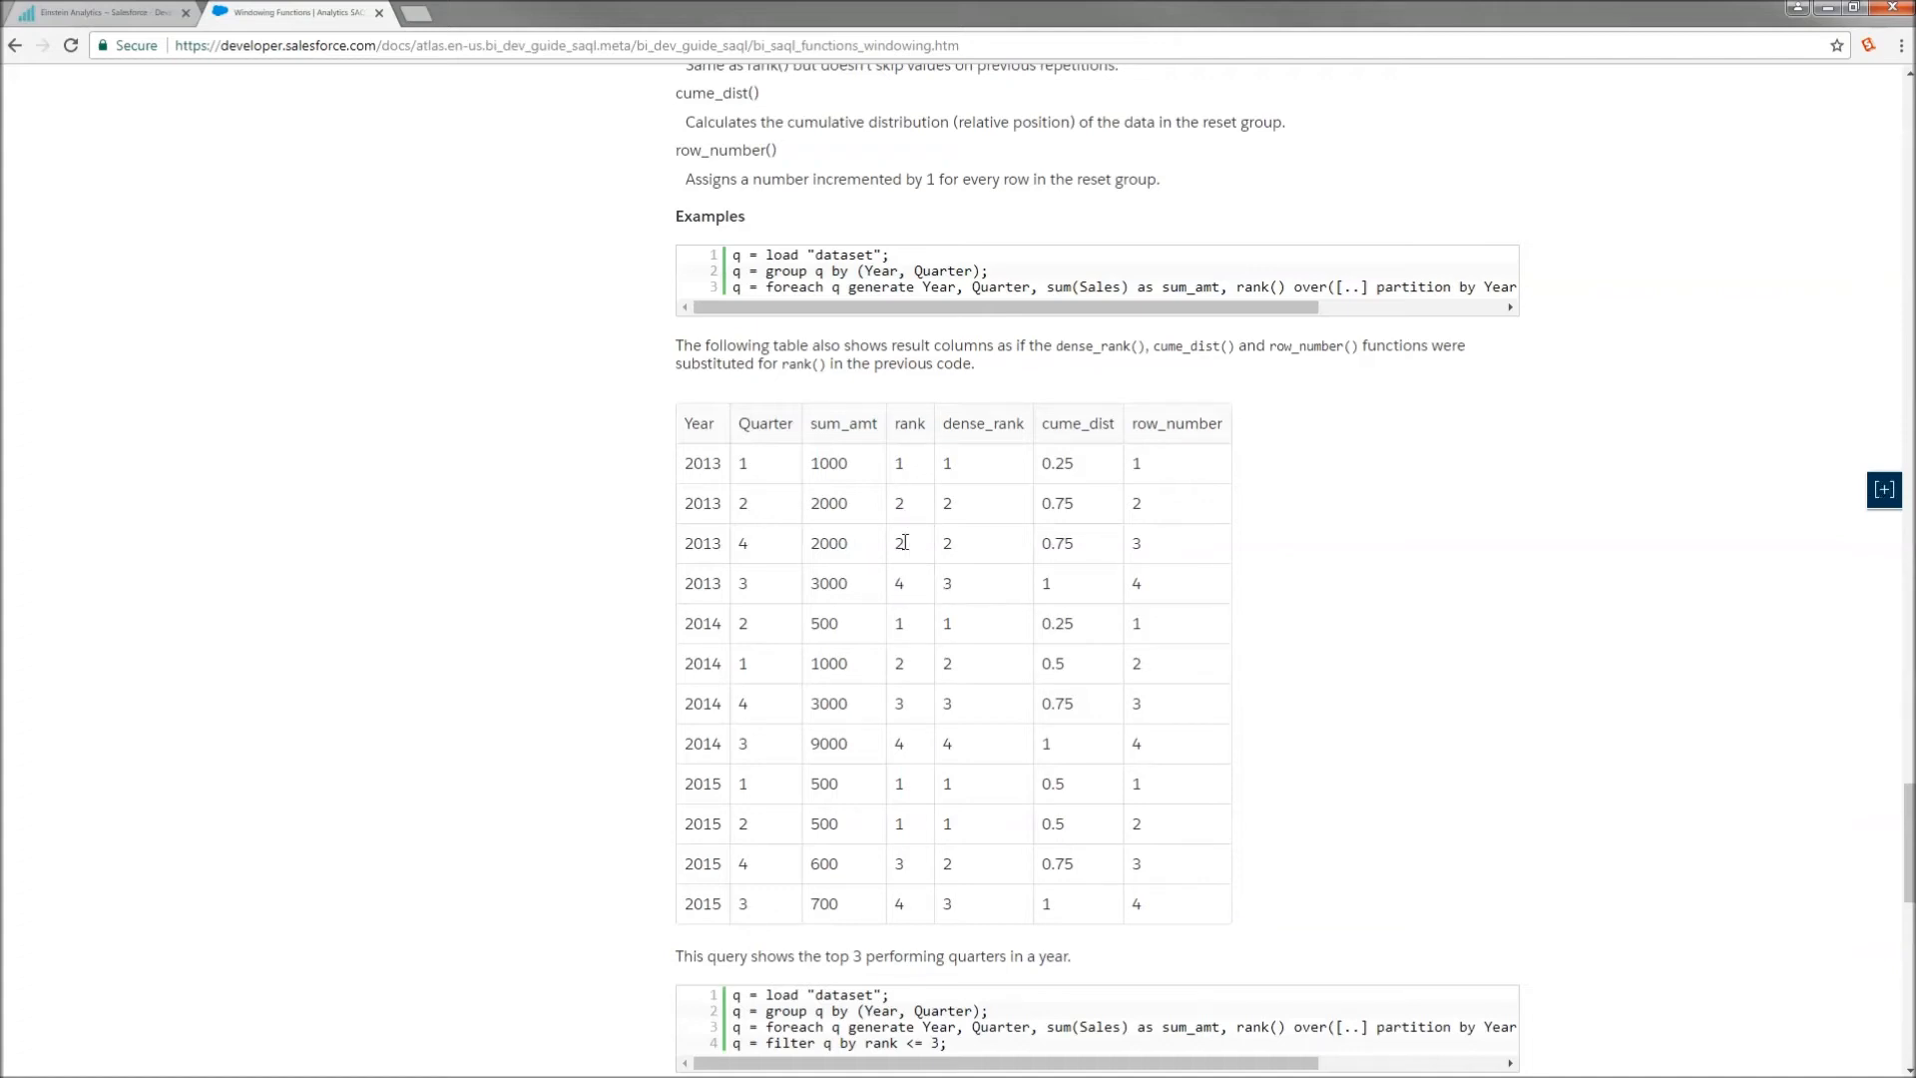
{"action": "mouse_move", "coordinate": [910, 587]}
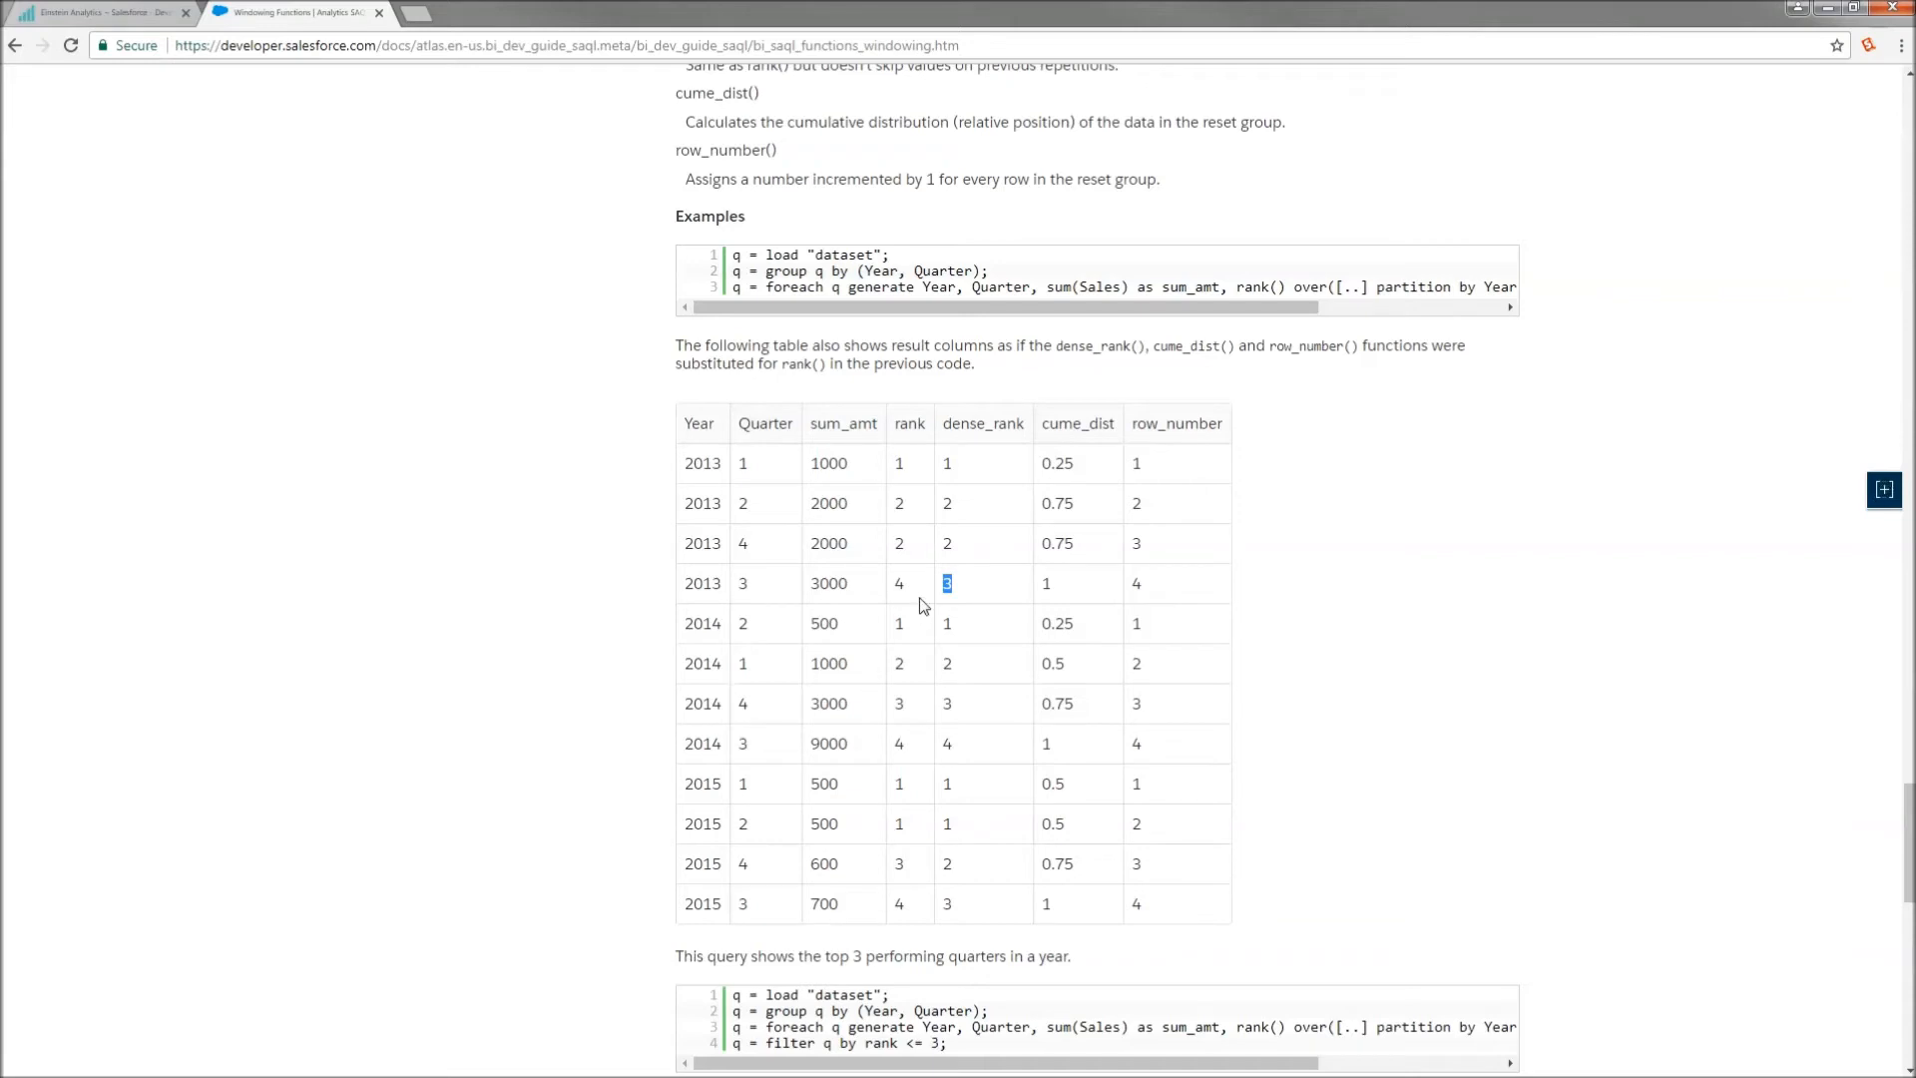
{"action": "mouse_move", "coordinate": [942, 524]}
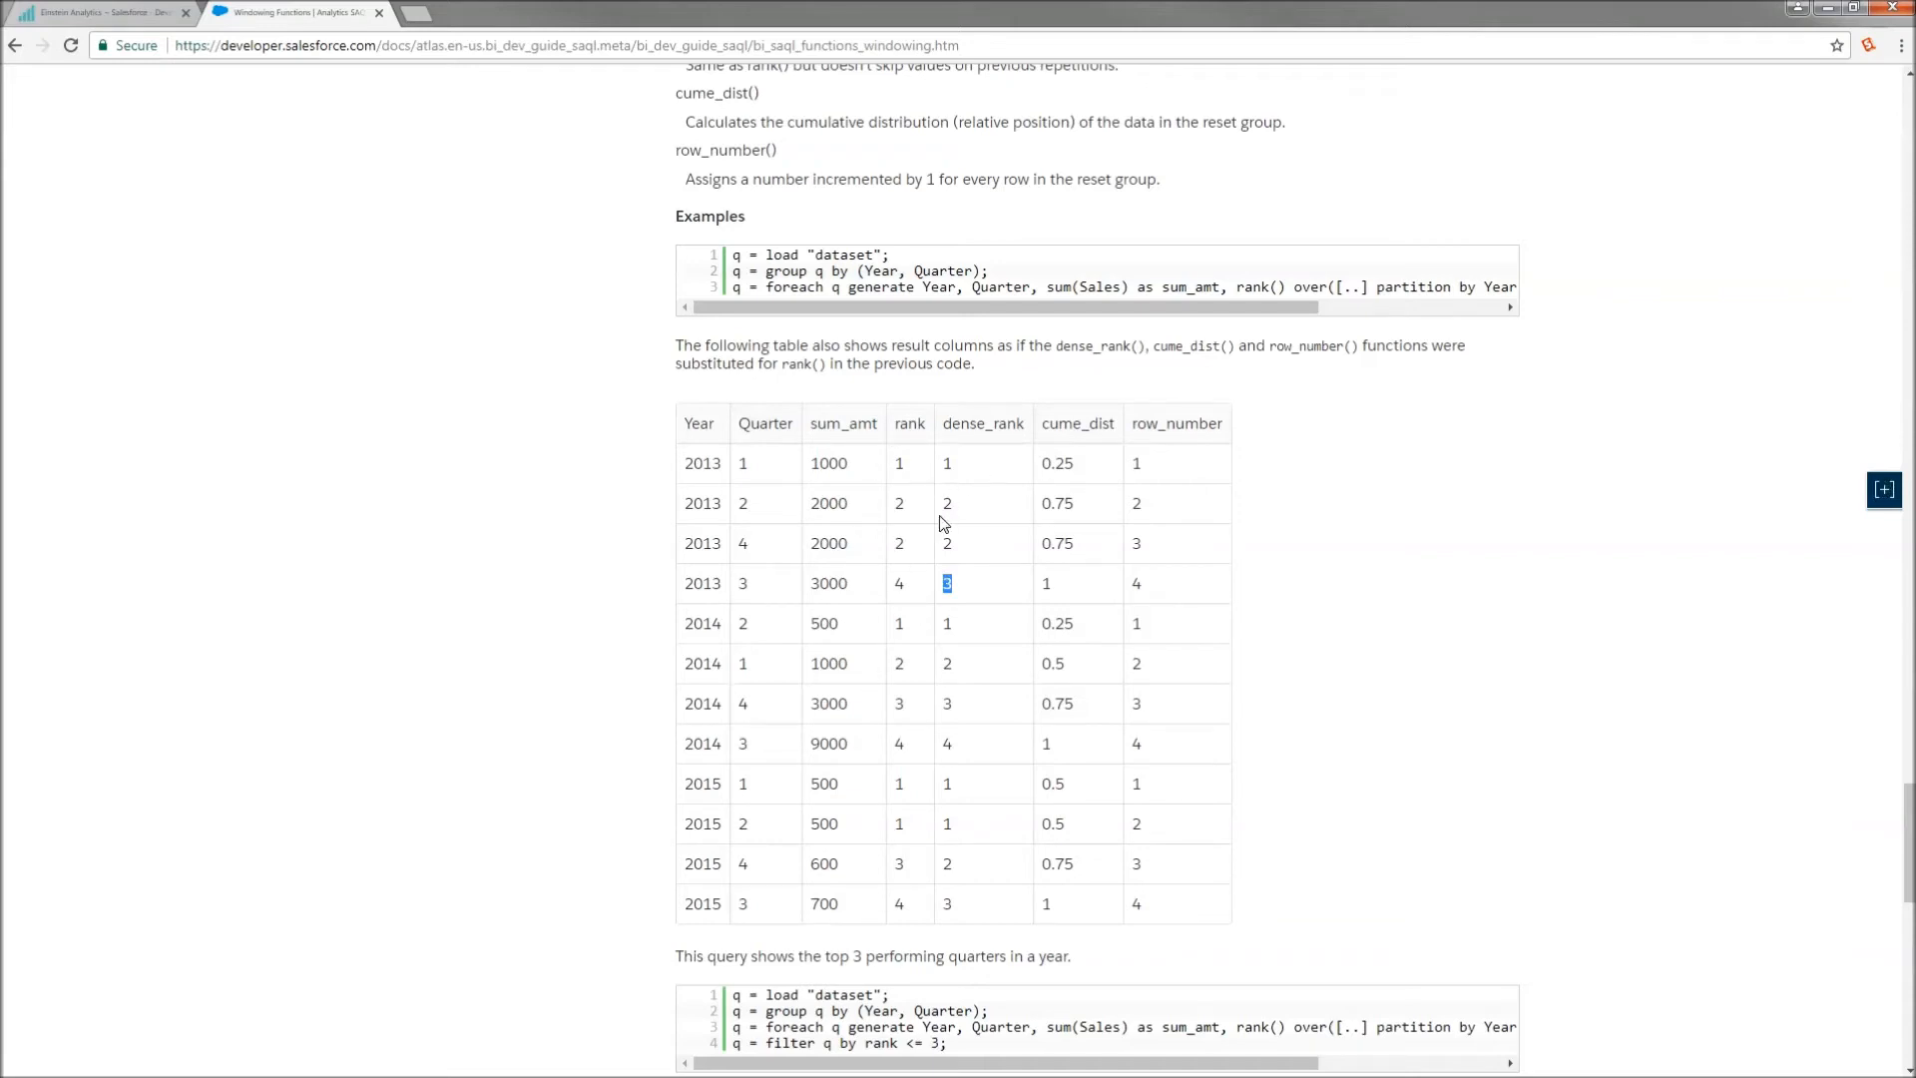
{"action": "left_click", "coordinate": [1883, 490]}
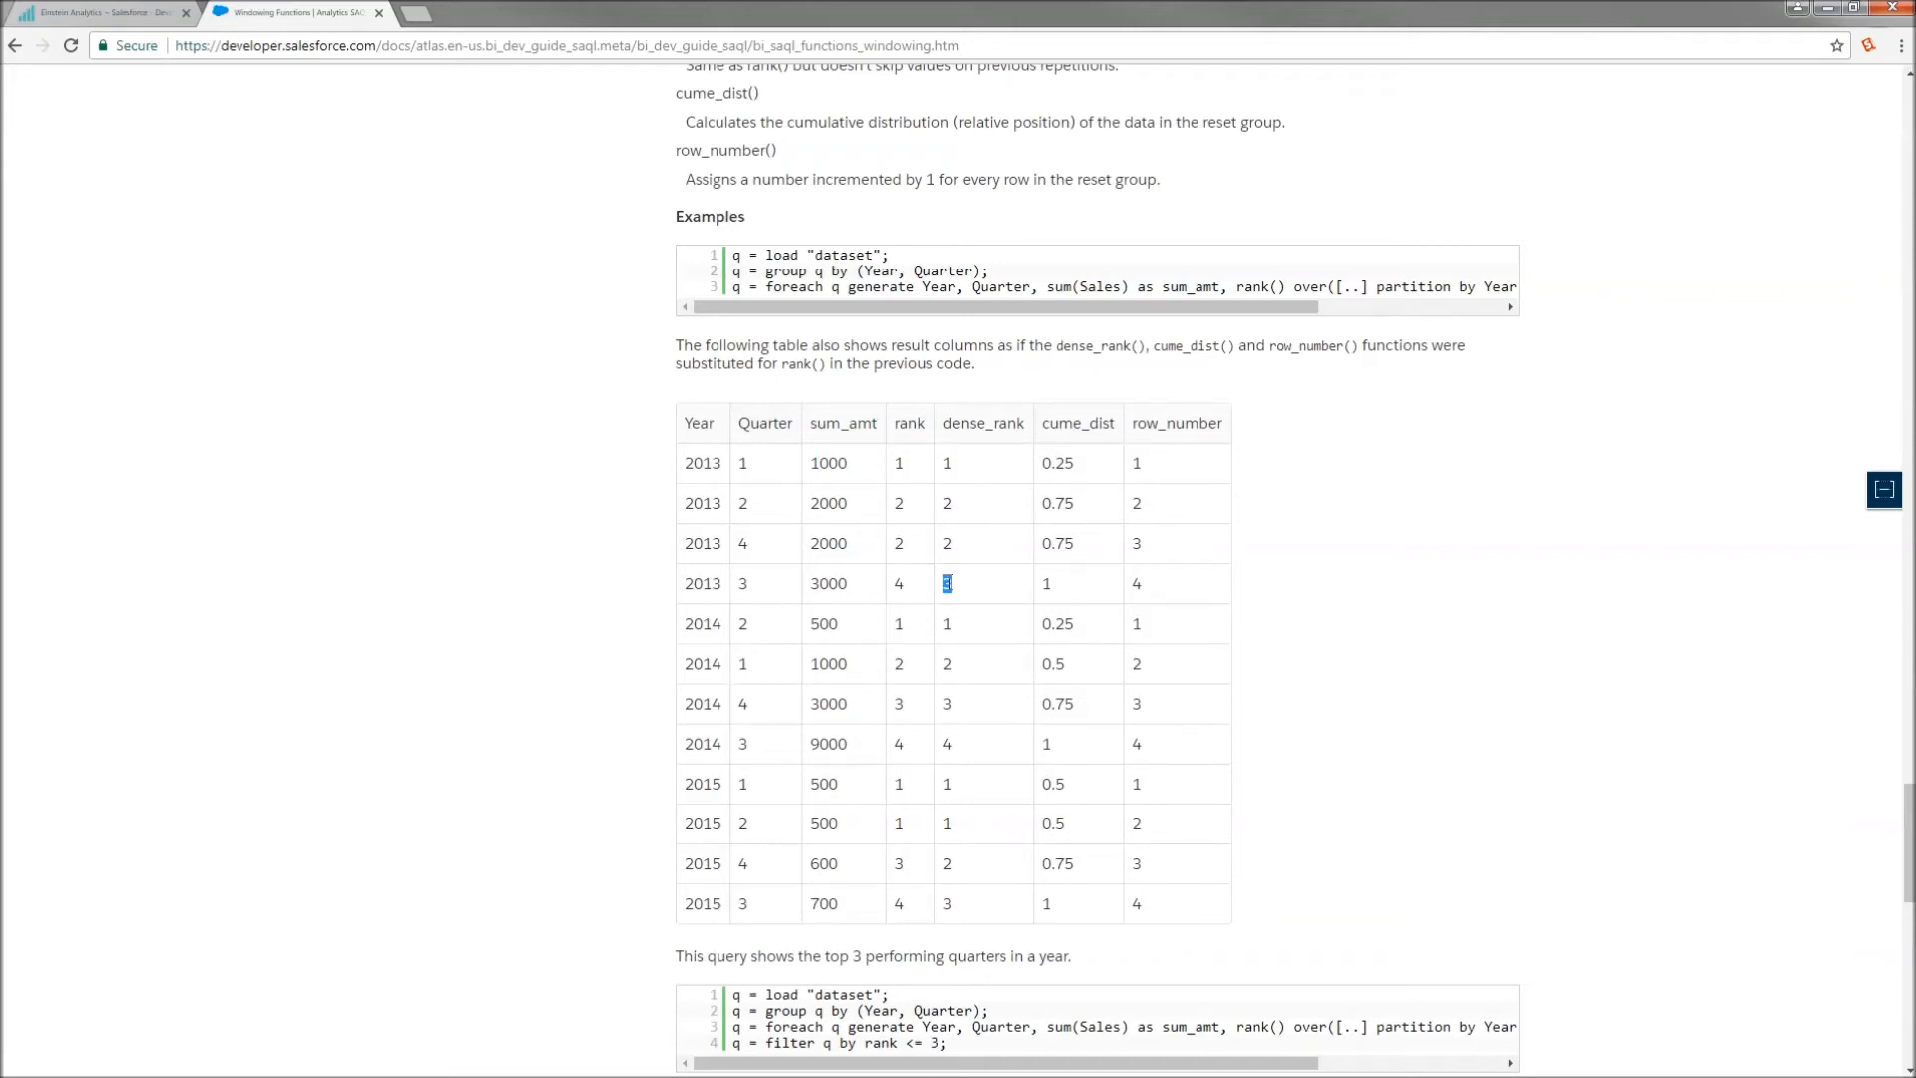
{"action": "mouse_move", "coordinate": [989, 594]}
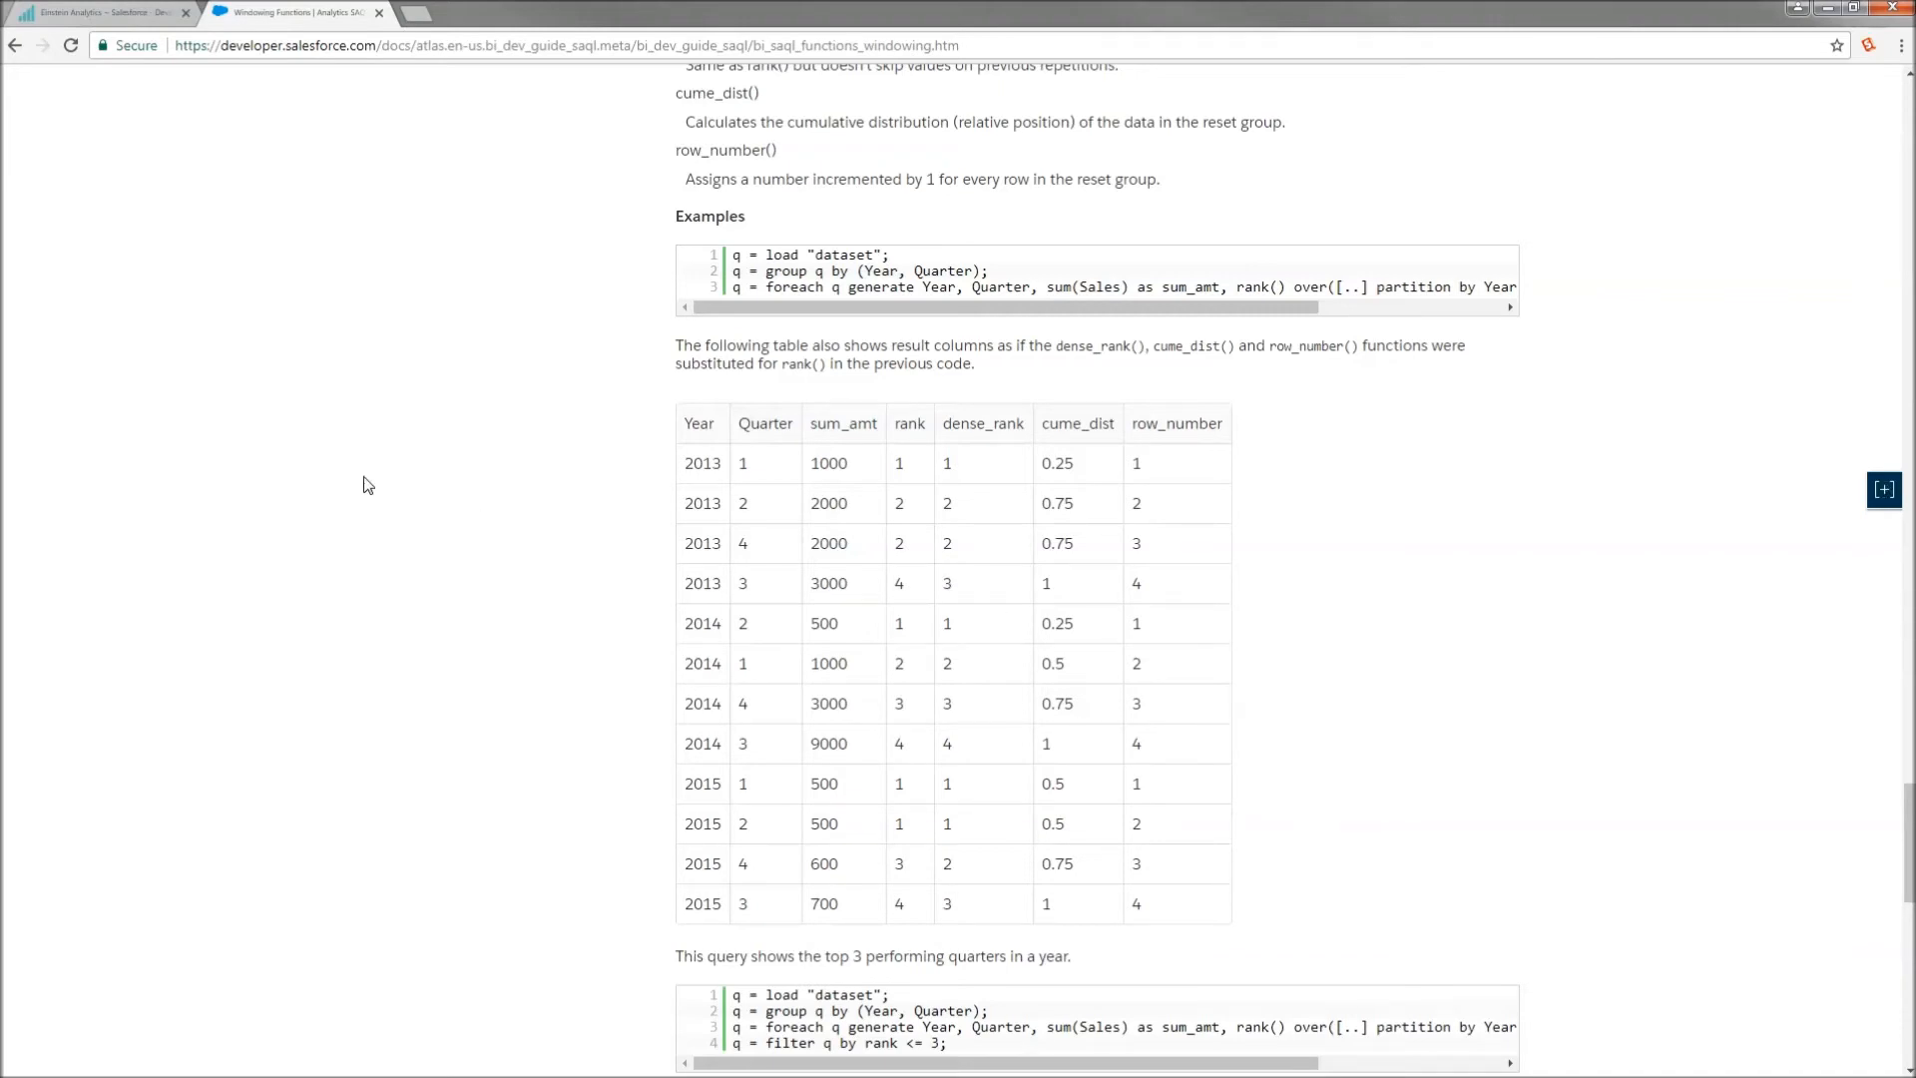
- Make column B a Period Over Period calculation on Column A: Month Over Month, % Change
{"action": "left_click", "coordinate": [98, 13]}
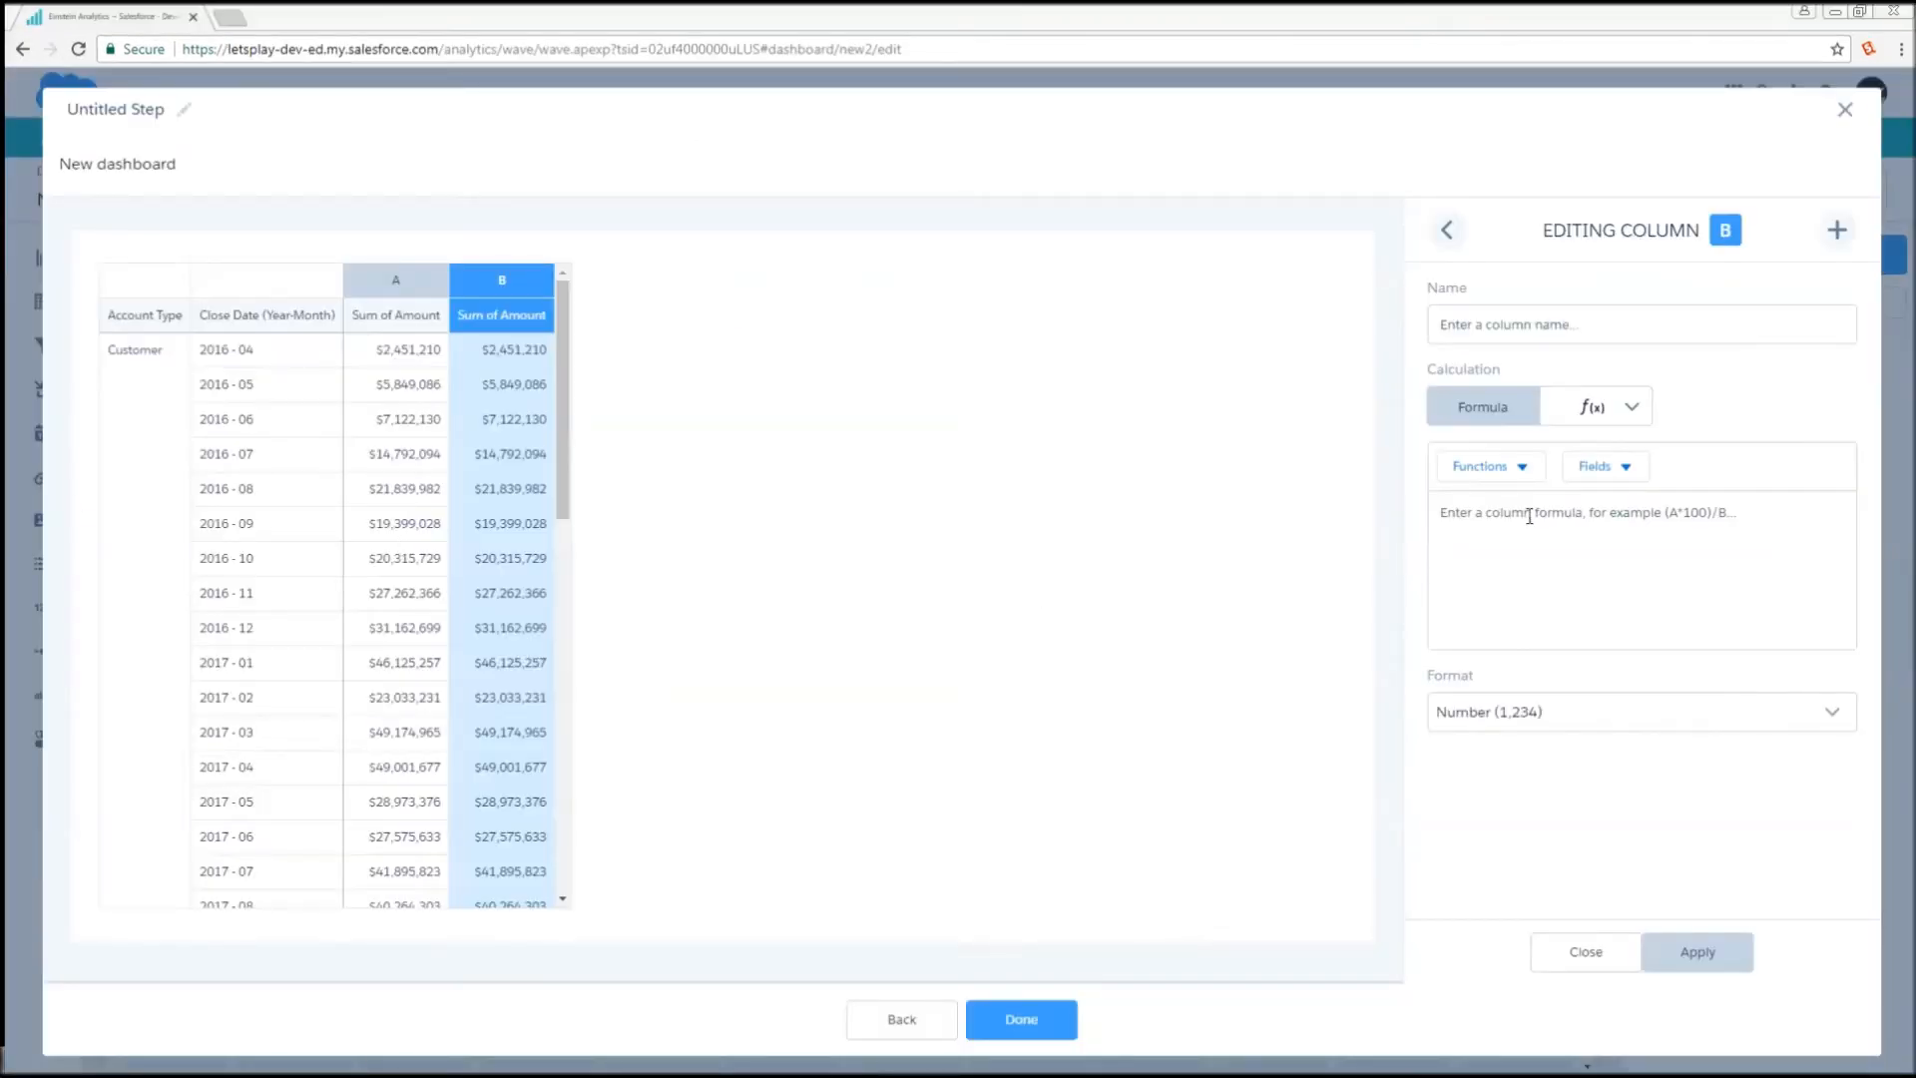
{"action": "left_click", "coordinate": [1604, 466]}
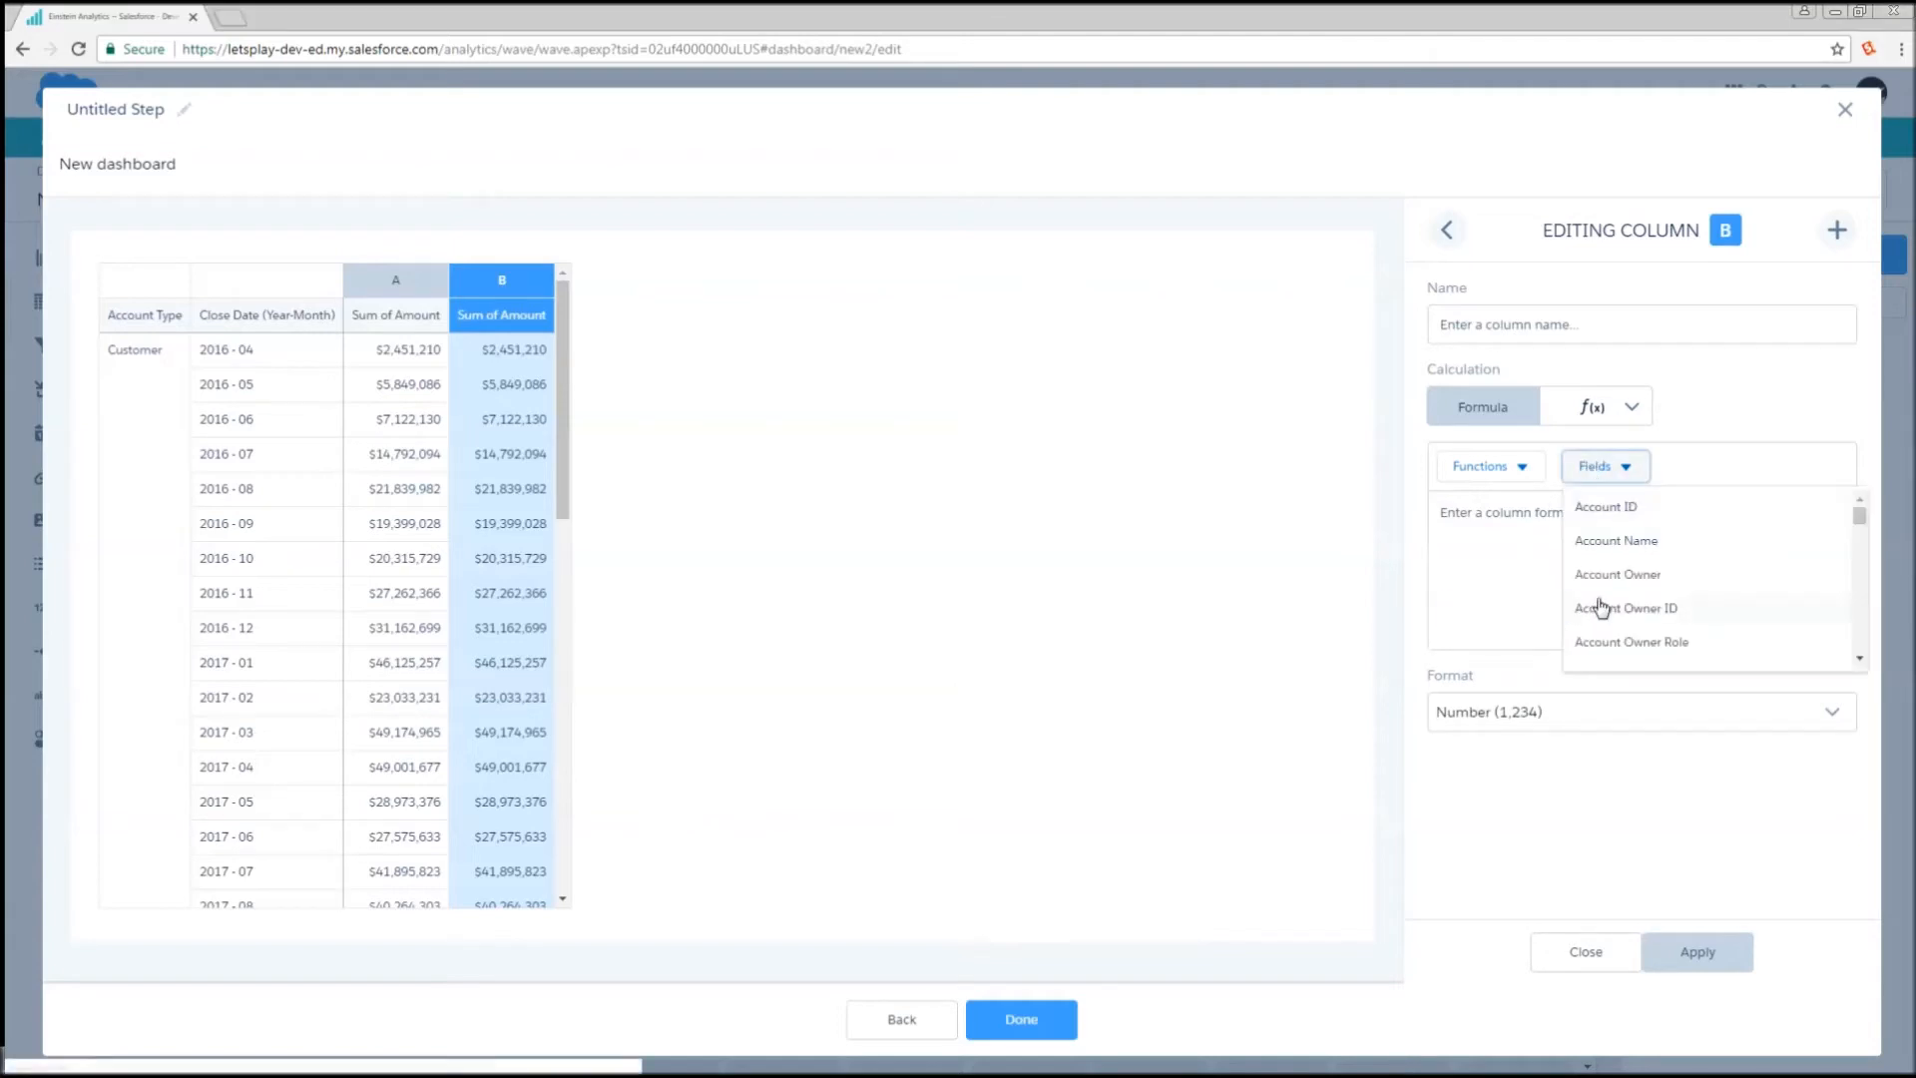
{"action": "left_click", "coordinate": [1597, 406]}
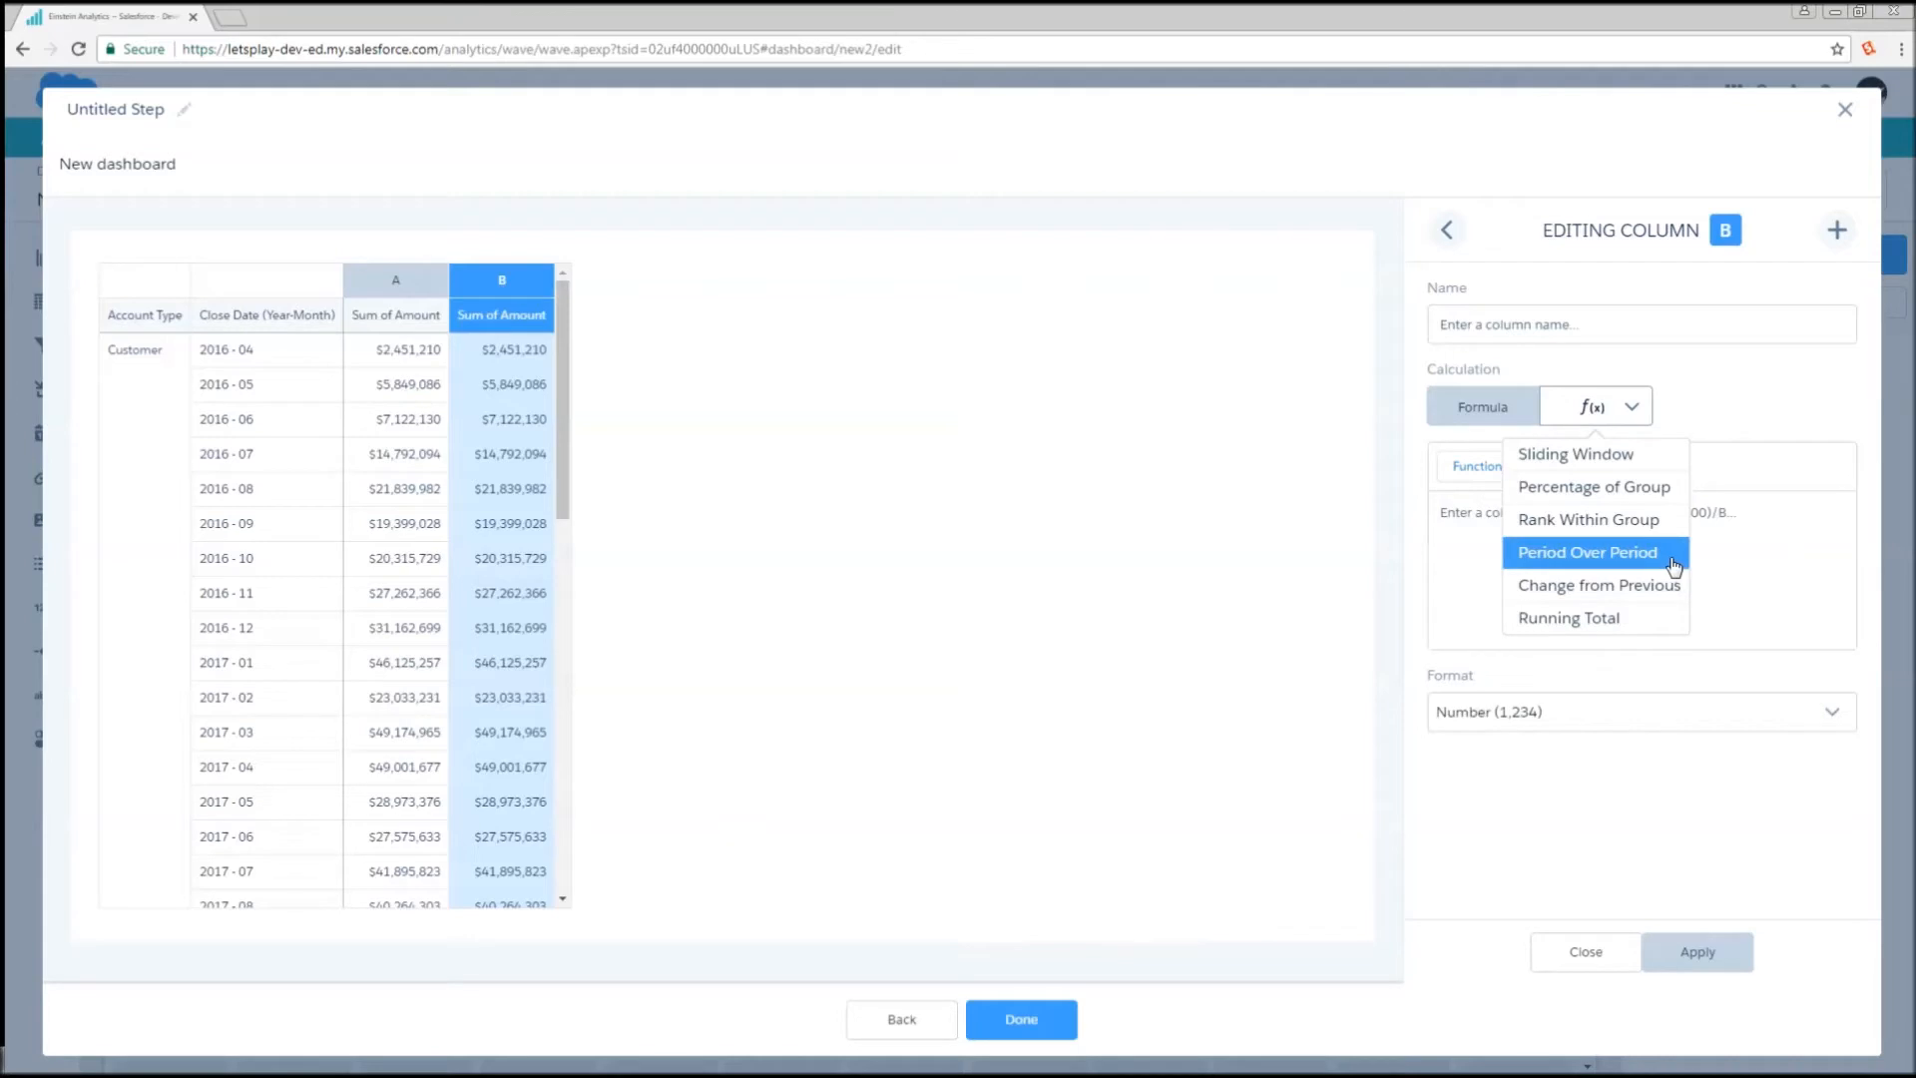
{"action": "left_click", "coordinate": [1587, 551]}
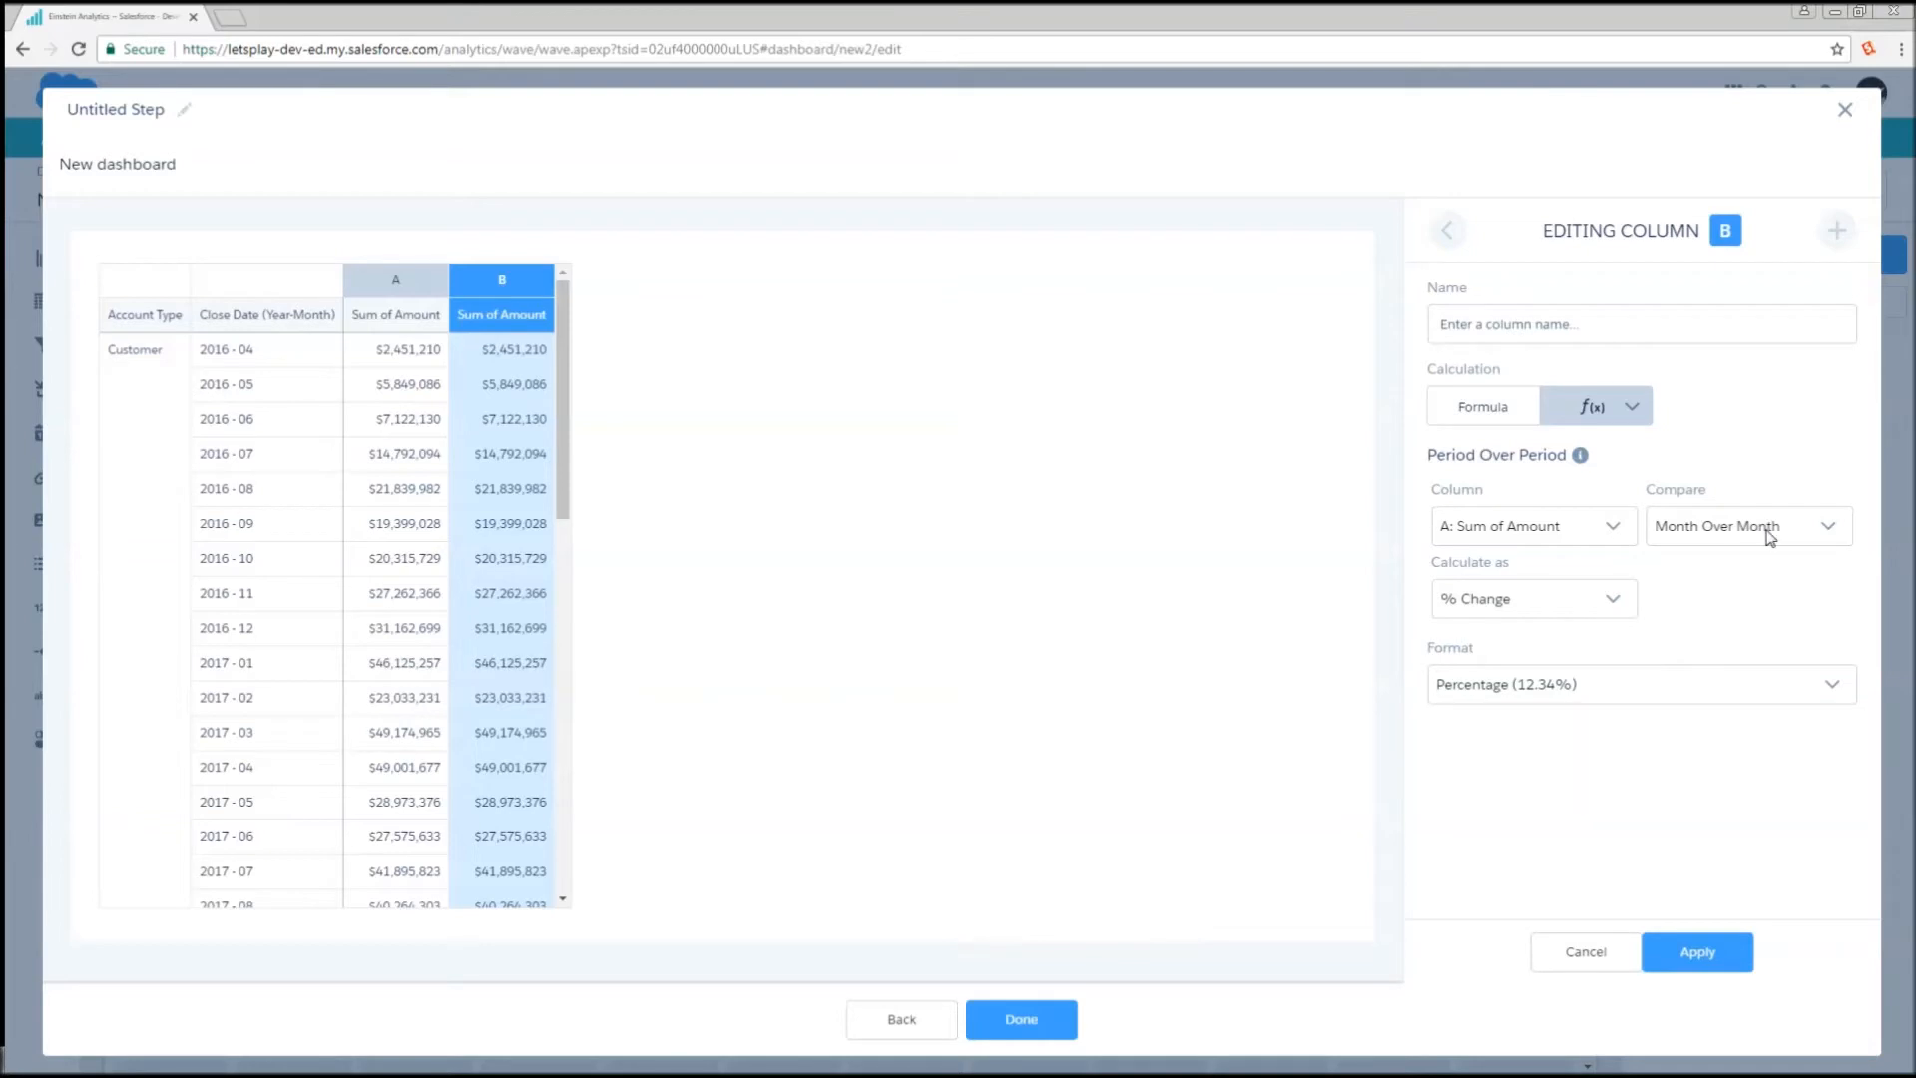
{"action": "mouse_move", "coordinate": [1743, 537]}
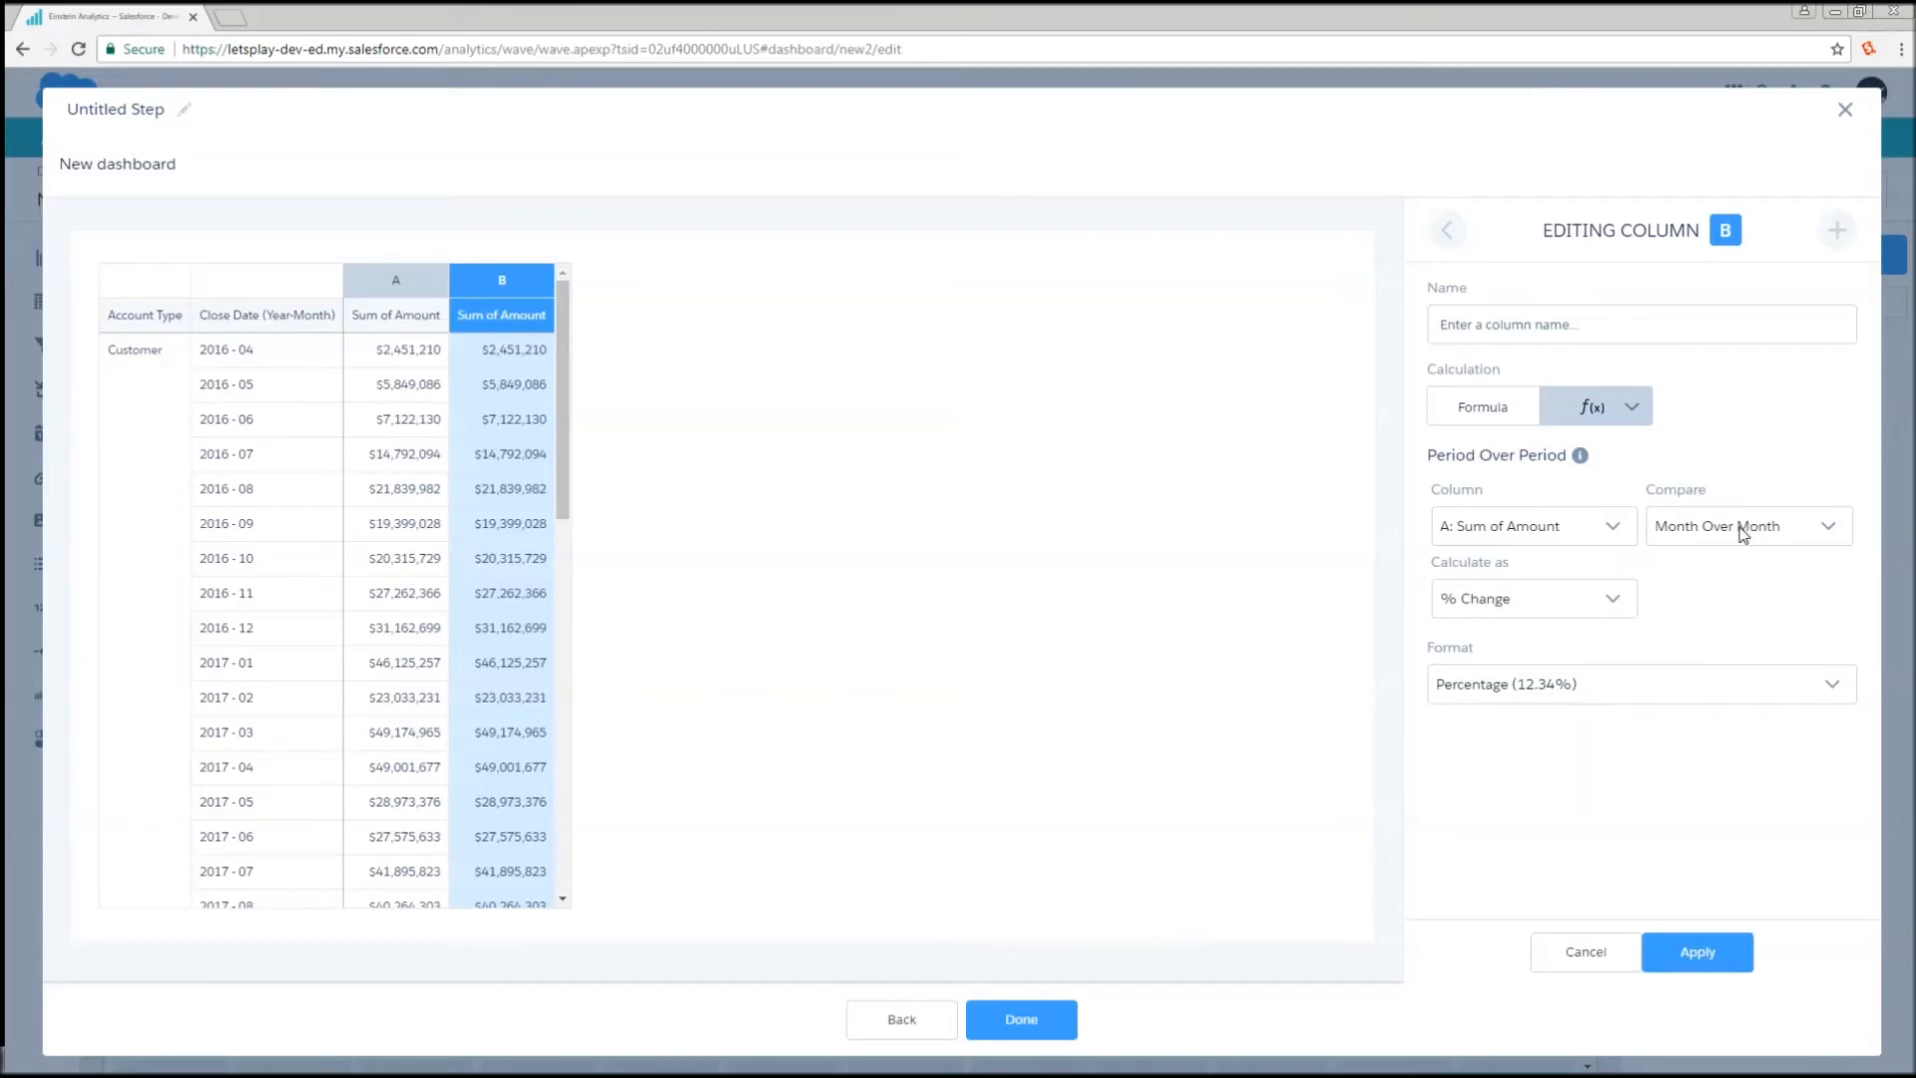
{"action": "mouse_move", "coordinate": [1541, 523]}
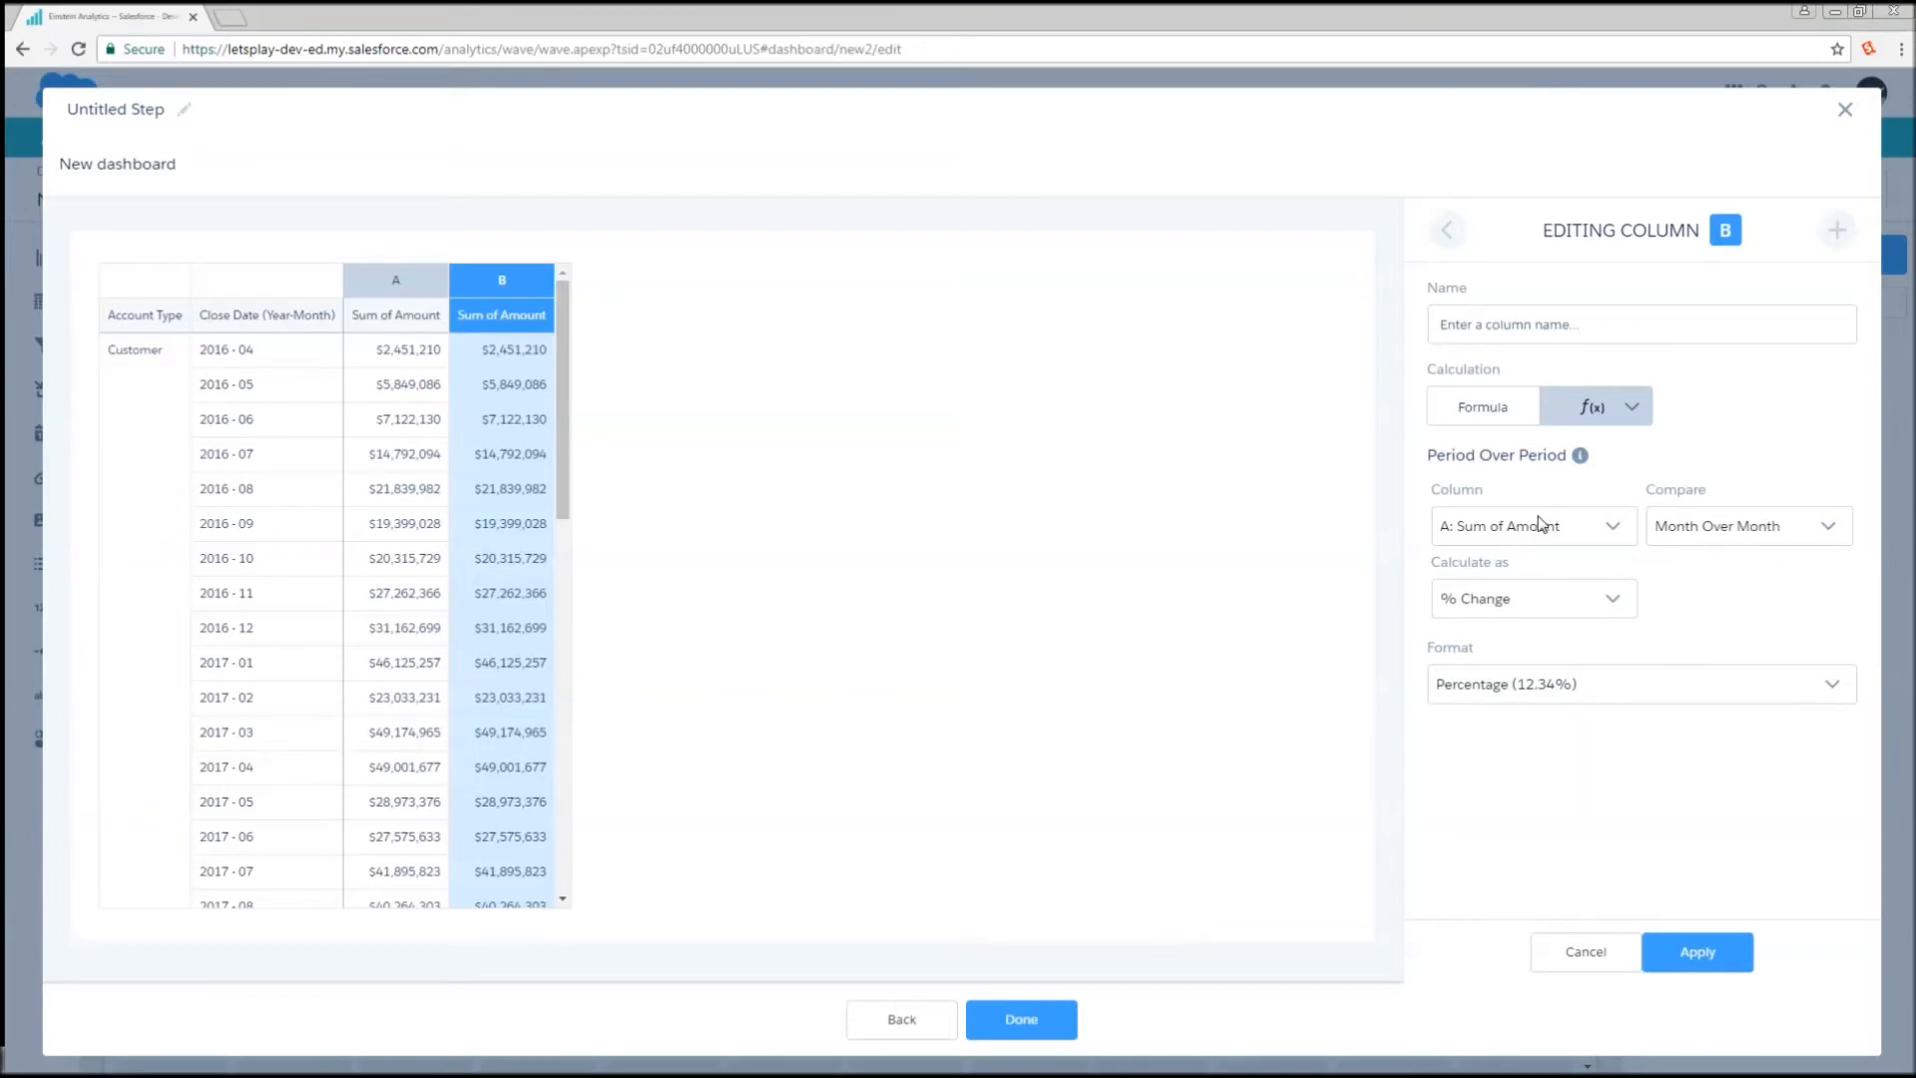
{"action": "mouse_move", "coordinate": [1502, 619]}
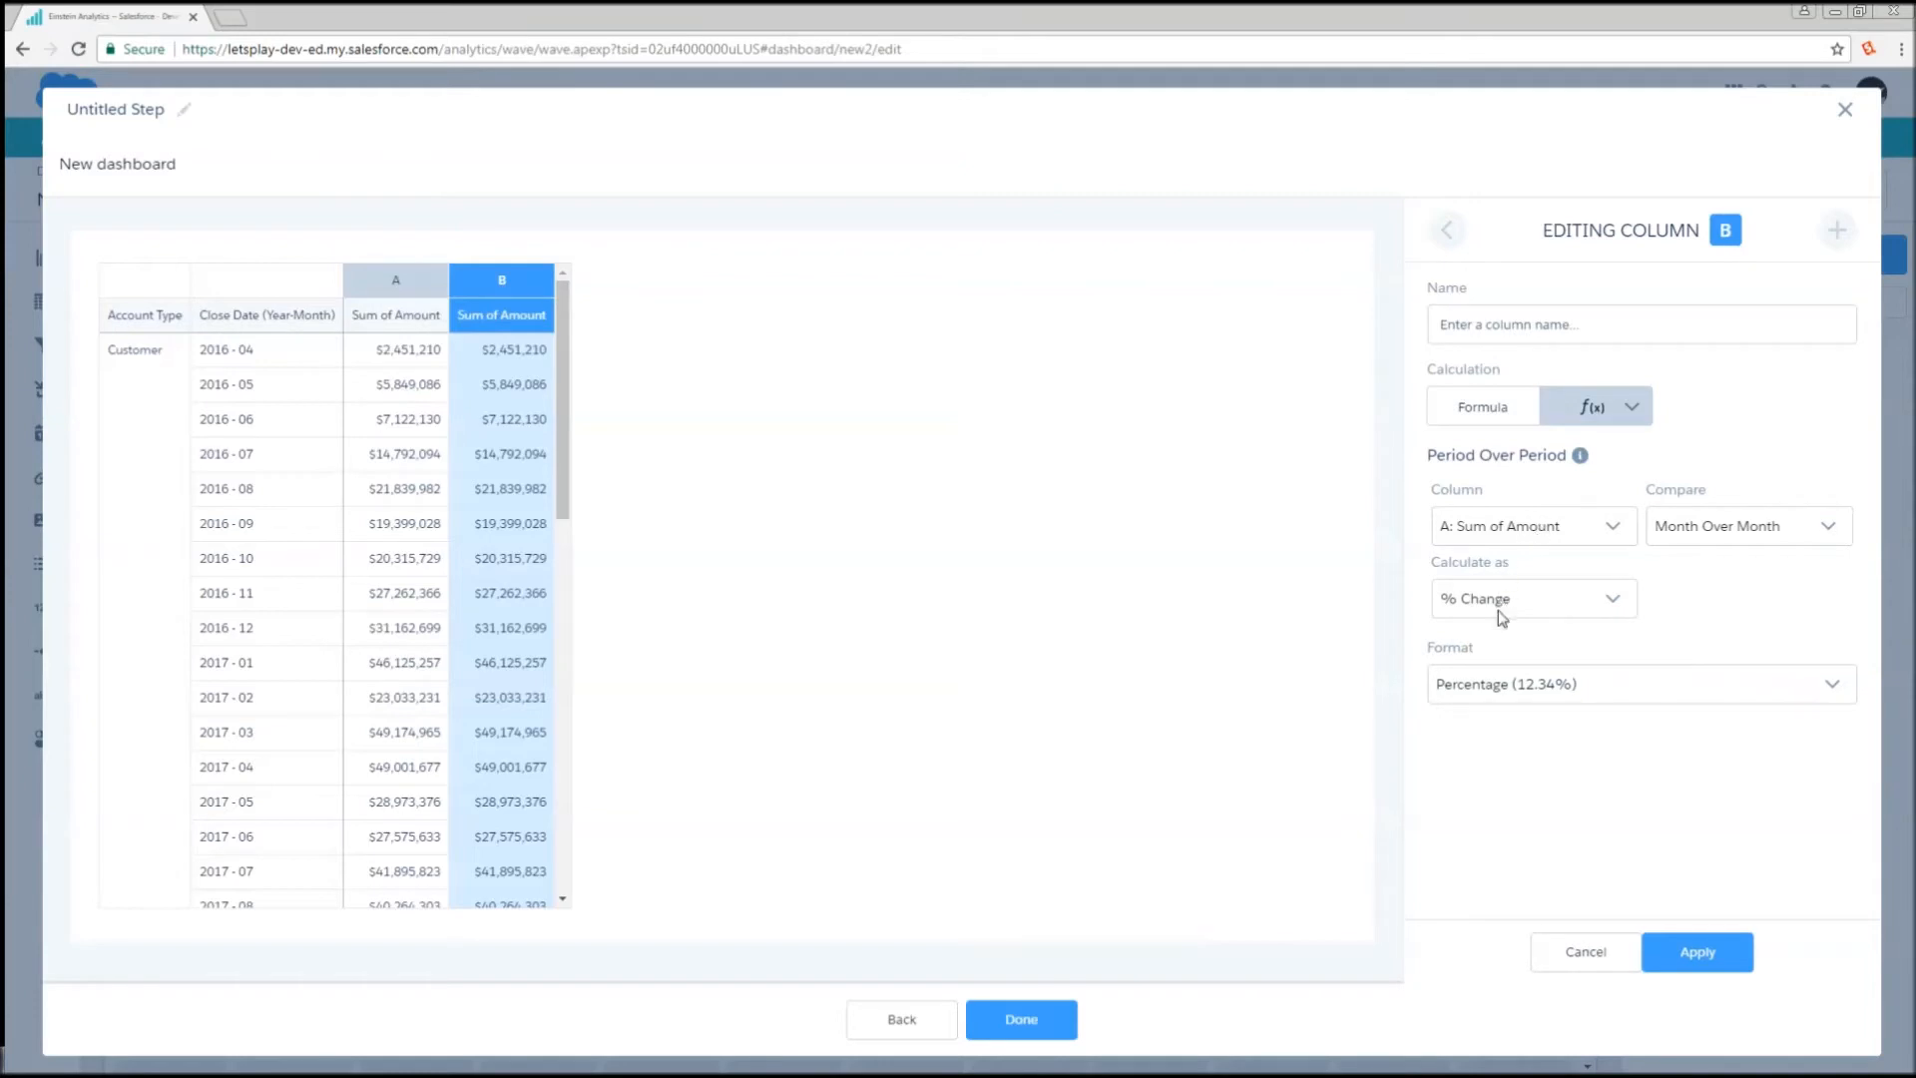
{"action": "left_click", "coordinate": [1533, 598]}
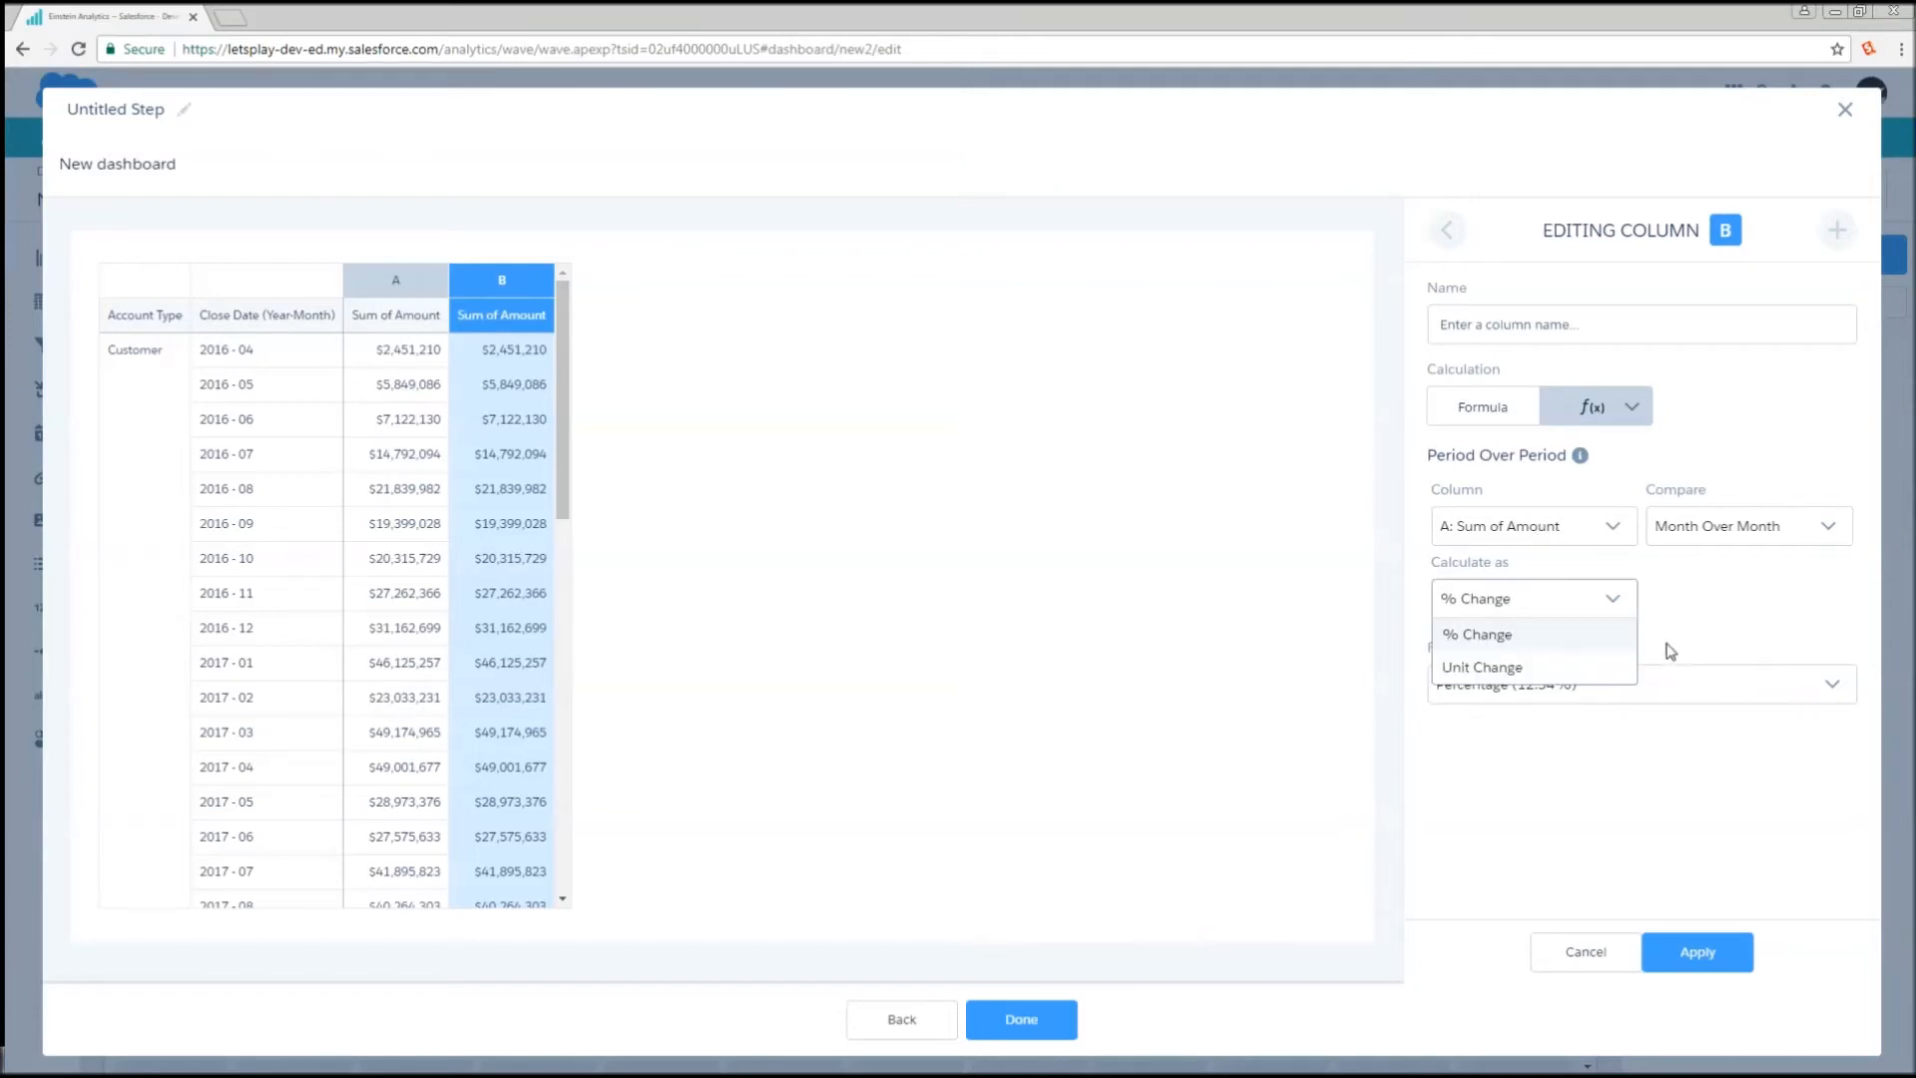
{"action": "mouse_move", "coordinate": [1492, 649]}
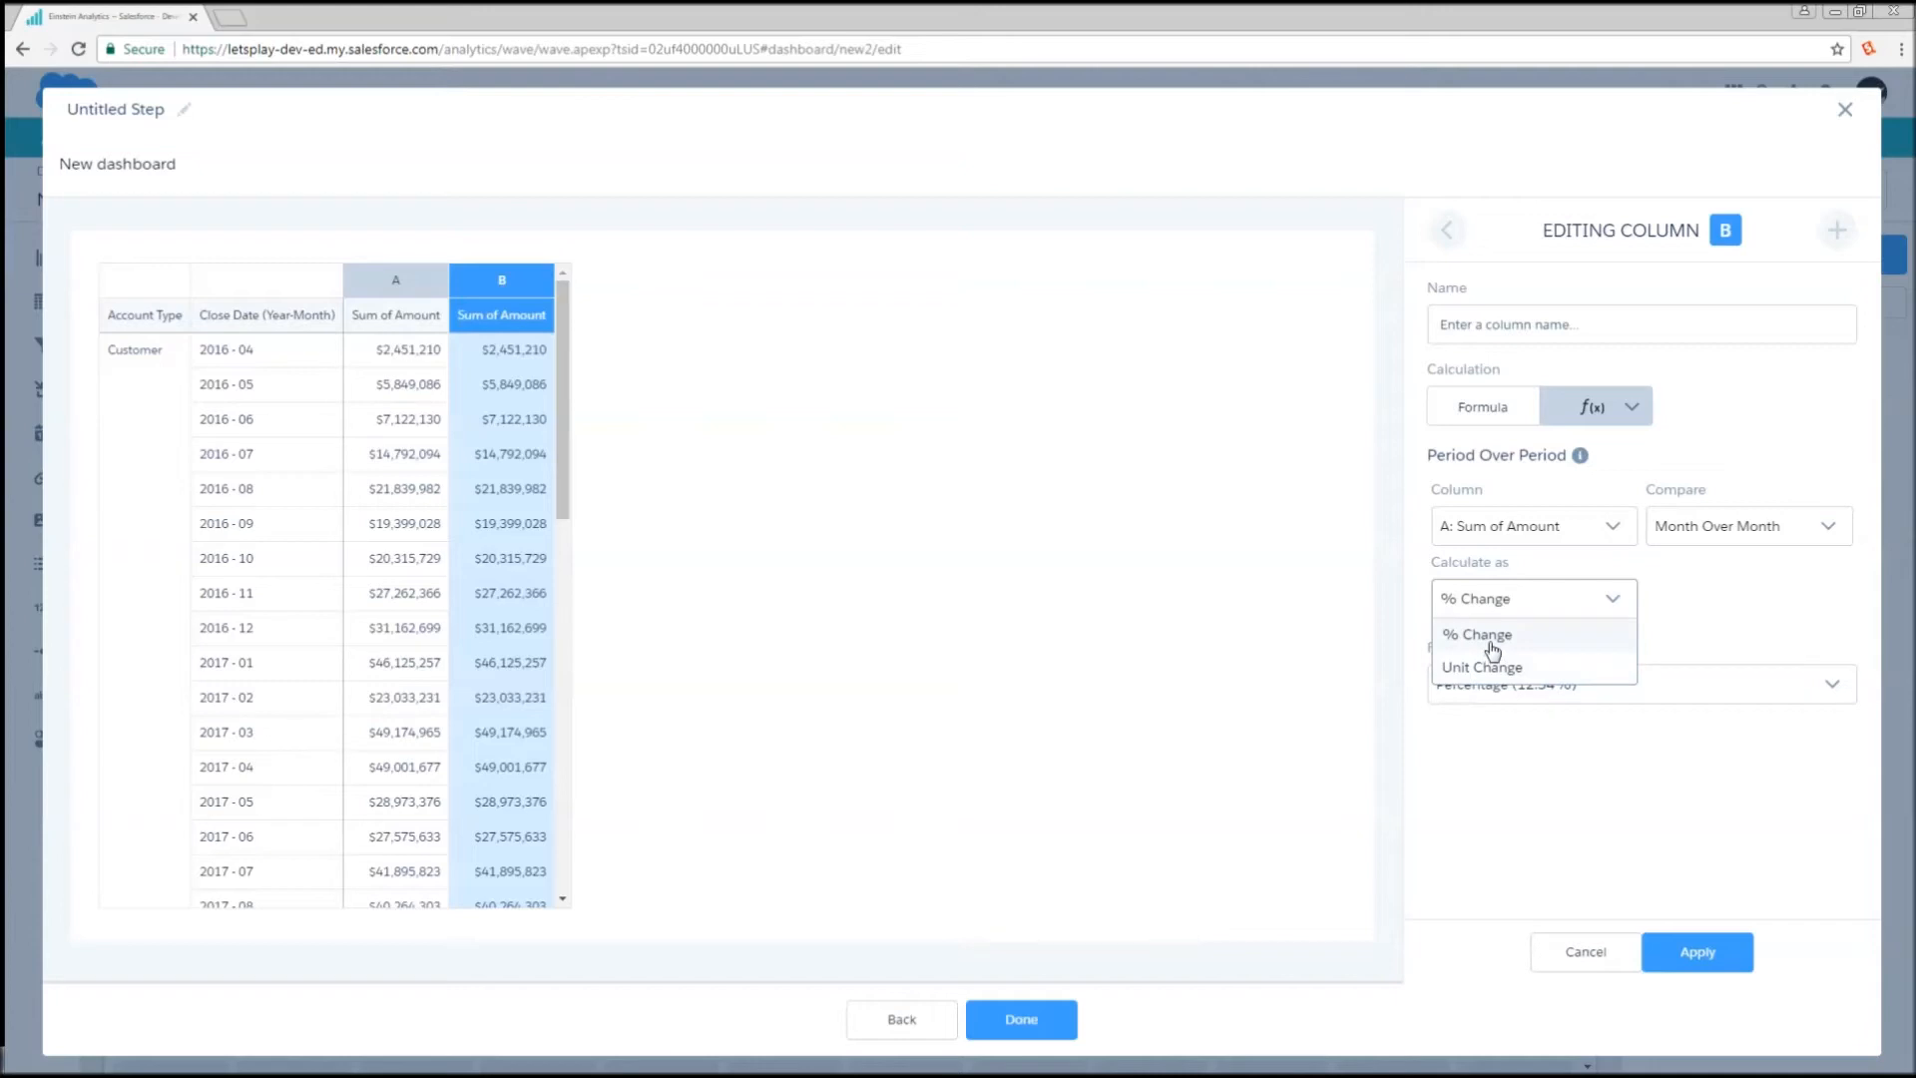
{"action": "left_click", "coordinate": [1475, 633]}
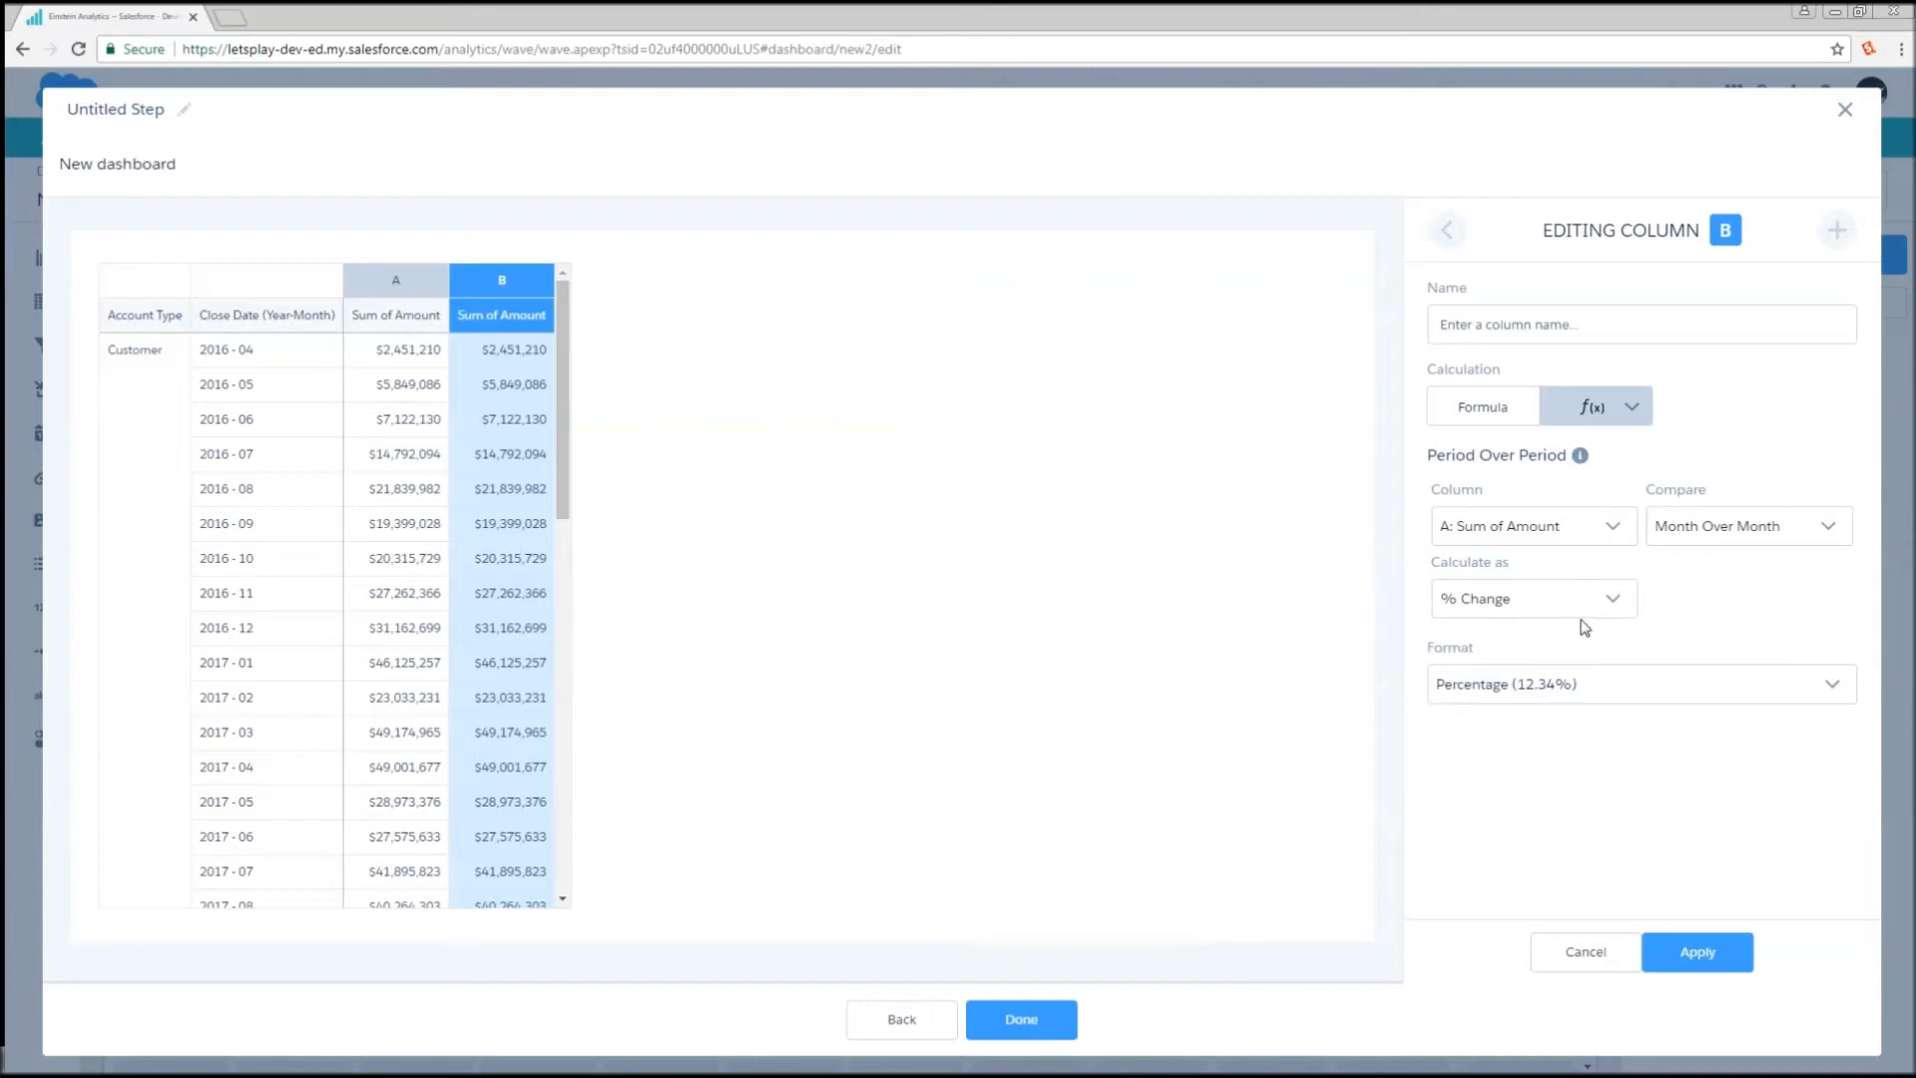
{"action": "mouse_move", "coordinate": [1563, 607]}
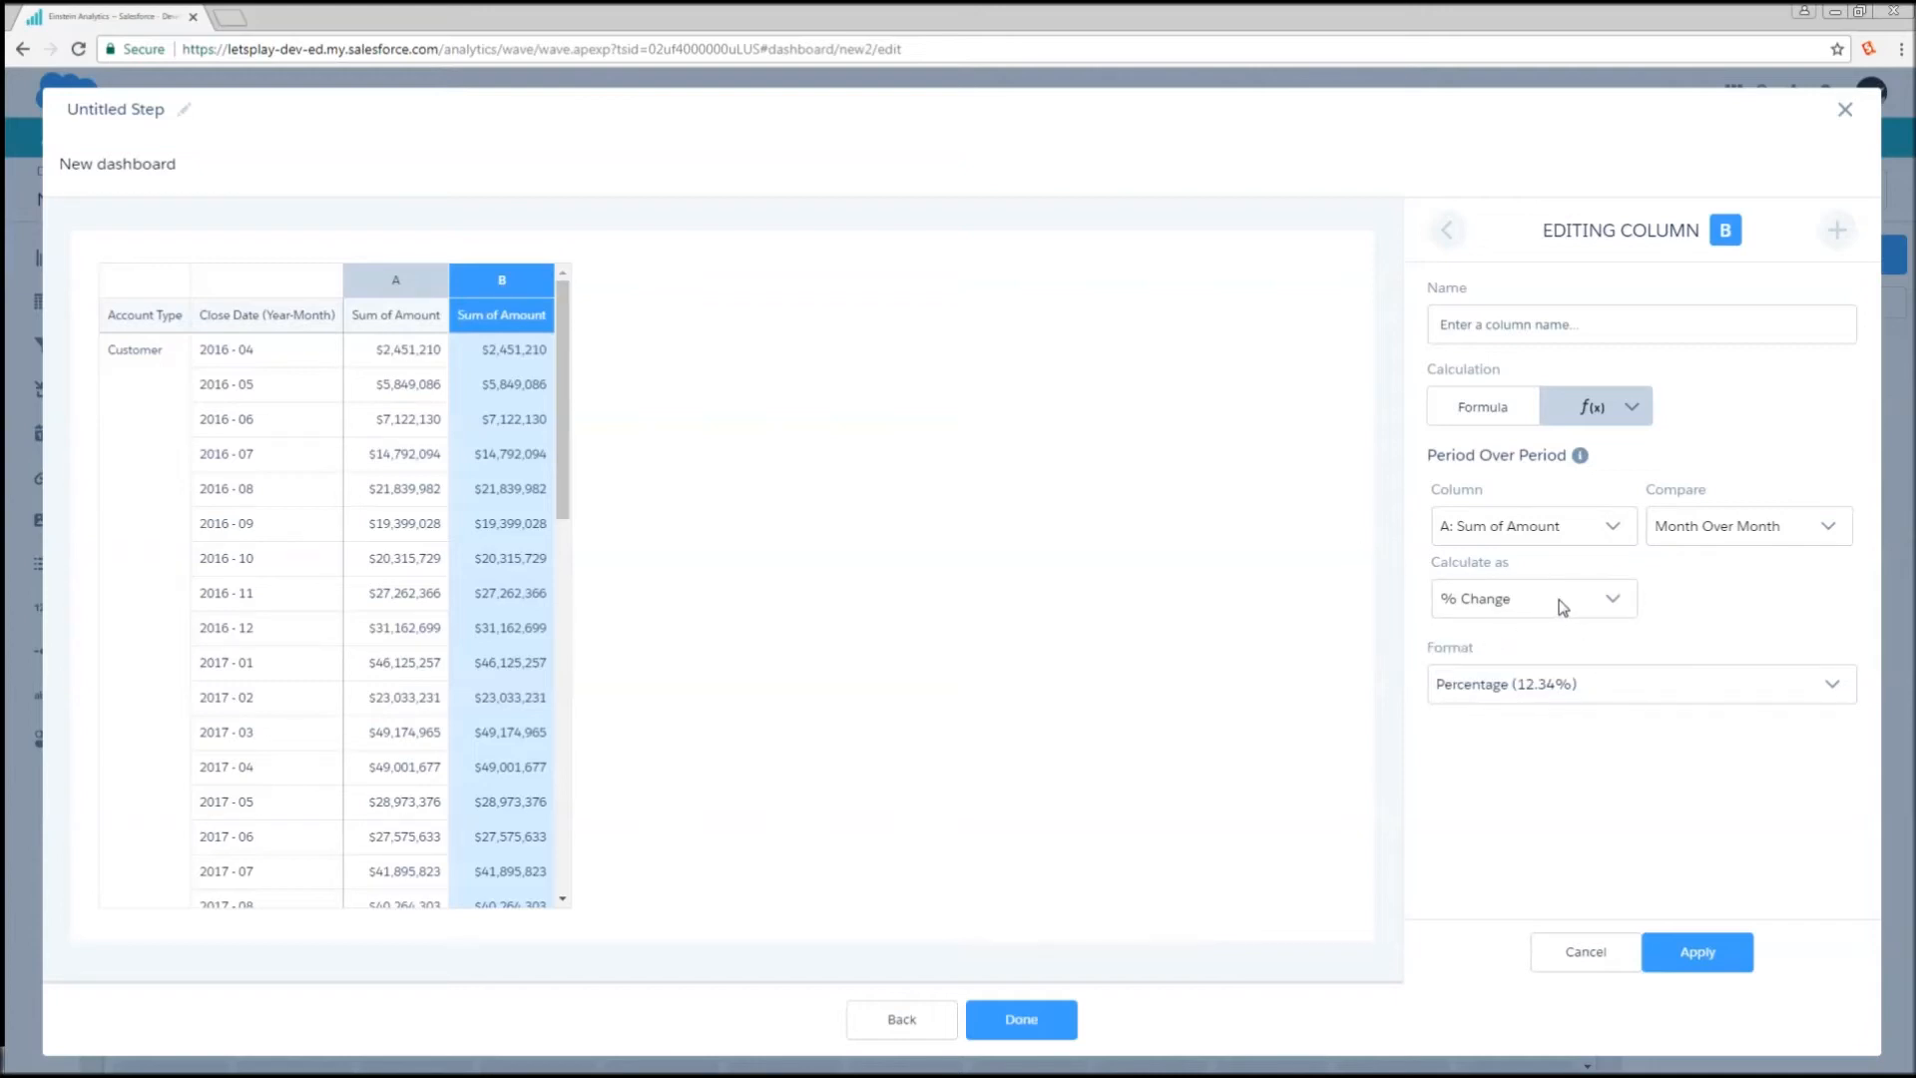
{"action": "mouse_move", "coordinate": [1550, 561]}
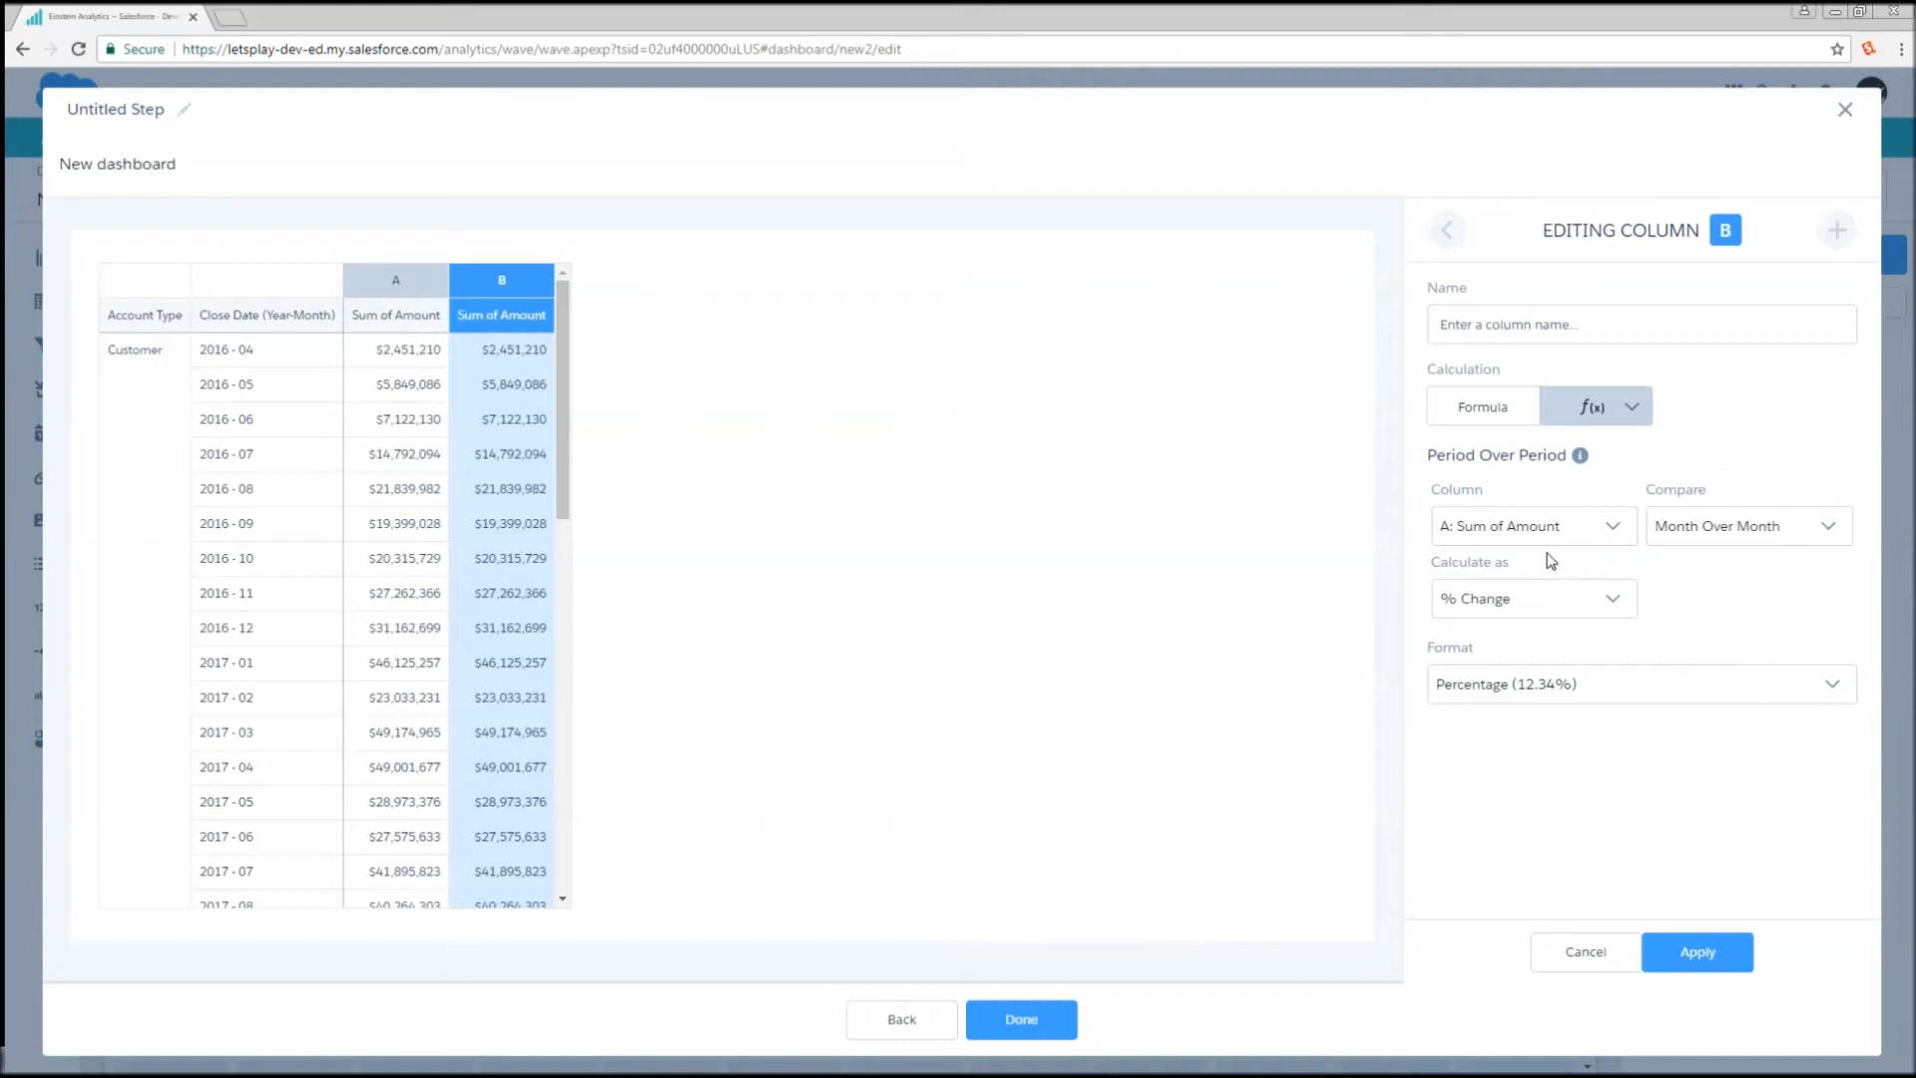
{"action": "mouse_move", "coordinate": [1544, 554]}
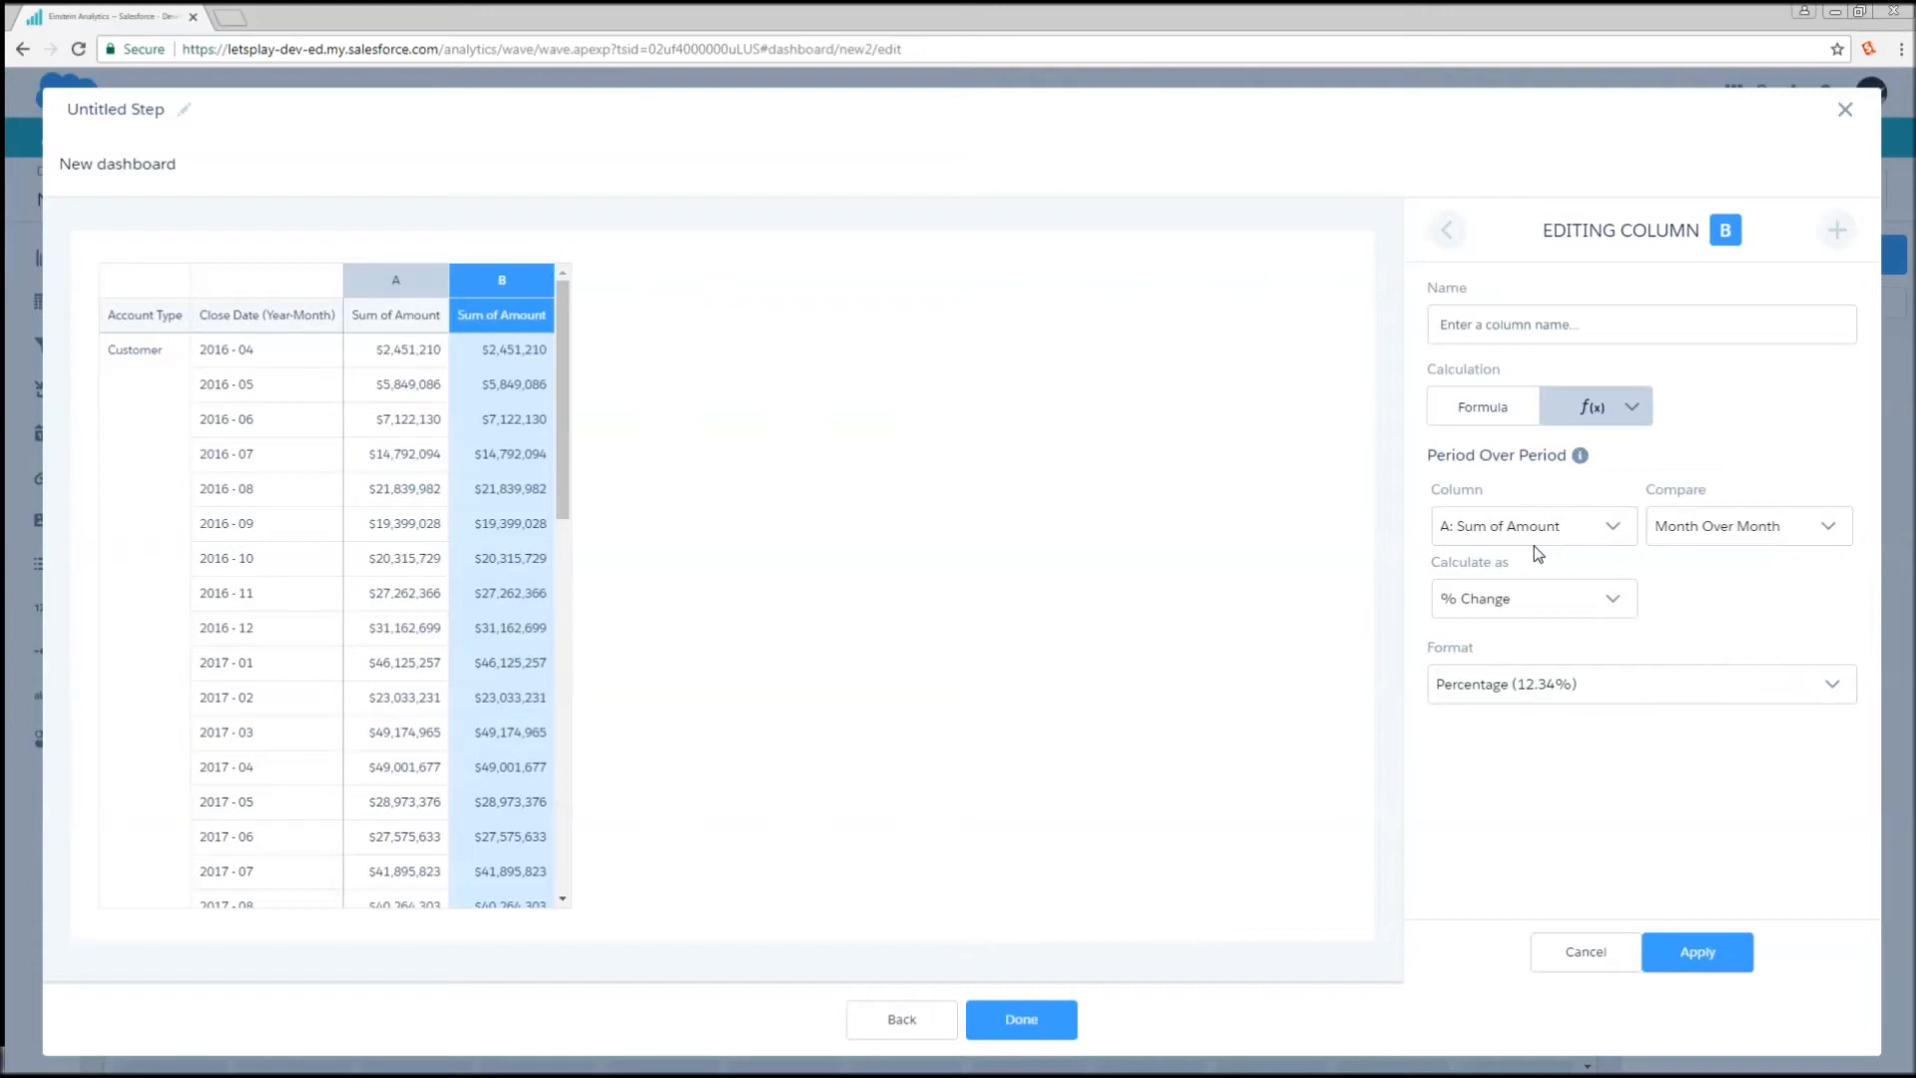
{"action": "mouse_move", "coordinate": [1541, 545]}
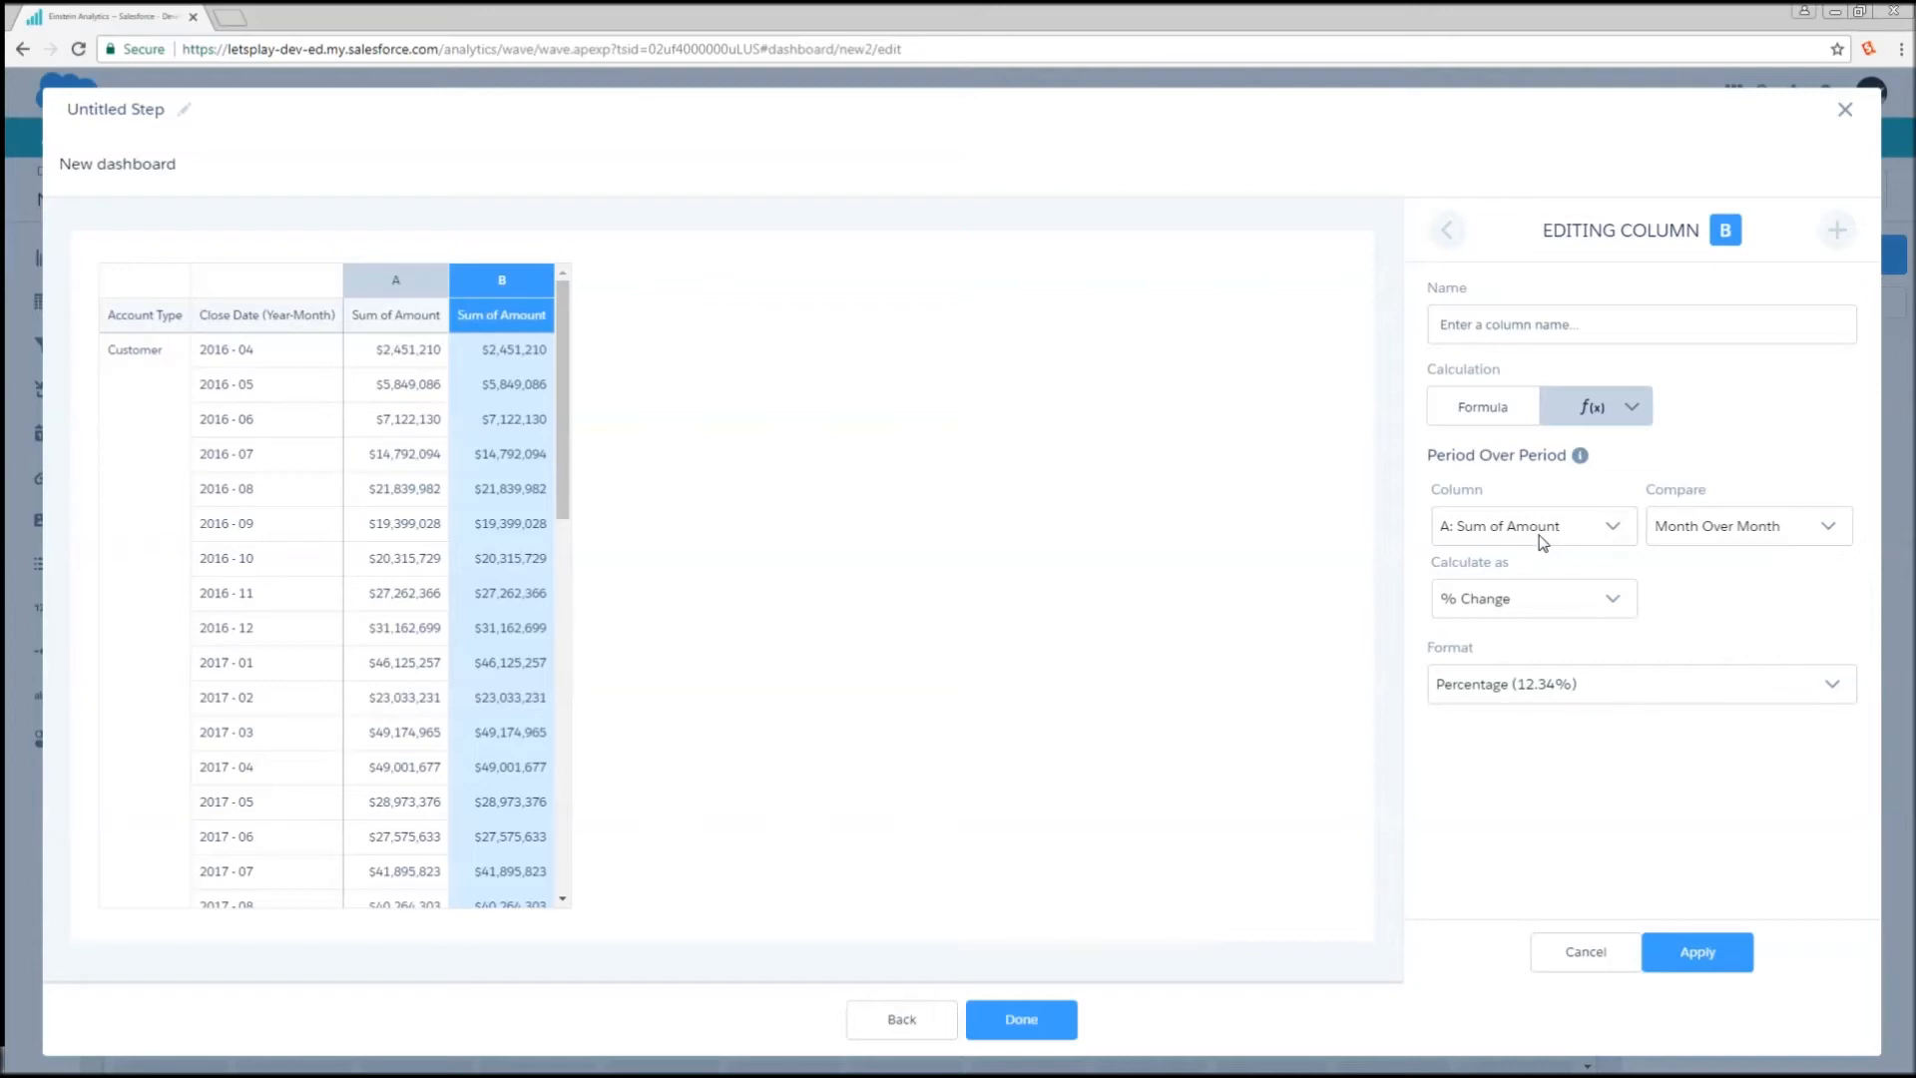
{"action": "mouse_move", "coordinate": [1863, 937]}
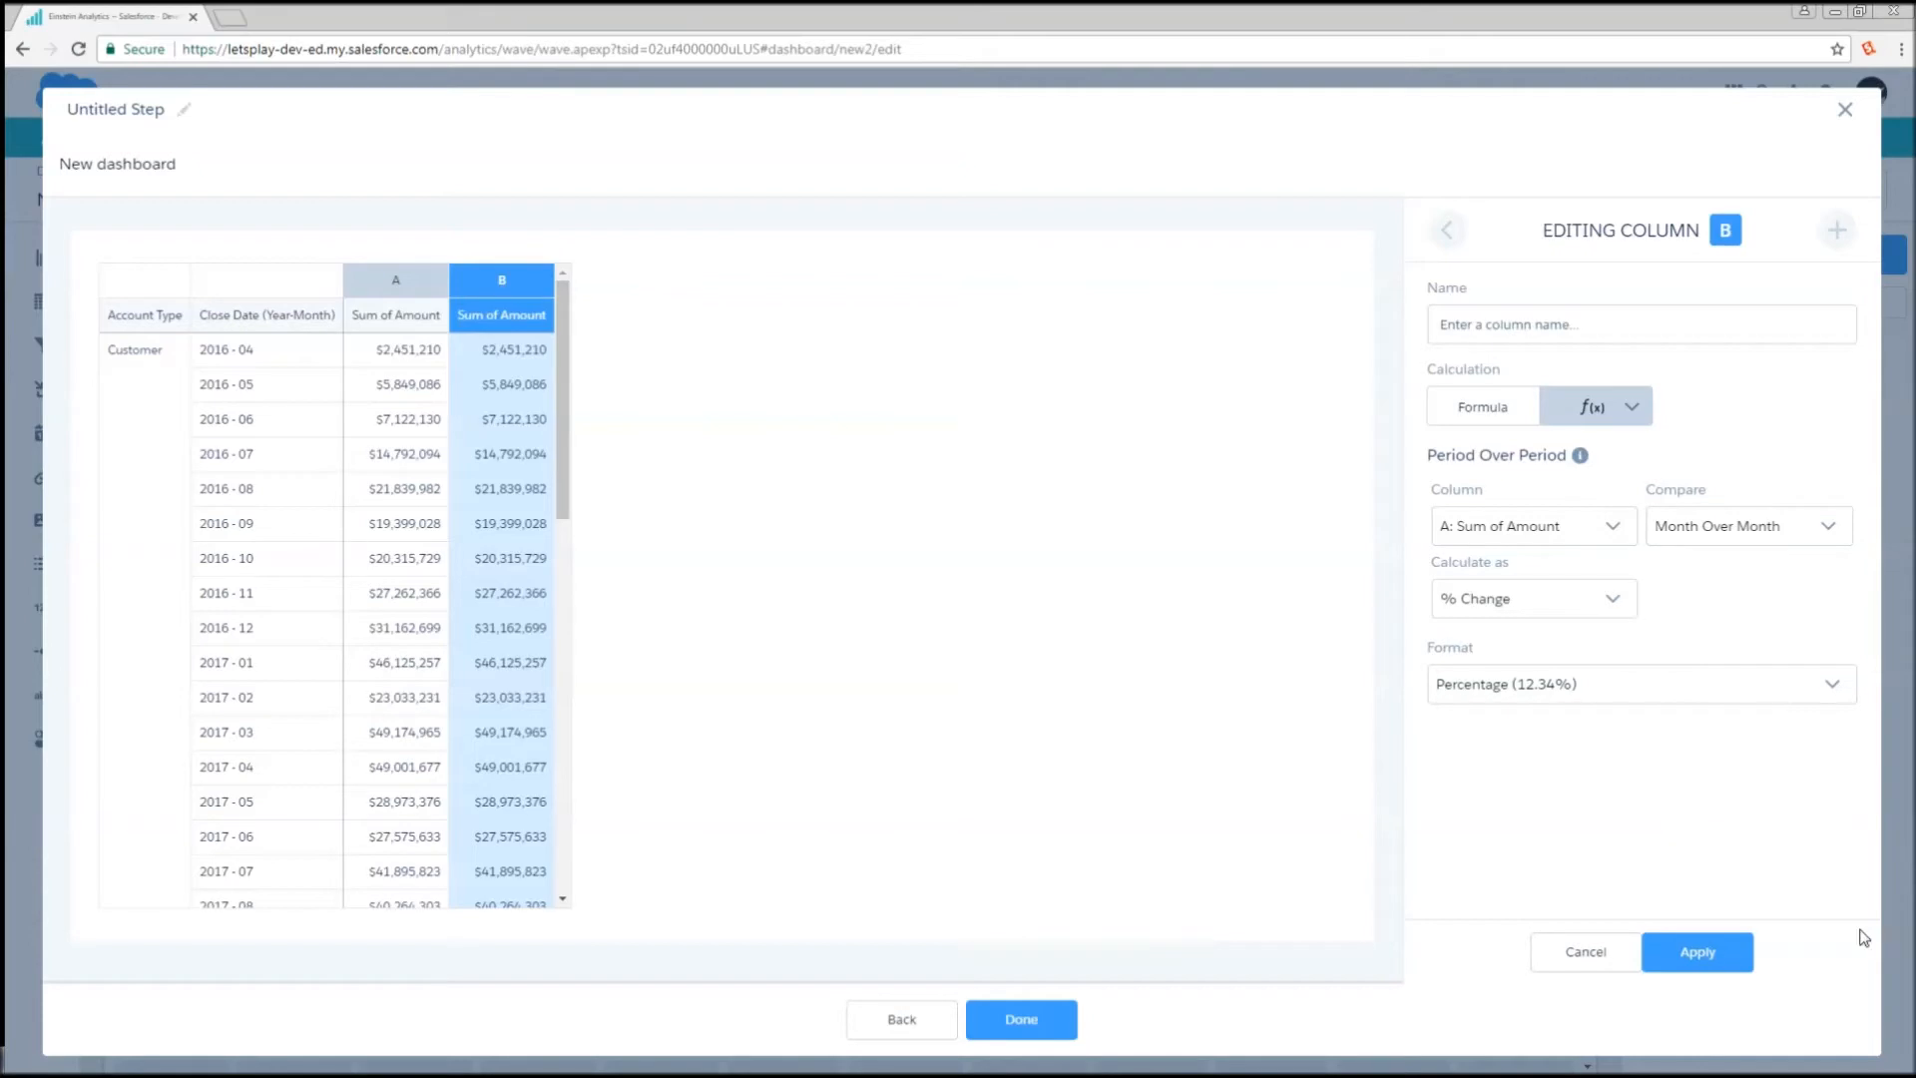
- Apply the month-over-month percent change to column B, e.g. 138.62% for 2016 - 05
{"action": "left_click", "coordinate": [1697, 951]}
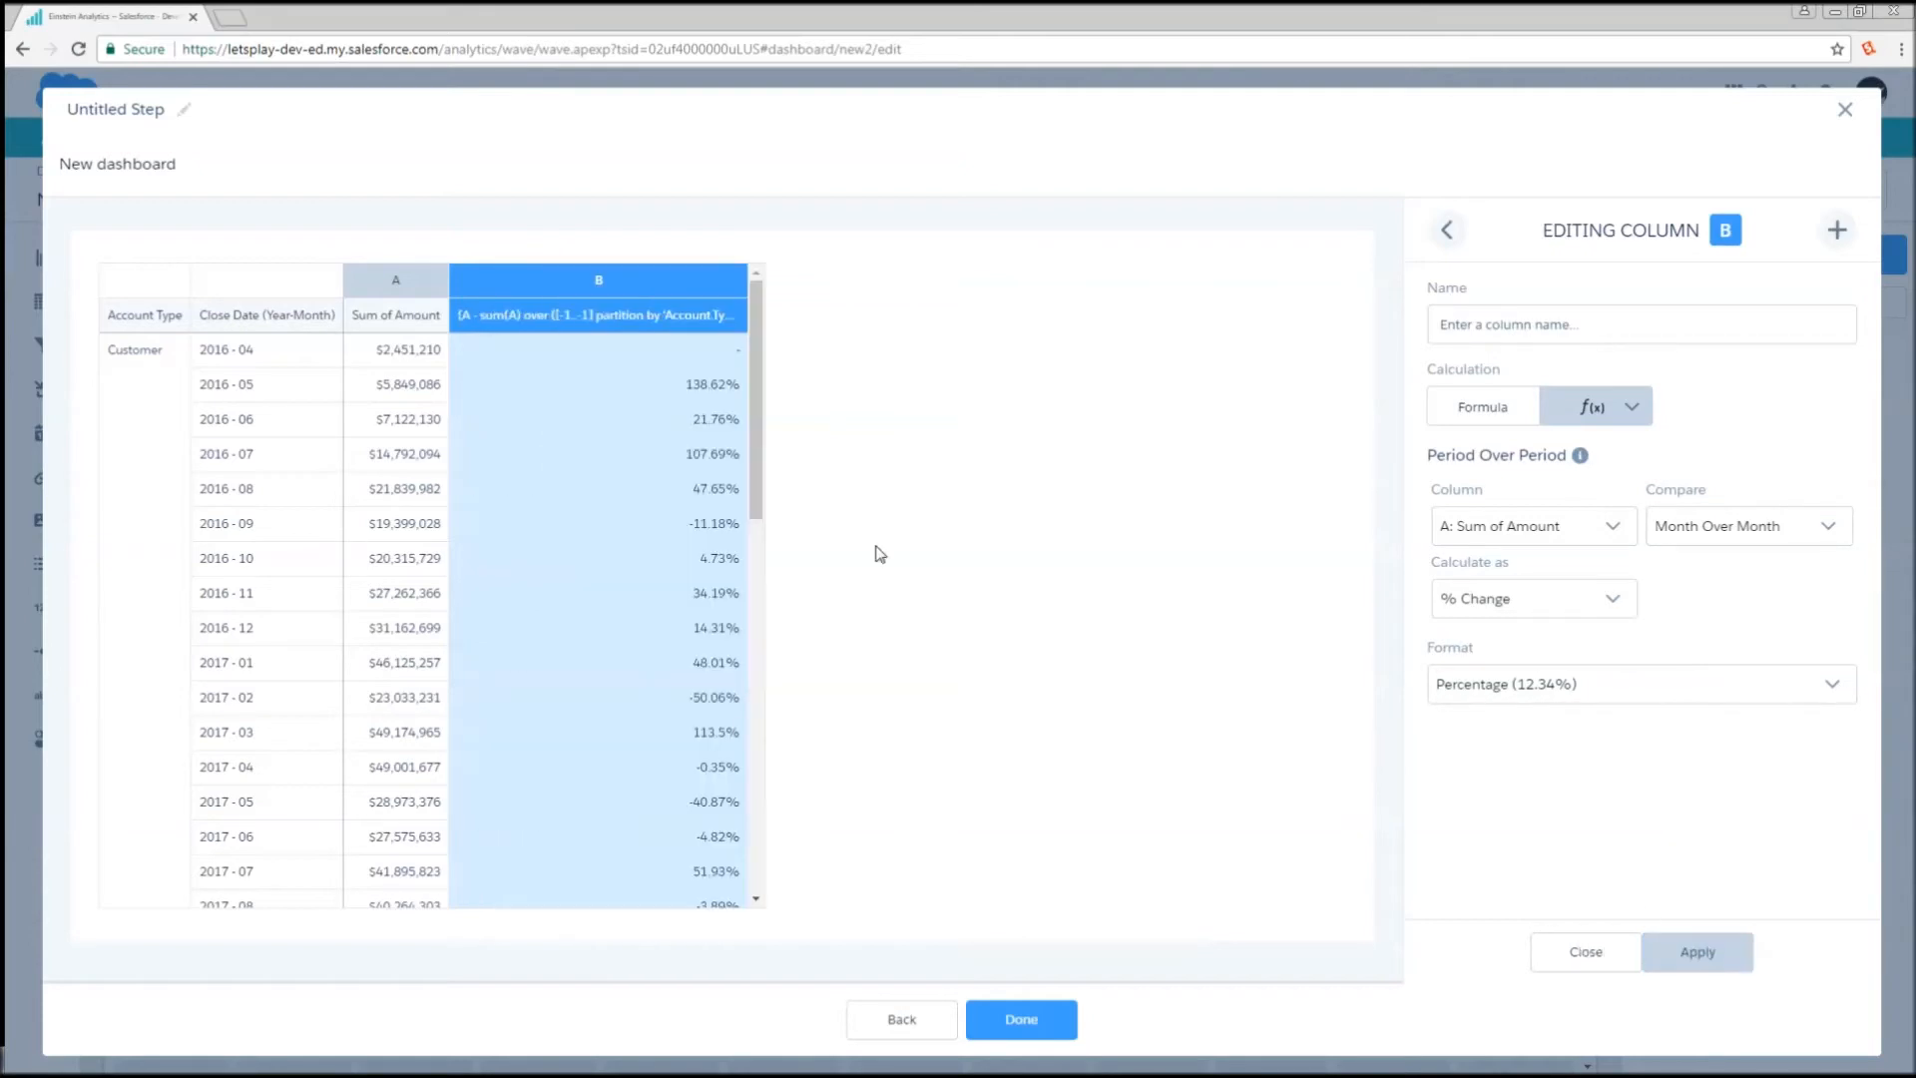
{"action": "mouse_move", "coordinate": [376, 369]}
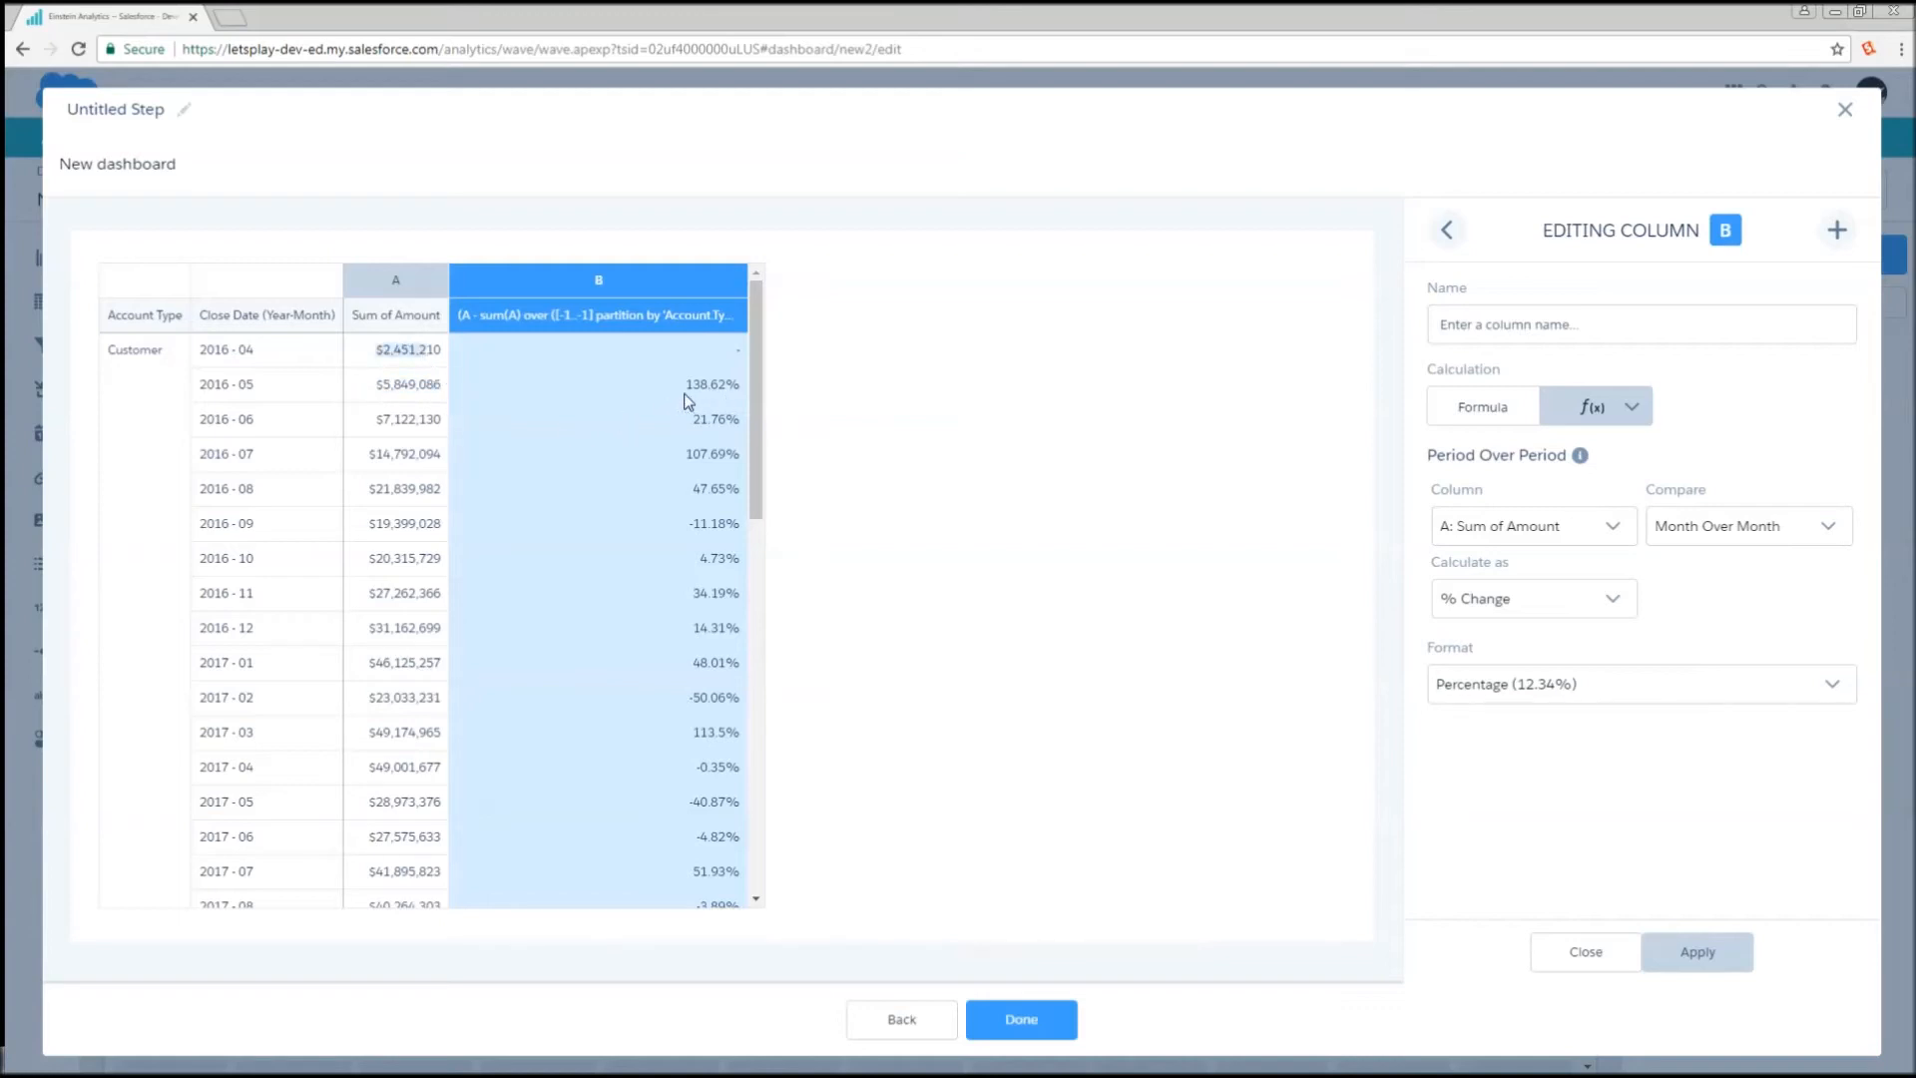
{"action": "mouse_move", "coordinate": [1166, 551]}
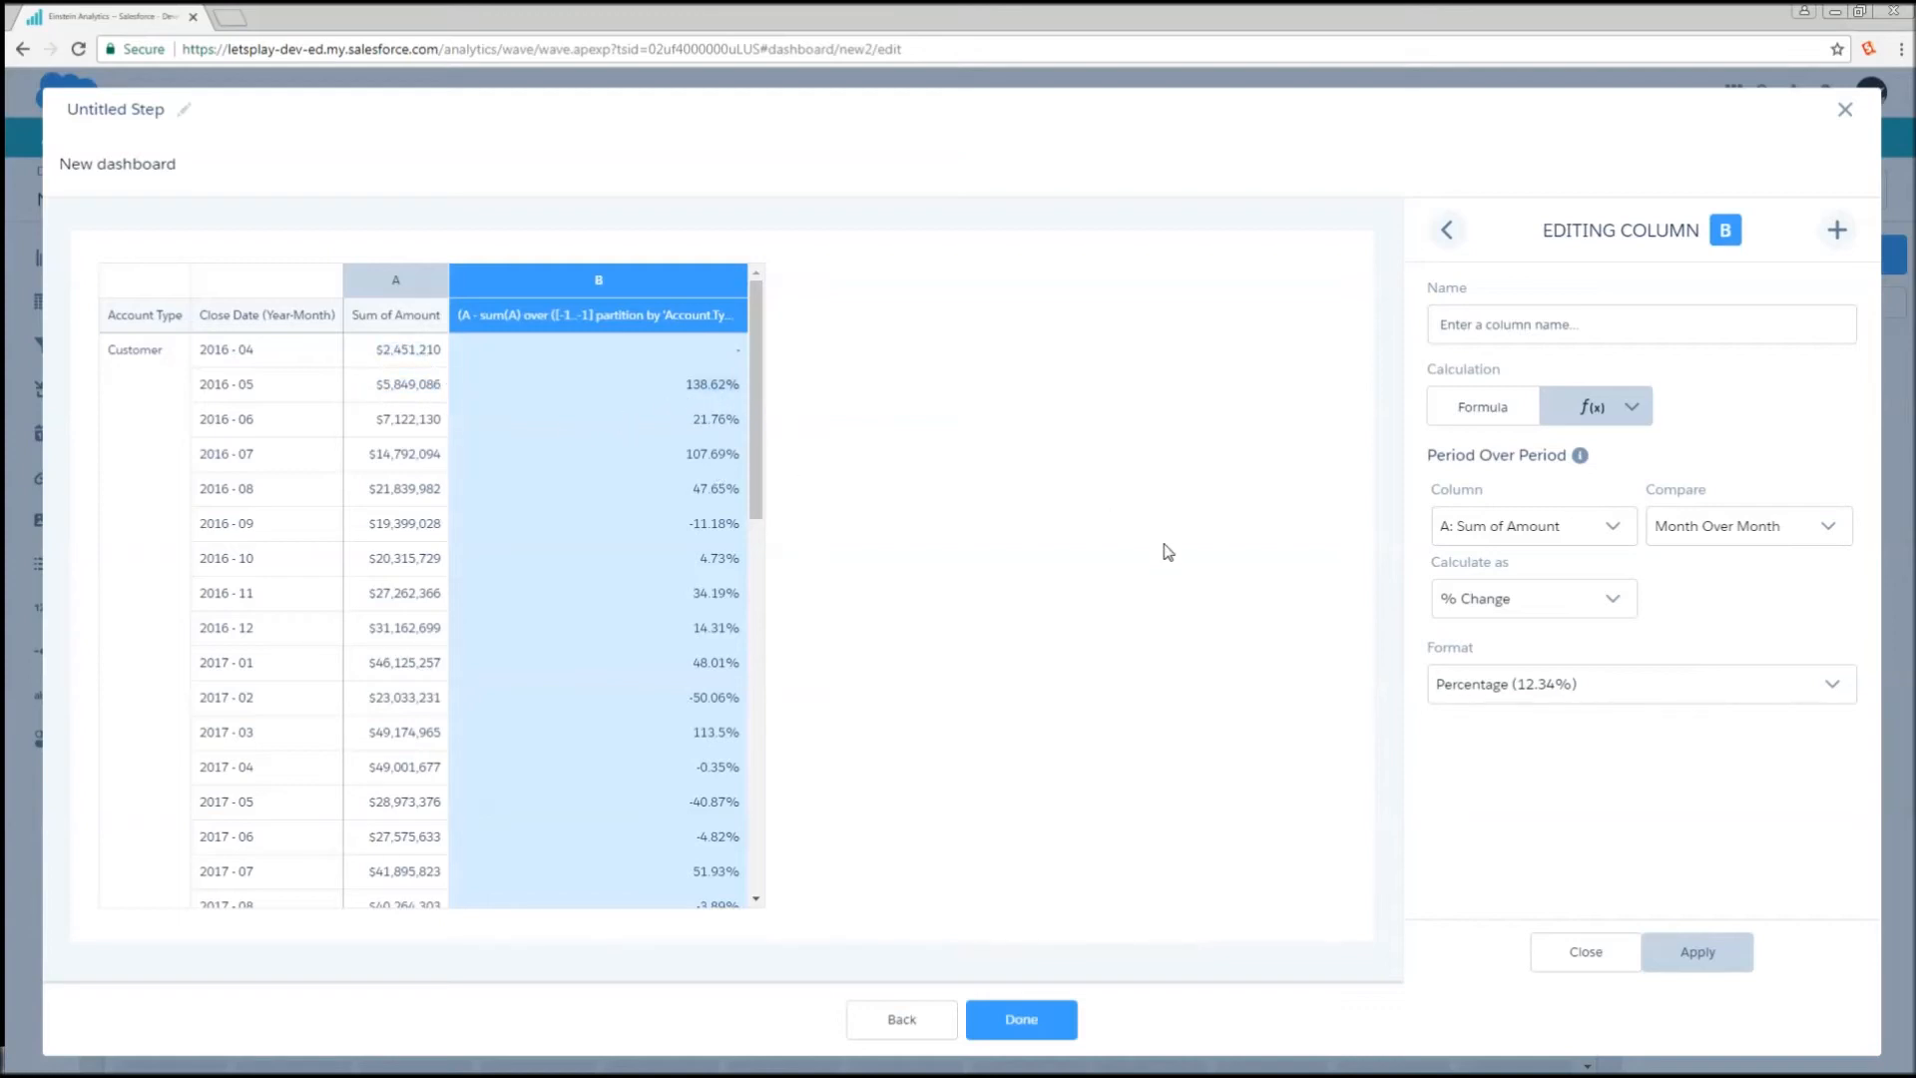
{"action": "mouse_move", "coordinate": [1650, 561]}
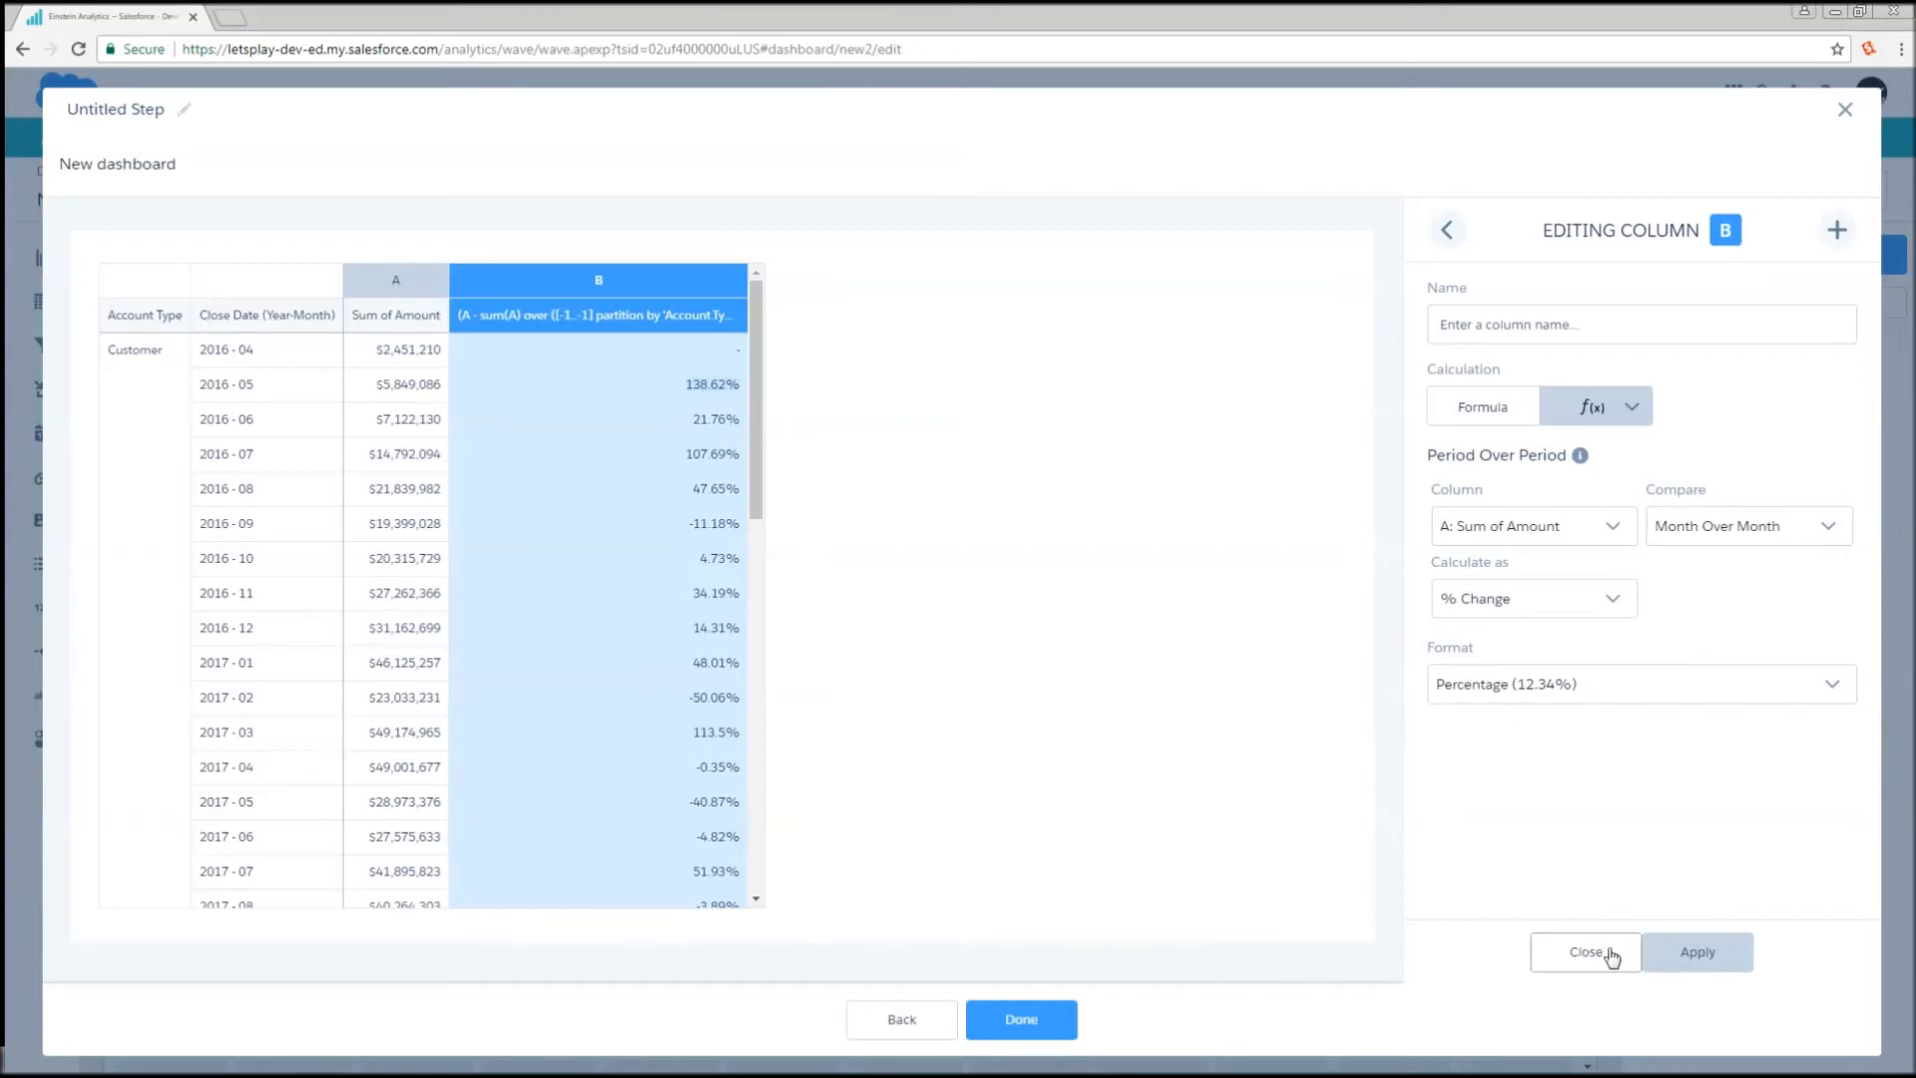
- Open the SAQL query and inspect the (A - previous A)/previous A windowing expression for B
{"action": "left_click", "coordinate": [1585, 952]}
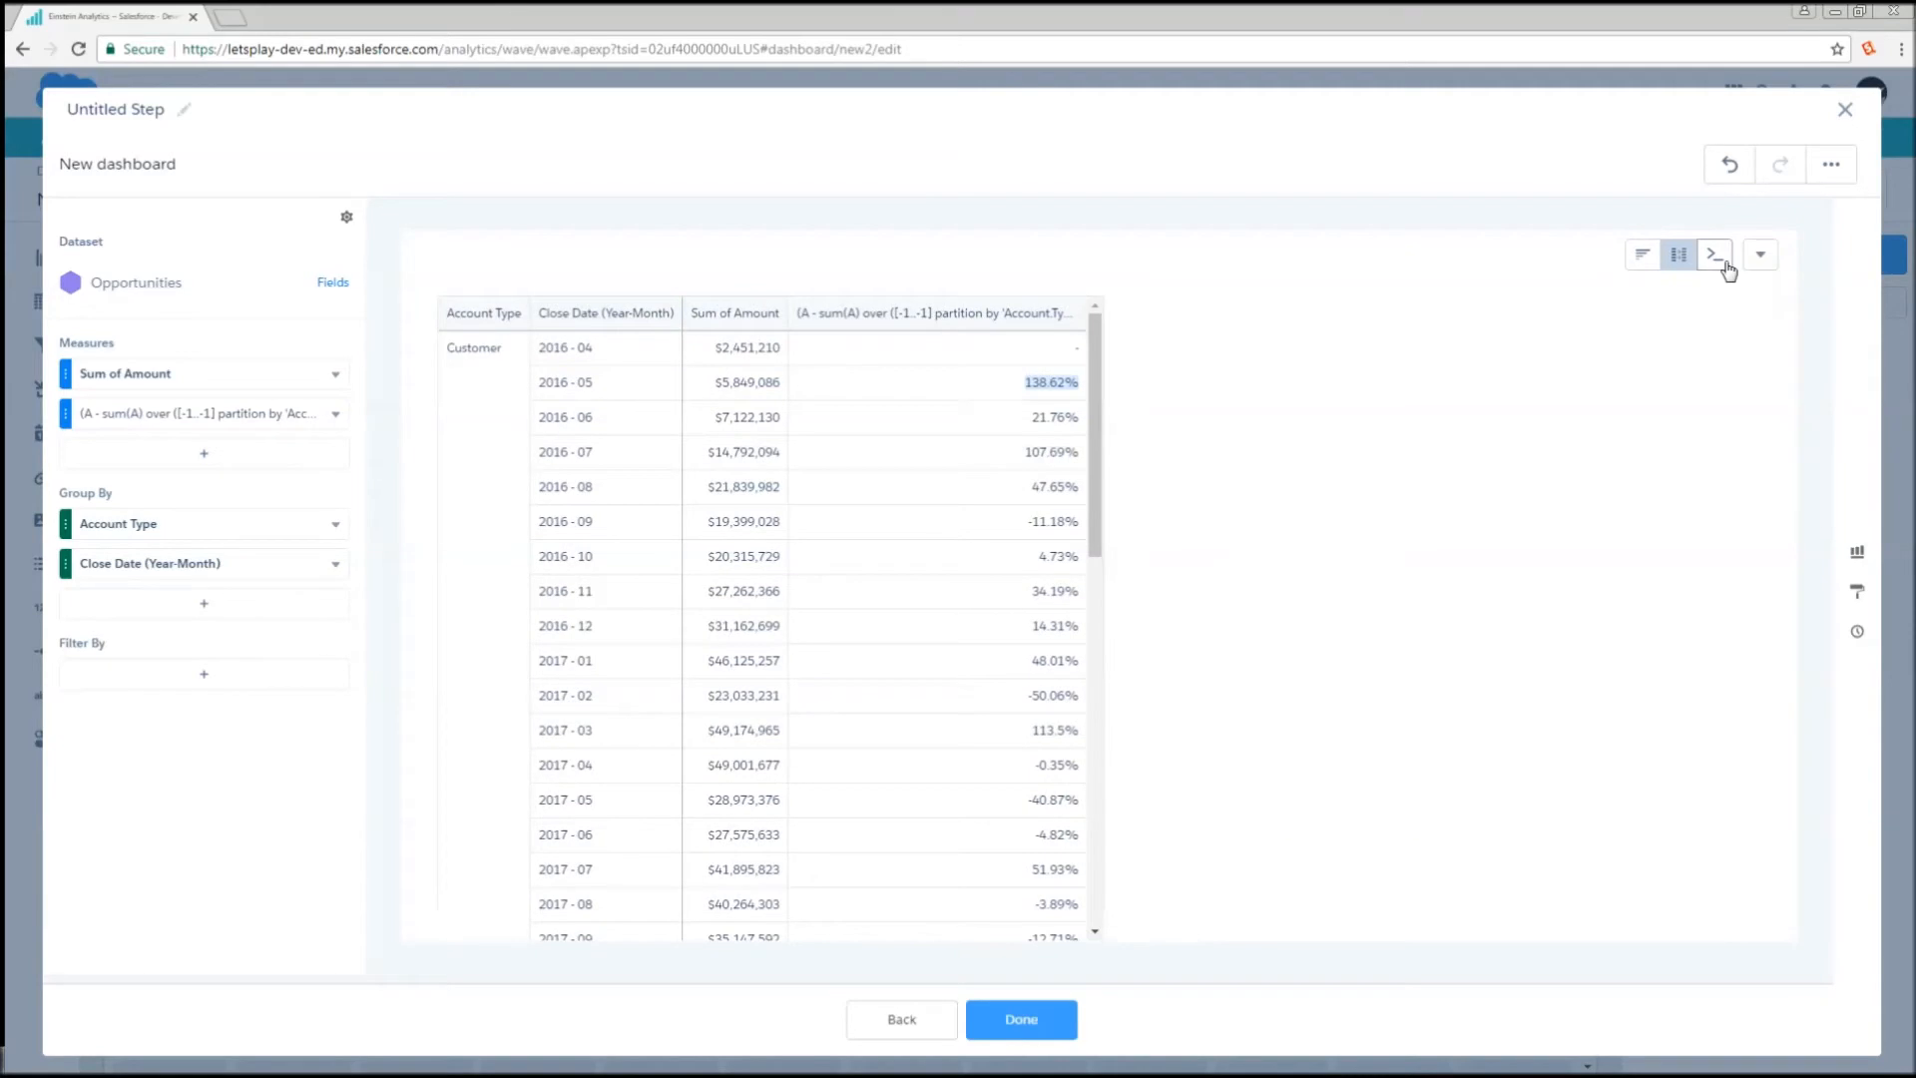
{"action": "left_click", "coordinate": [1712, 255]}
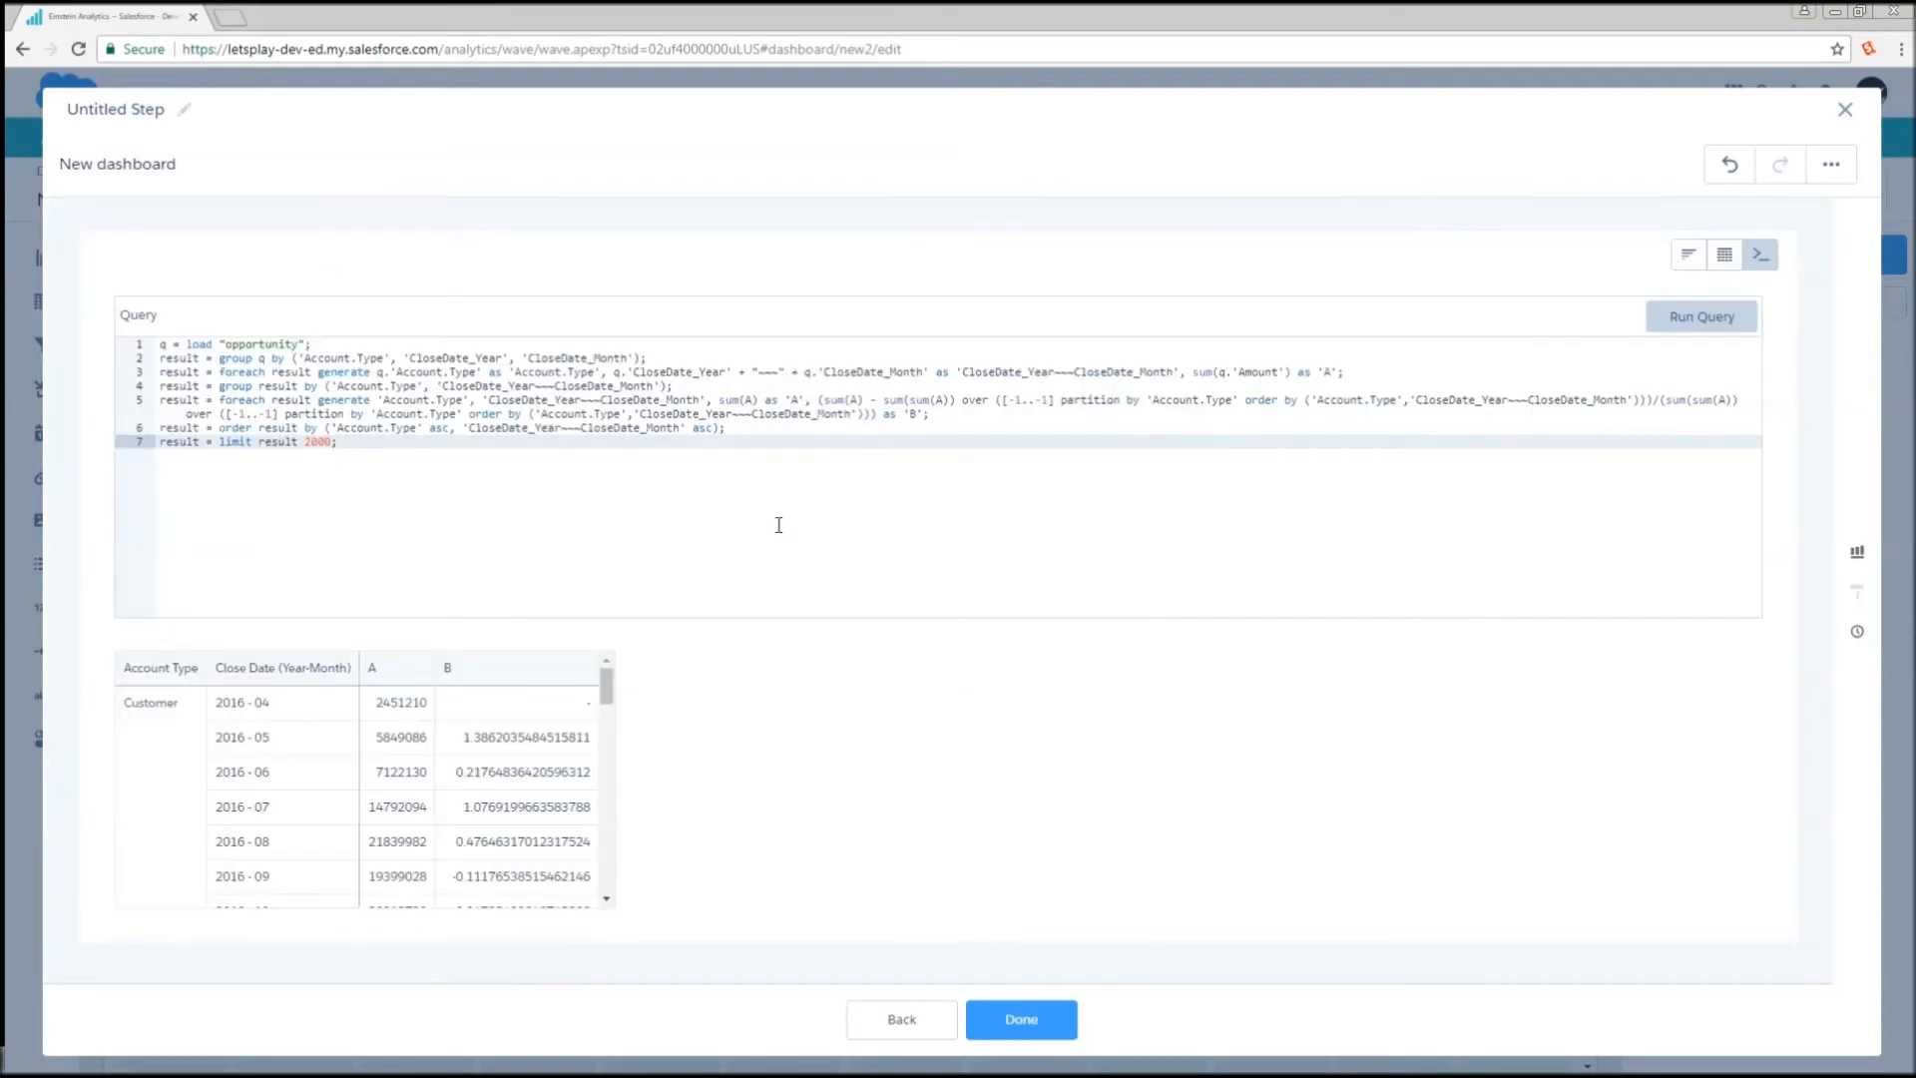
{"action": "mouse_move", "coordinate": [820, 401]}
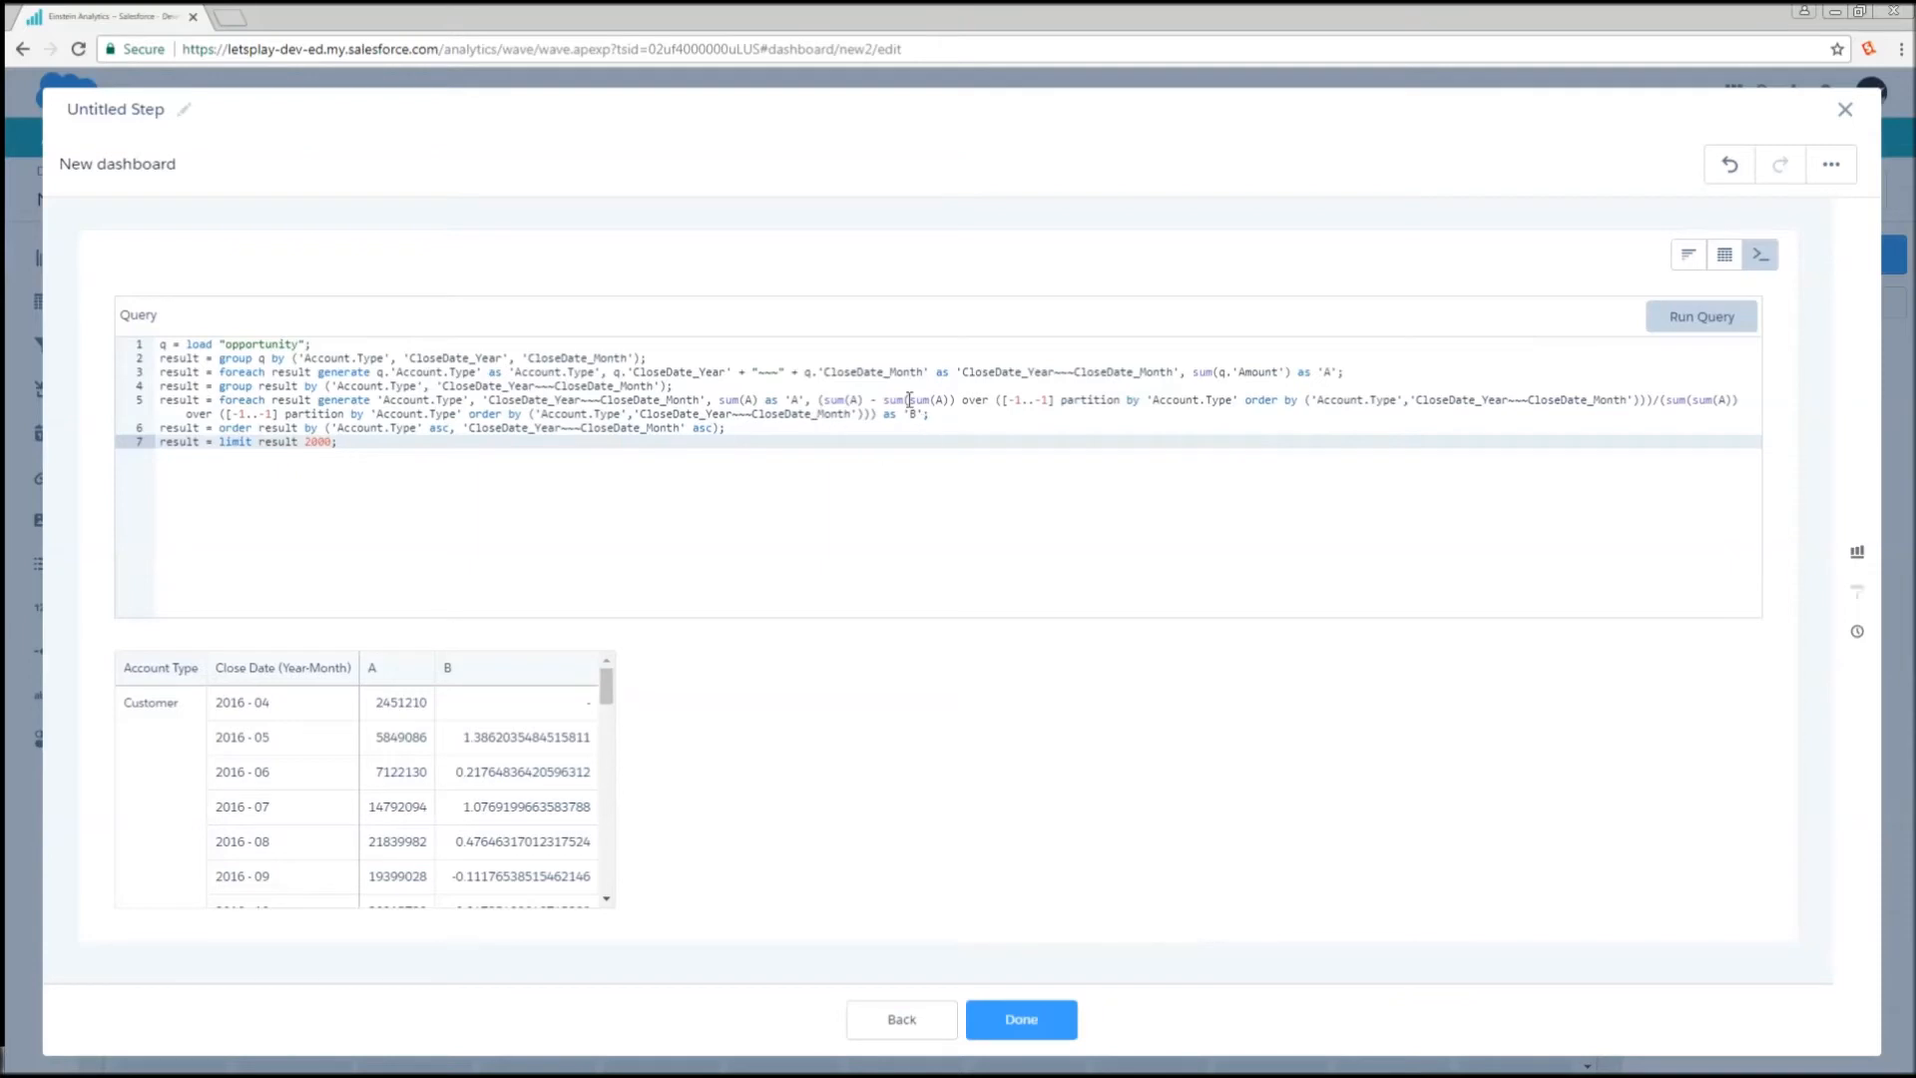
{"action": "double_click", "coordinate": [840, 399]}
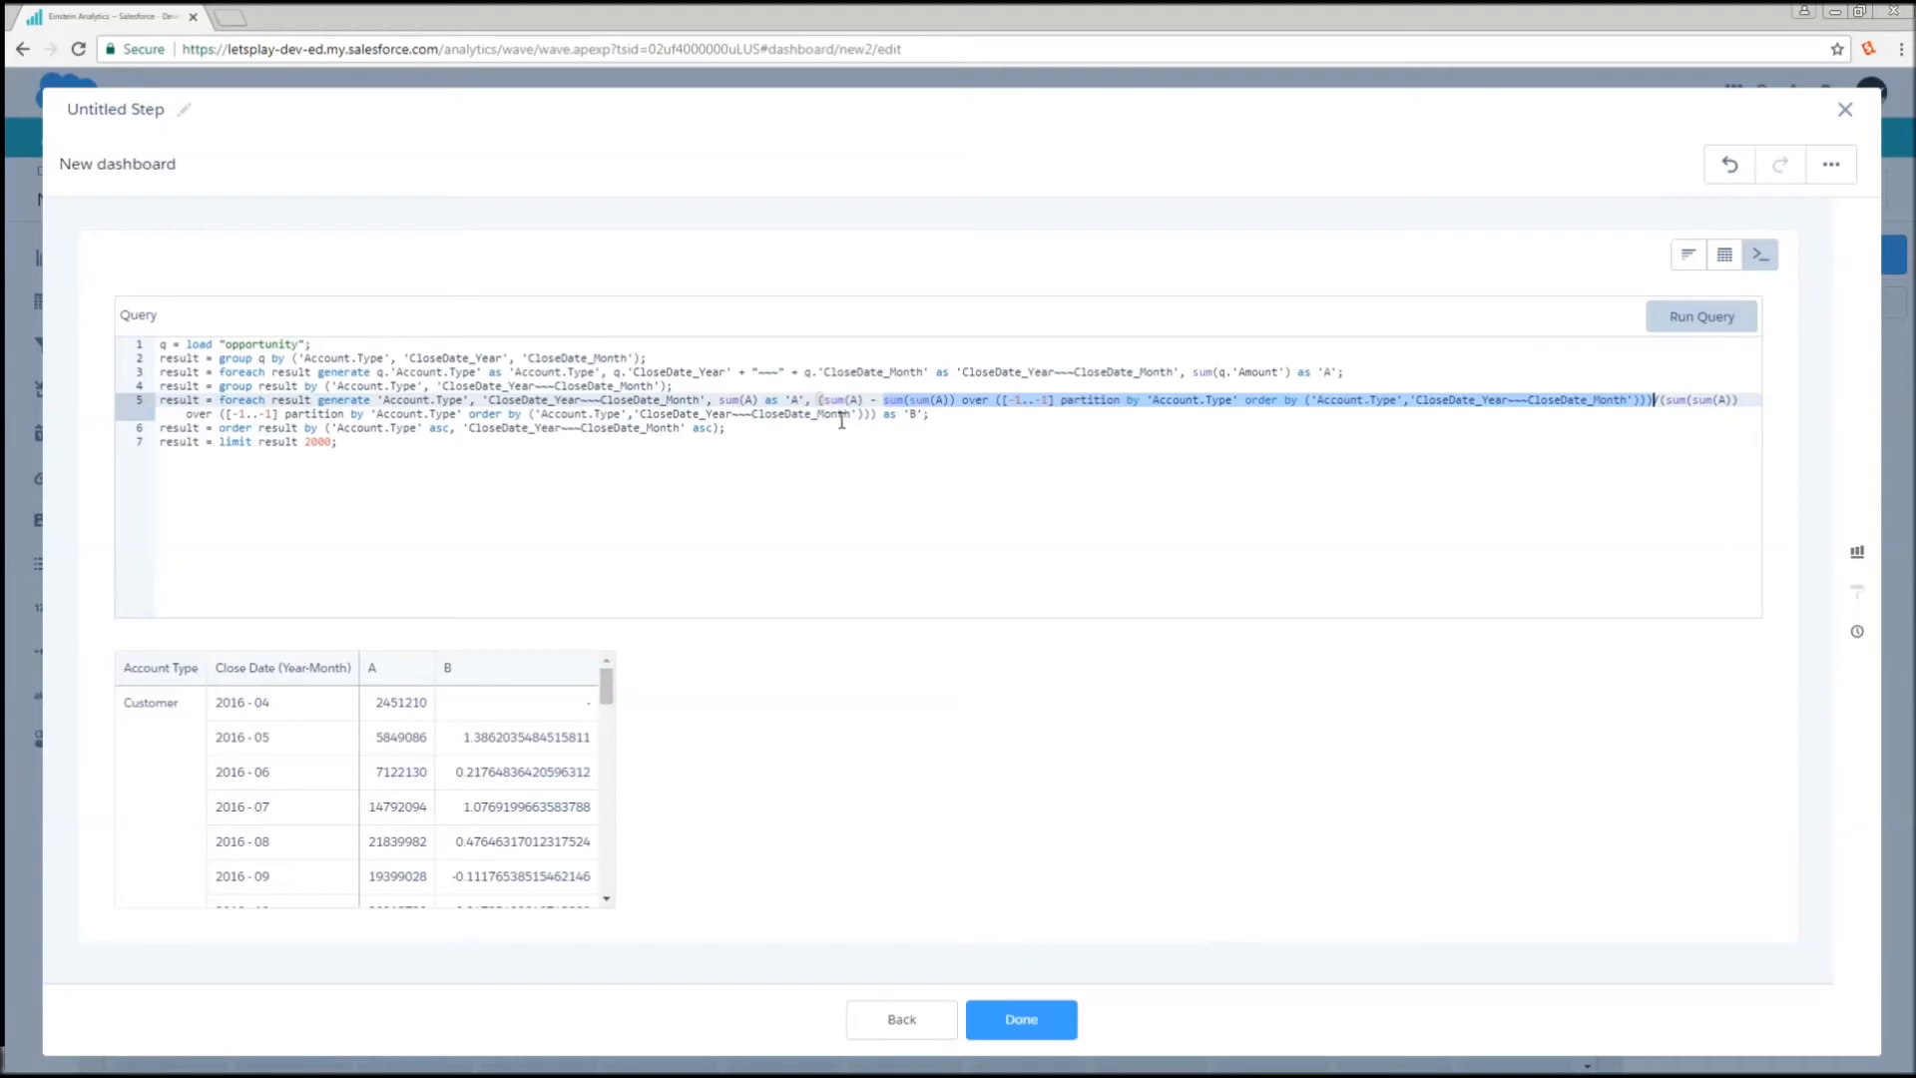
{"action": "mouse_move", "coordinate": [1507, 458]}
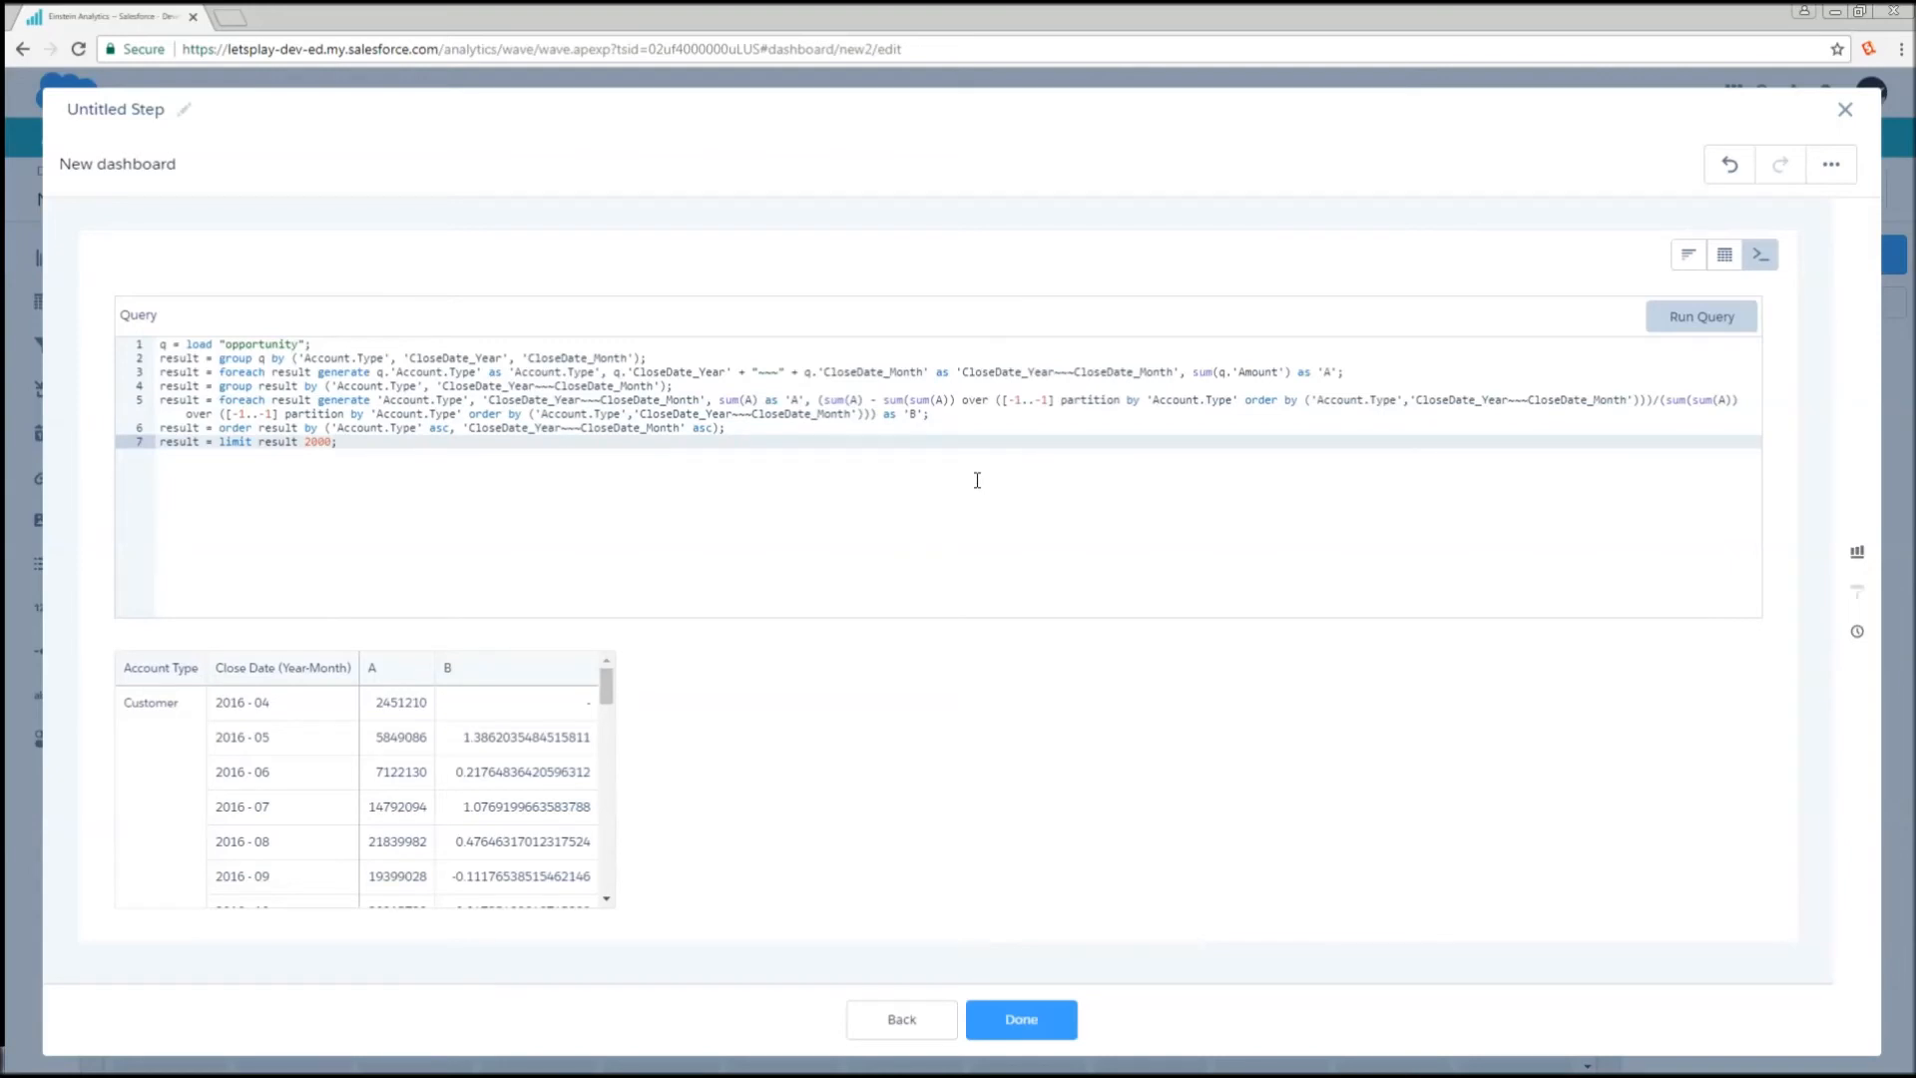
{"action": "mouse_move", "coordinate": [921, 437]}
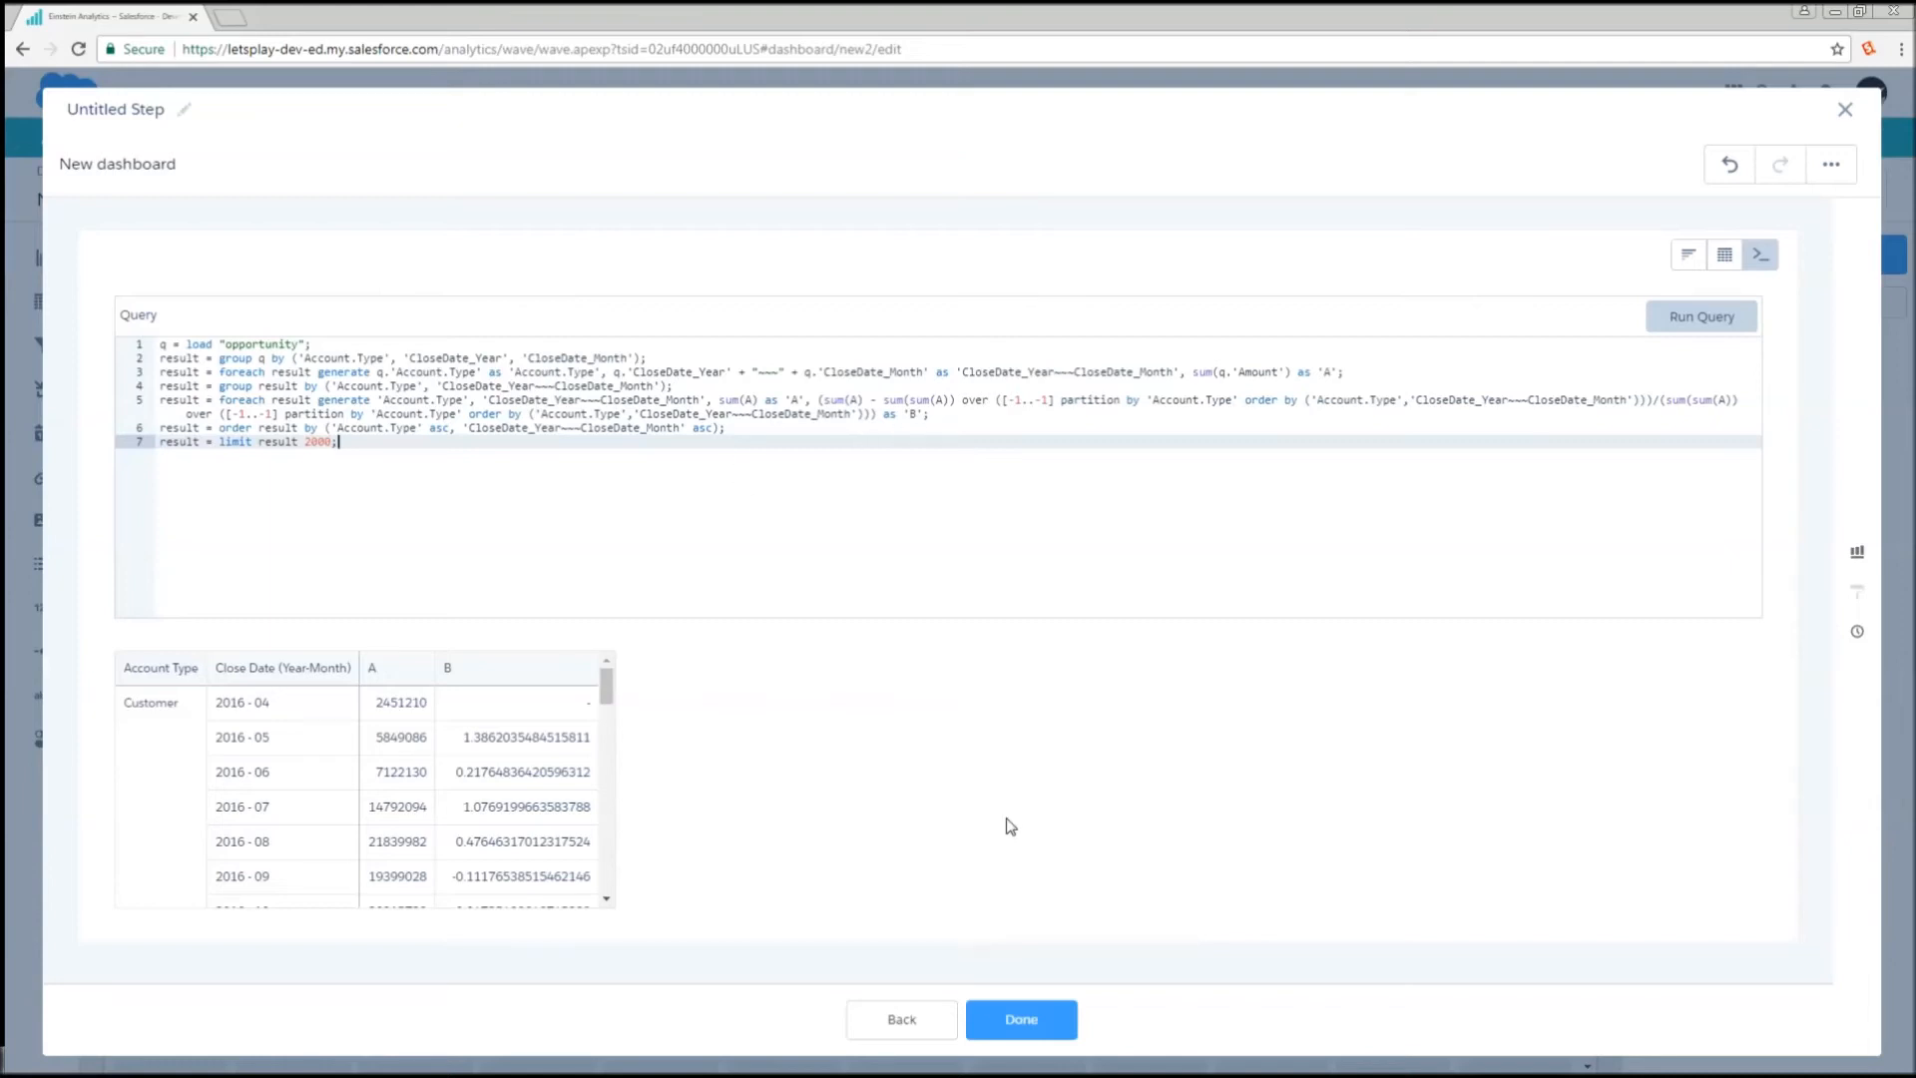
{"action": "mouse_move", "coordinate": [1055, 883]}
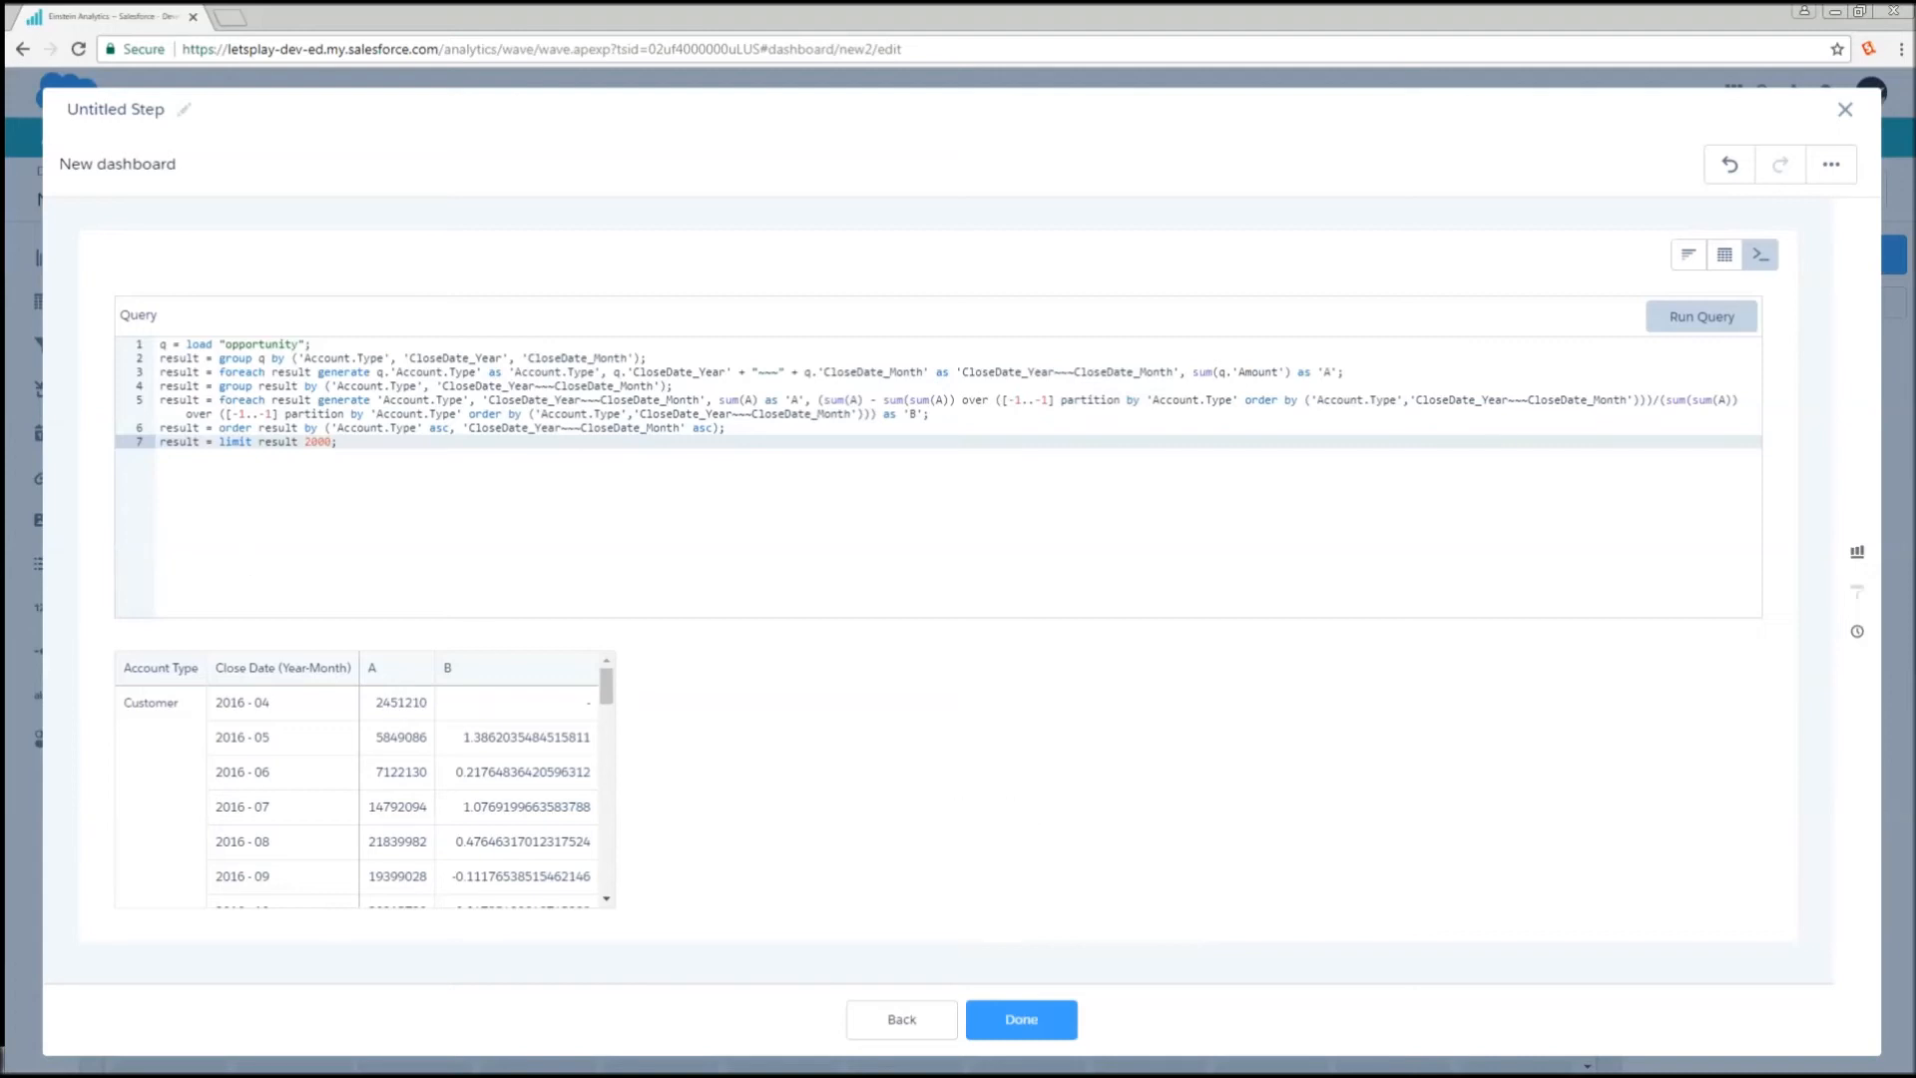
- Return to the compare table and review the 2016 and 2017 Close Date filters on Sum of Amount
{"action": "left_click", "coordinate": [1678, 255]}
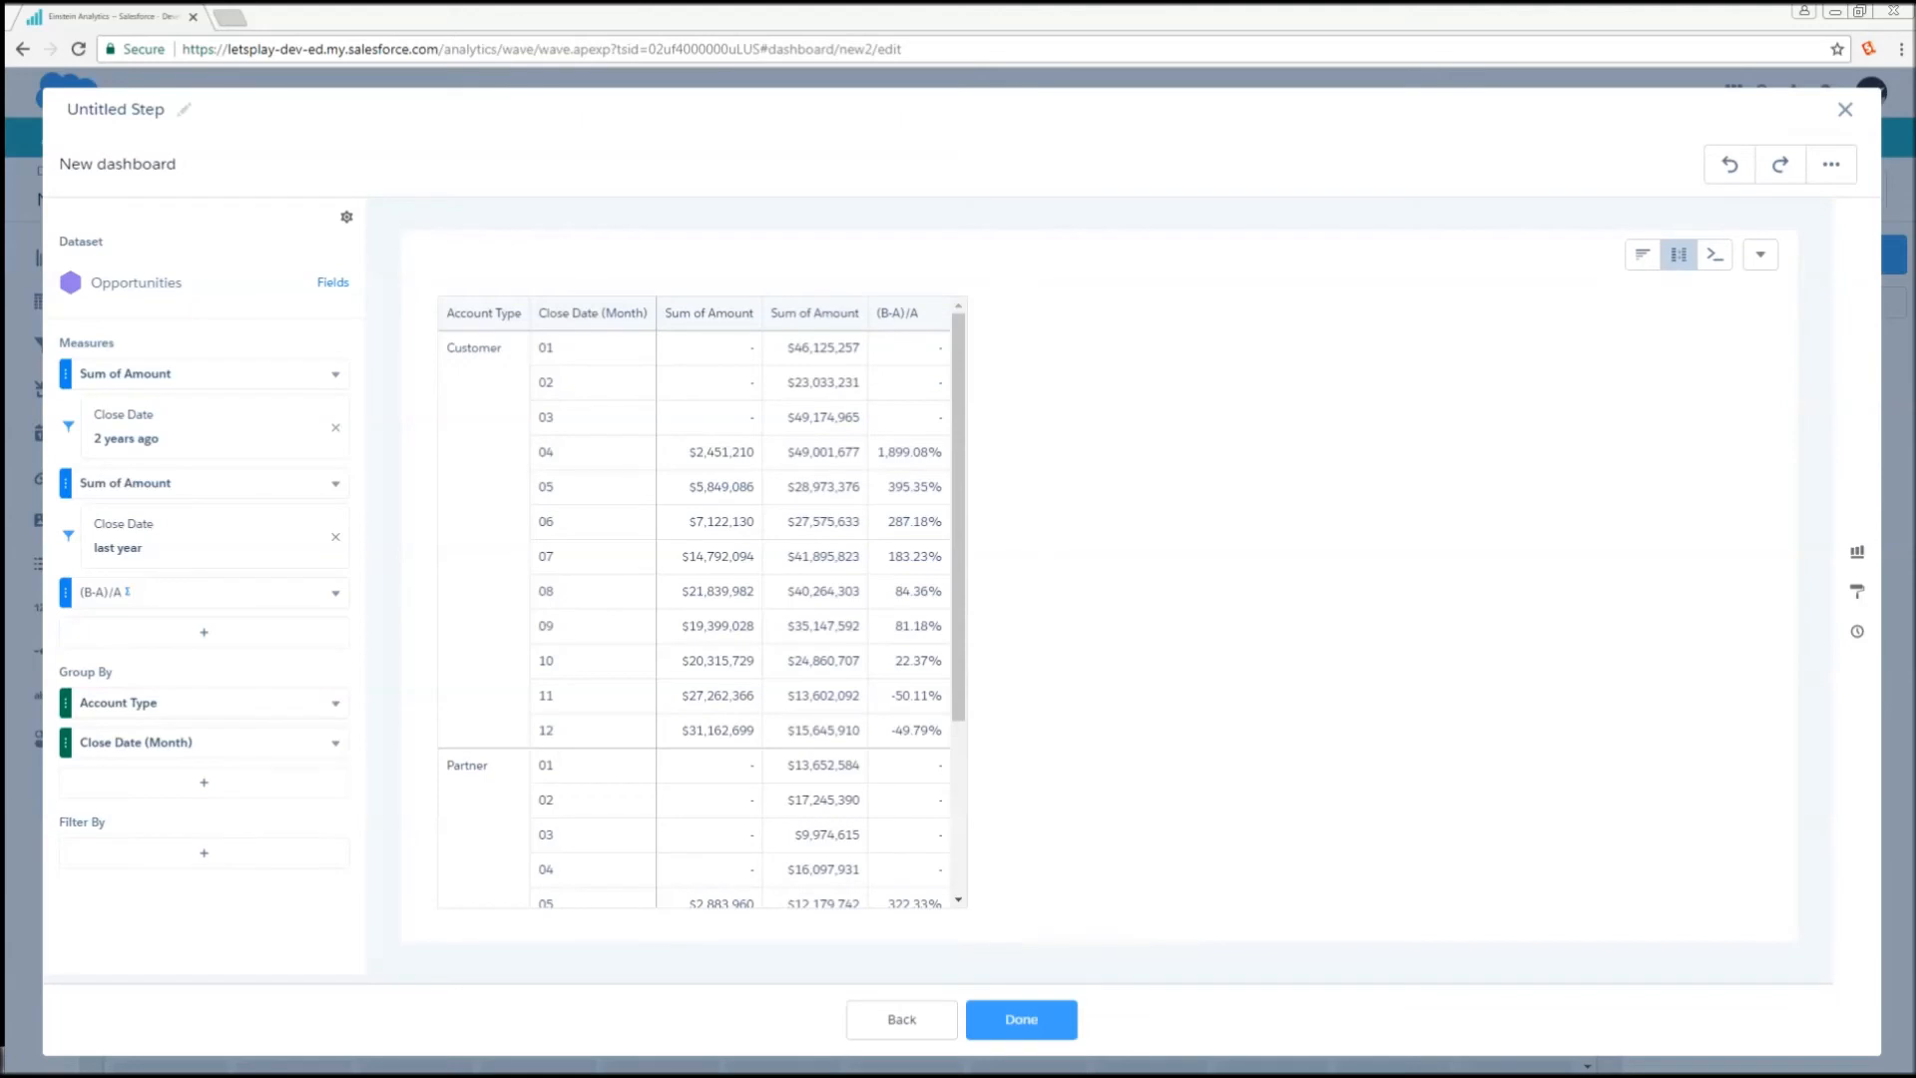
{"action": "mouse_move", "coordinate": [107, 448]}
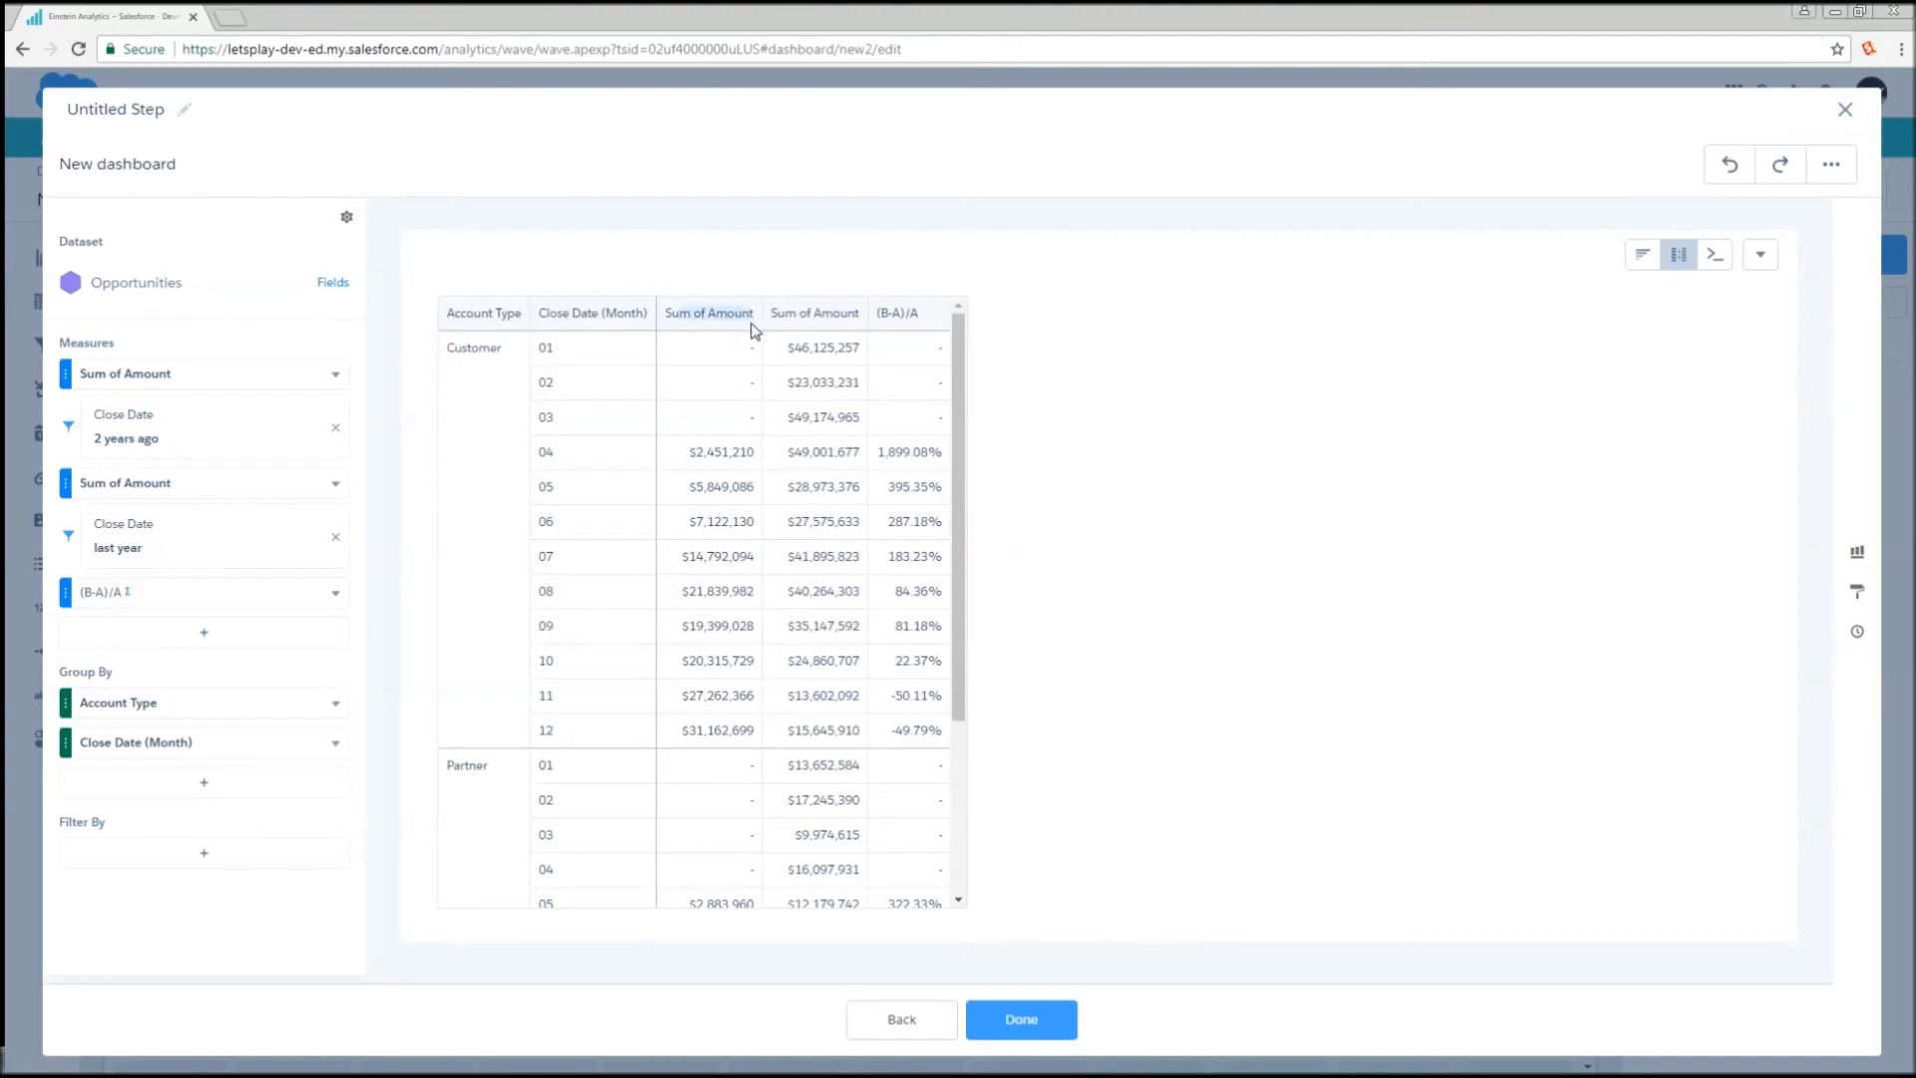
{"action": "left_click", "coordinate": [126, 437]}
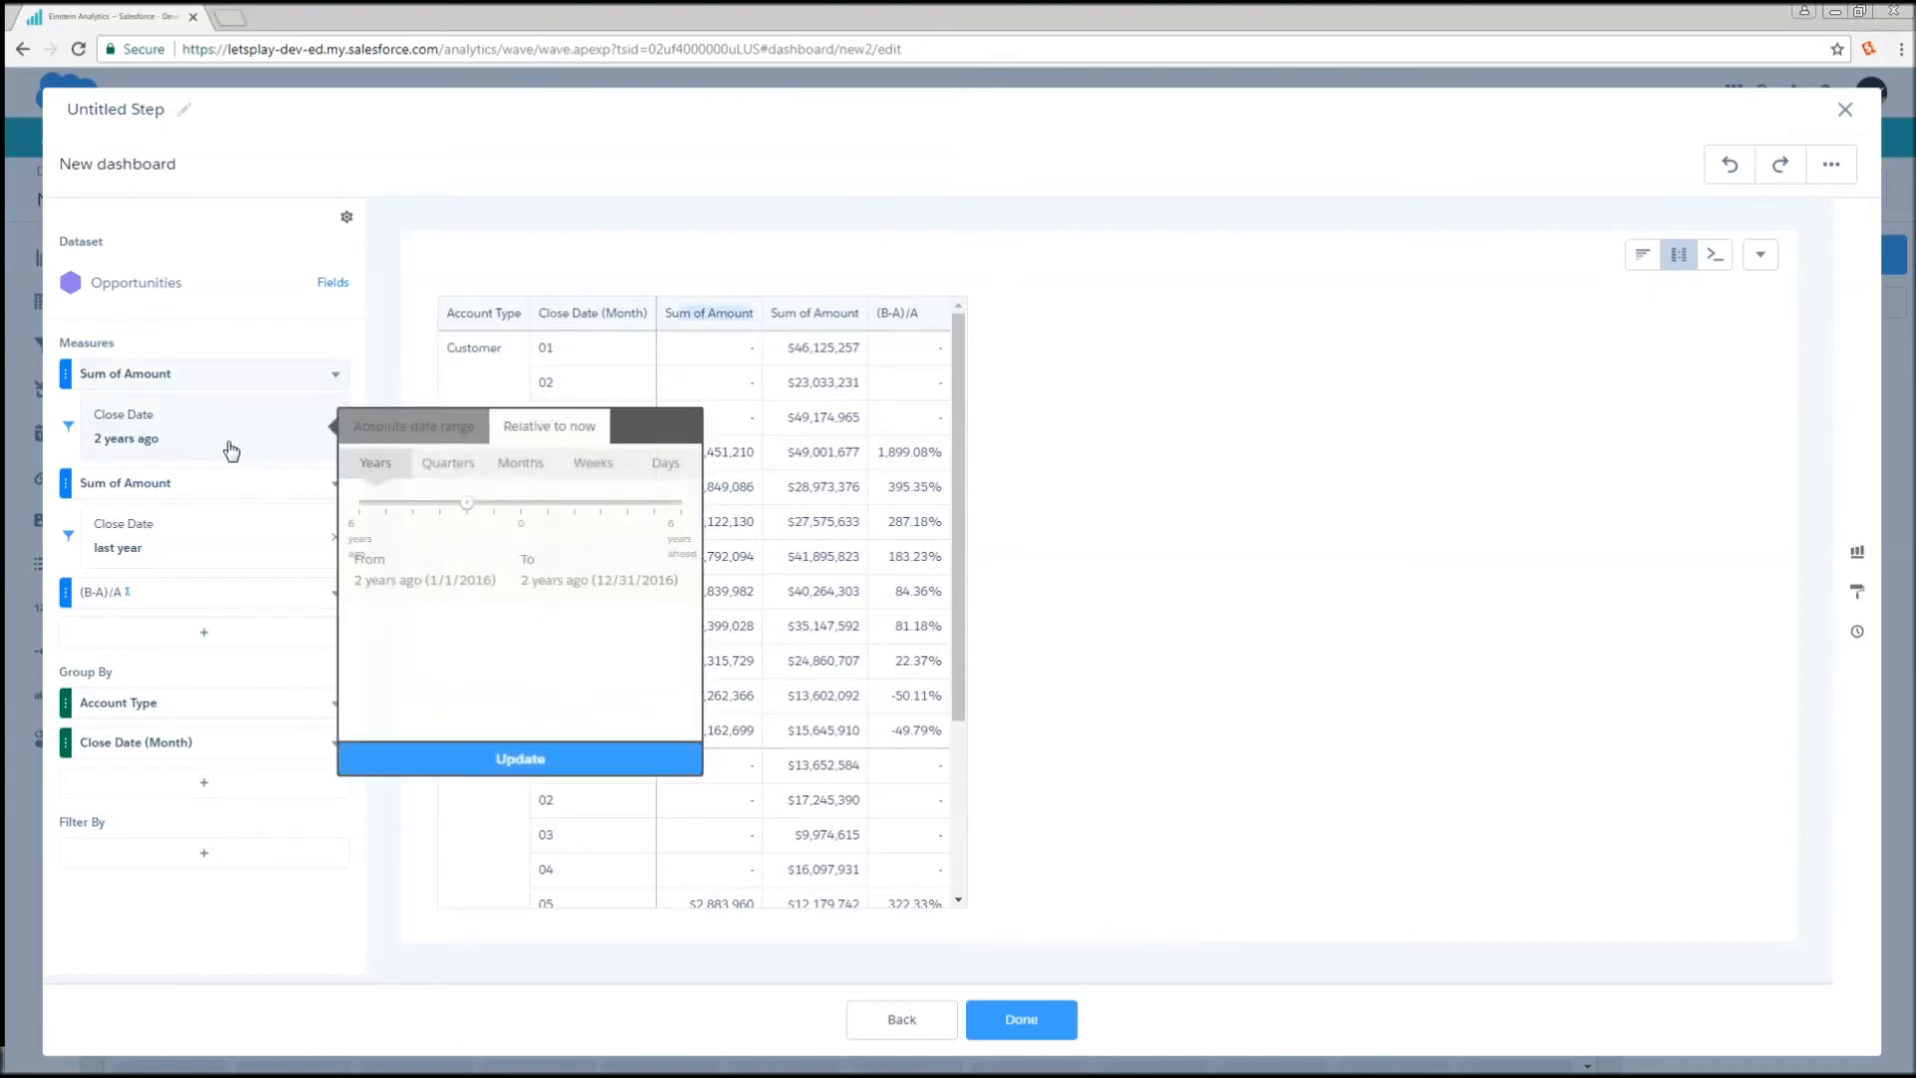
{"action": "mouse_move", "coordinate": [244, 498]}
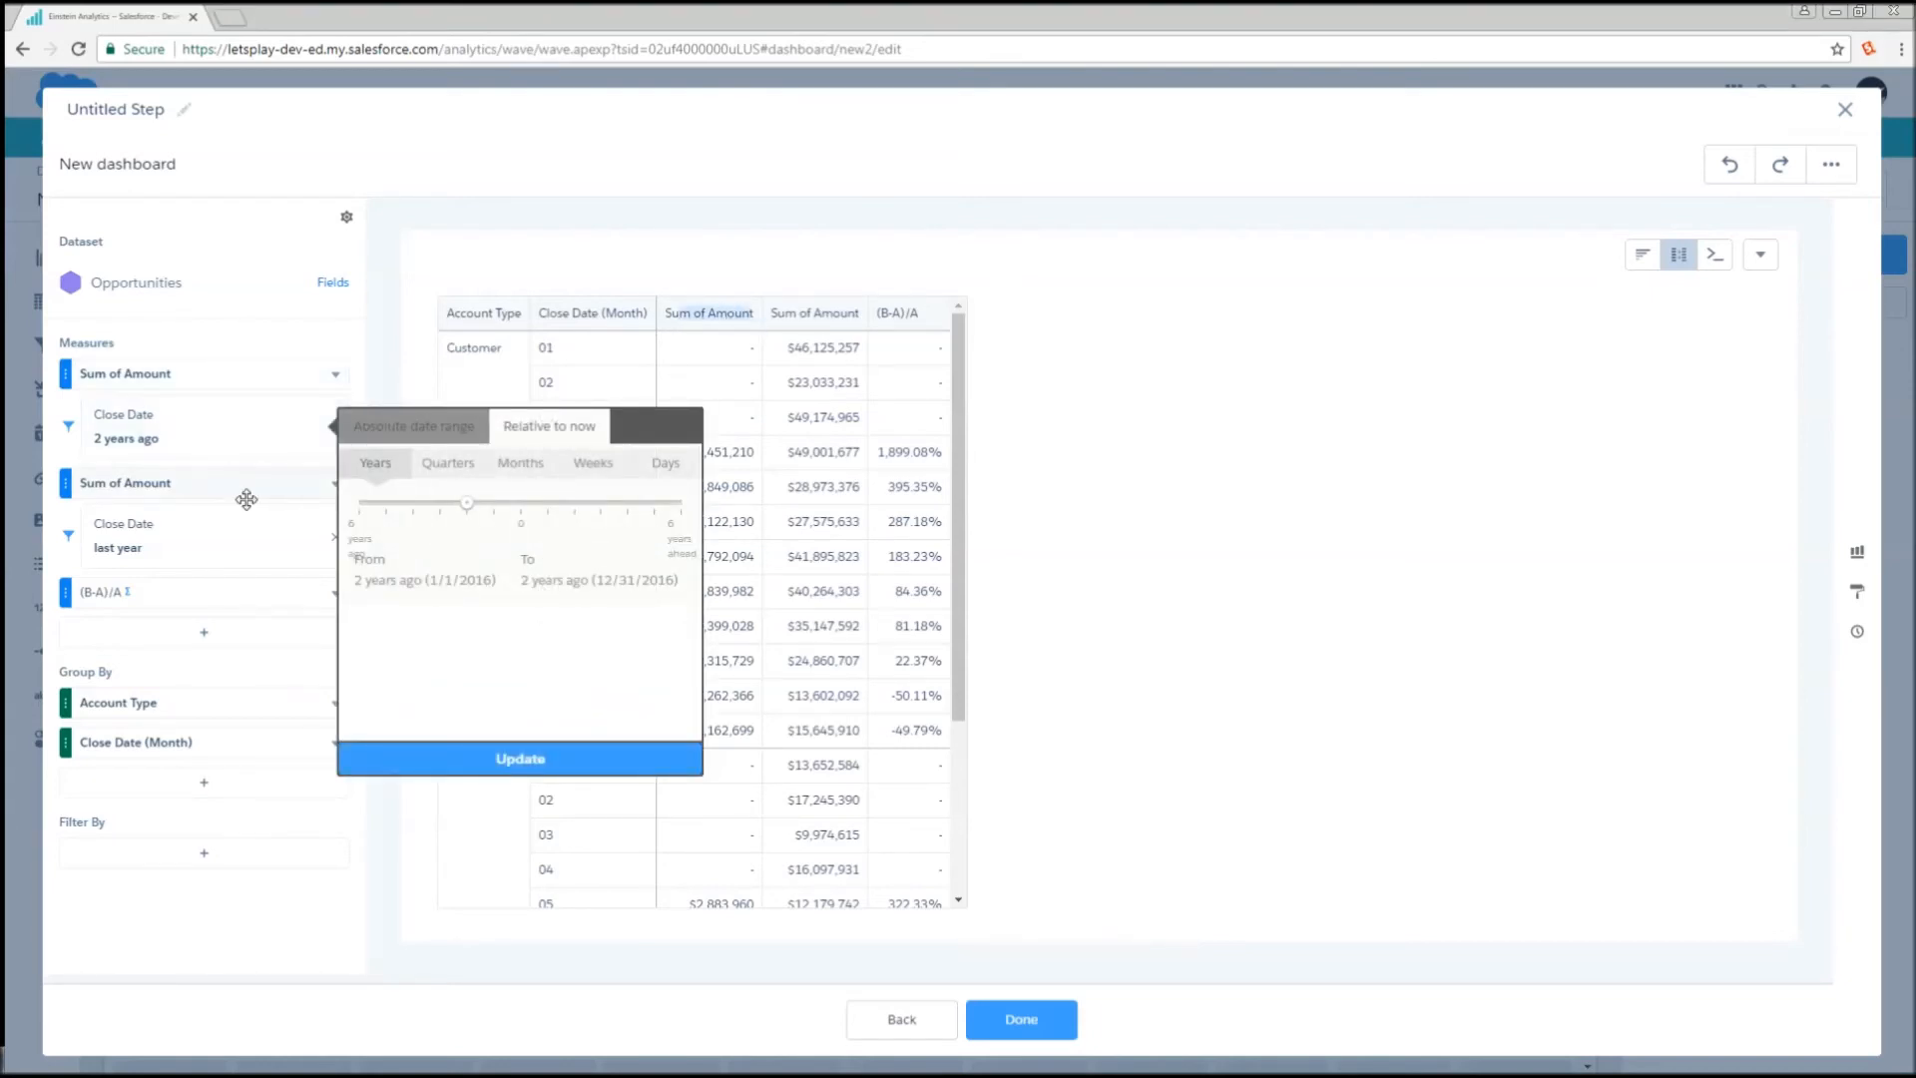
{"action": "left_click", "coordinate": [519, 758]}
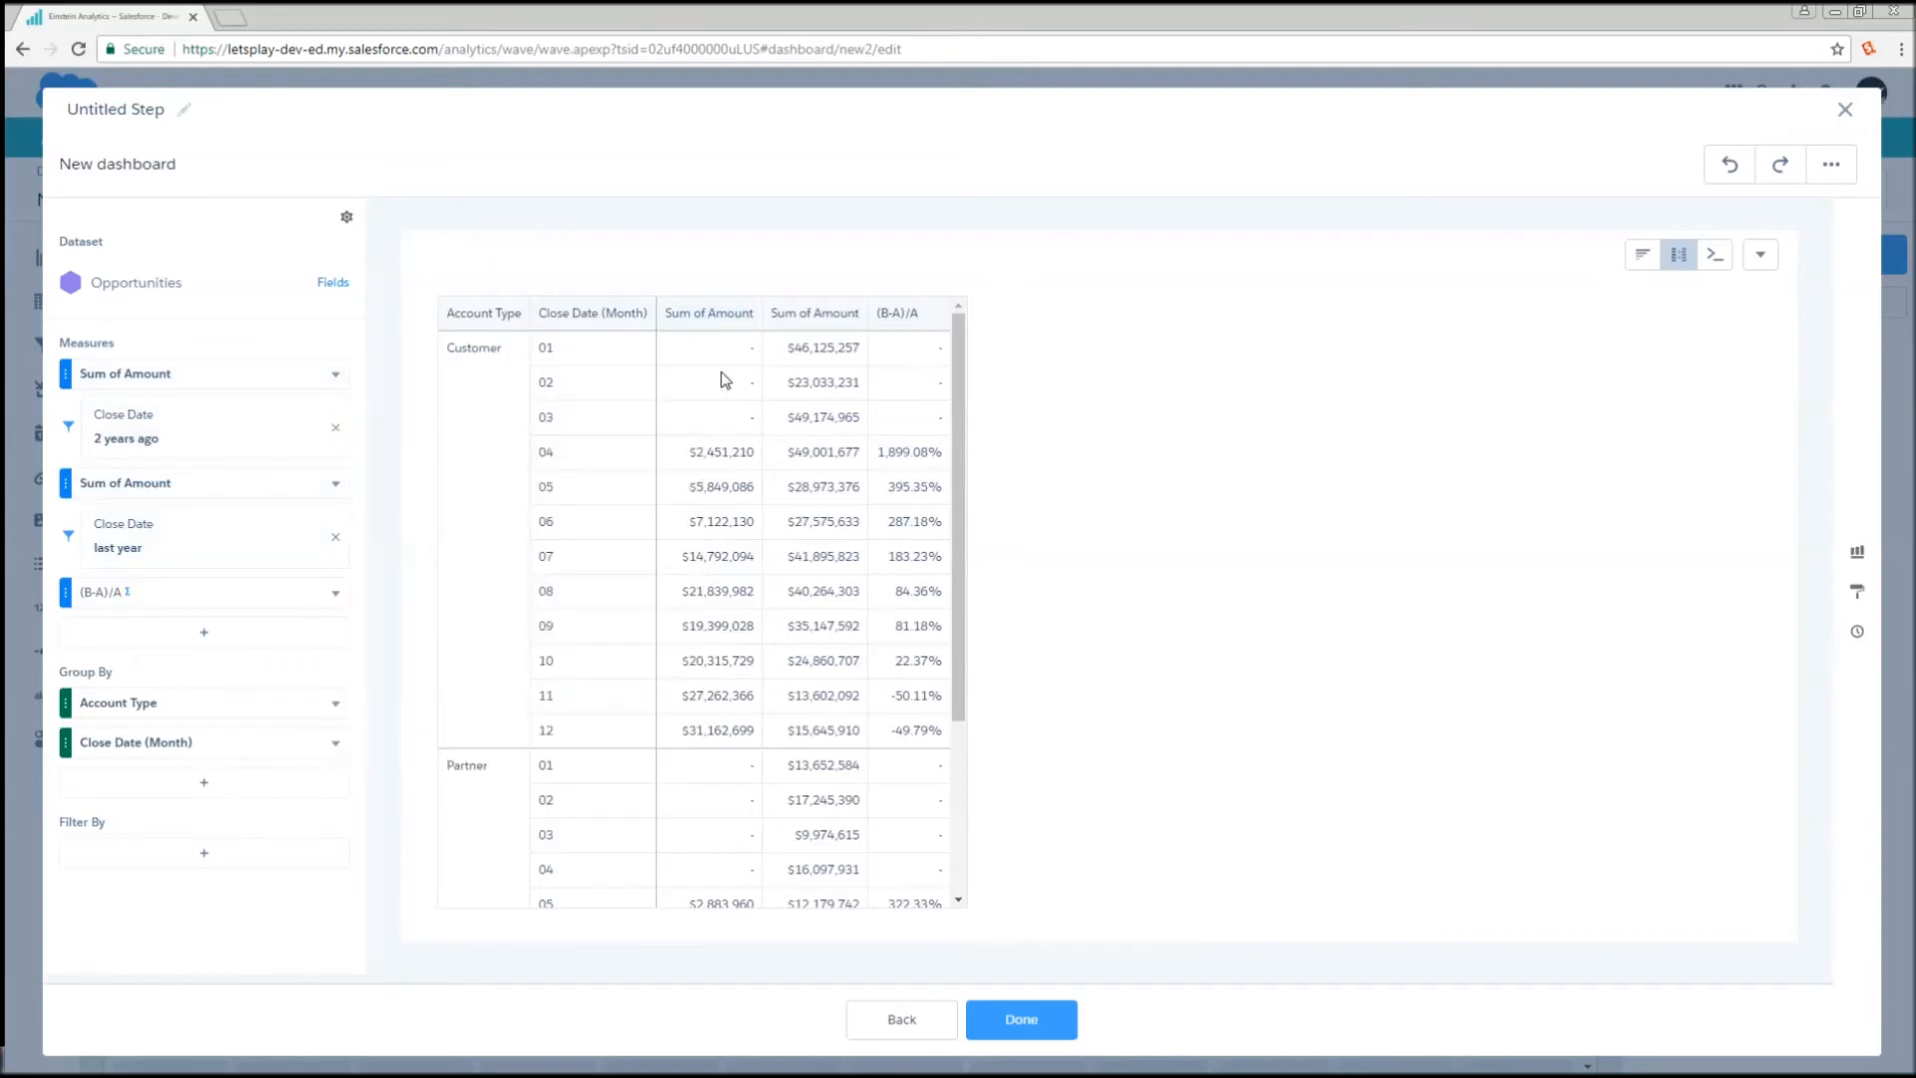
{"action": "mouse_move", "coordinate": [729, 445]}
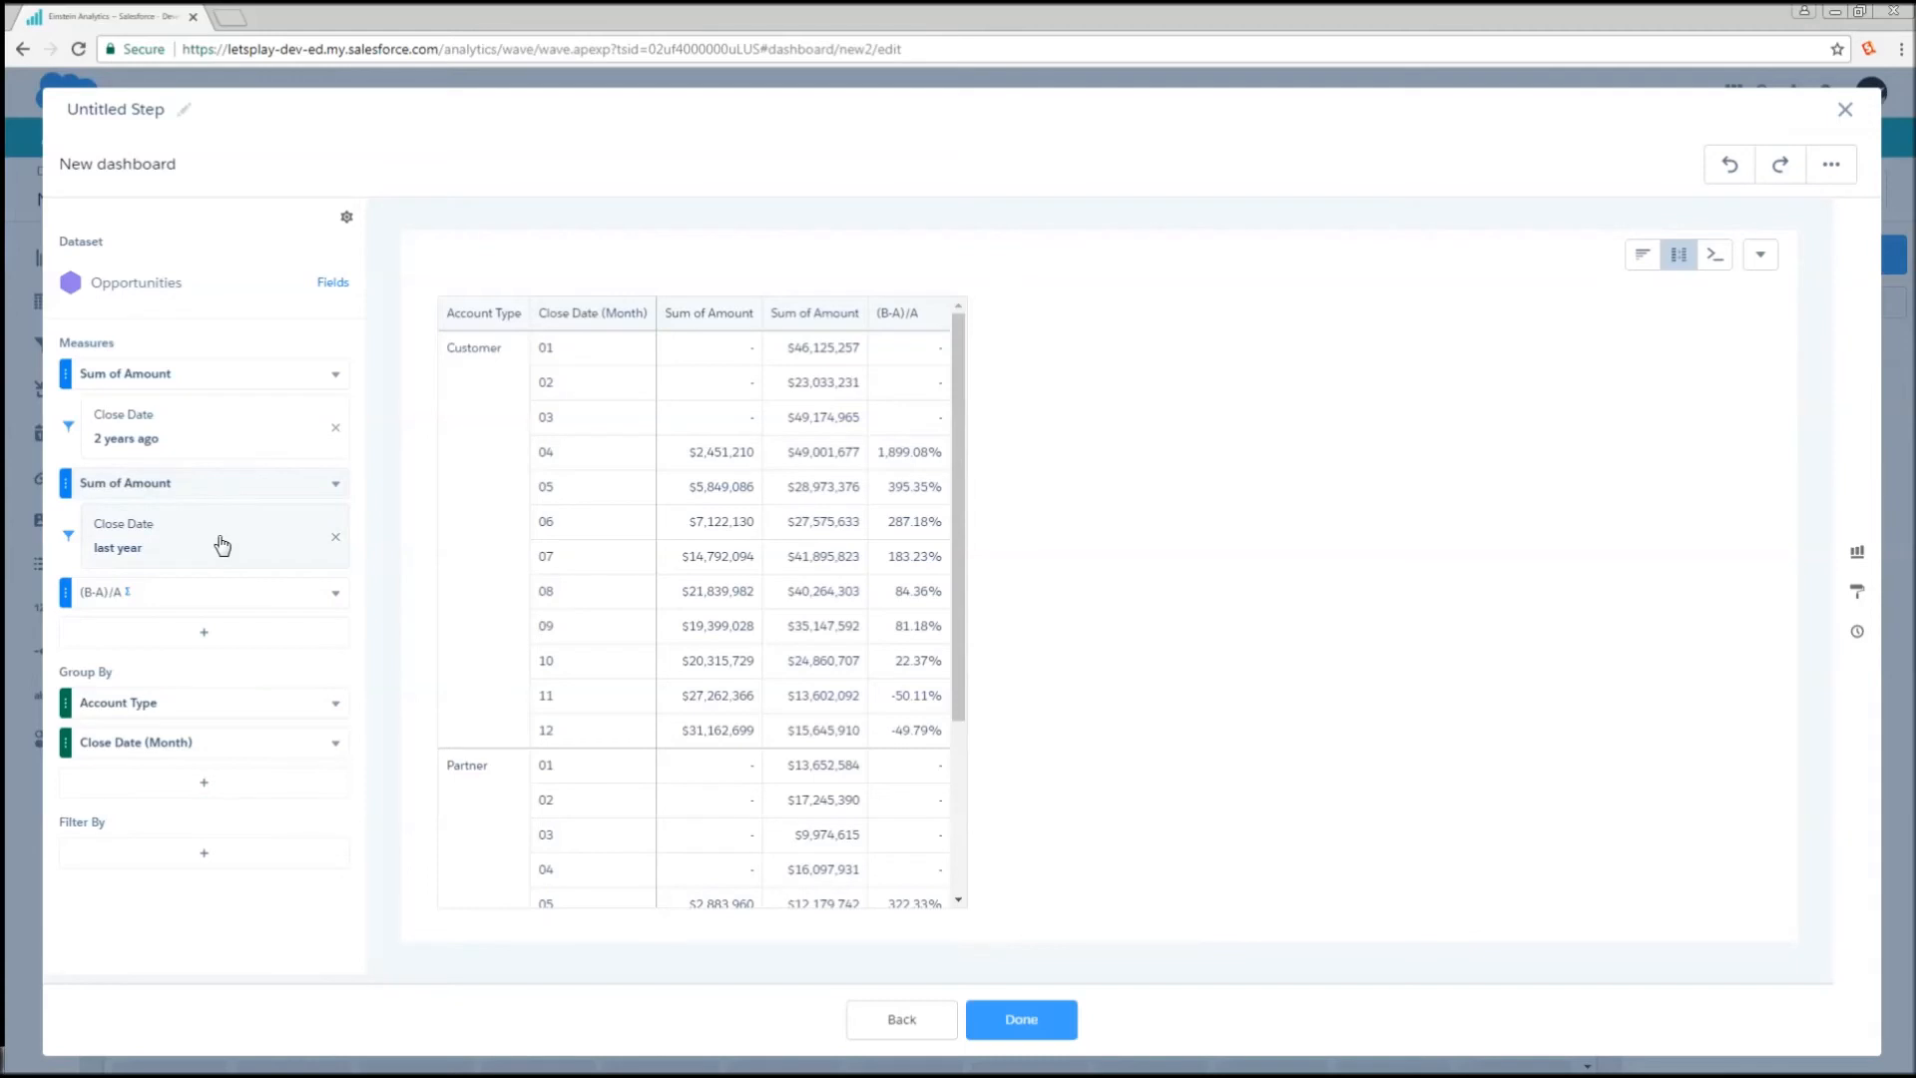
{"action": "left_click", "coordinate": [118, 548]}
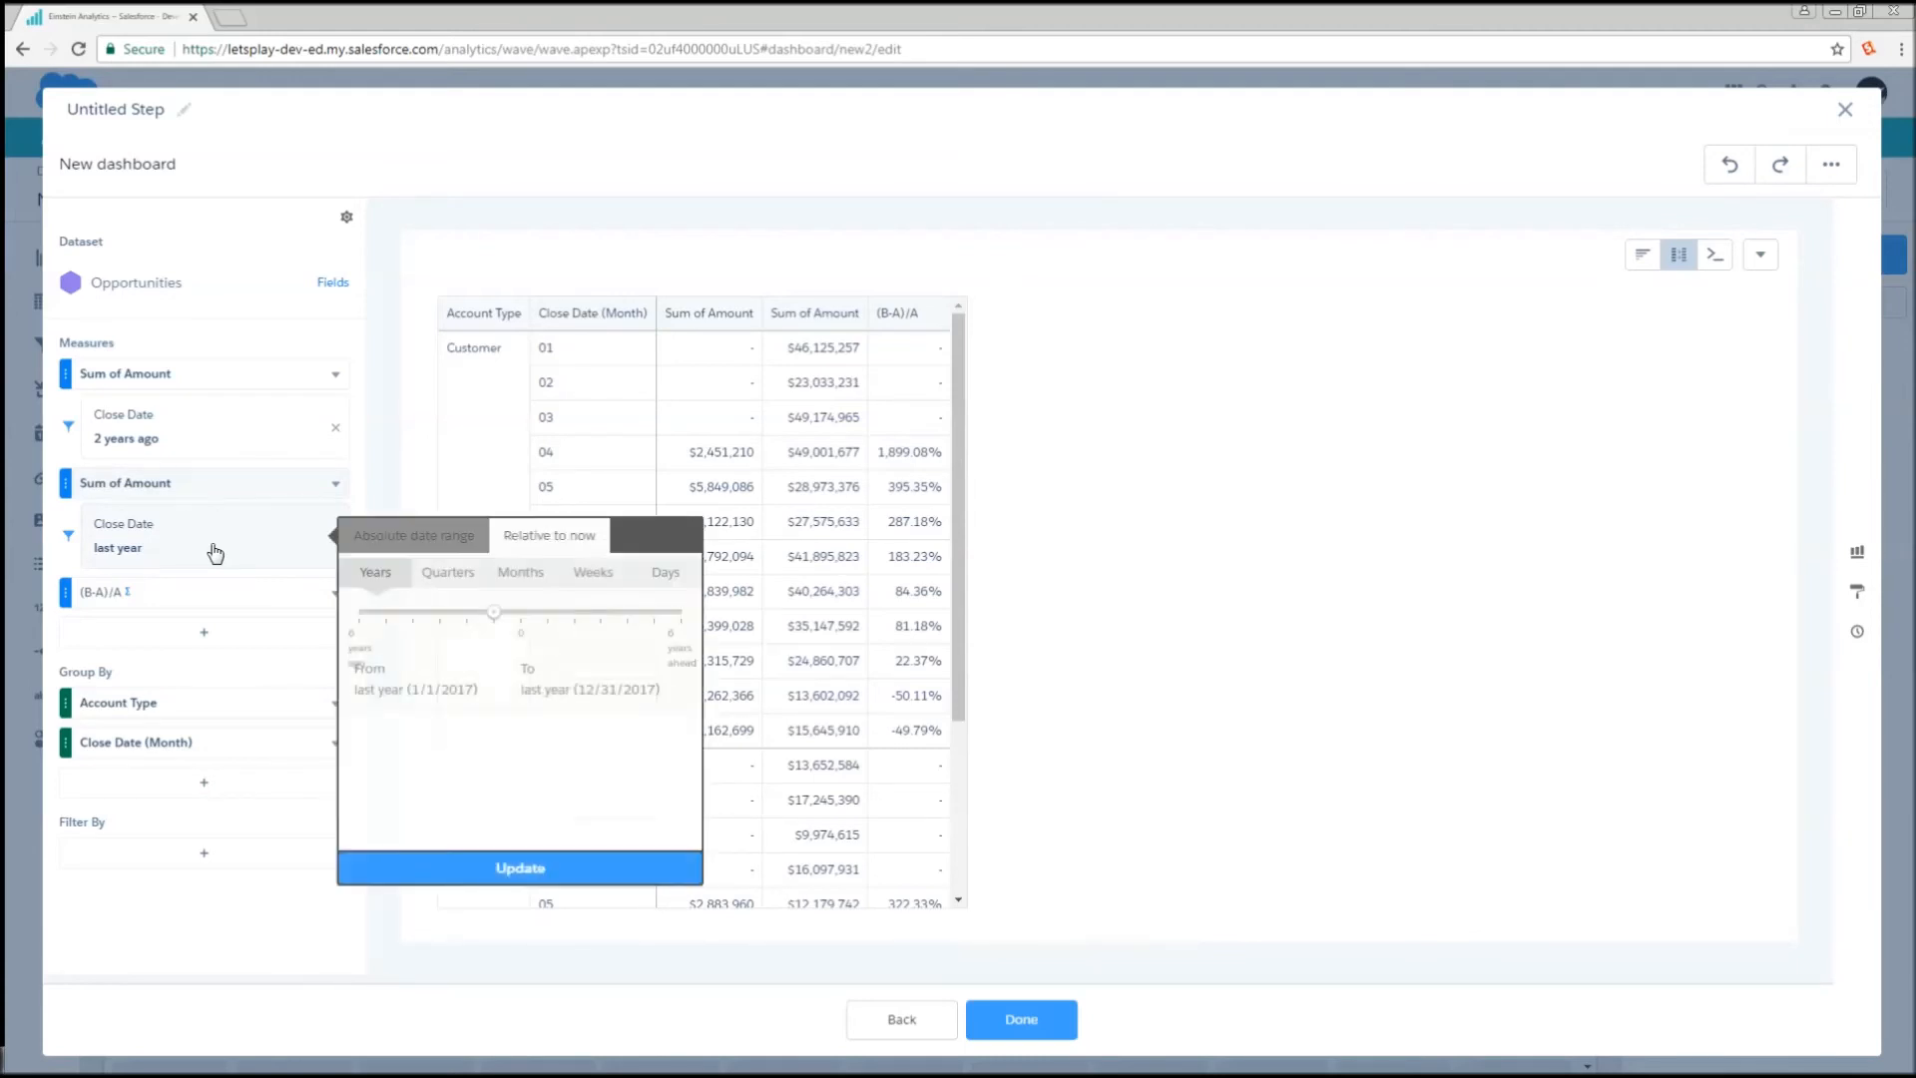
{"action": "left_click", "coordinate": [518, 867]}
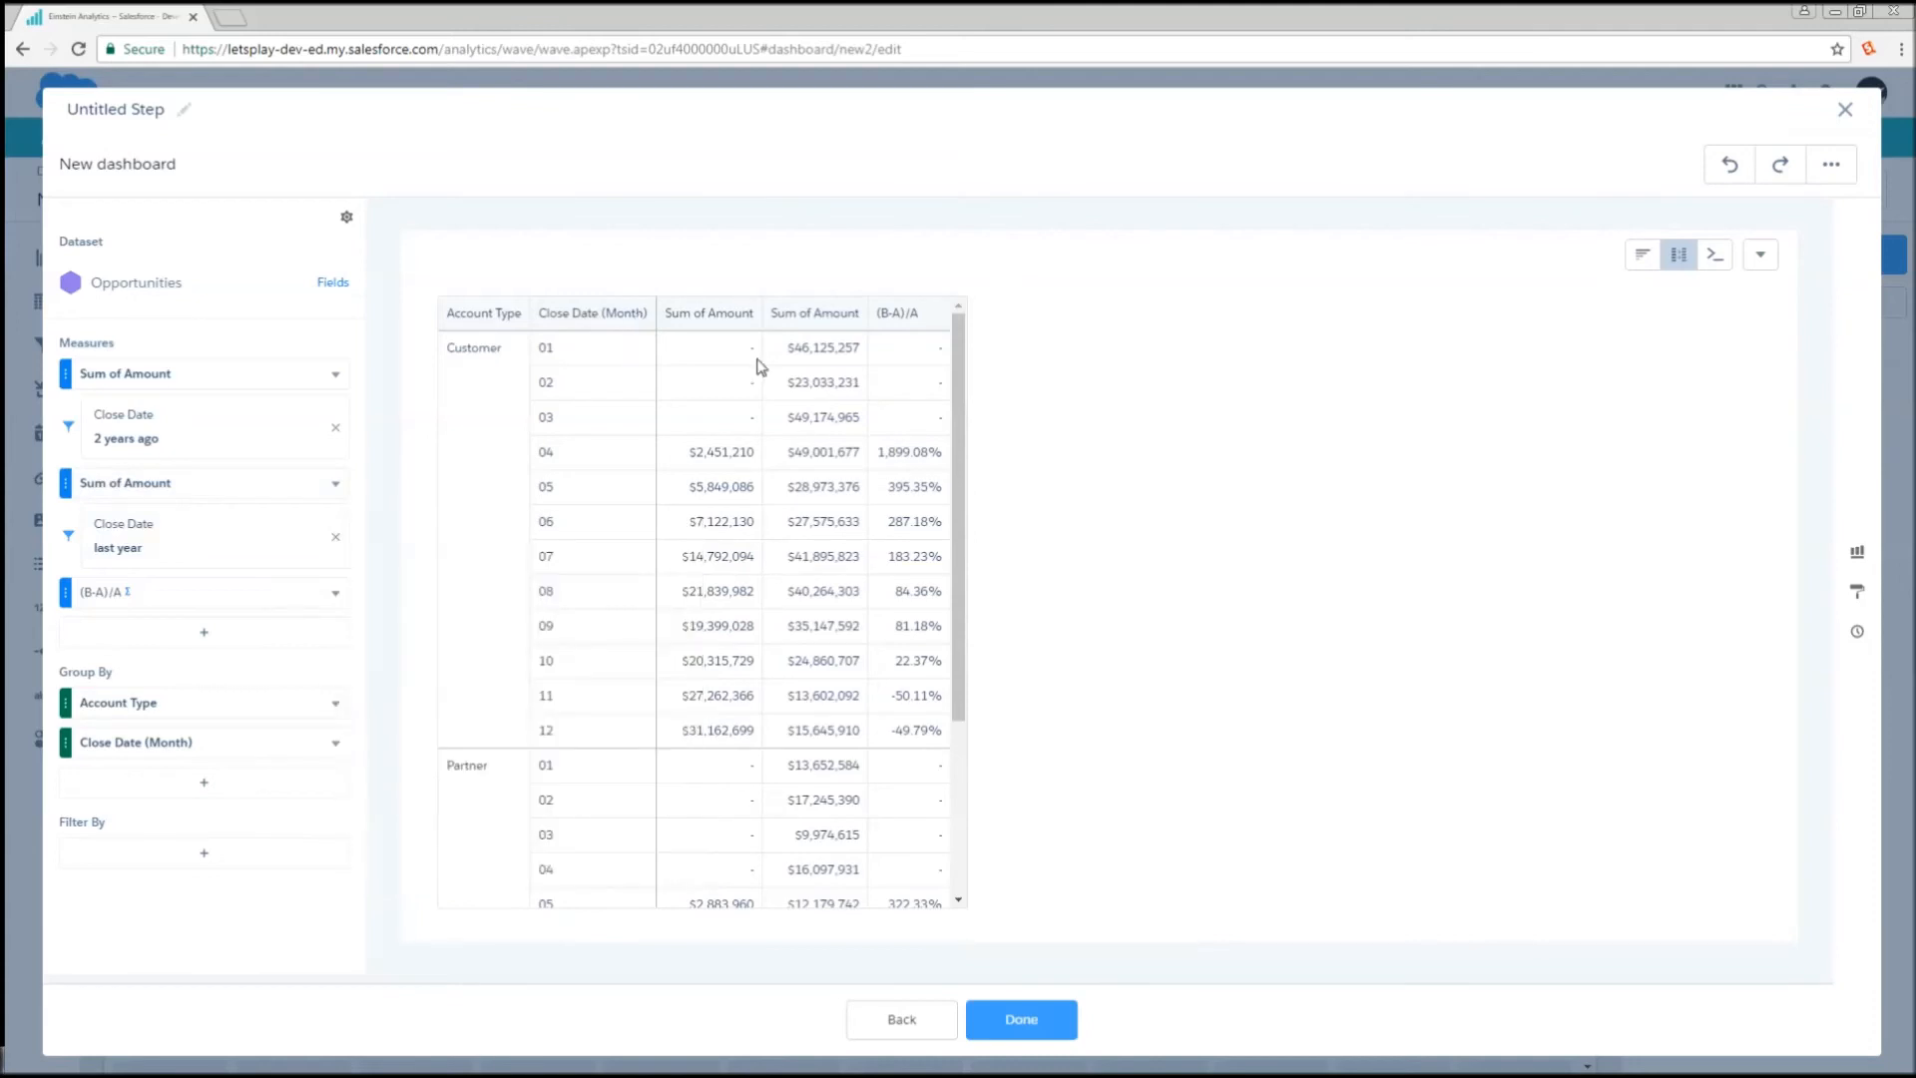
{"action": "mouse_move", "coordinate": [885, 333]}
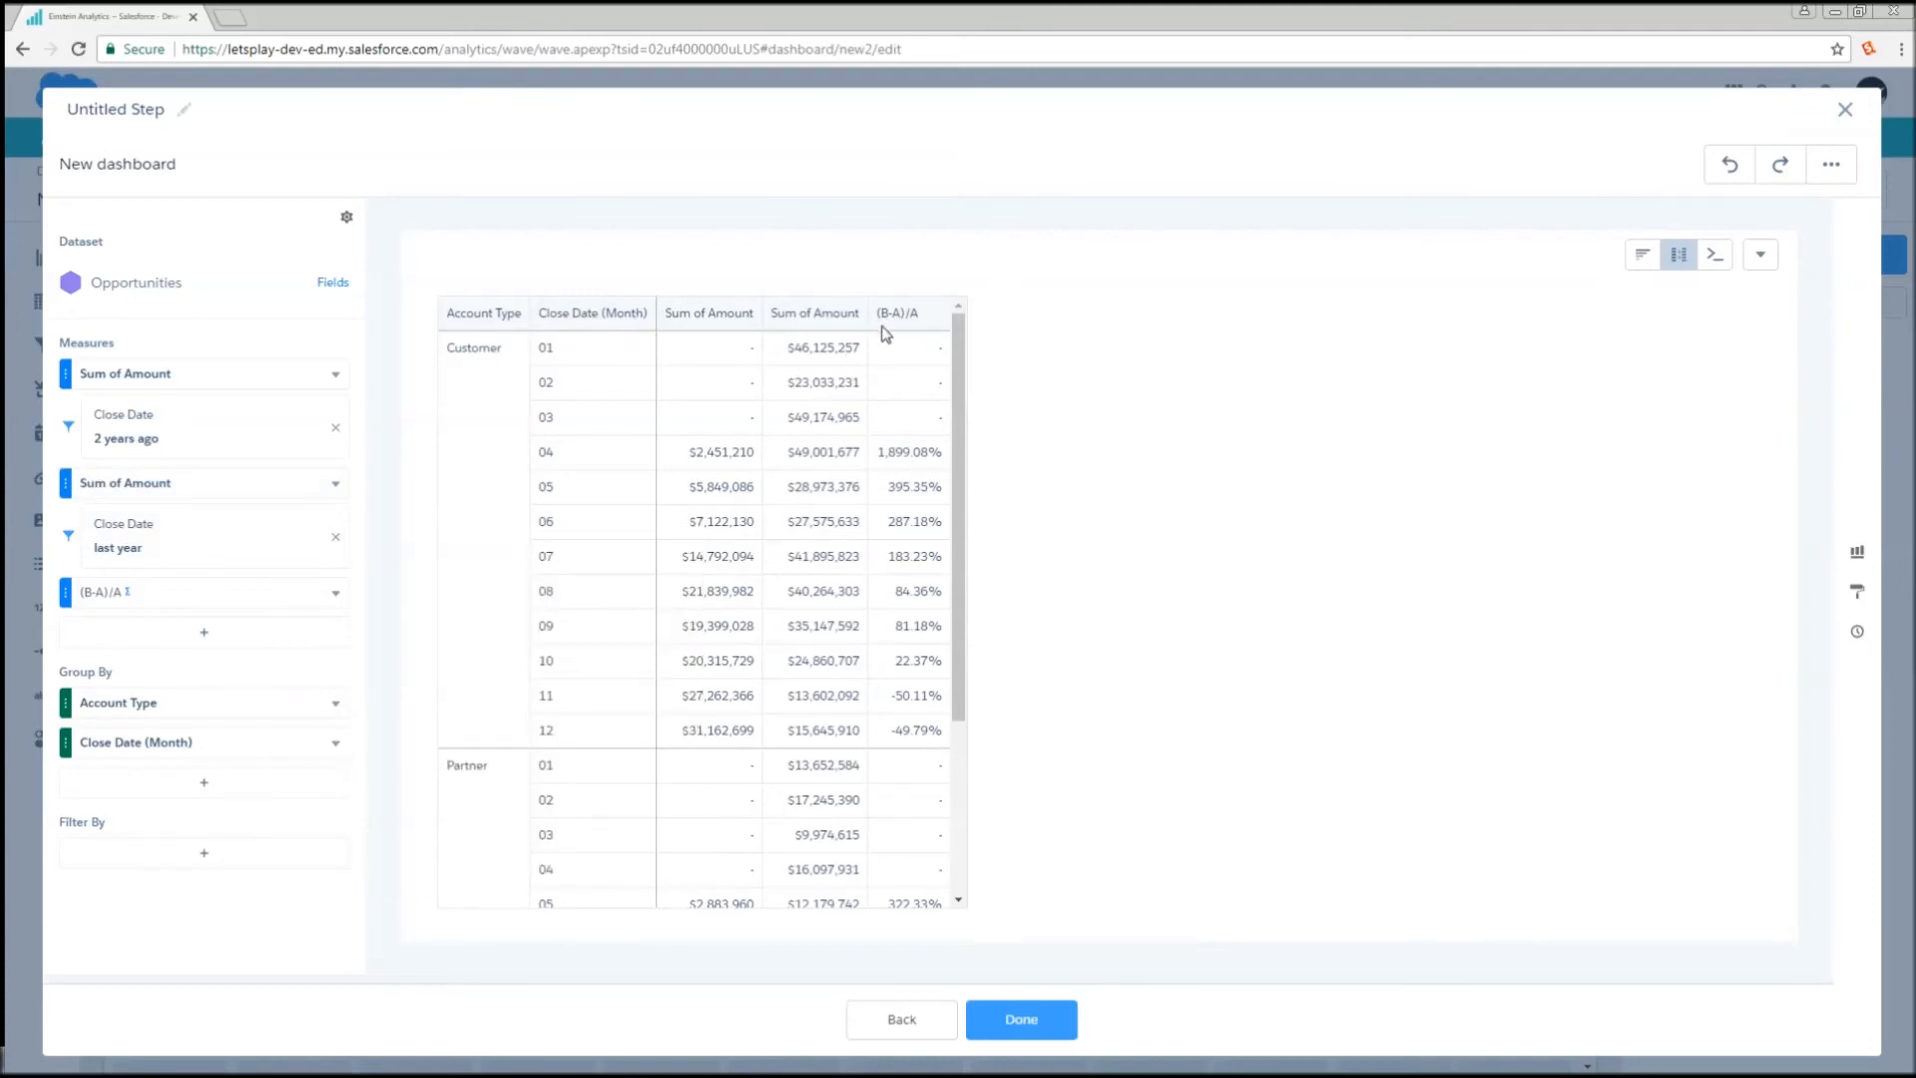
{"action": "mouse_move", "coordinate": [905, 332]}
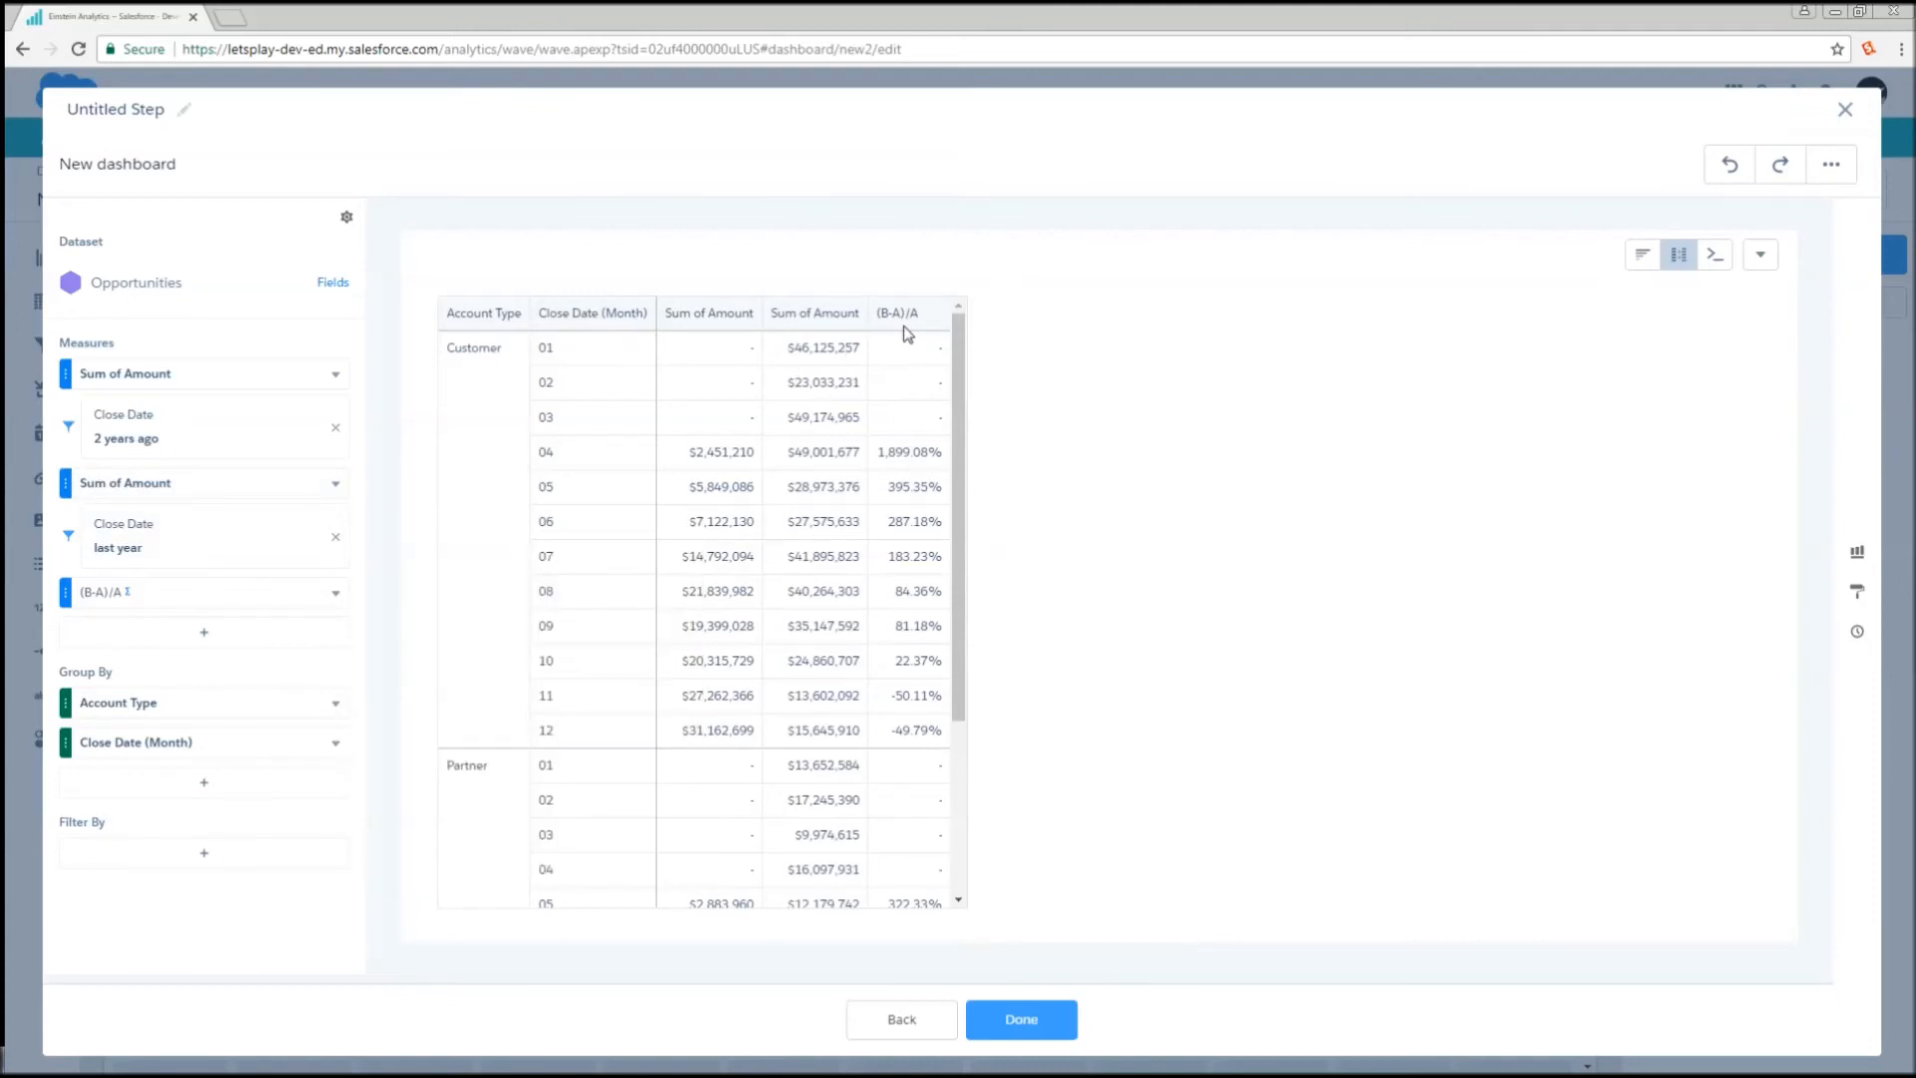
{"action": "mouse_move", "coordinate": [731, 436]}
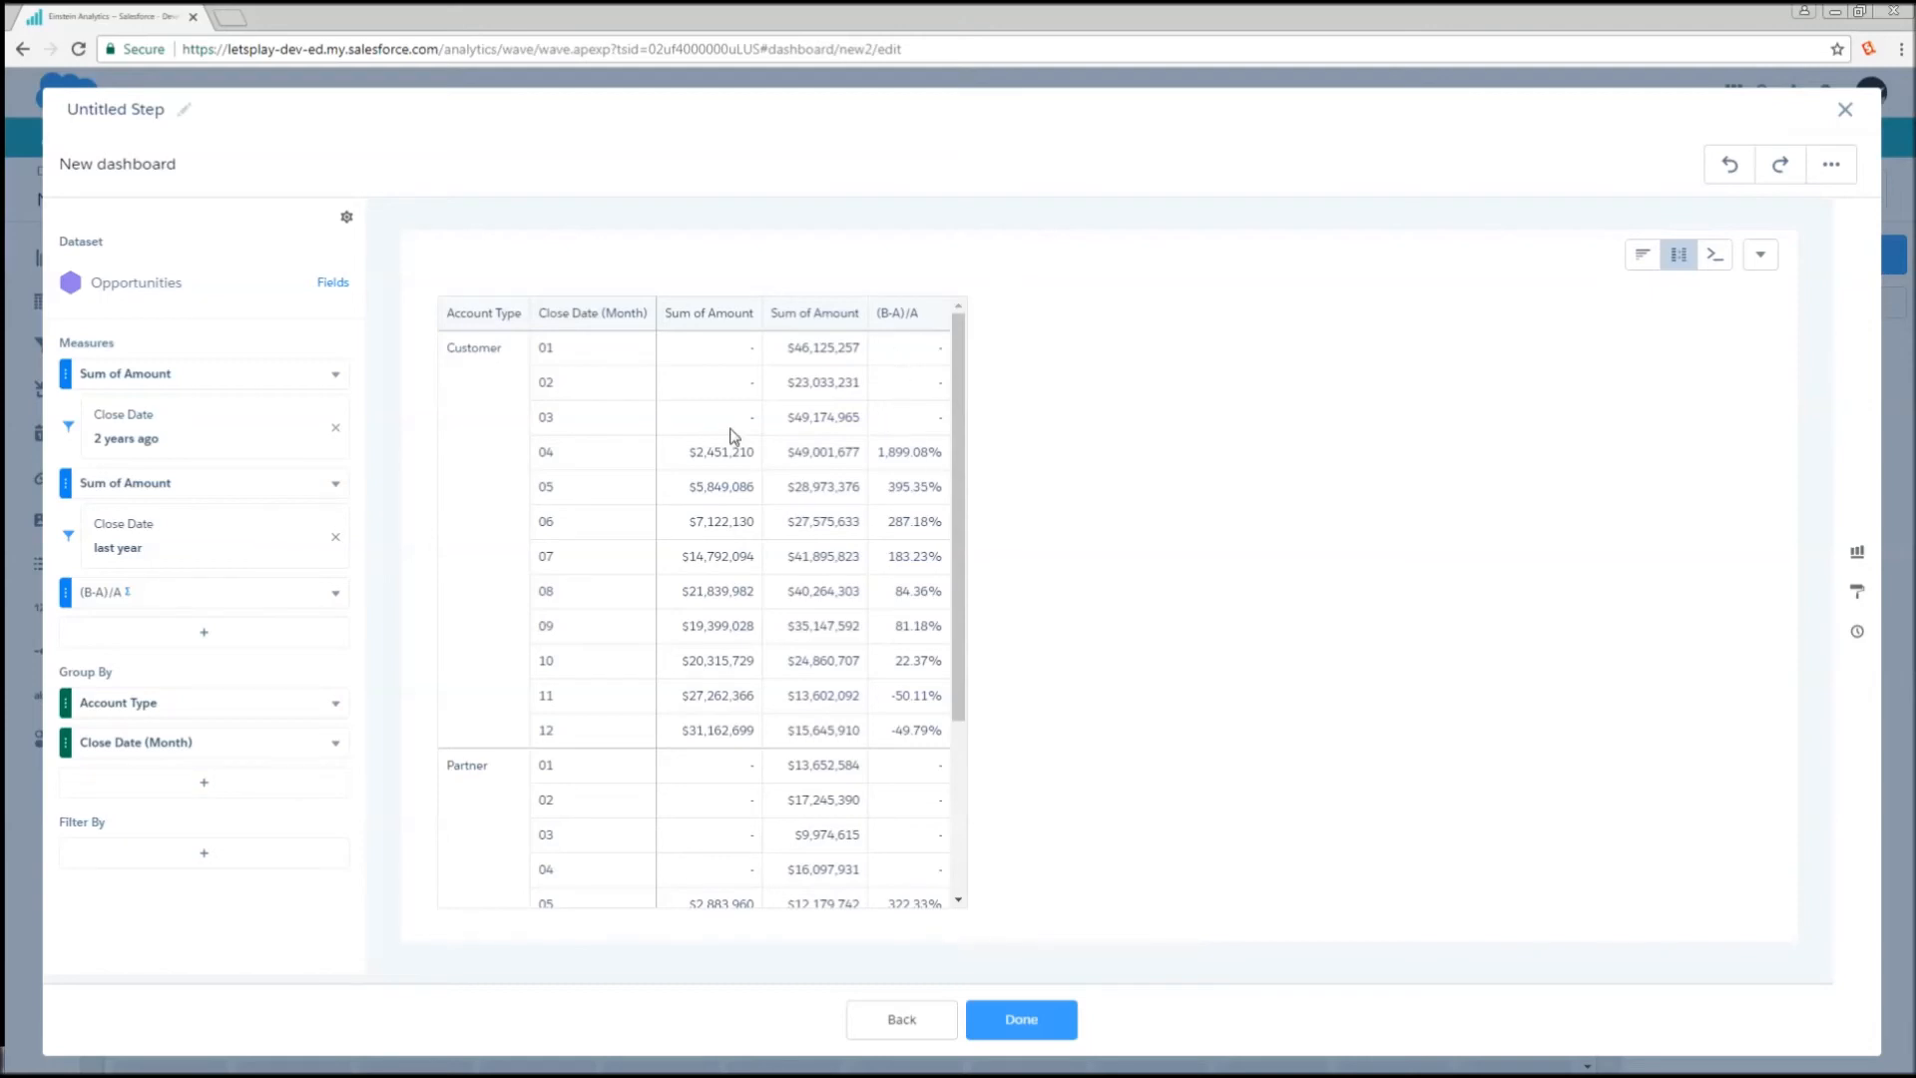
{"action": "mouse_move", "coordinate": [1118, 636]}
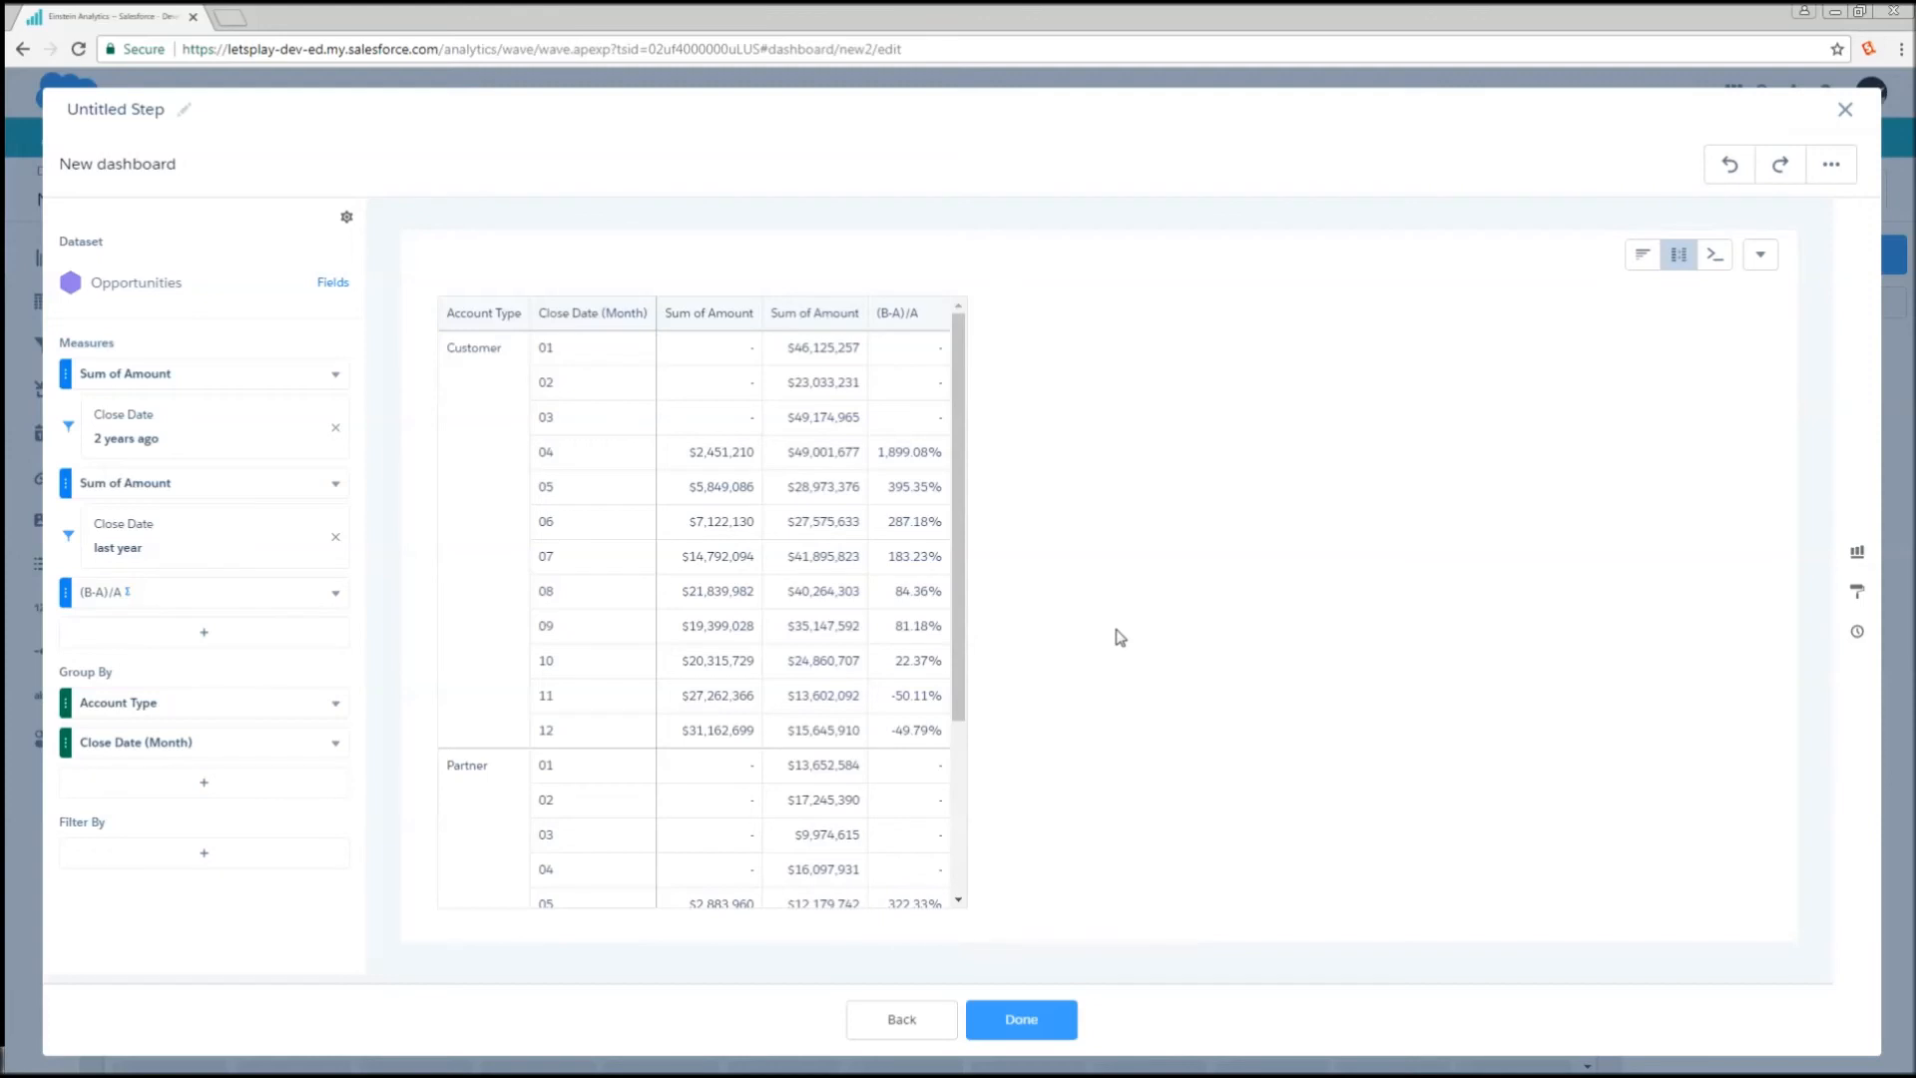
{"action": "mouse_move", "coordinate": [1063, 603]}
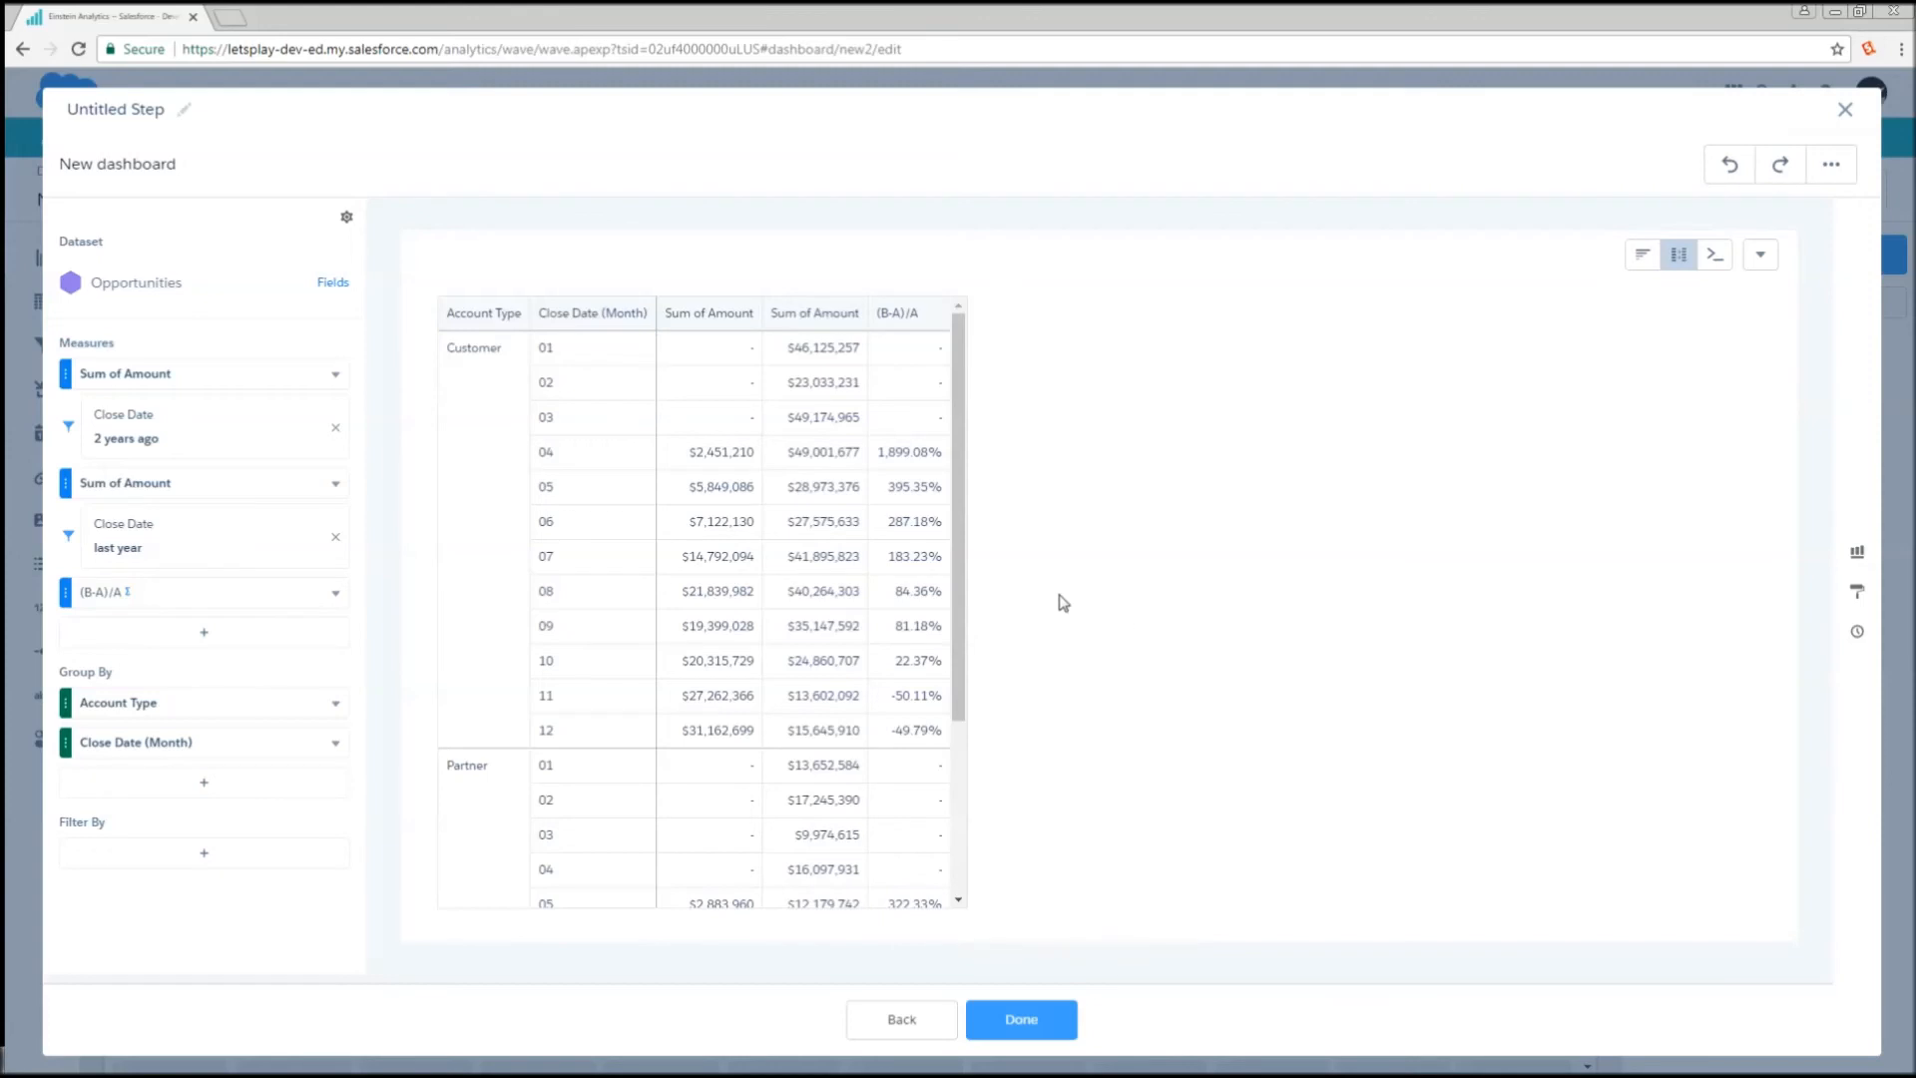
{"action": "mouse_move", "coordinate": [1719, 284]}
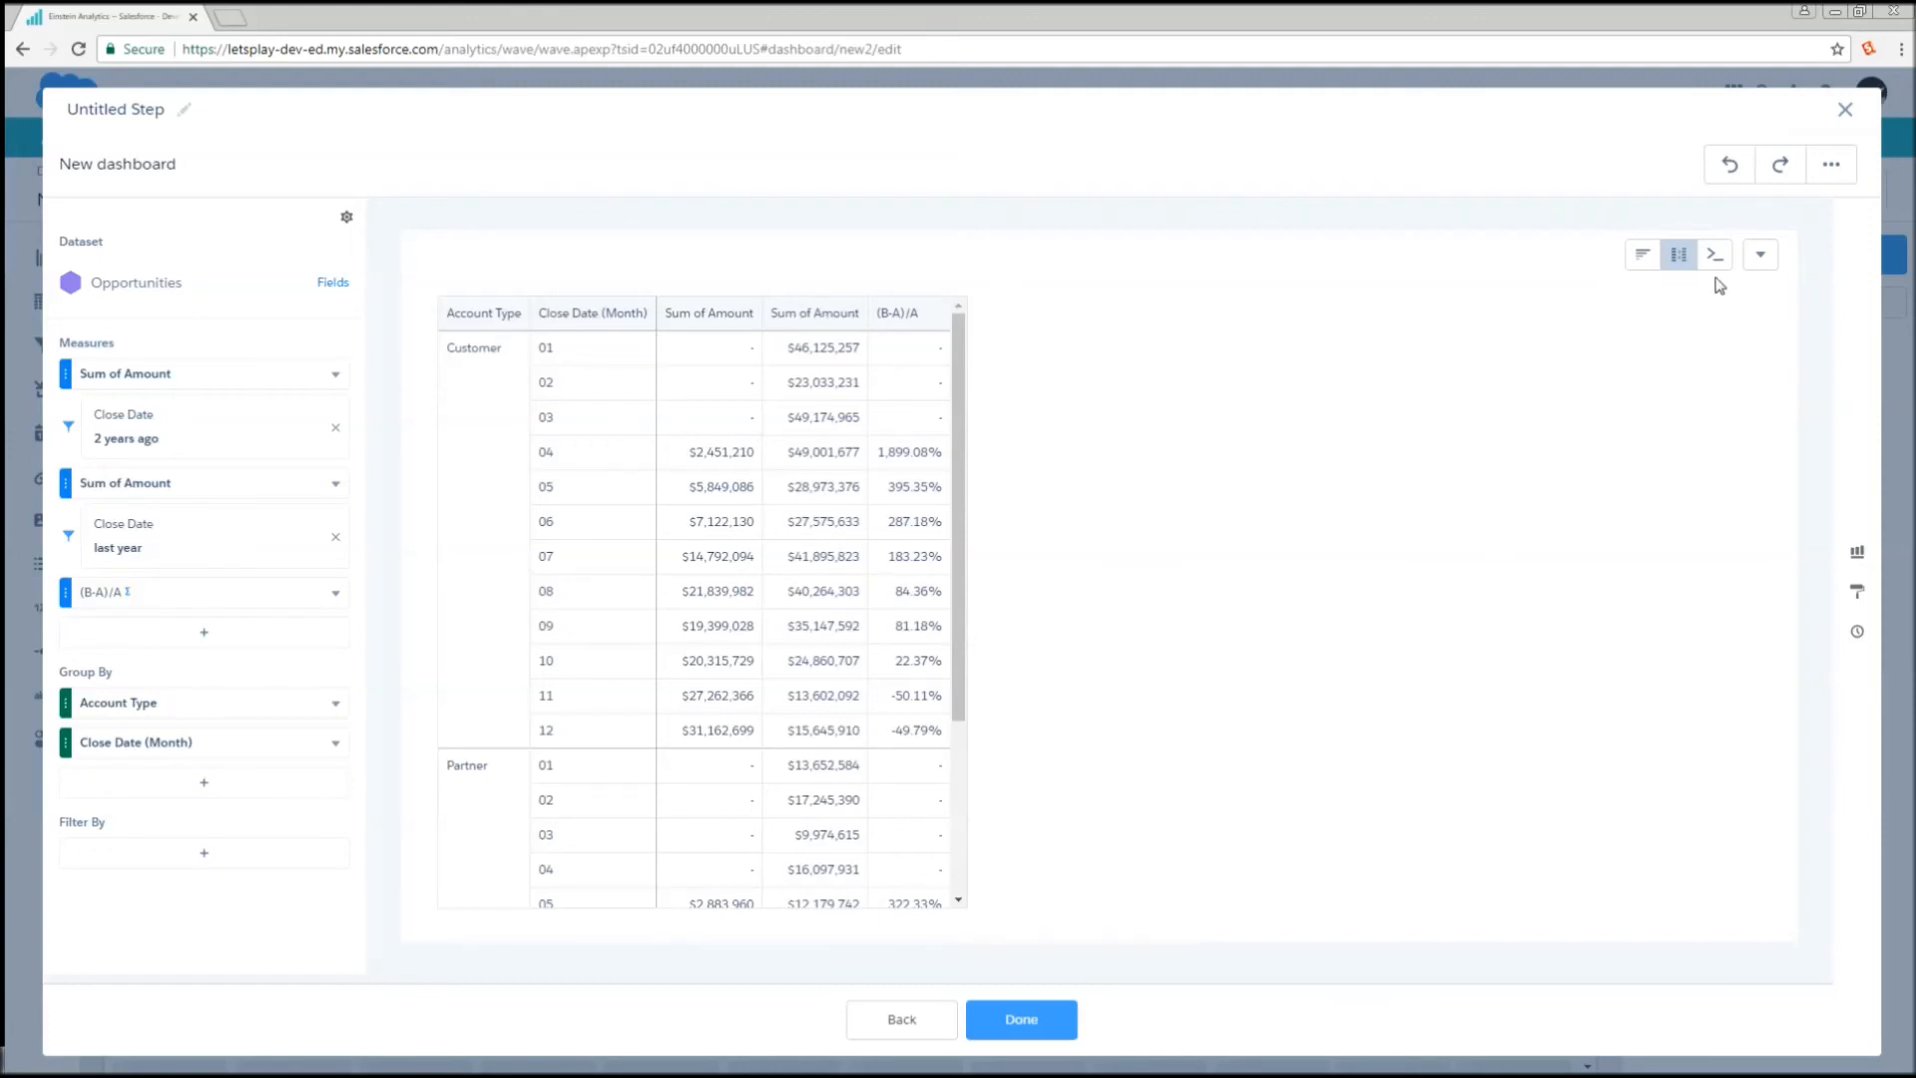
- Open the year-over-year SAQL and walk through grouping of both streams and coalesced Account.Type
{"action": "left_click", "coordinate": [1758, 255]}
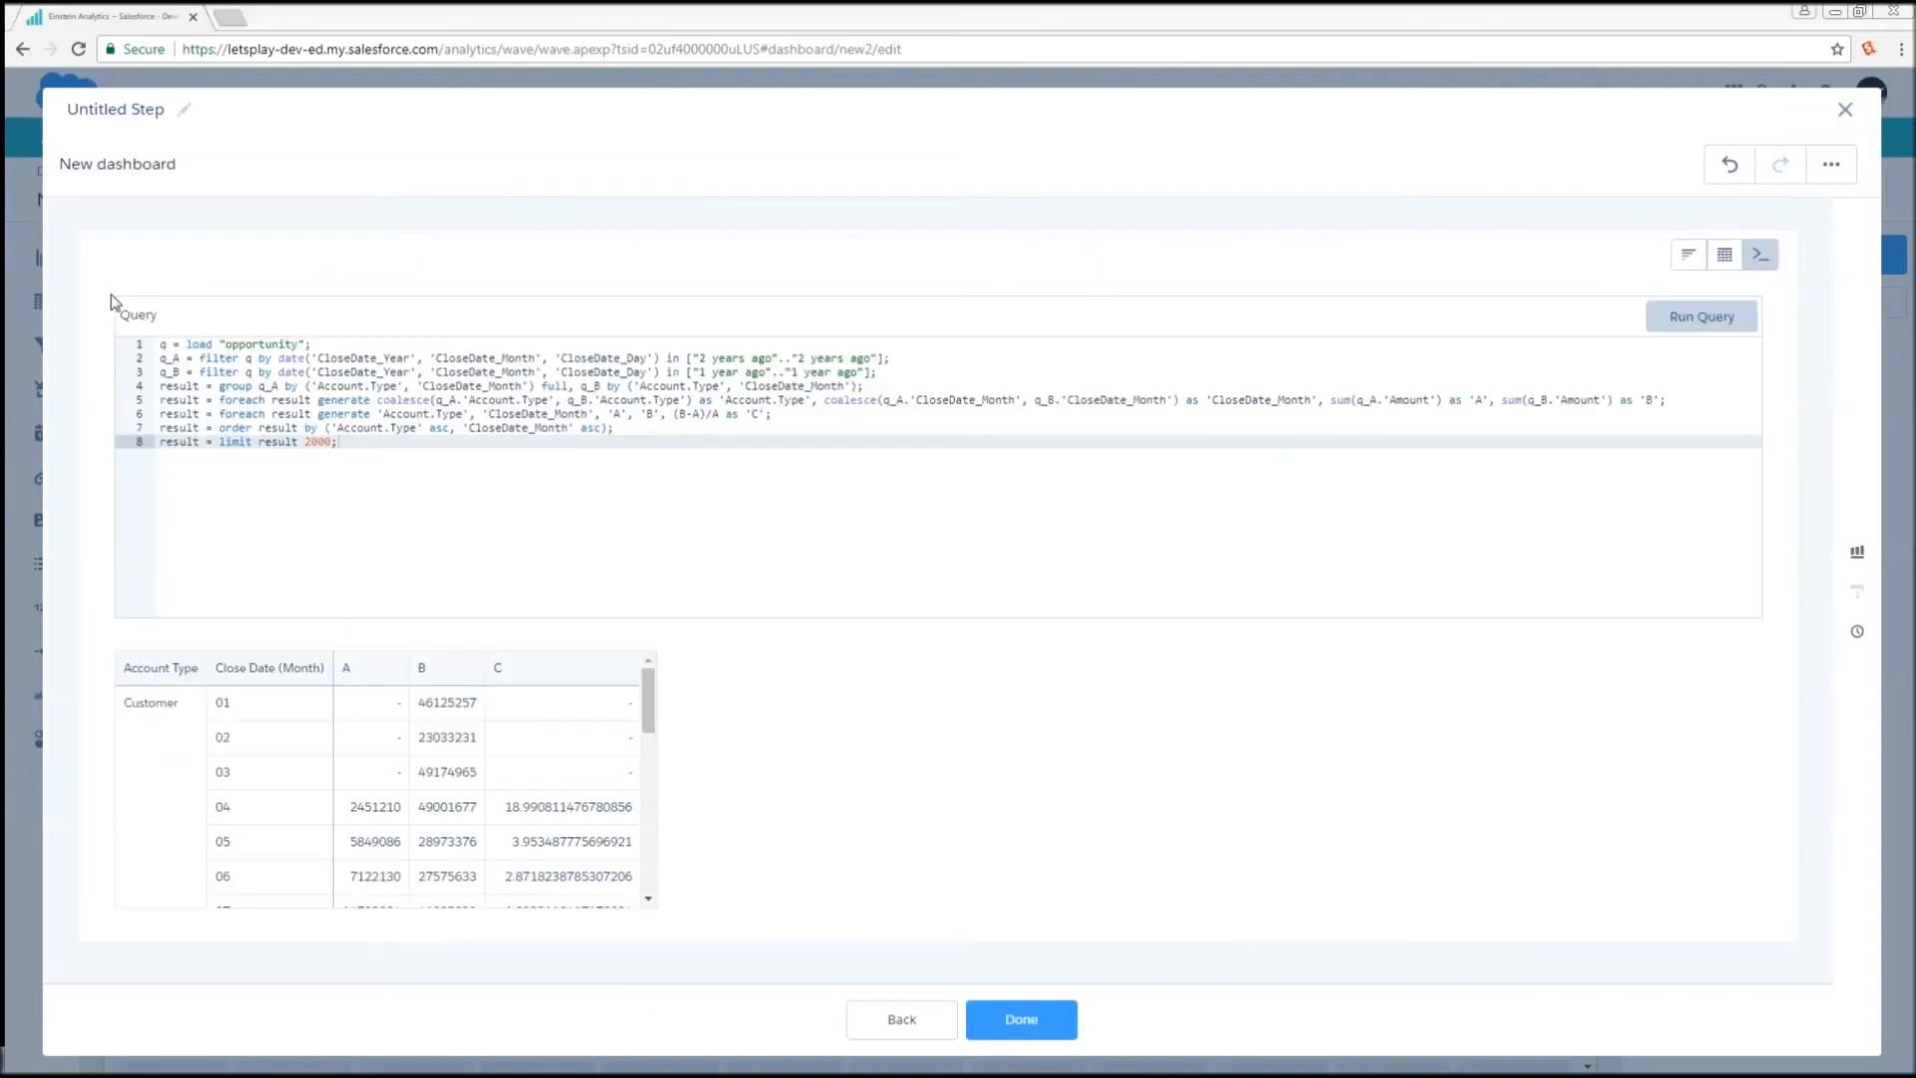
{"action": "mouse_move", "coordinate": [153, 350]}
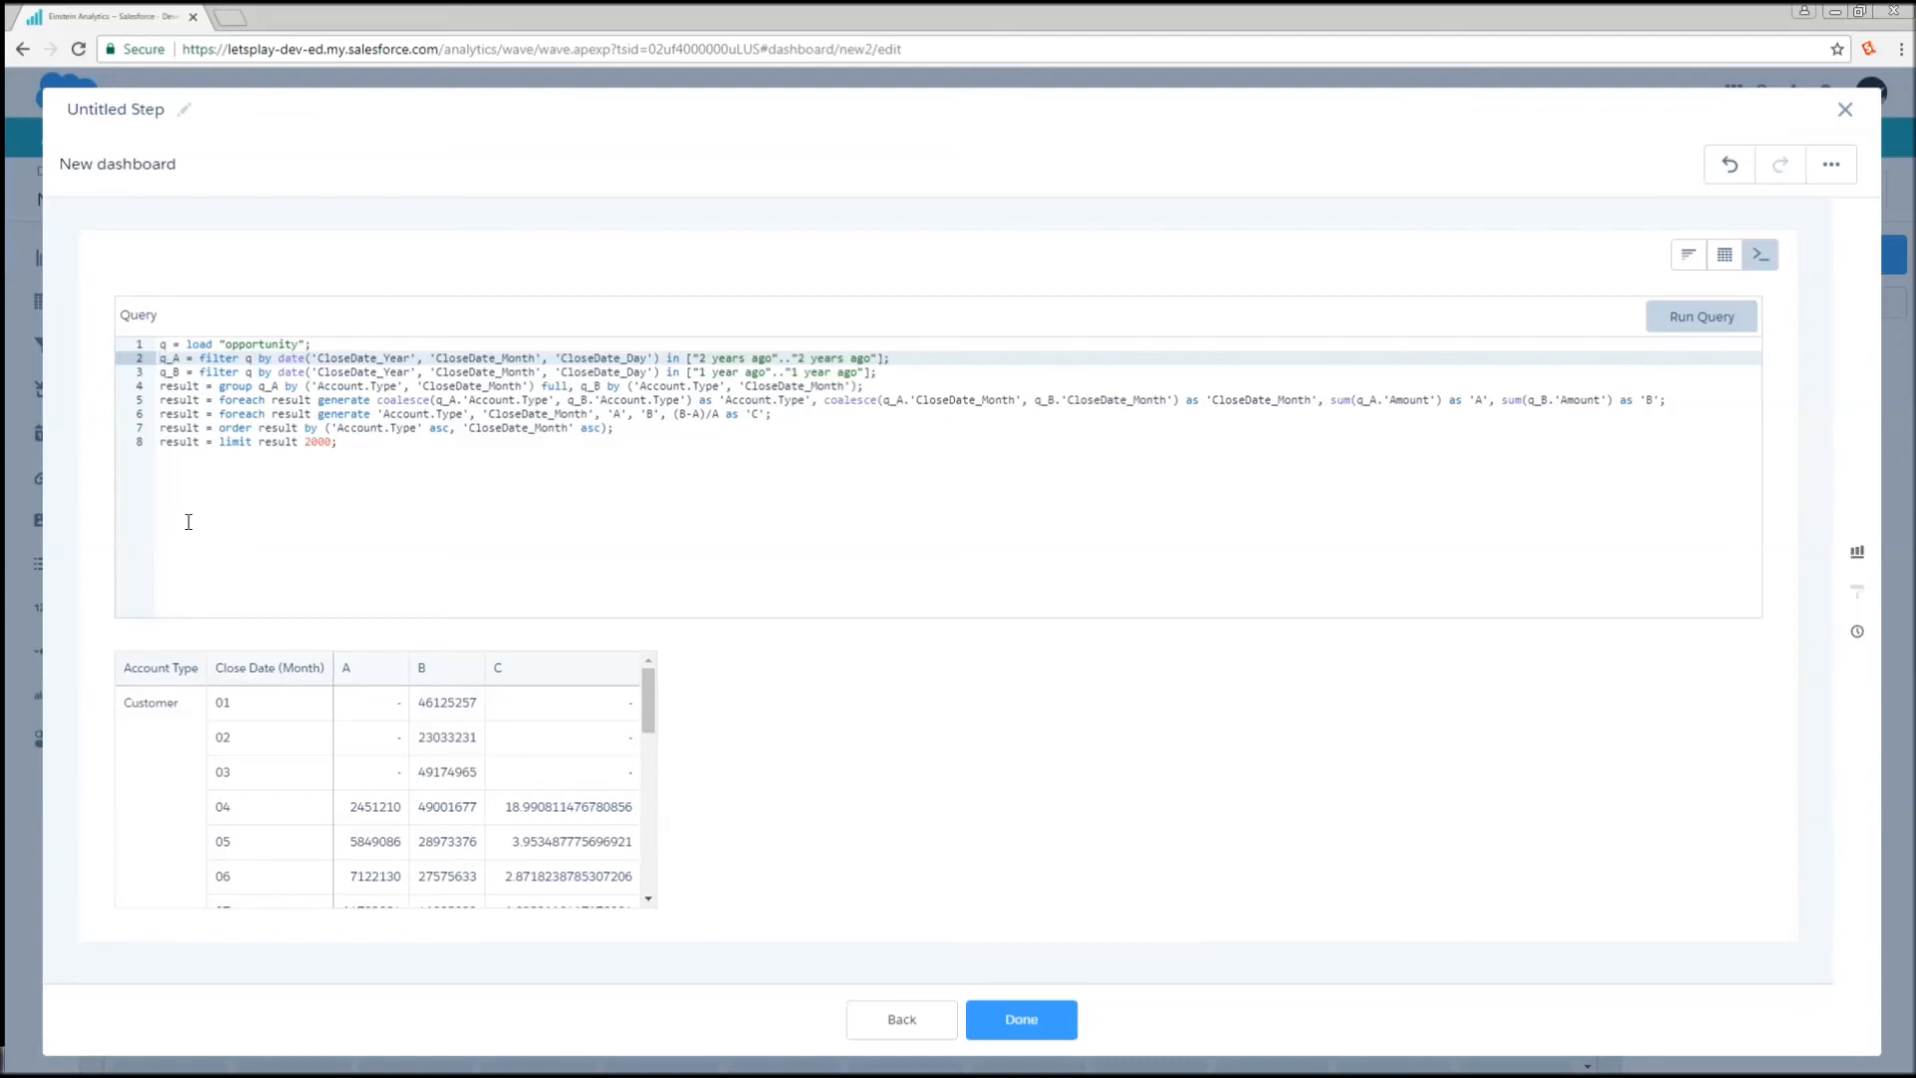
{"action": "left_click", "coordinate": [177, 386]}
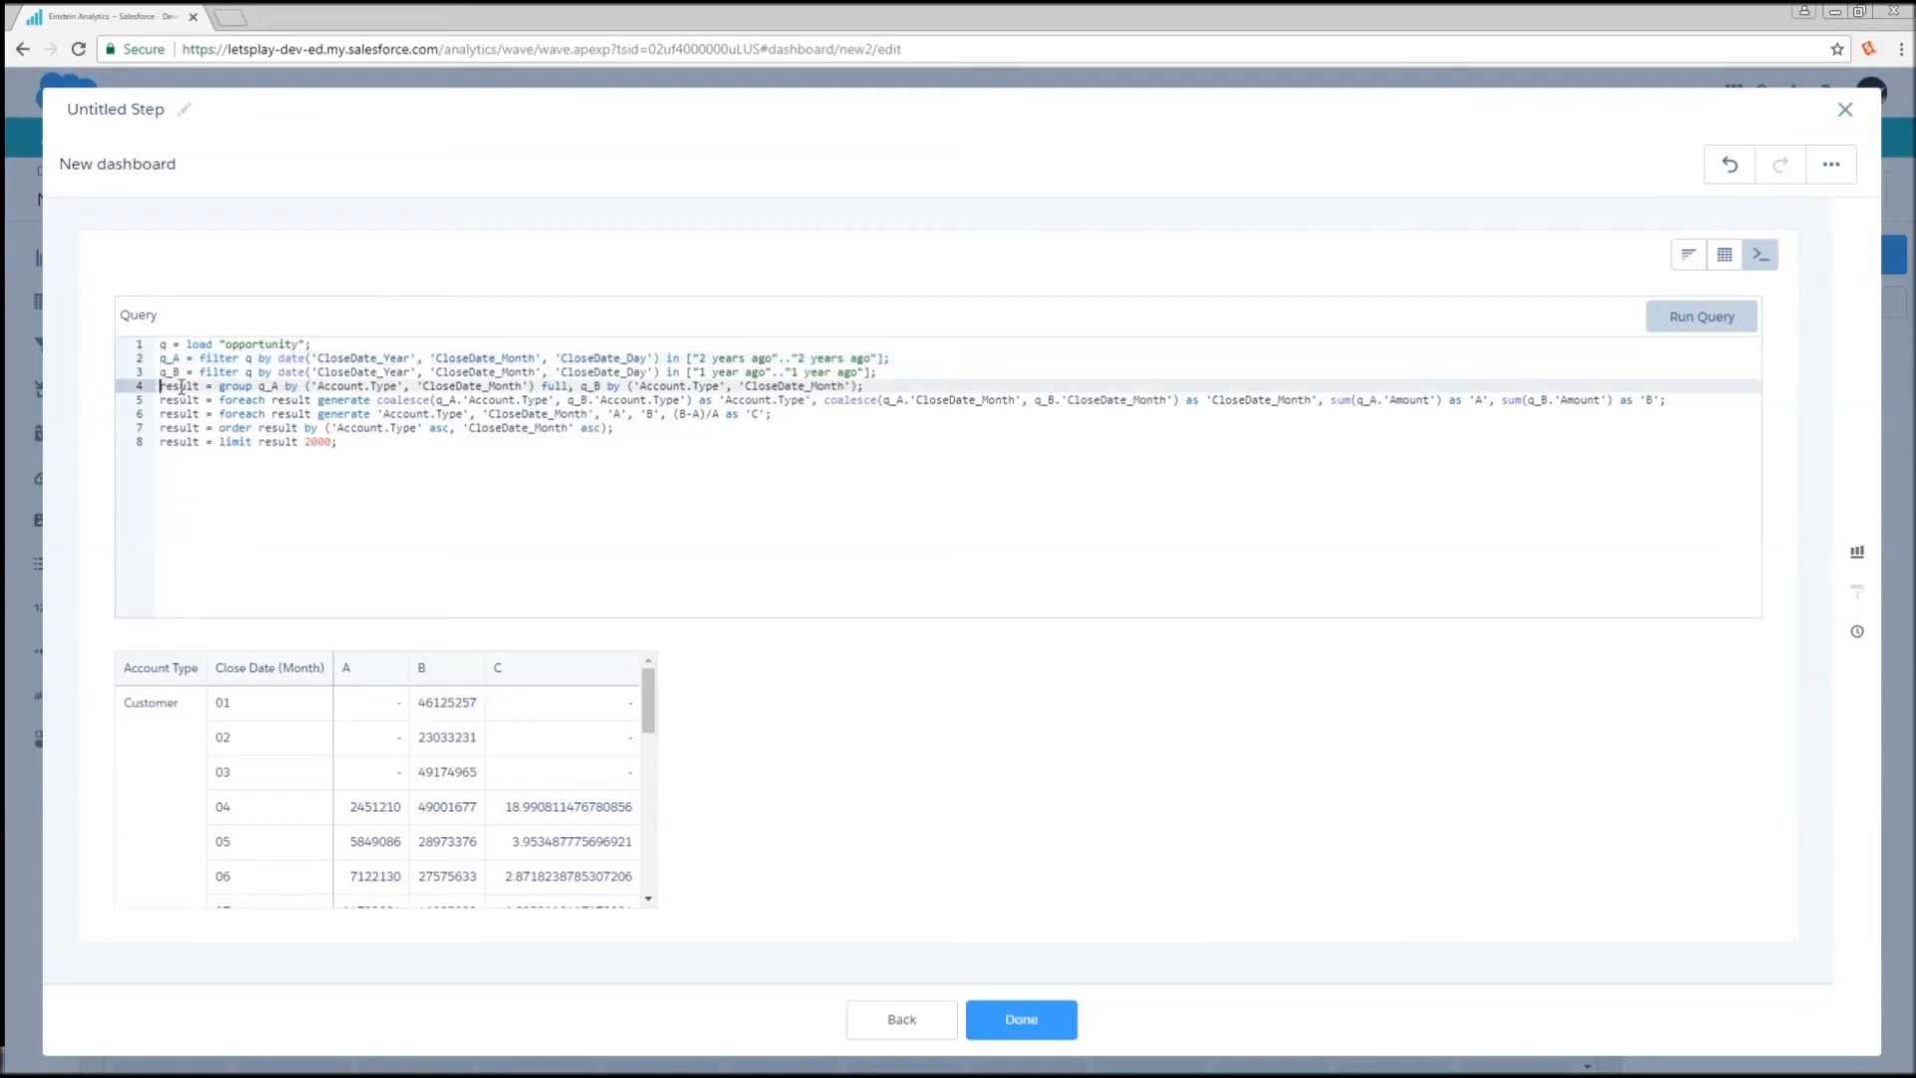
{"action": "left_click", "coordinate": [547, 371]}
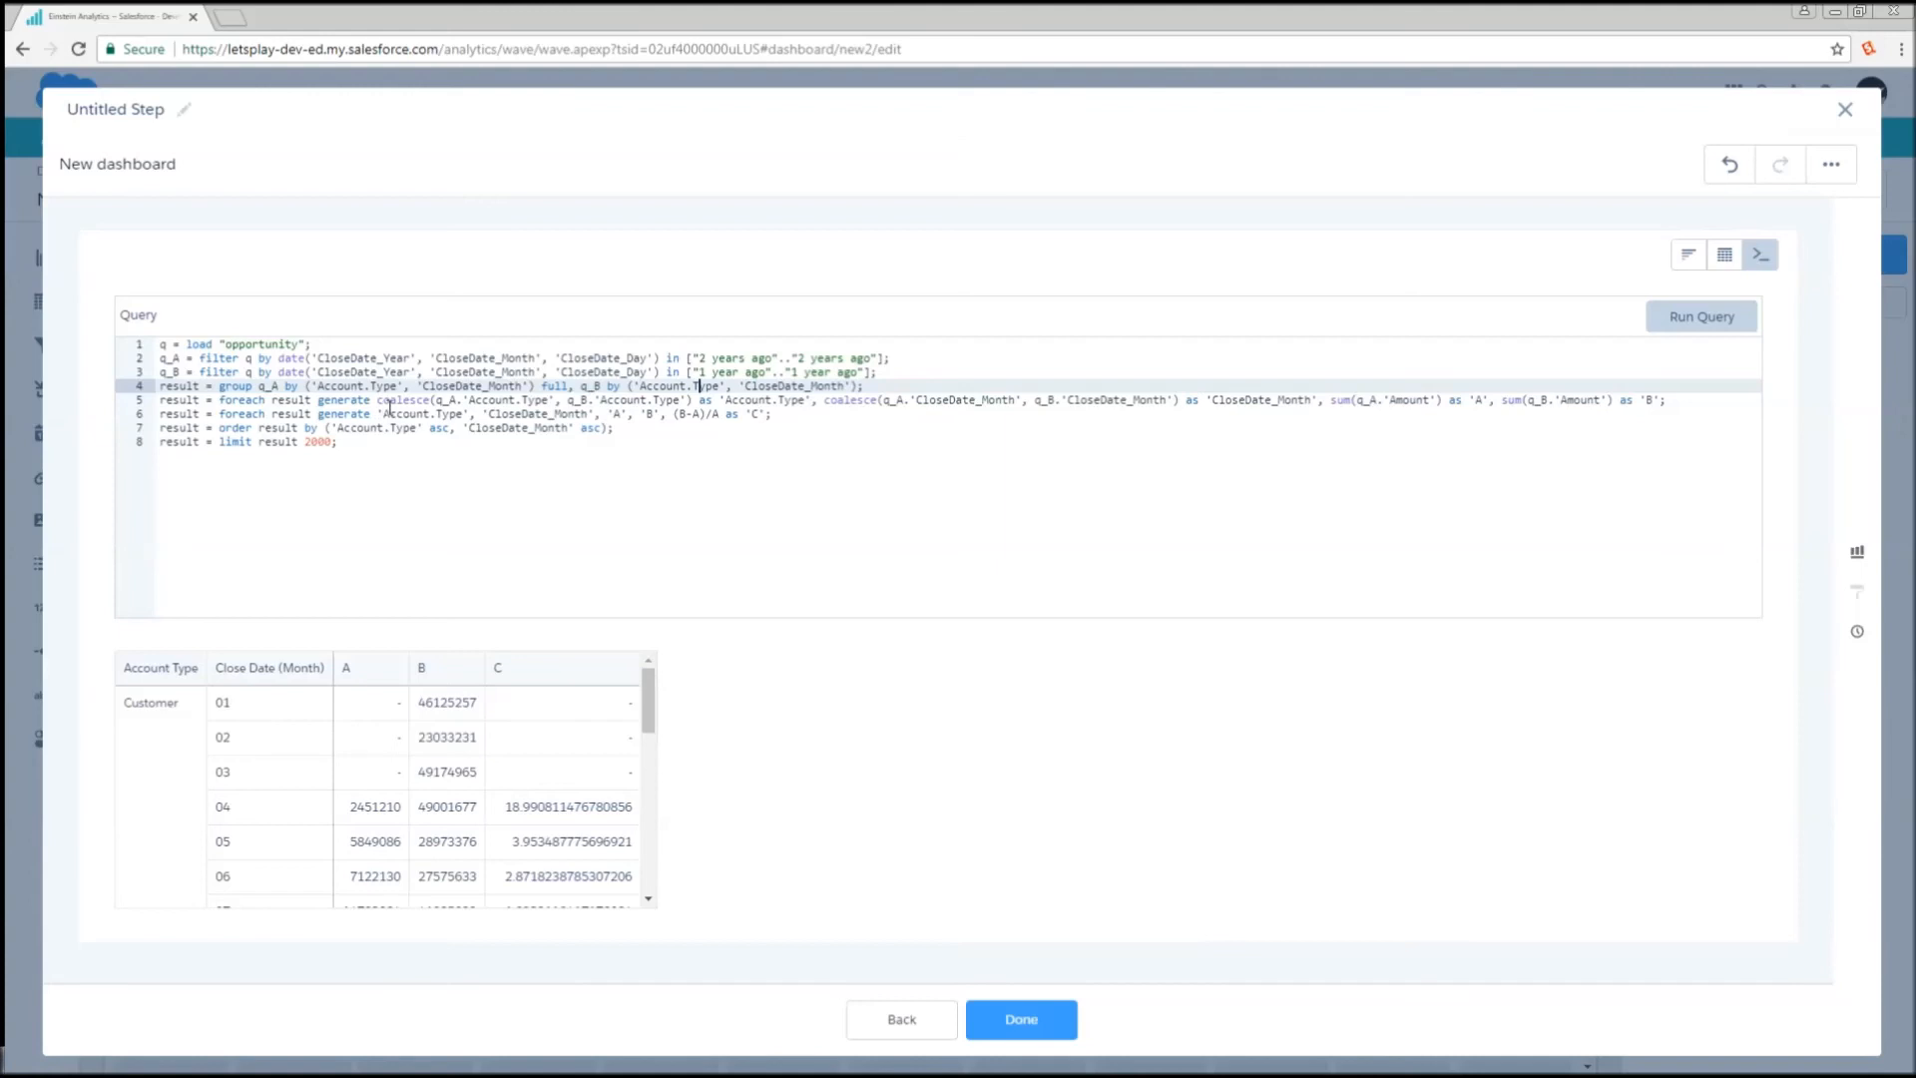
{"action": "left_click", "coordinate": [379, 399]}
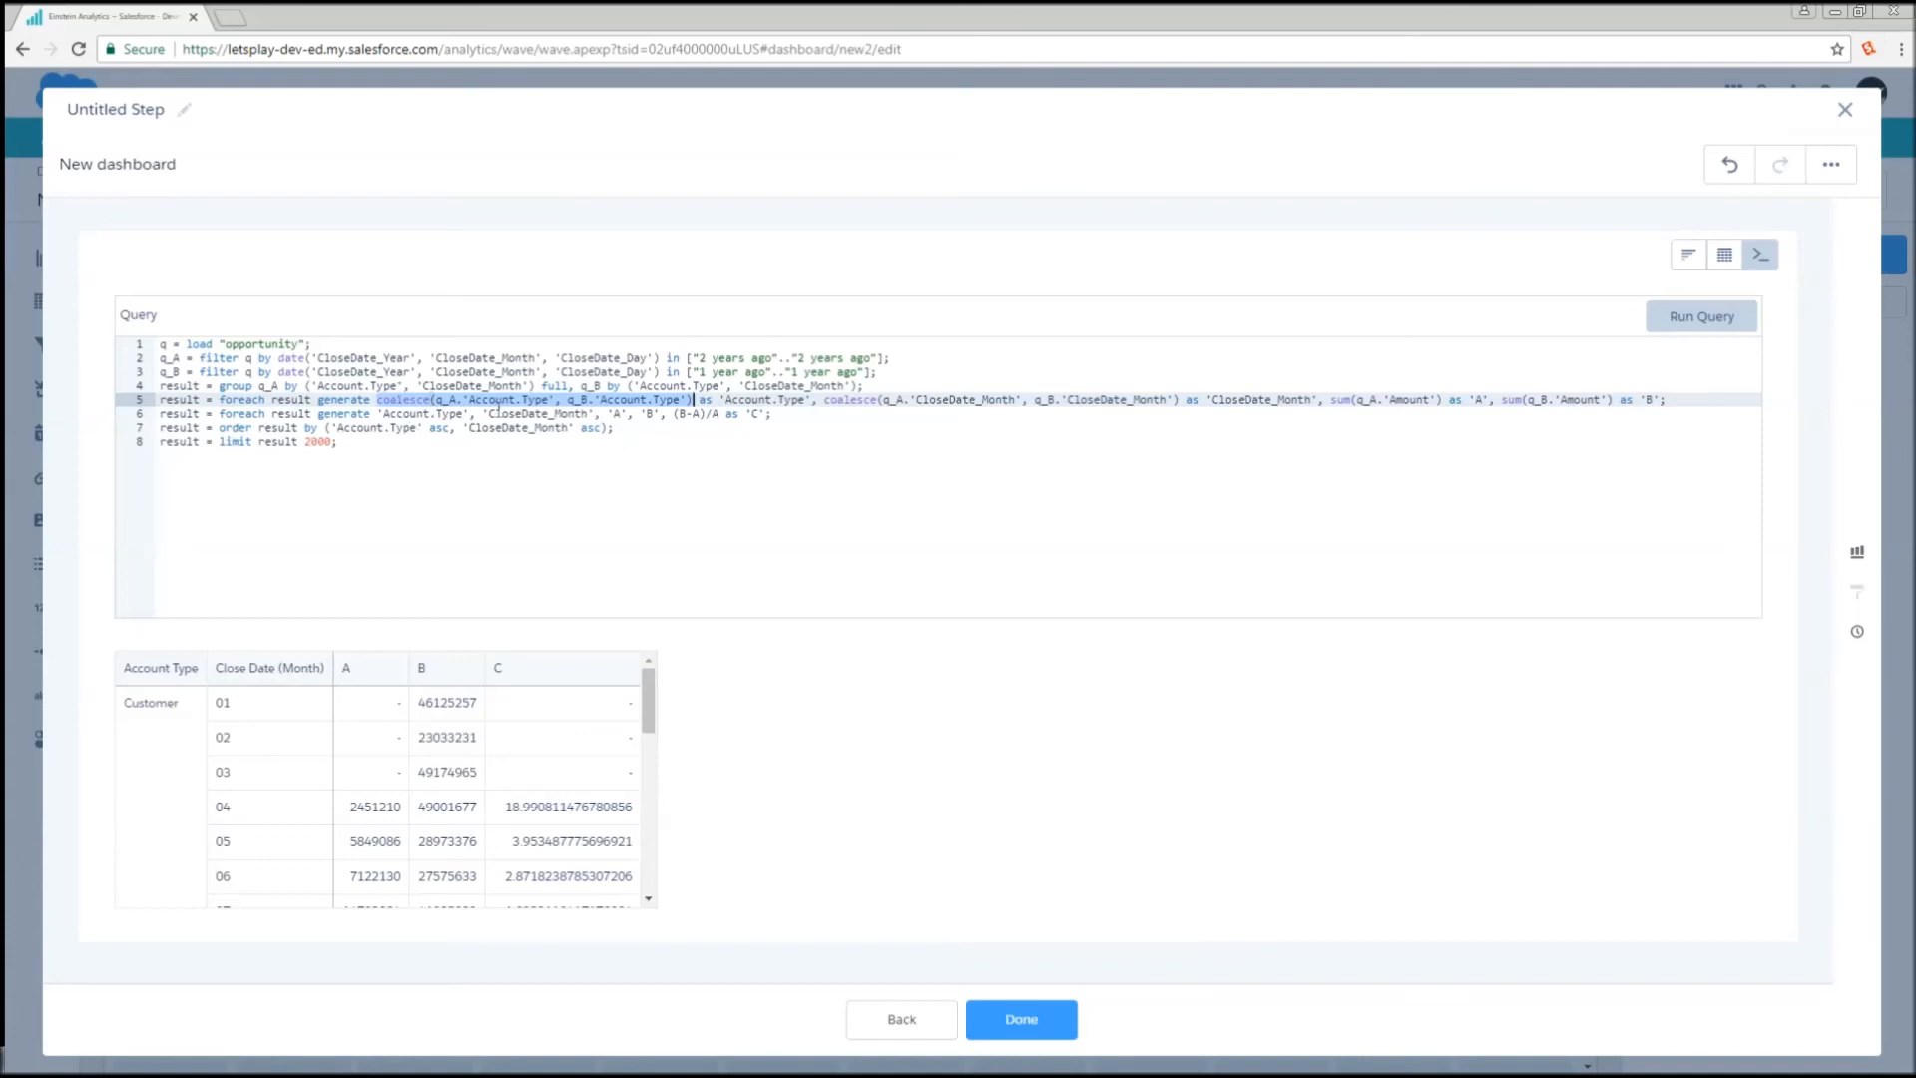
{"action": "left_click", "coordinate": [464, 457]}
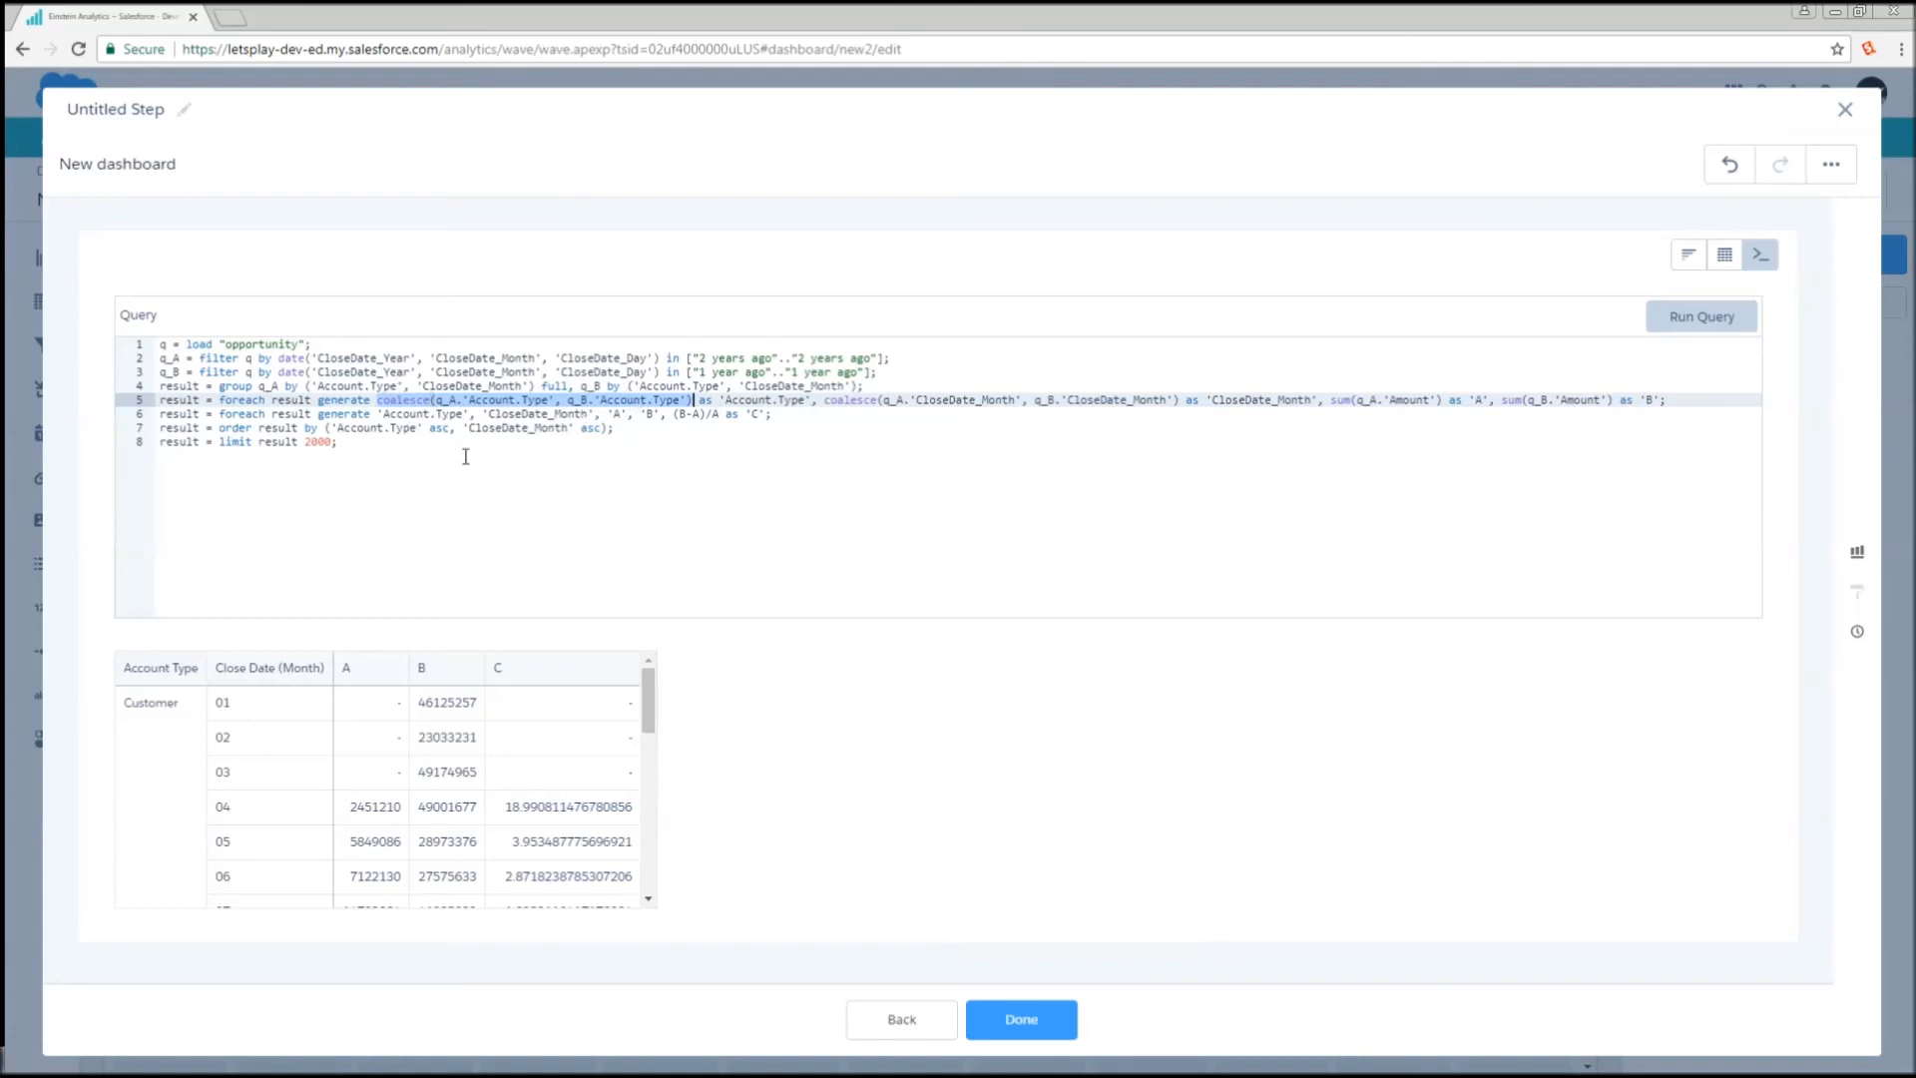
{"action": "mouse_move", "coordinate": [519, 404]}
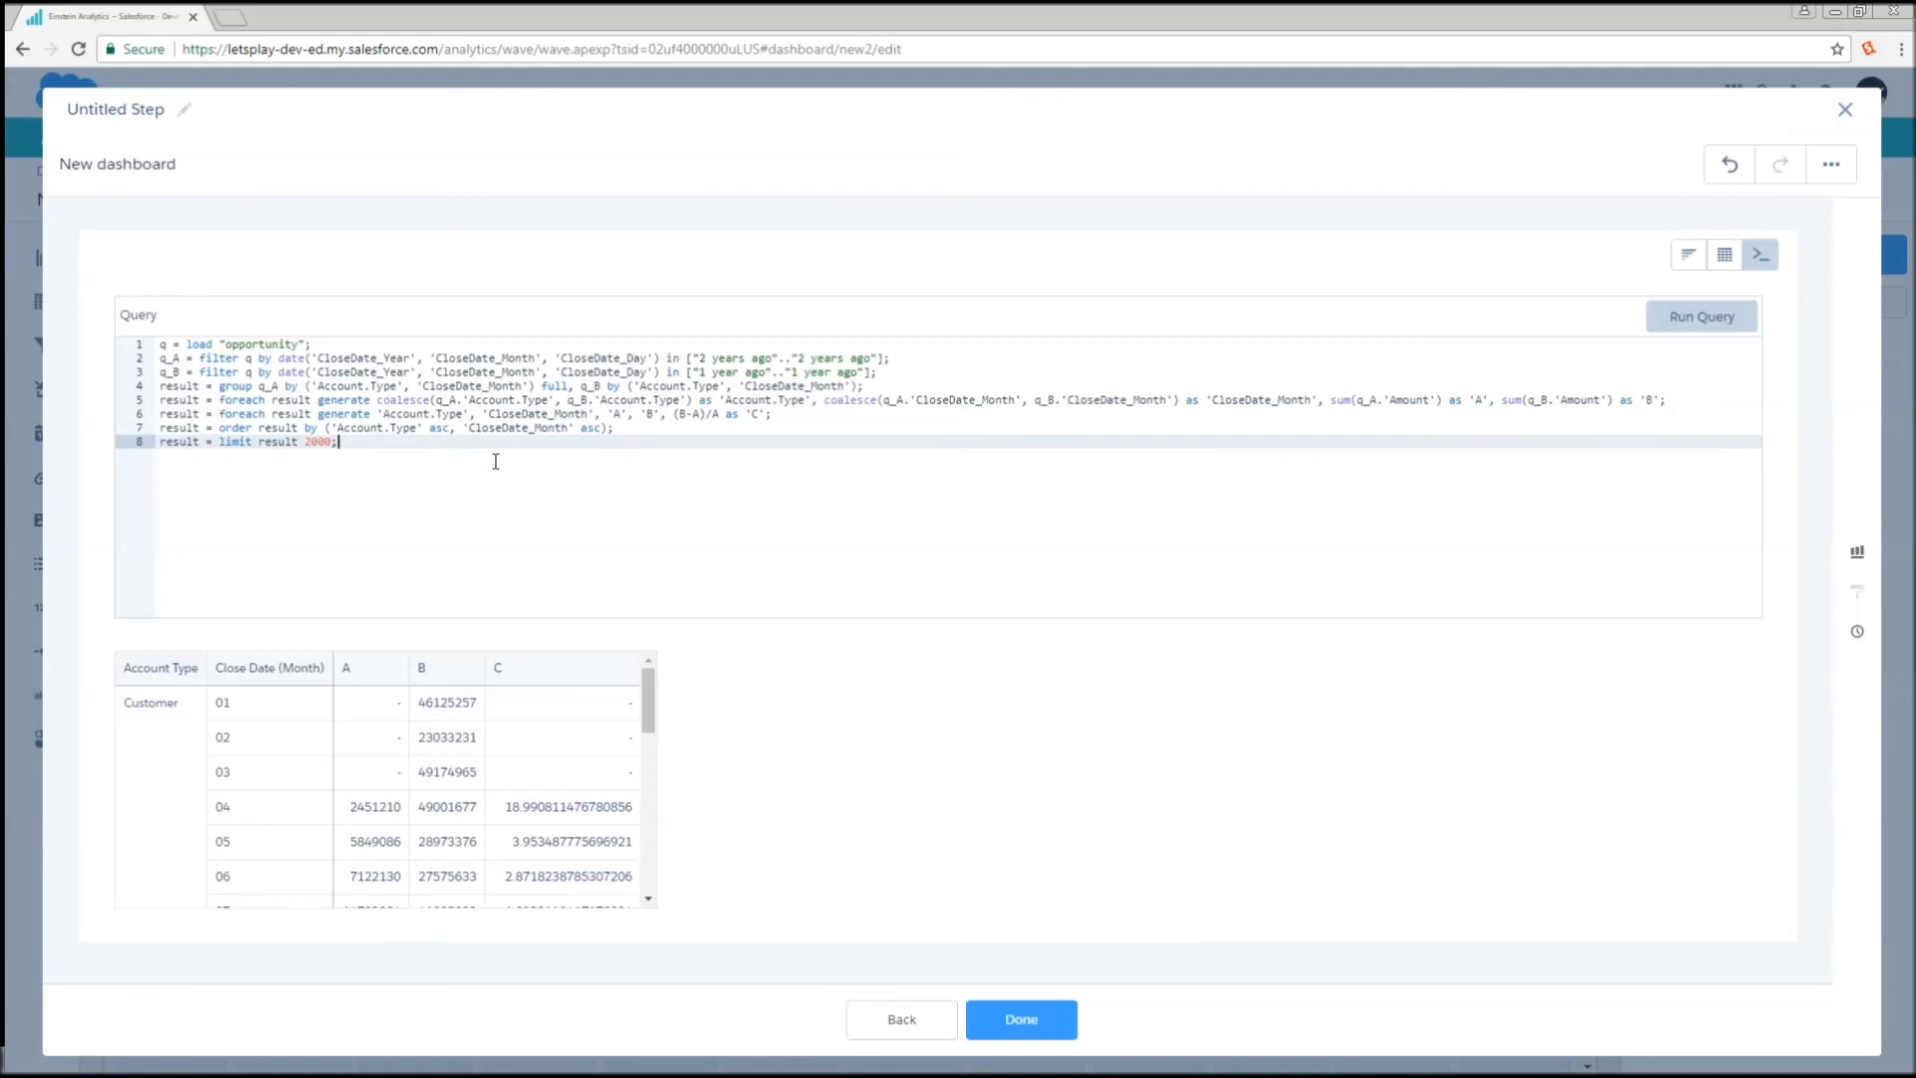
{"action": "mouse_move", "coordinate": [436, 418]}
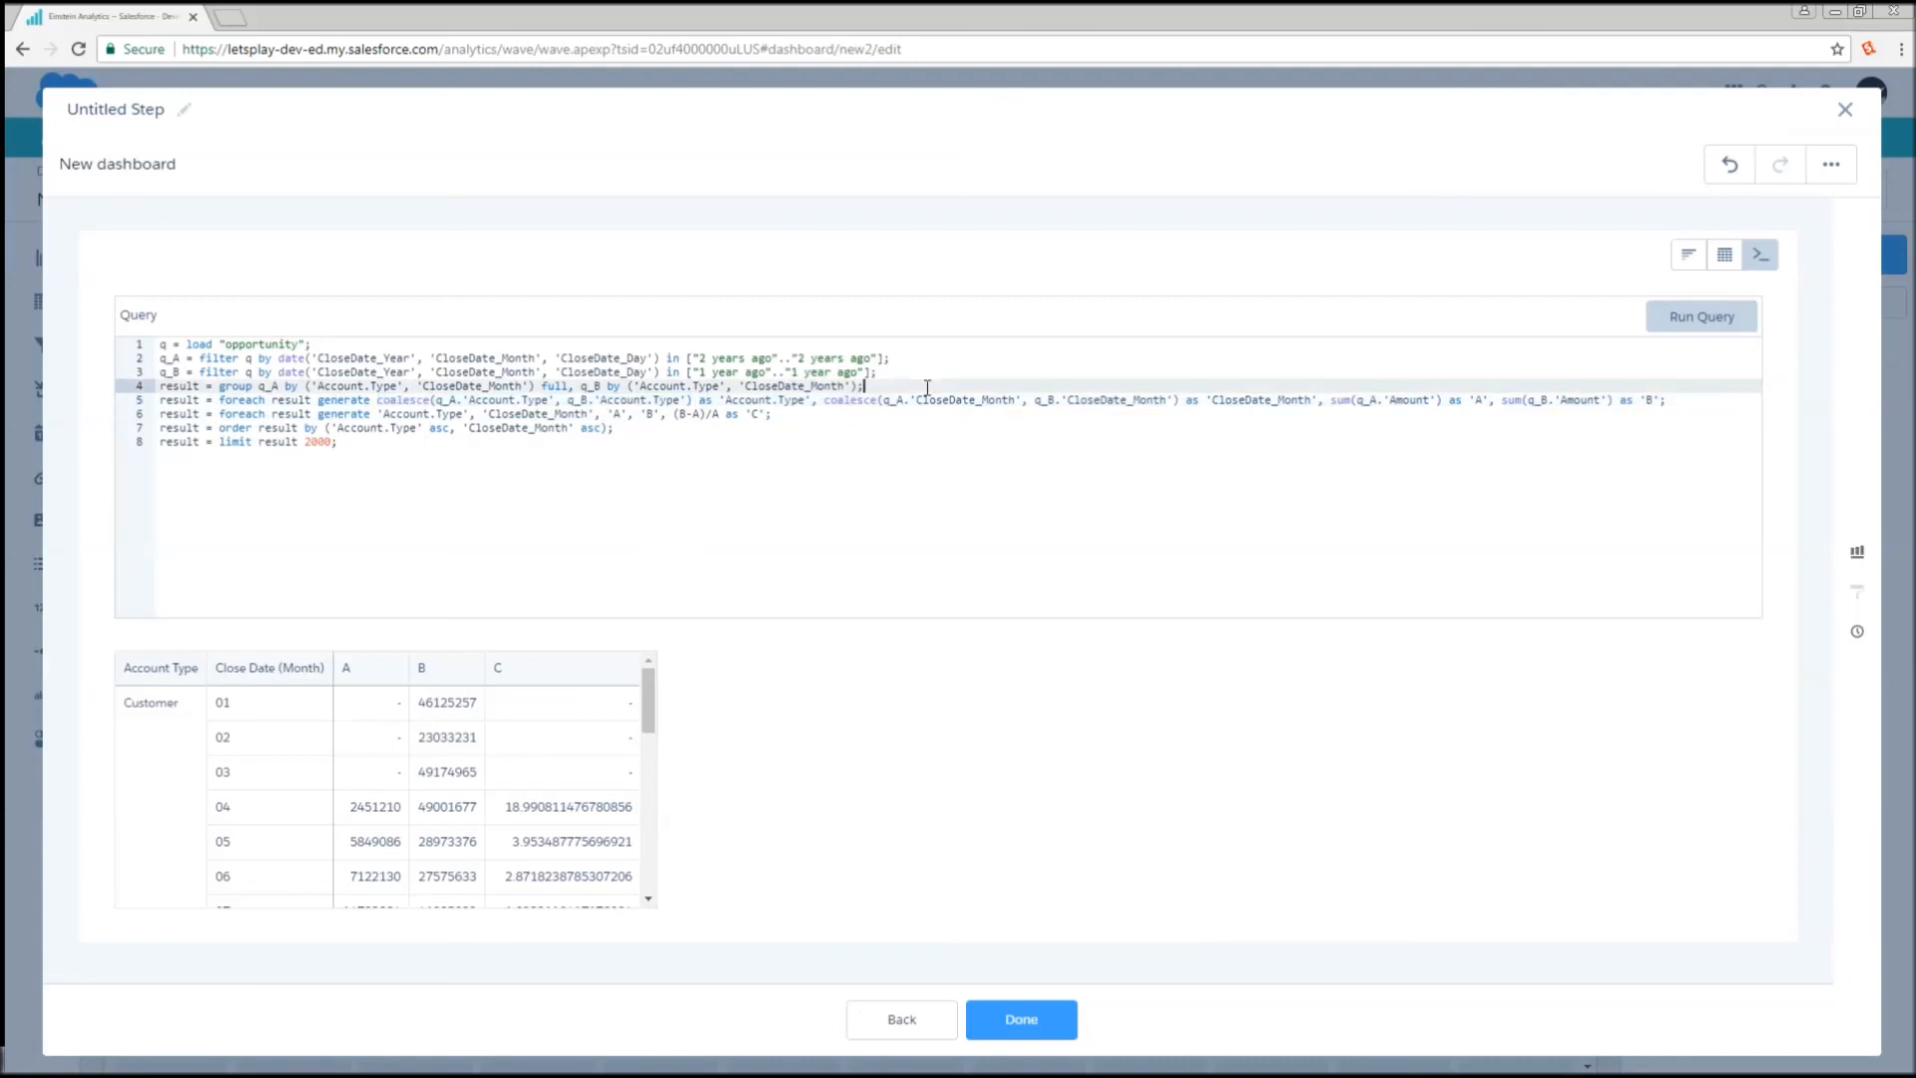
{"action": "mouse_move", "coordinate": [1594, 399]}
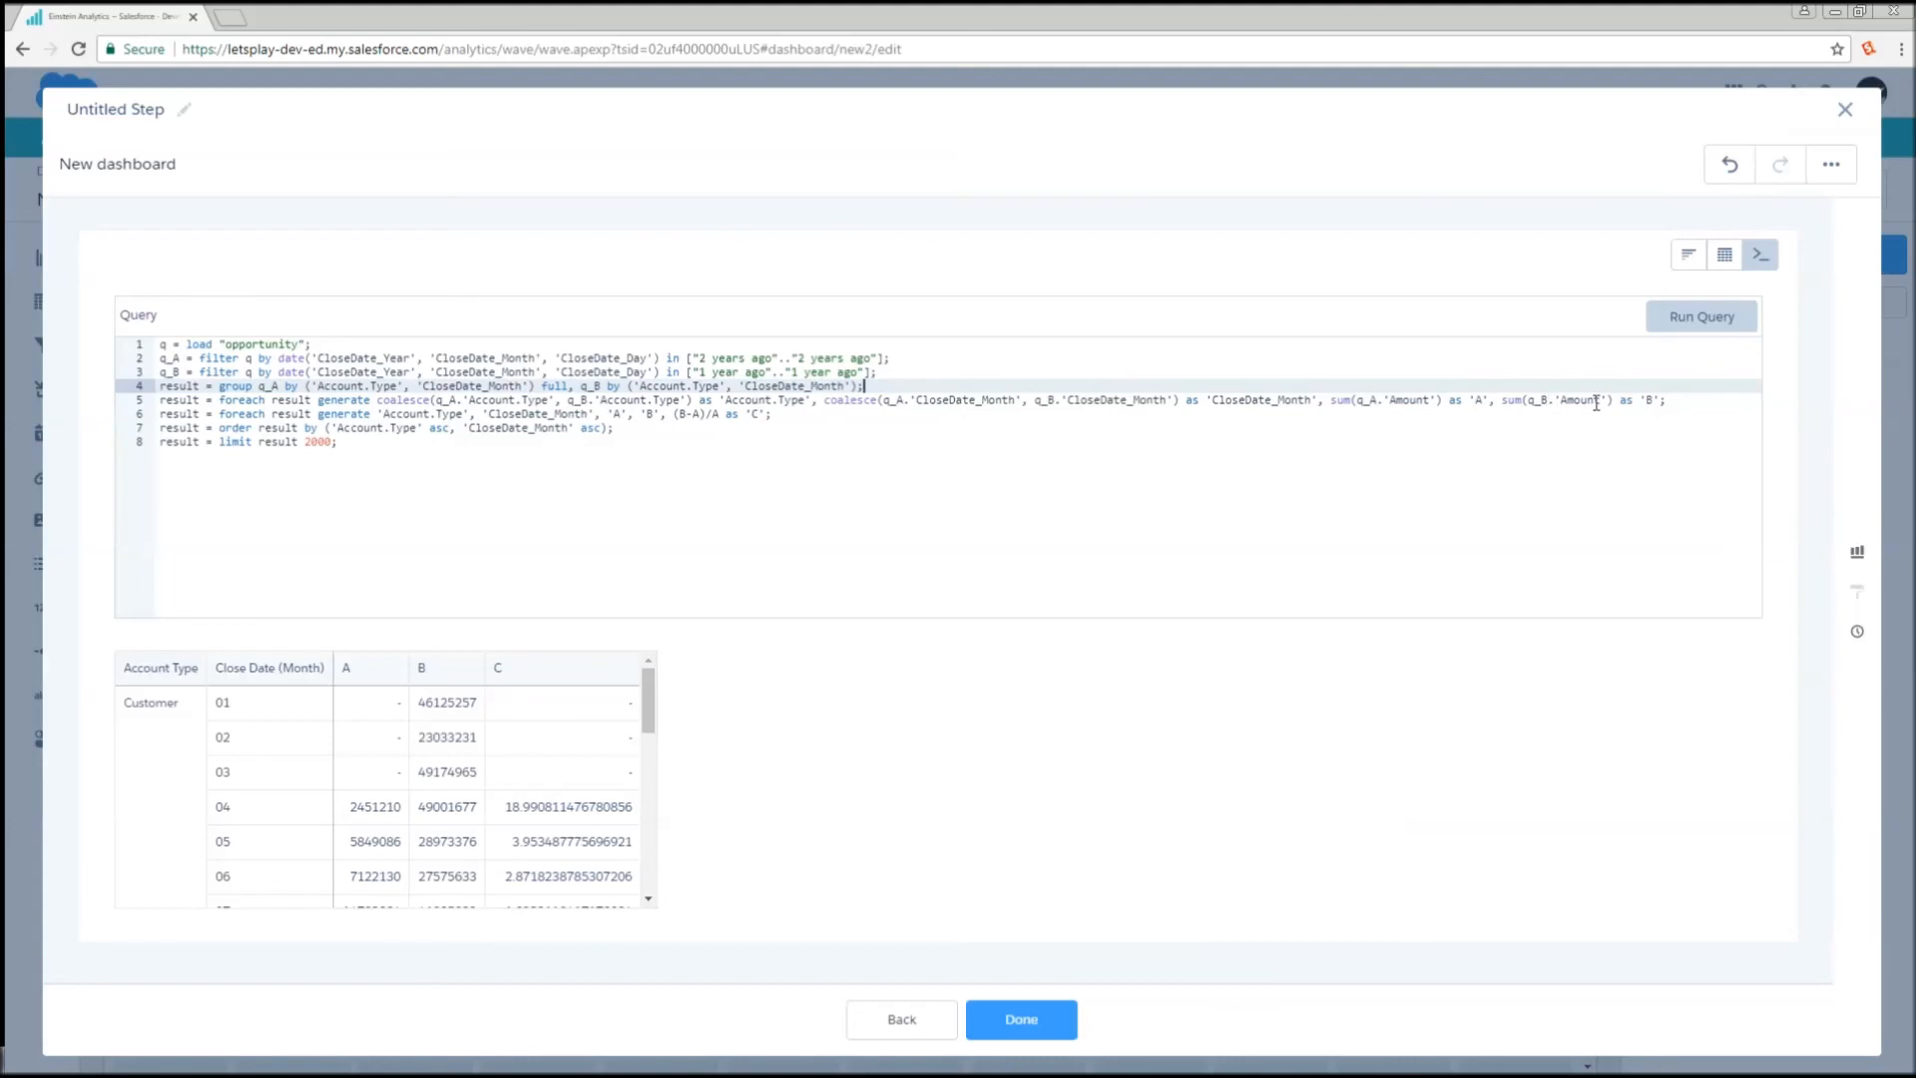
{"action": "mouse_move", "coordinate": [1703, 354]}
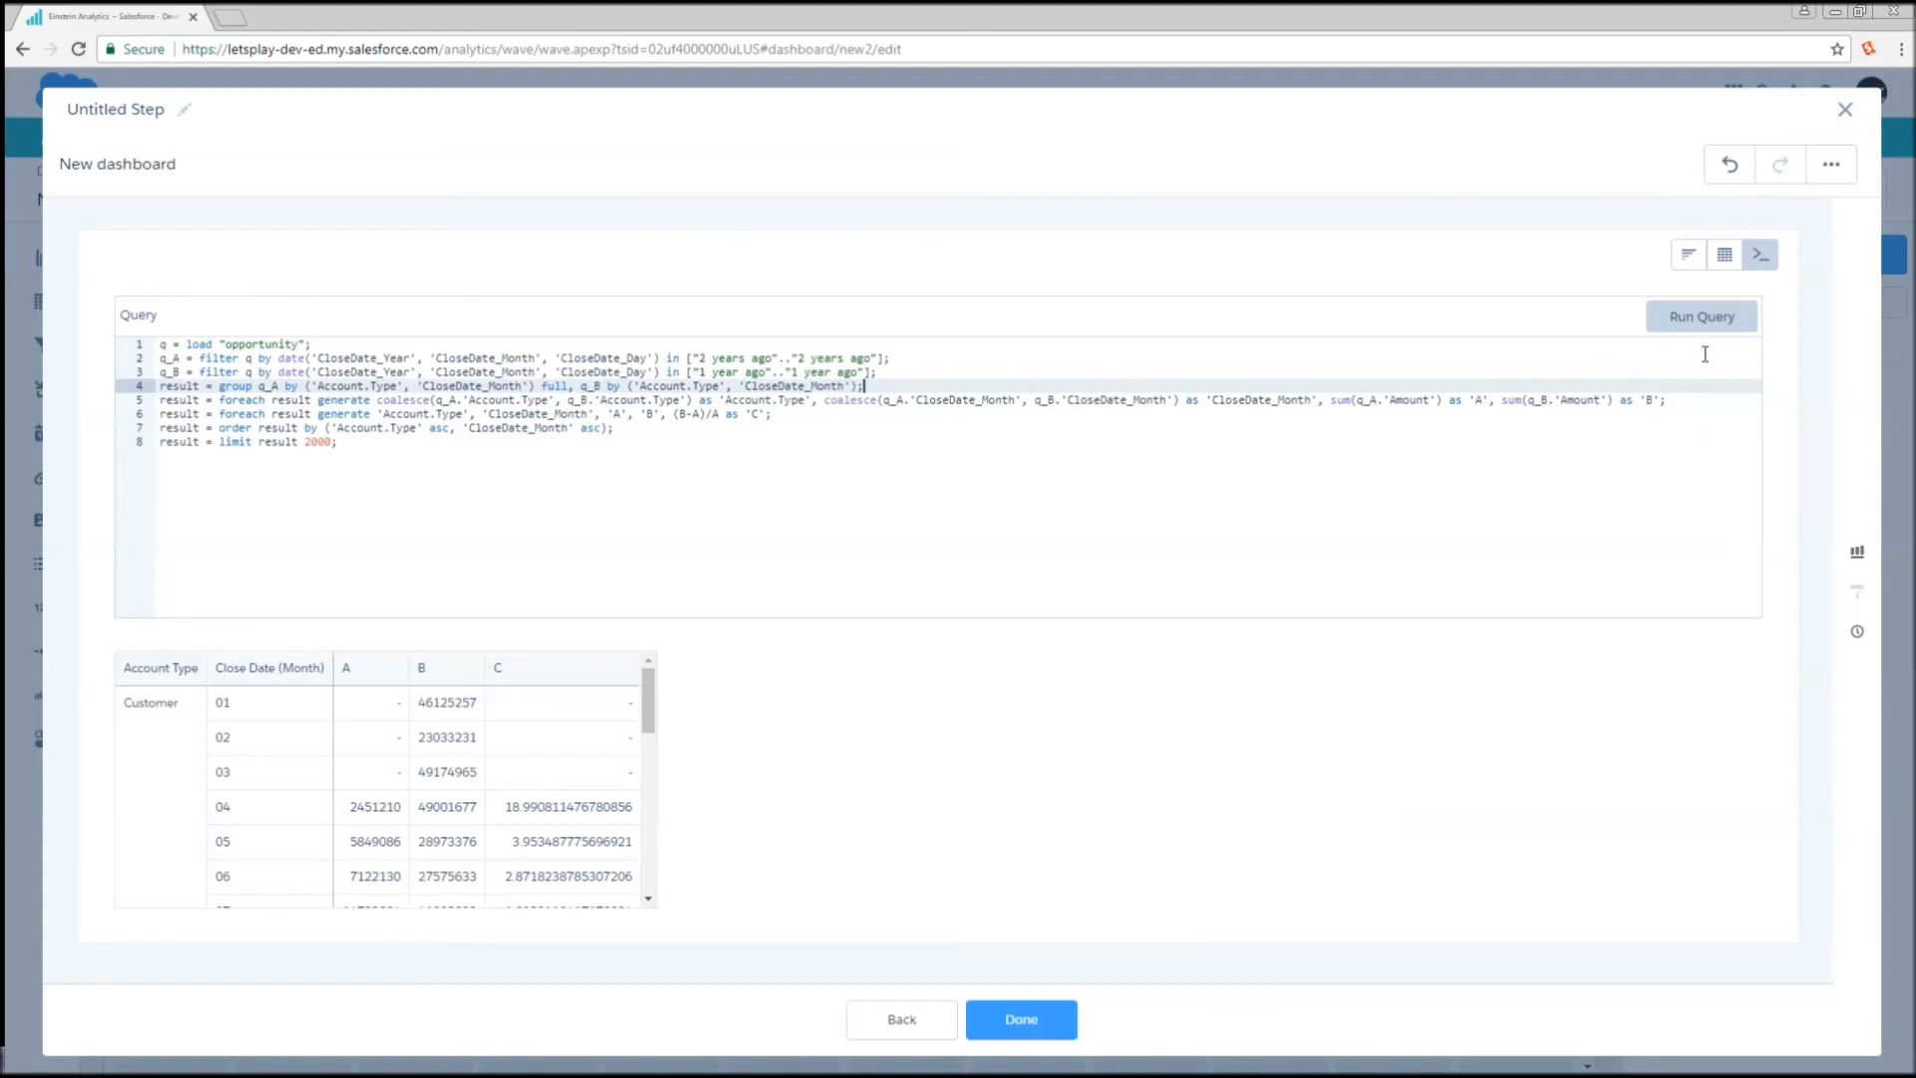
{"action": "mouse_move", "coordinate": [823, 417]}
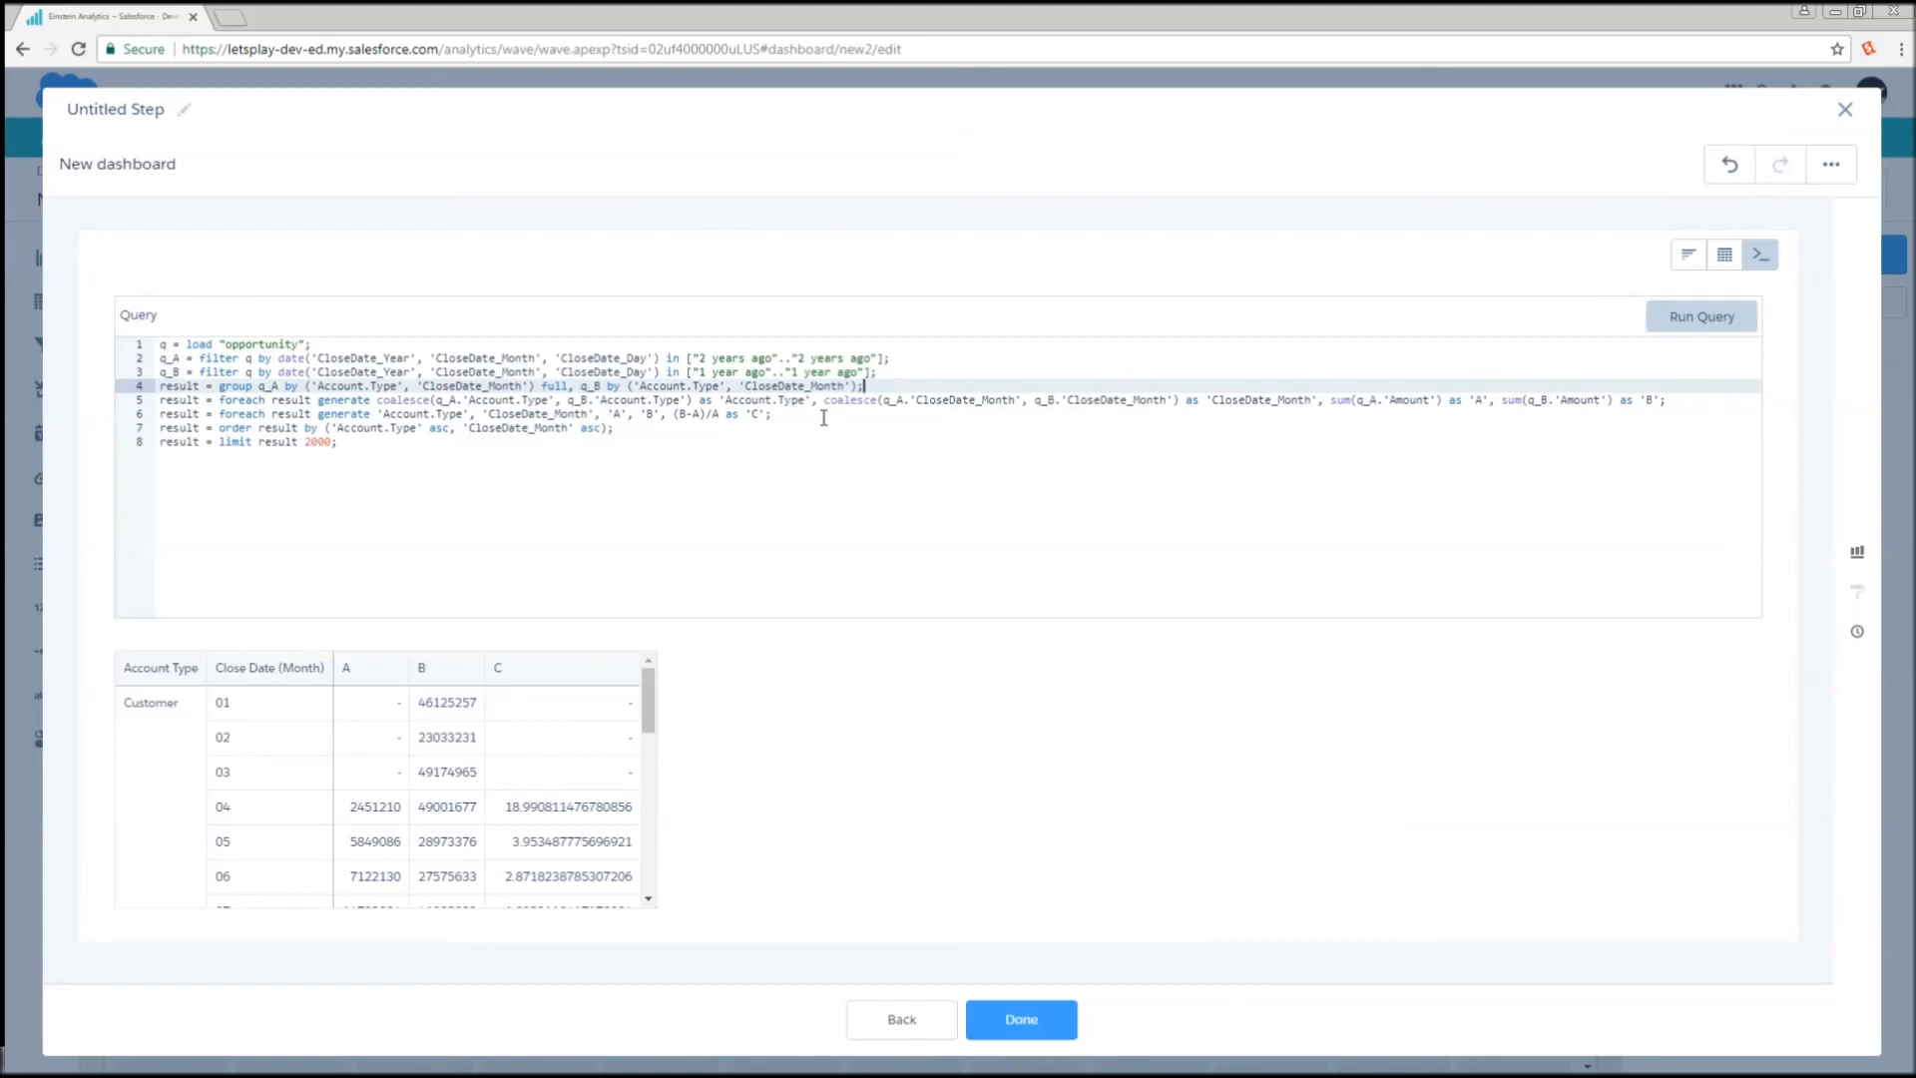